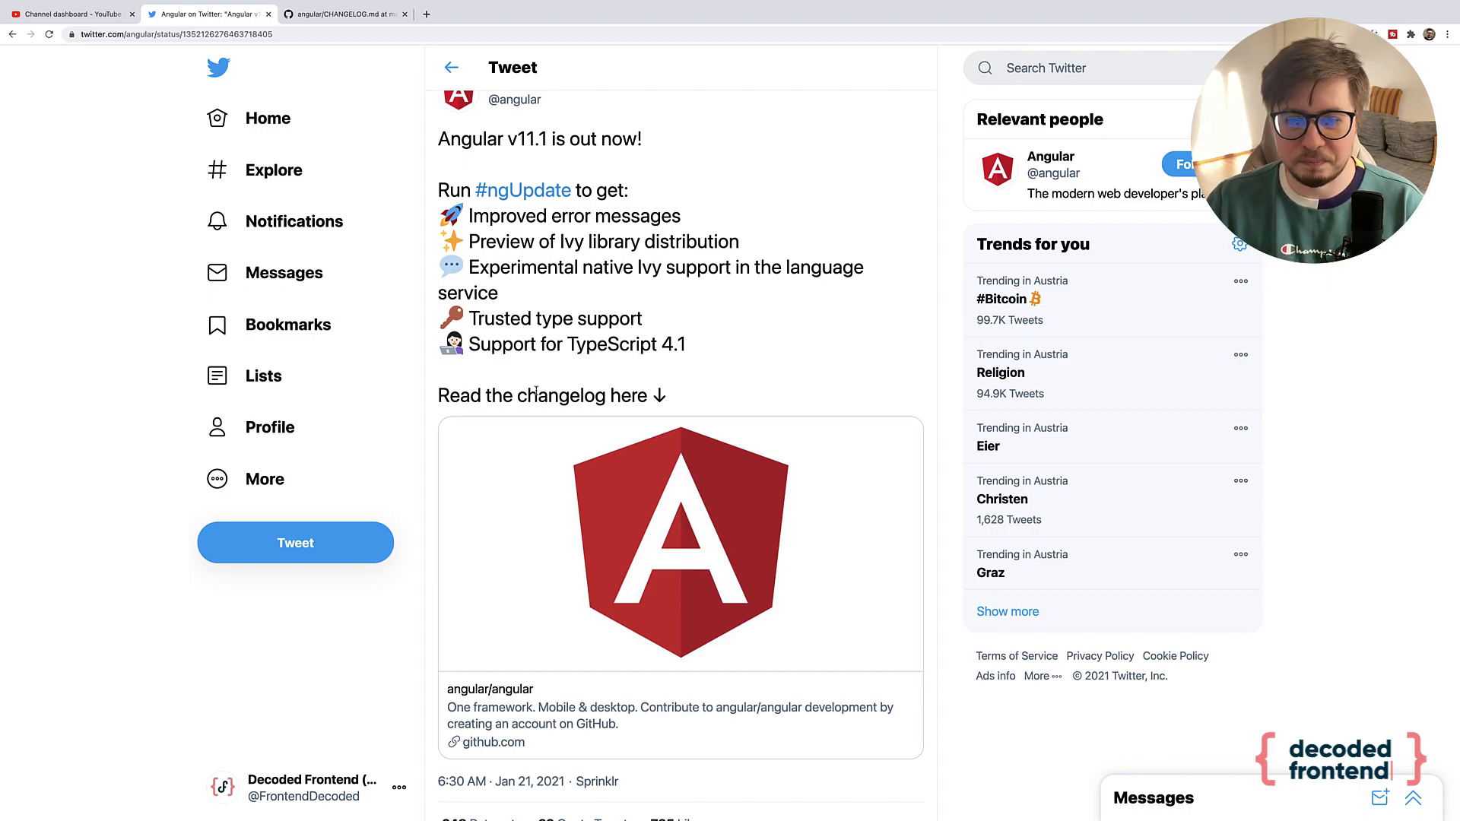
- Skim the 11.1.0 bug fixes, performance improvements and features, then scroll back up
{"action": "scroll", "scroll_direction": "down", "scroll_amount": 3}
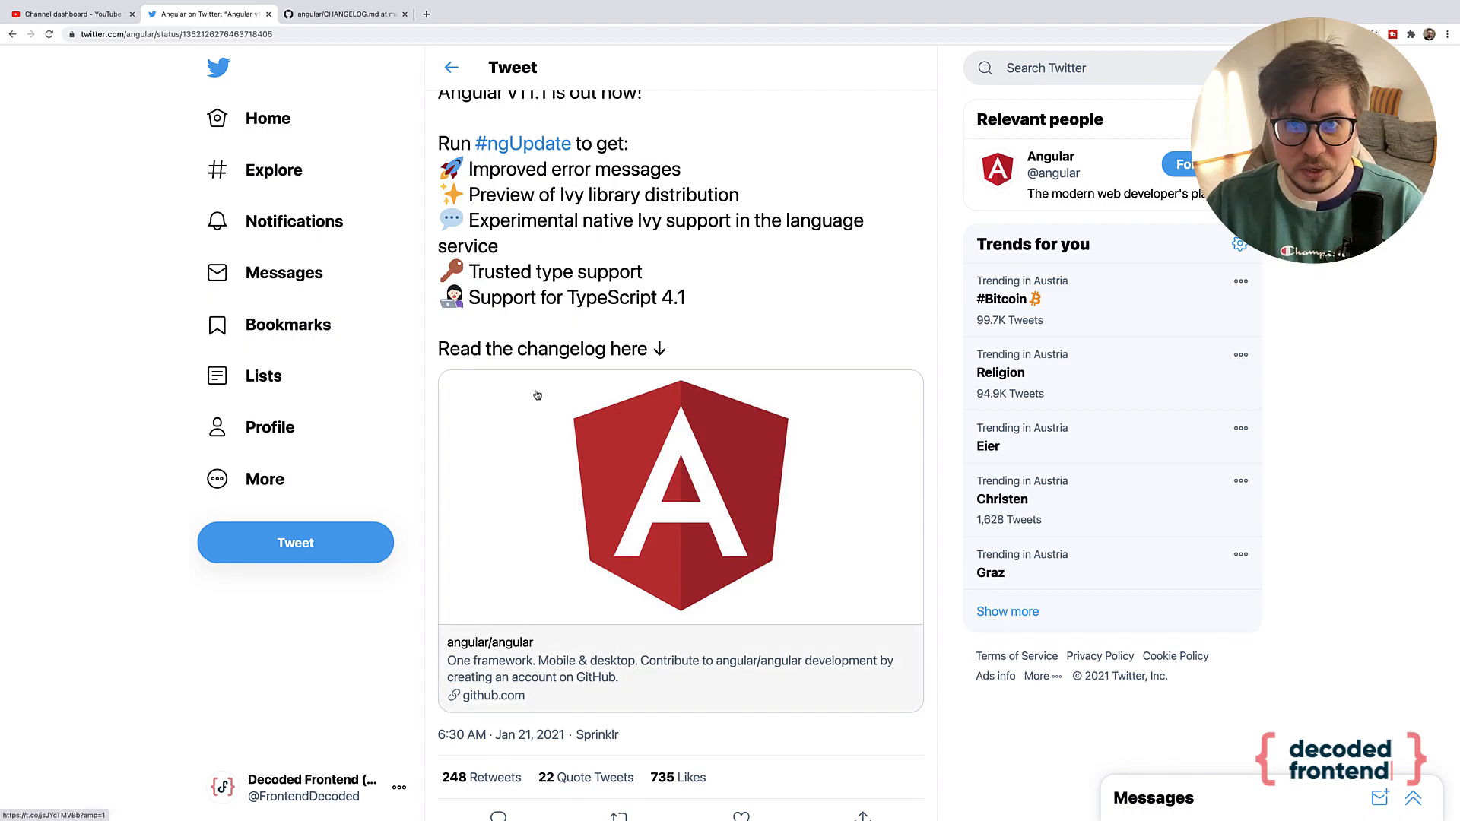
{"action": "scroll", "scroll_direction": "down", "scroll_amount": 3}
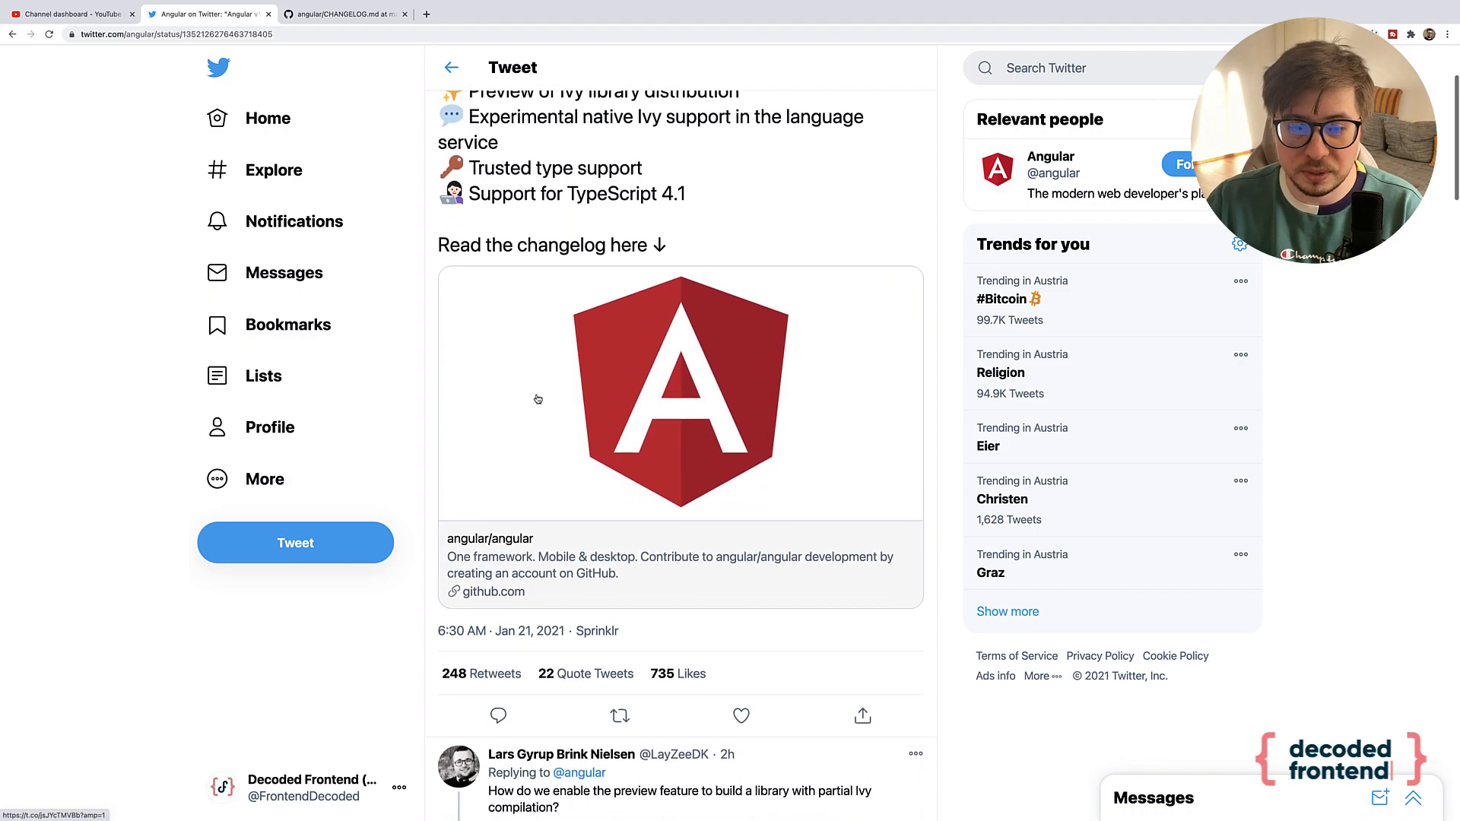
{"action": "scroll", "scroll_direction": "up", "scroll_amount": 3}
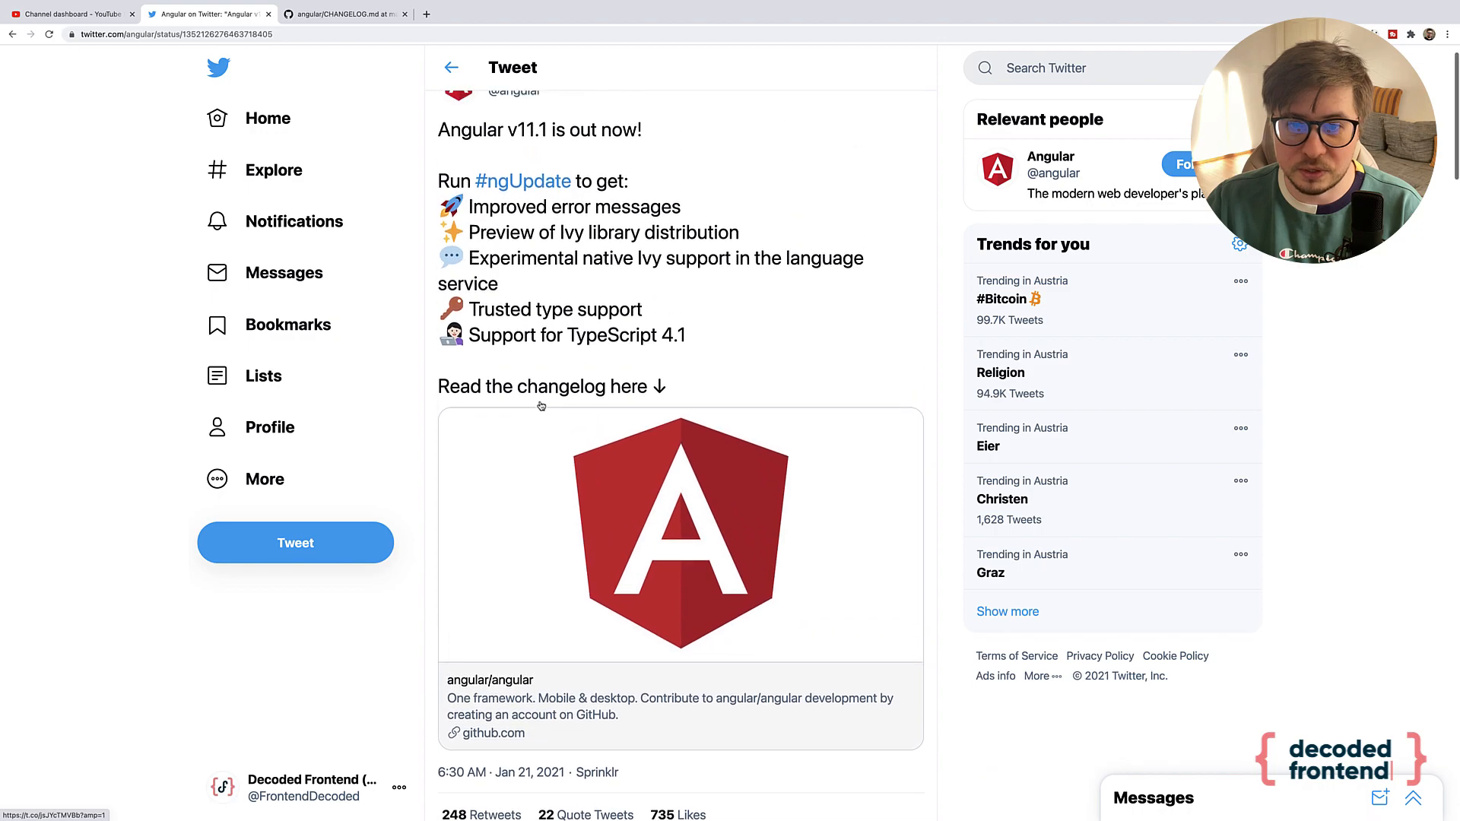
{"action": "scroll", "scroll_direction": "down", "scroll_amount": 3}
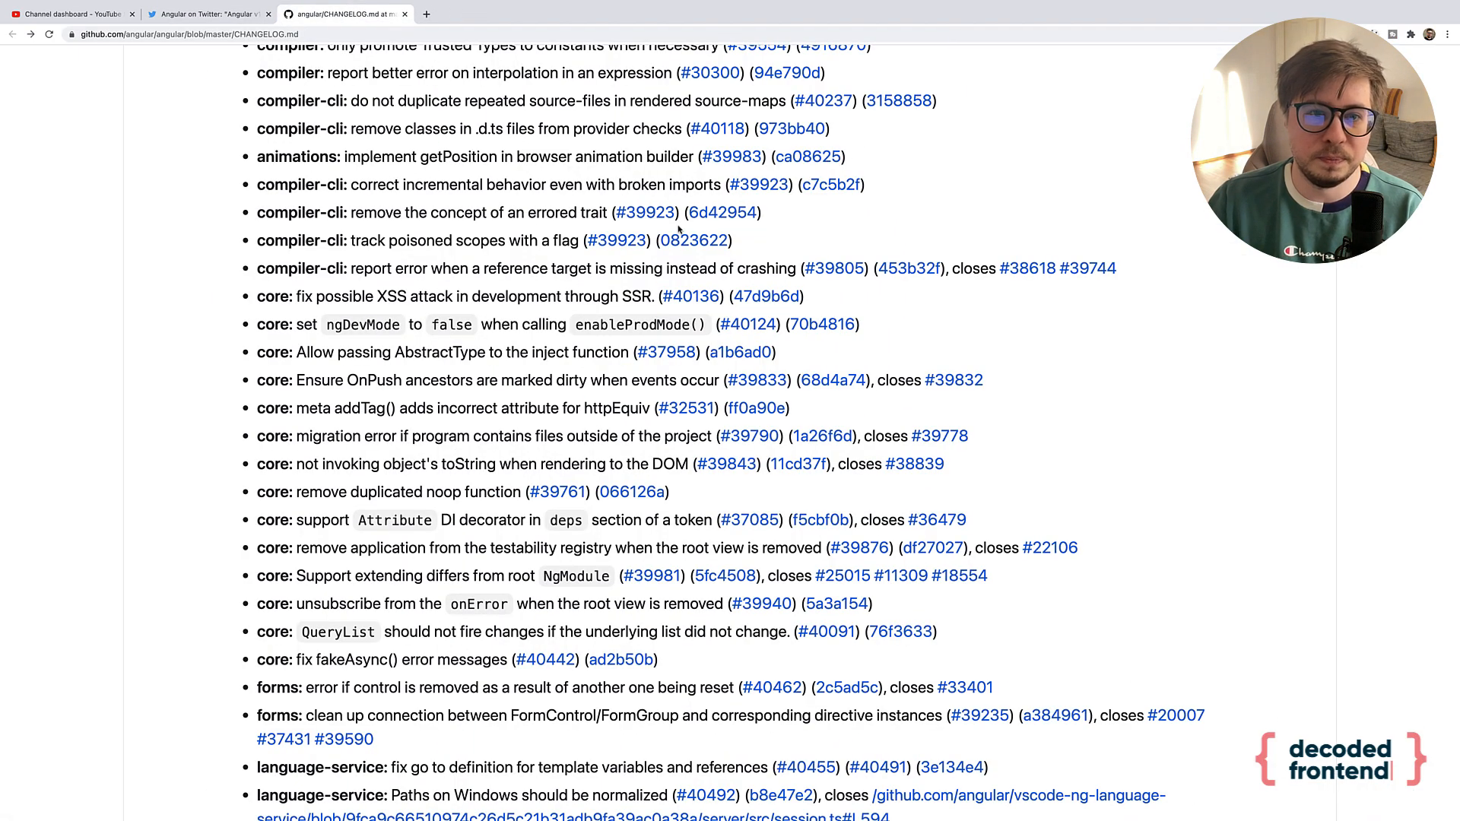
{"action": "scroll", "scroll_direction": "up", "scroll_amount": 3}
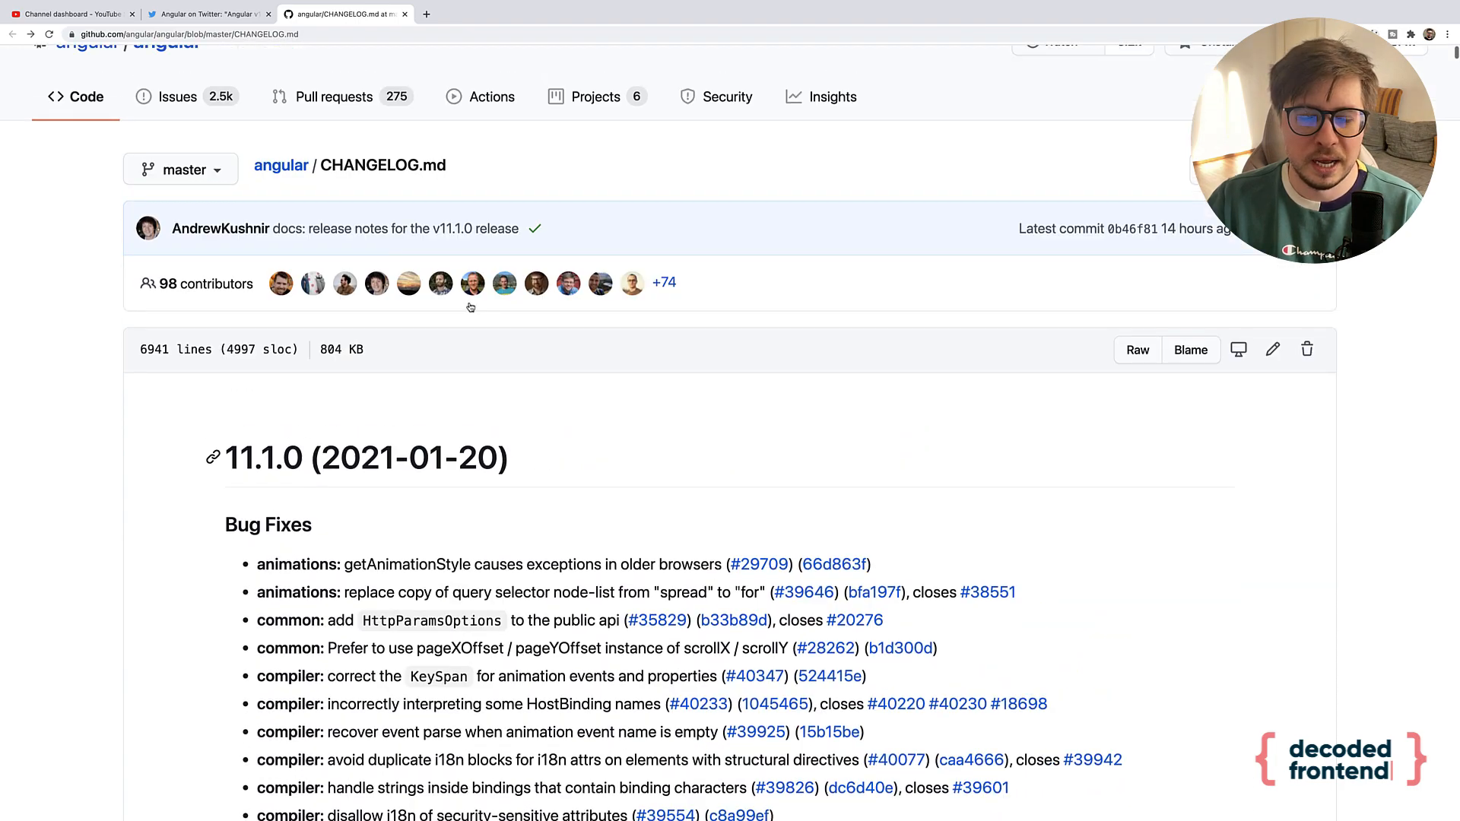
{"action": "scroll", "scroll_direction": "down", "scroll_amount": 3}
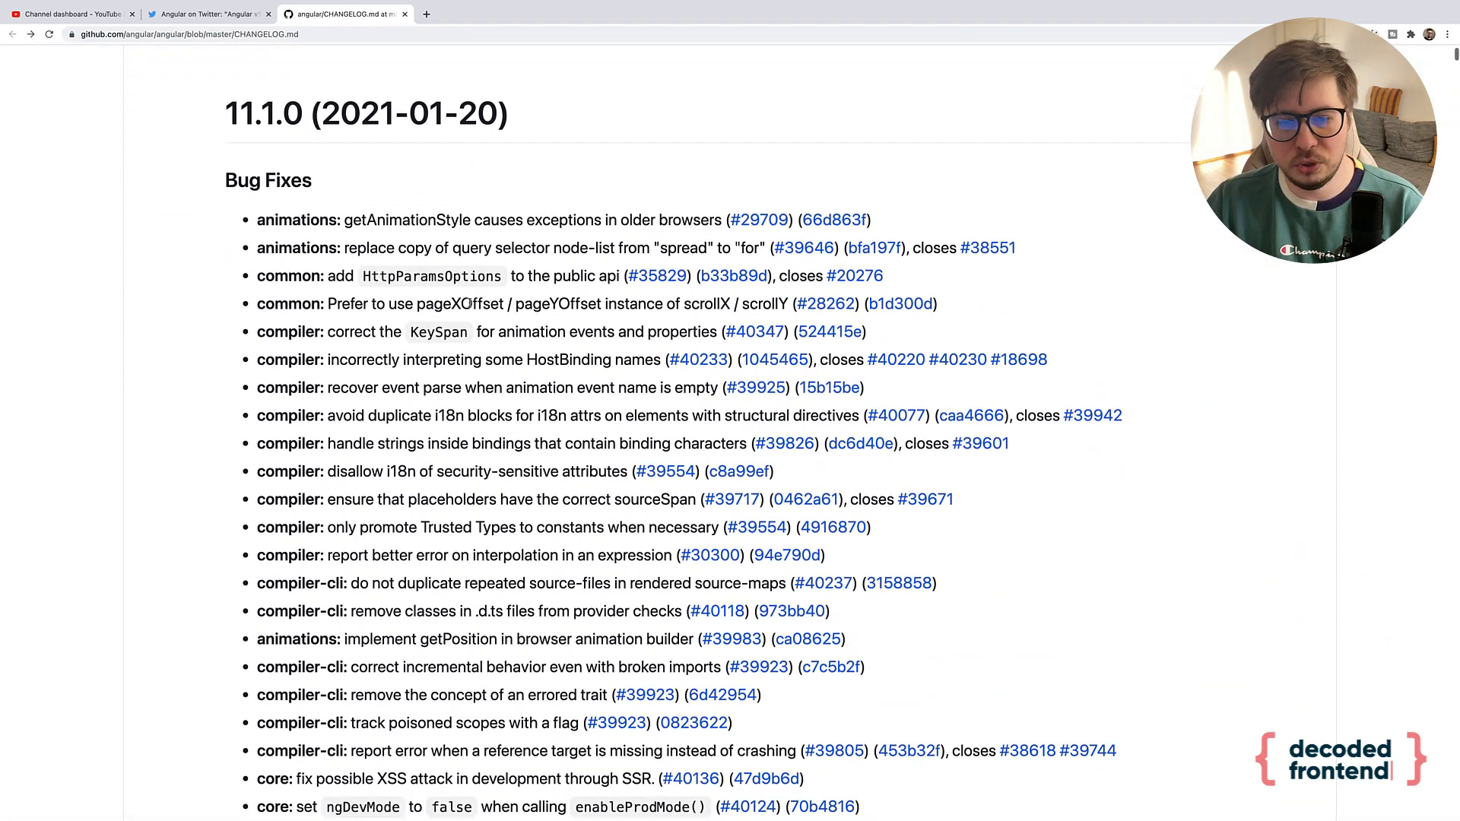
{"action": "scroll", "scroll_direction": "down", "scroll_amount": 3}
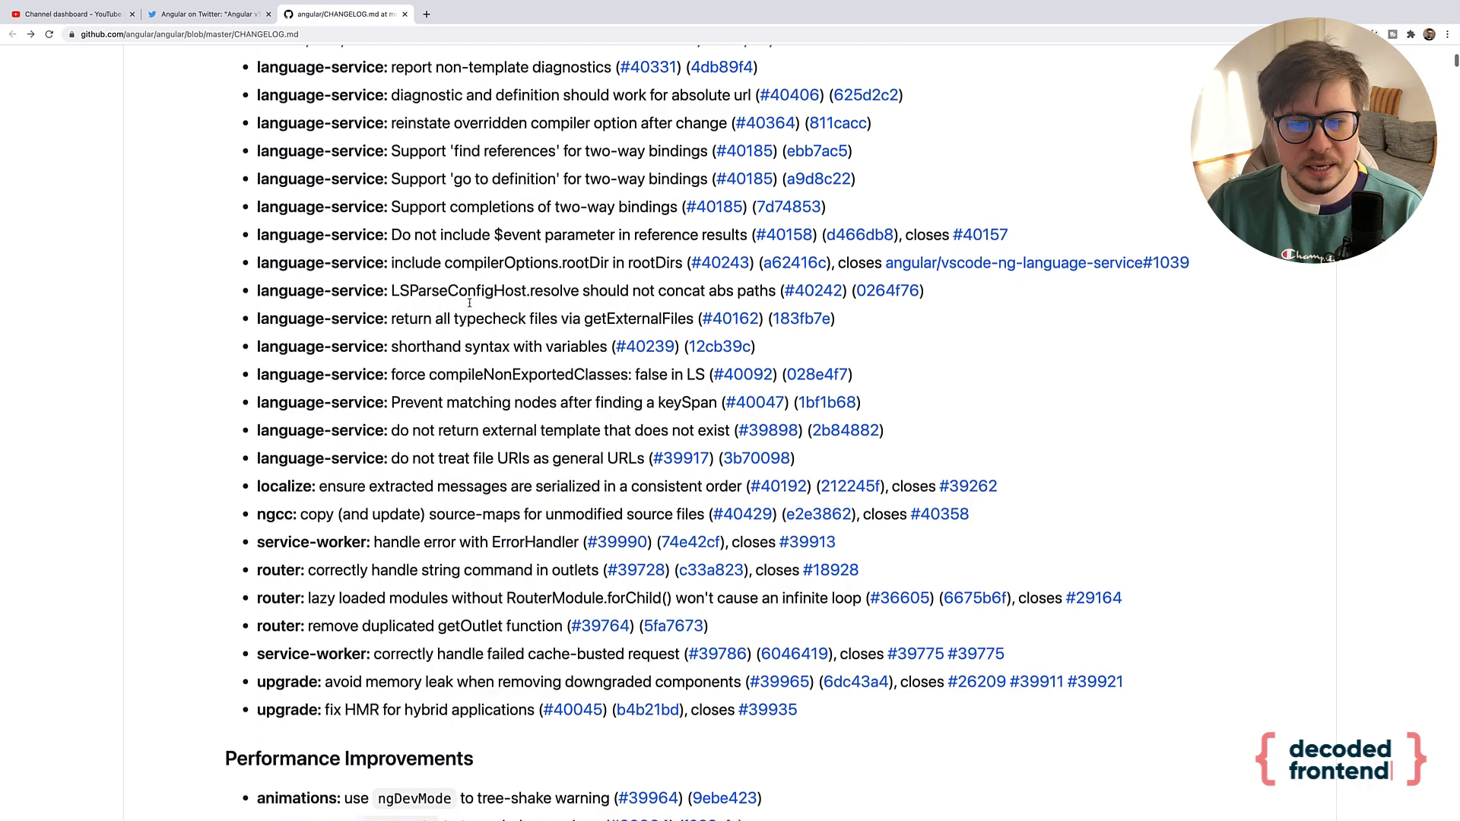
{"action": "scroll", "scroll_direction": "down", "scroll_amount": 3}
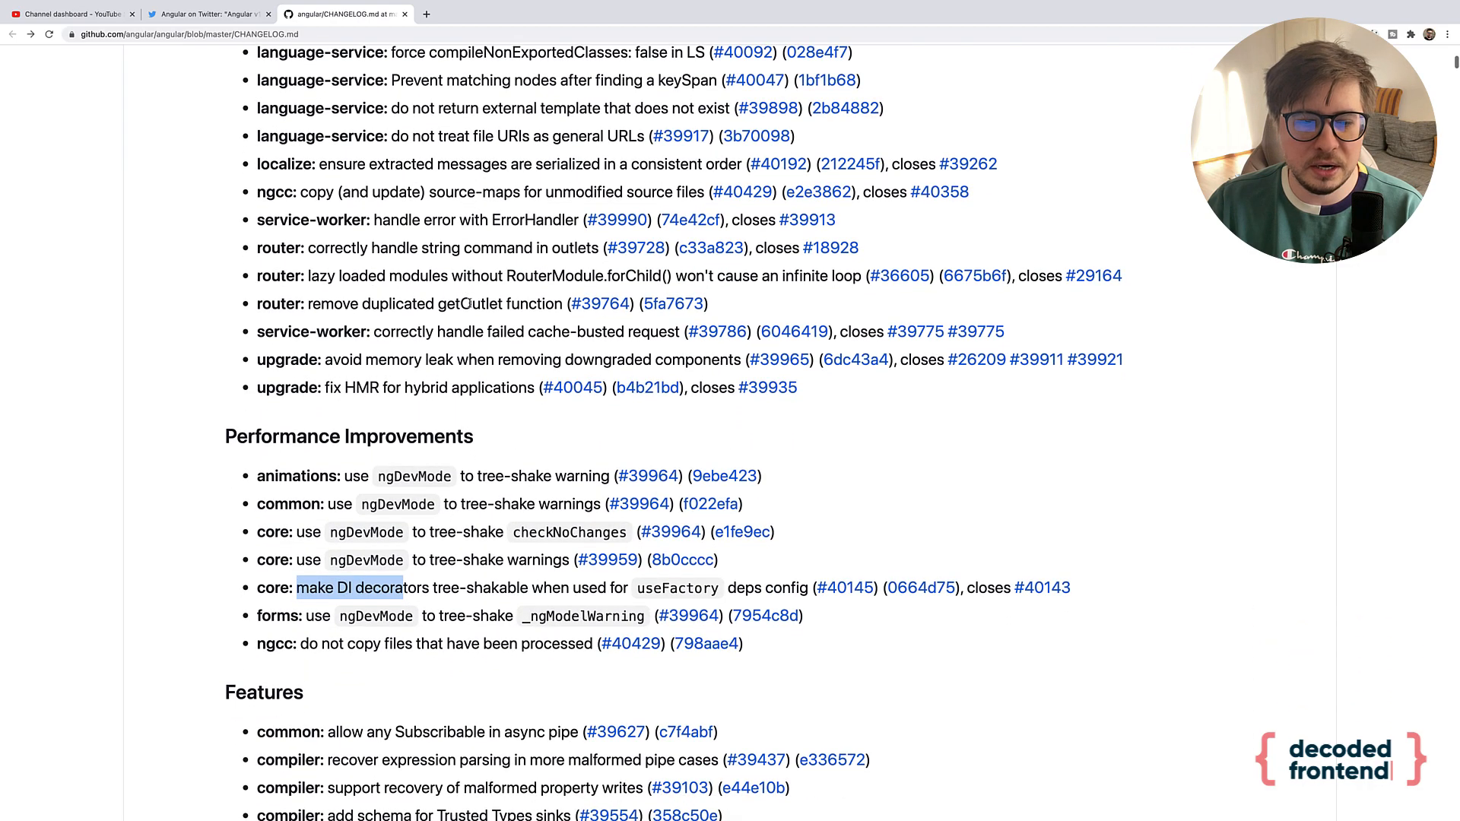
{"action": "scroll", "scroll_direction": "down", "scroll_amount": 3}
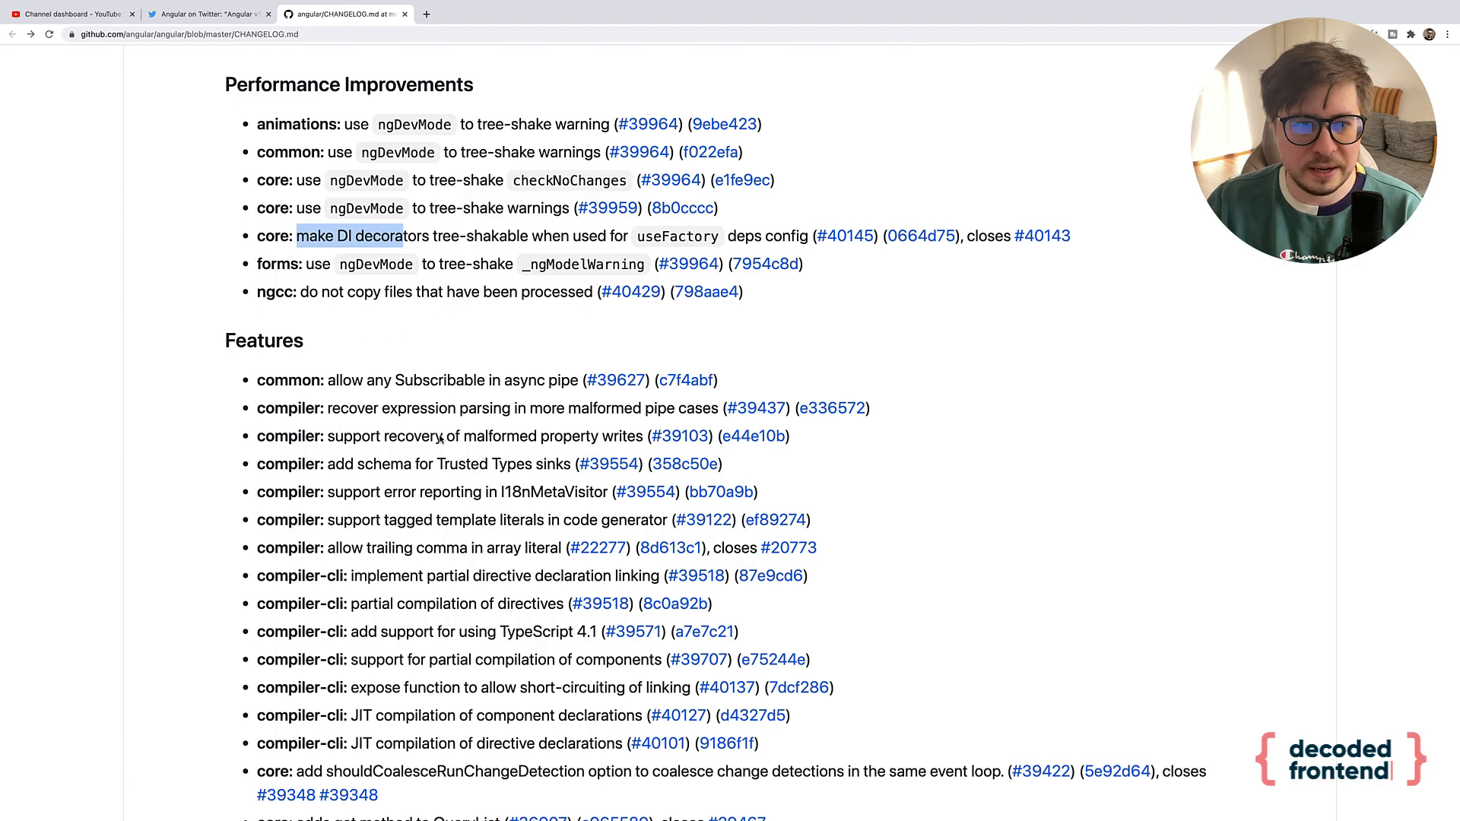
{"action": "scroll", "scroll_direction": "up", "scroll_amount": 3}
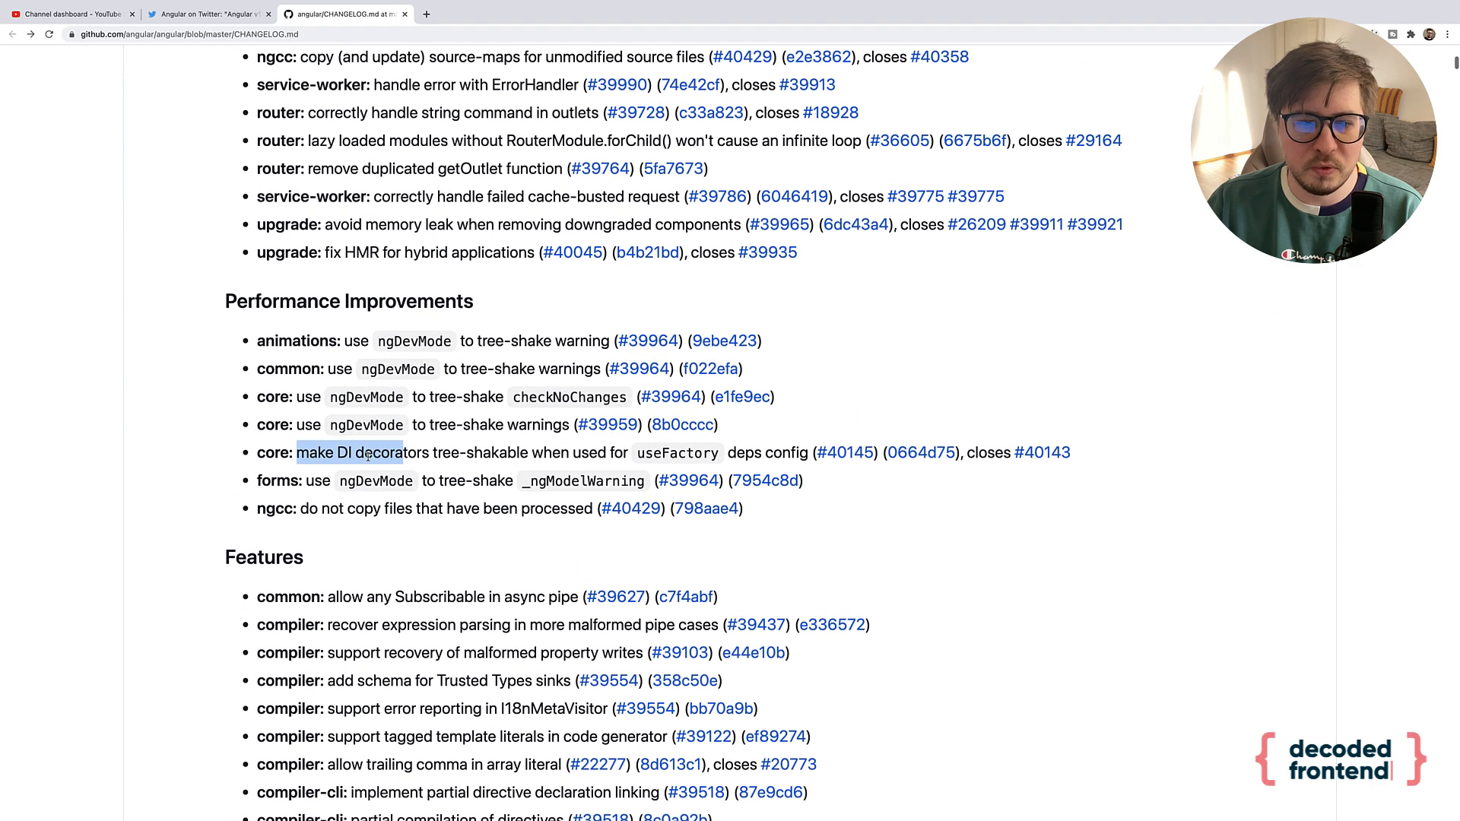
{"action": "scroll", "scroll_direction": "up", "scroll_amount": 3}
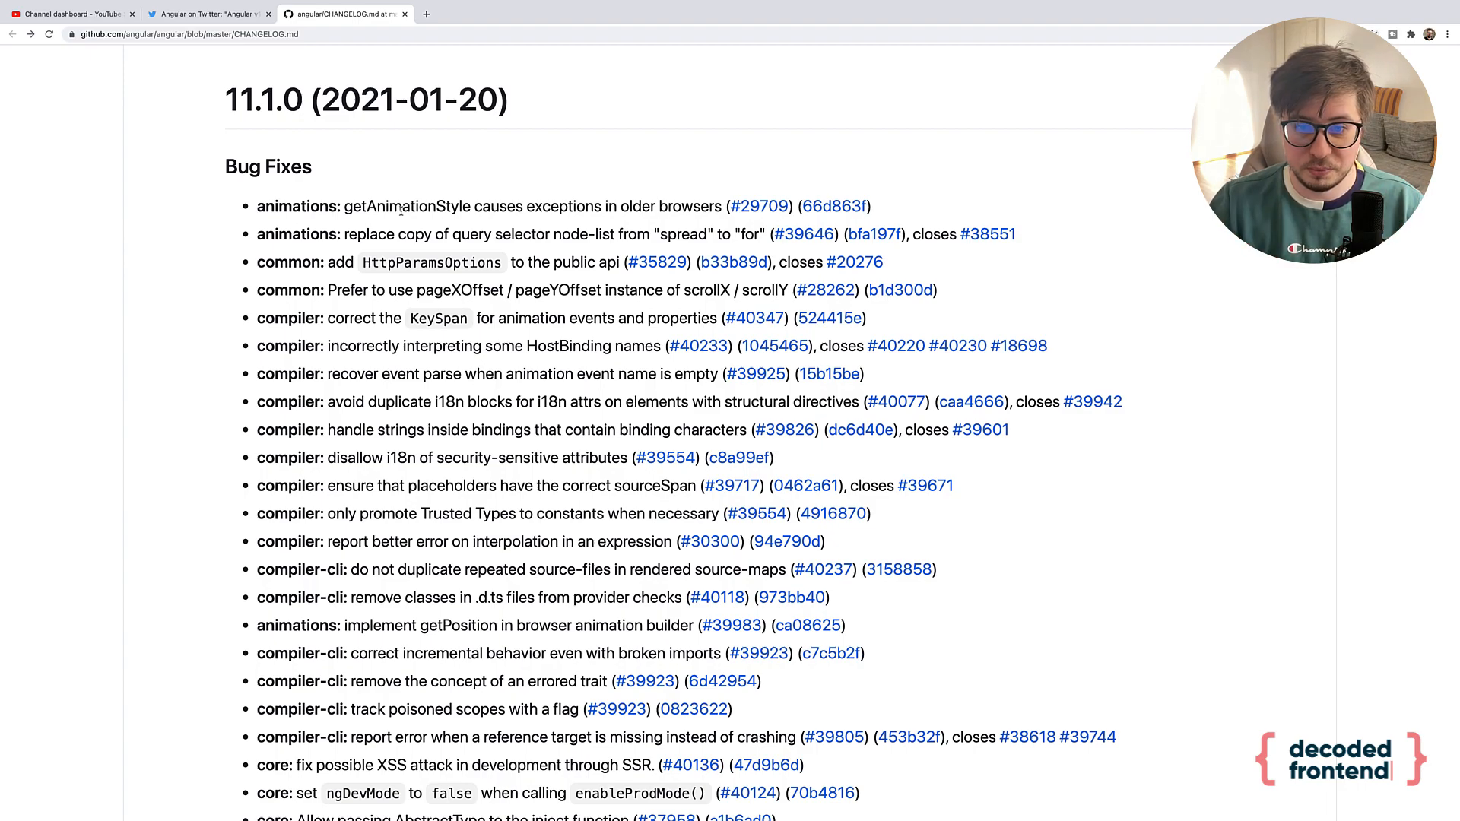
{"action": "scroll", "scroll_direction": "down", "scroll_amount": 3}
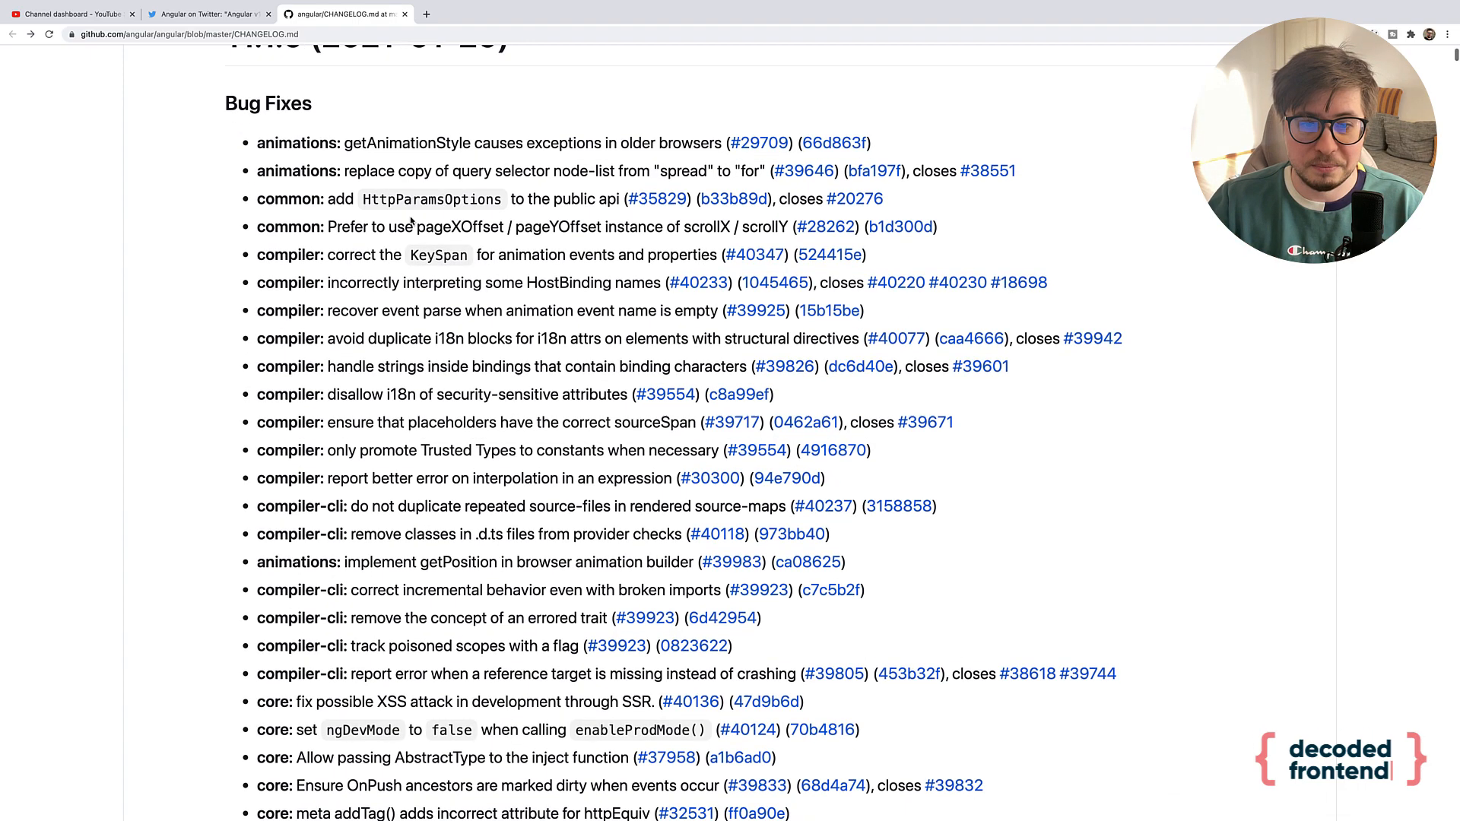
{"action": "scroll", "scroll_direction": "up", "scroll_amount": 3}
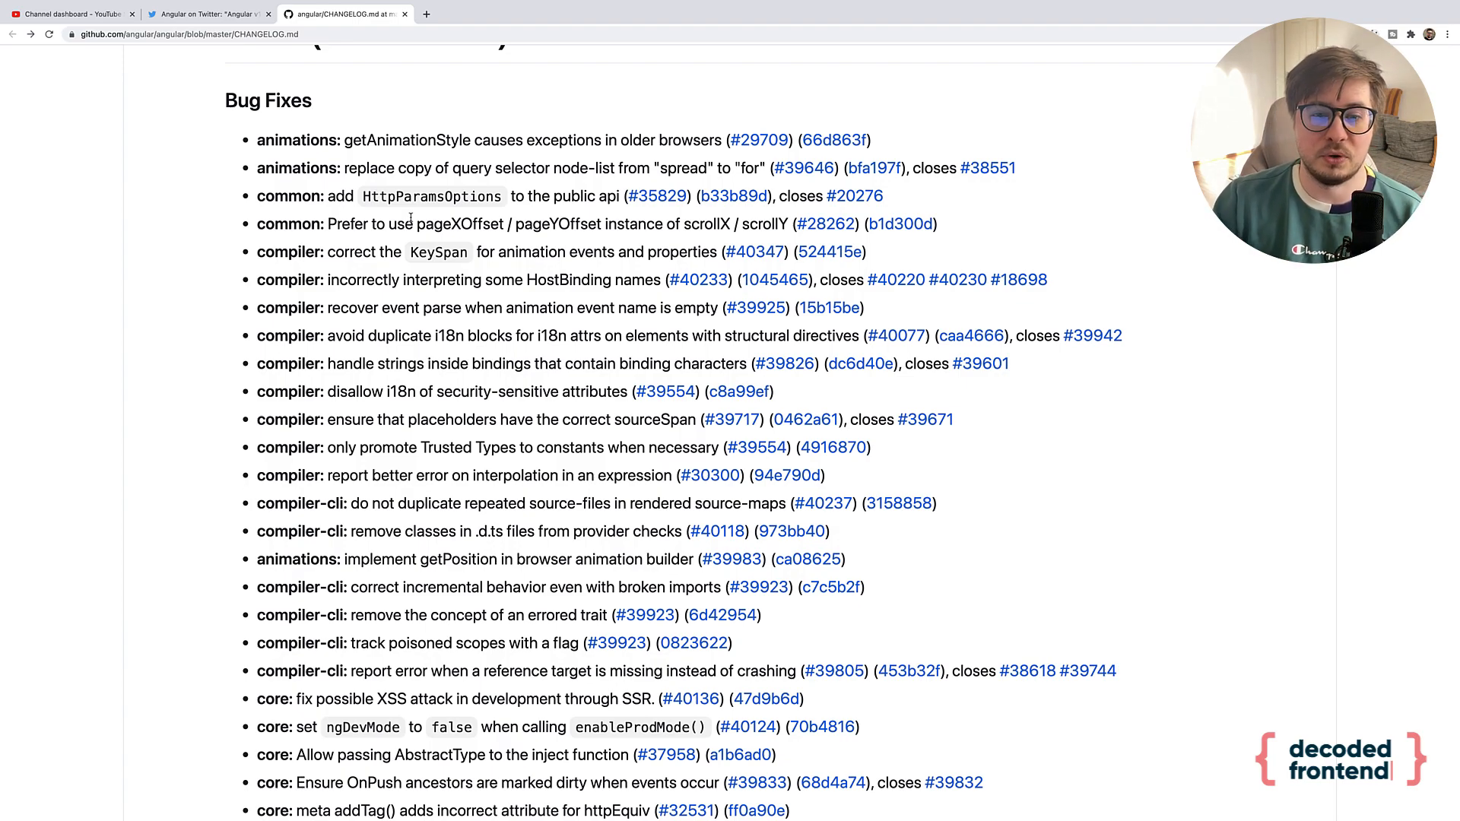
{"action": "scroll", "scroll_direction": "down", "scroll_amount": 3}
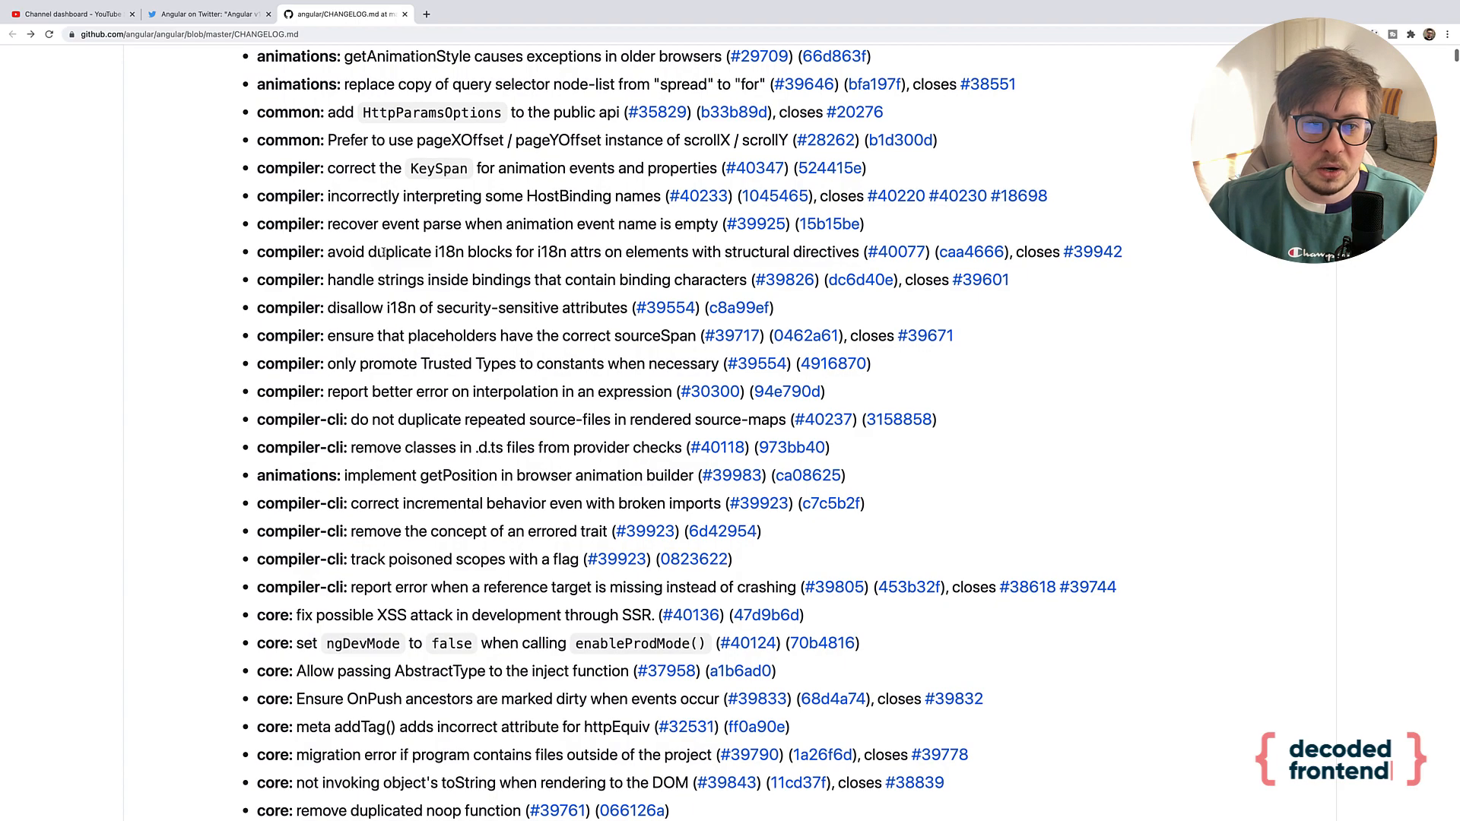
{"action": "scroll", "scroll_direction": "up", "scroll_amount": 3}
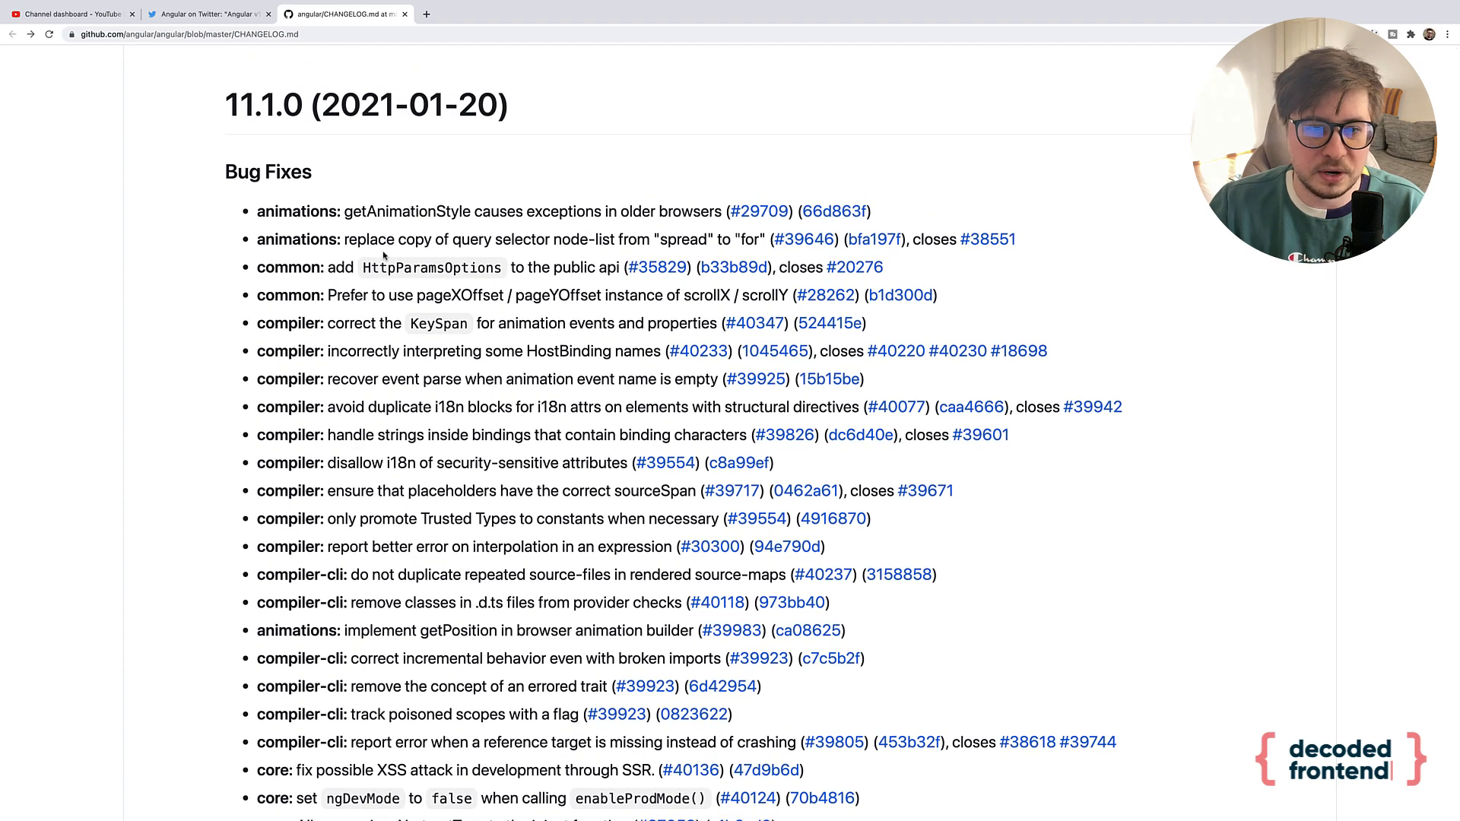
{"action": "mouse_move", "coordinate": [199, 185]}
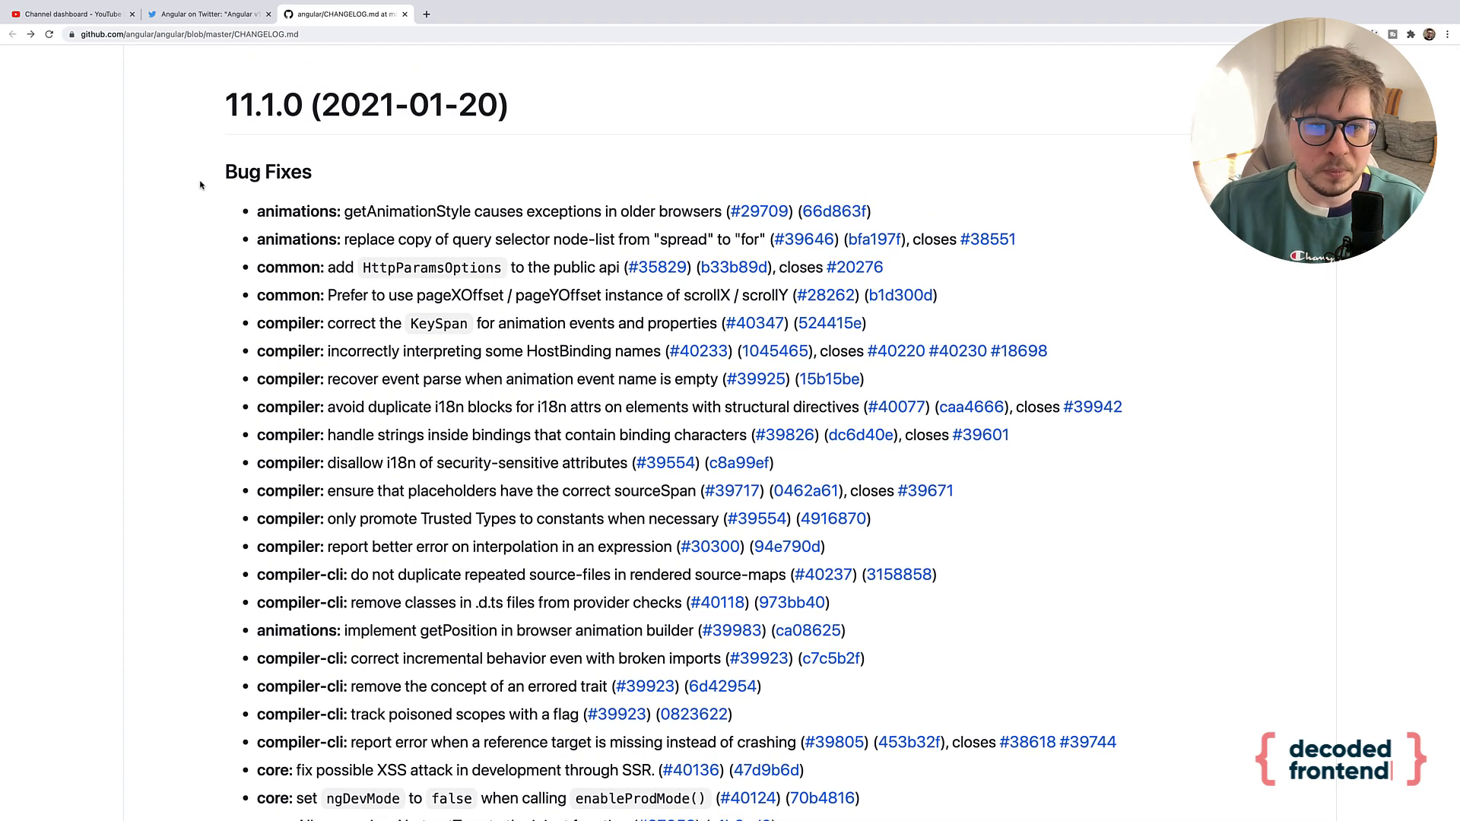
{"action": "mouse_move", "coordinate": [268, 171]}
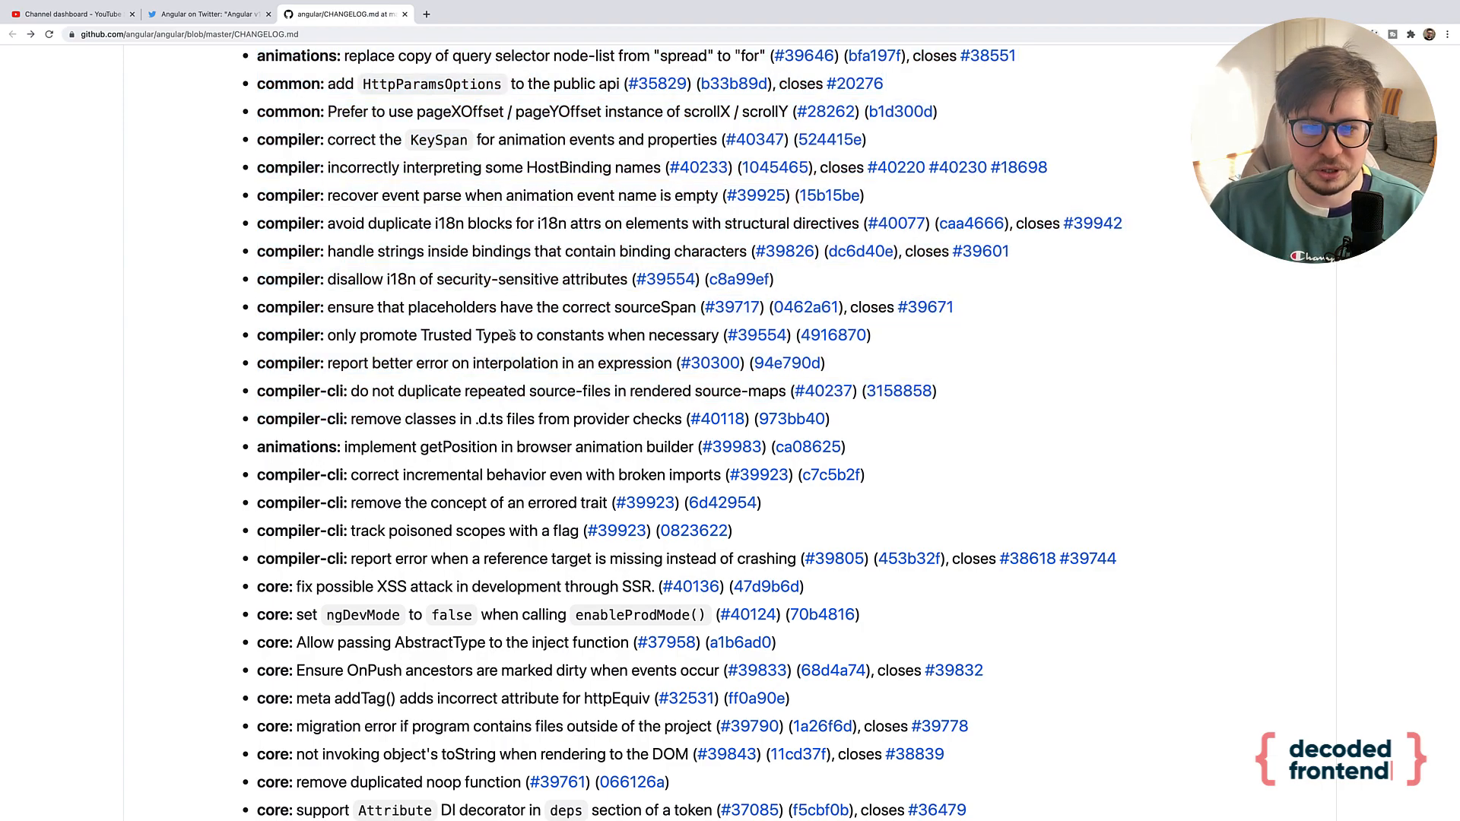
{"action": "scroll", "scroll_direction": "up", "scroll_amount": 3}
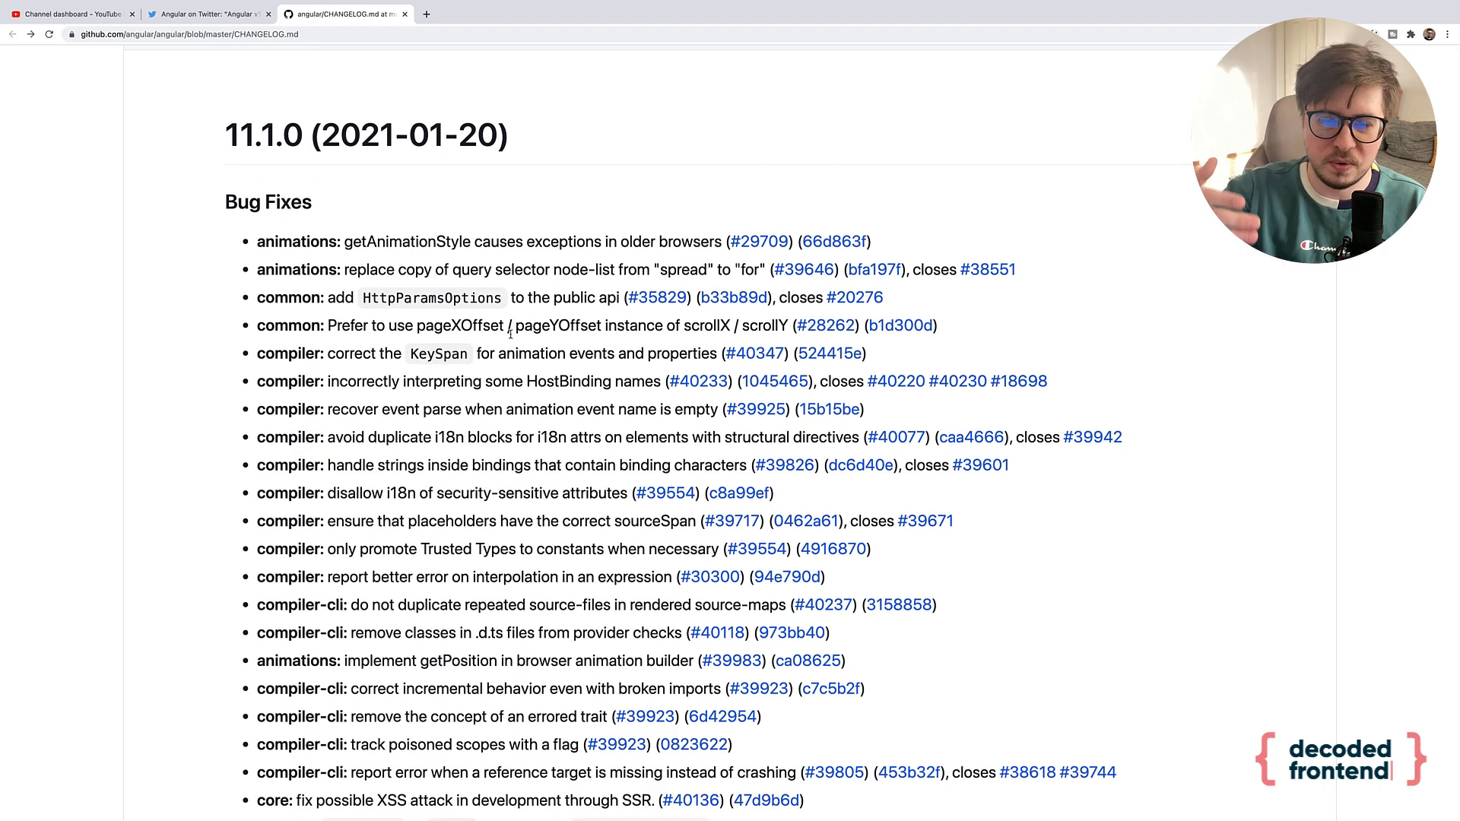
{"action": "scroll", "scroll_direction": "down", "scroll_amount": 3}
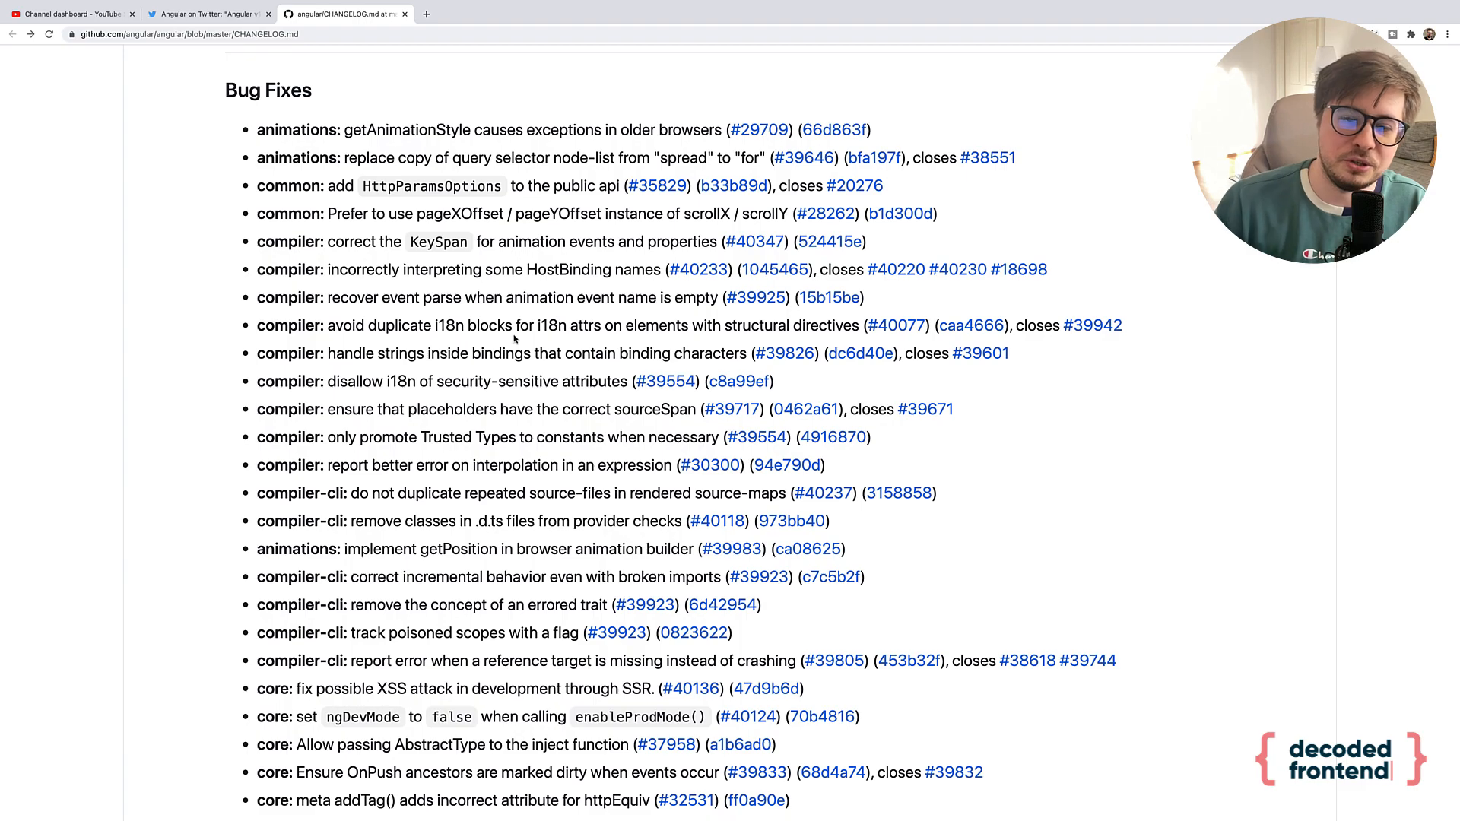
{"action": "scroll", "scroll_direction": "down", "scroll_amount": 3}
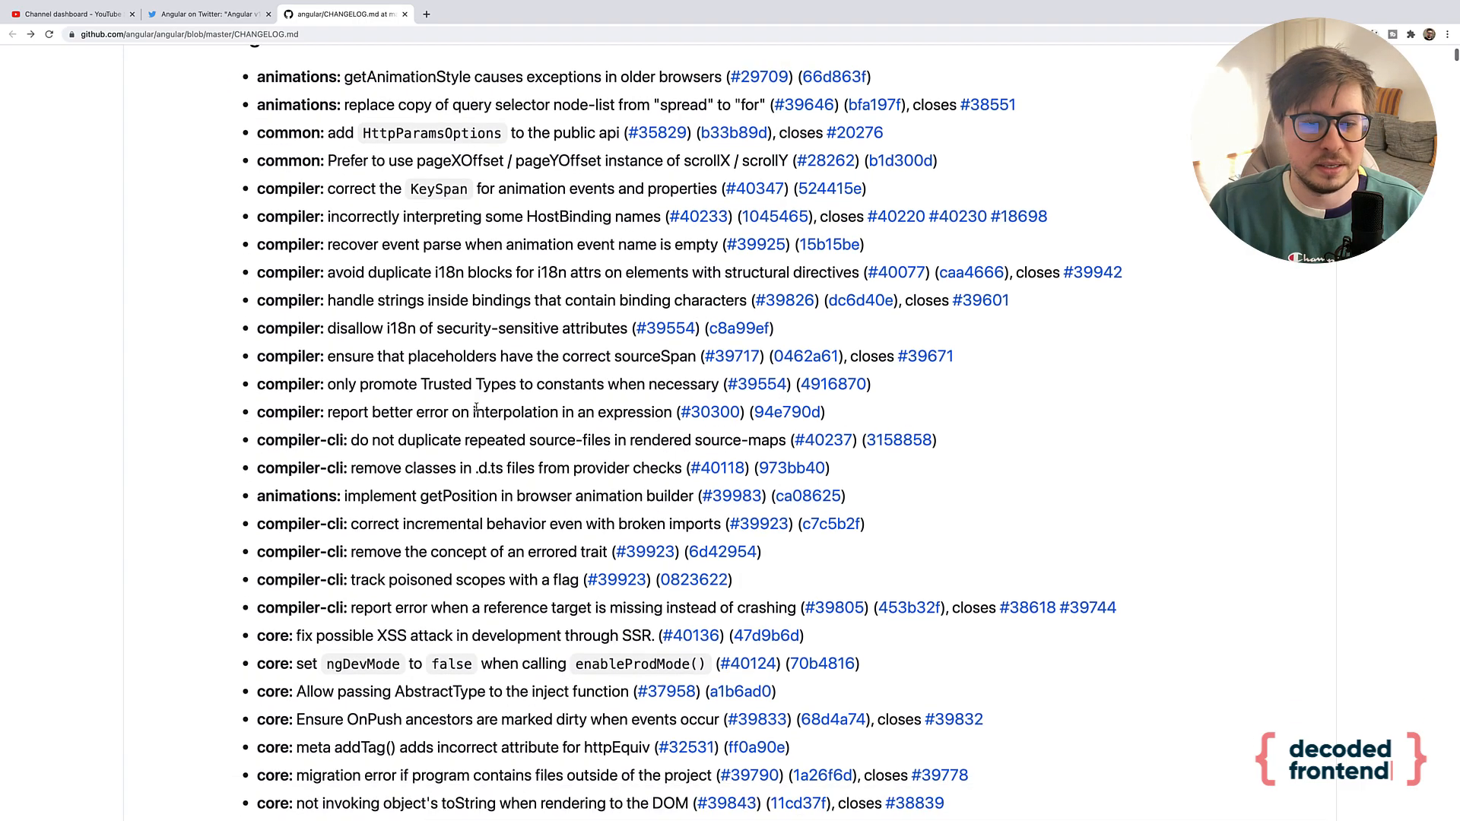
{"action": "scroll", "scroll_direction": "down", "scroll_amount": 3}
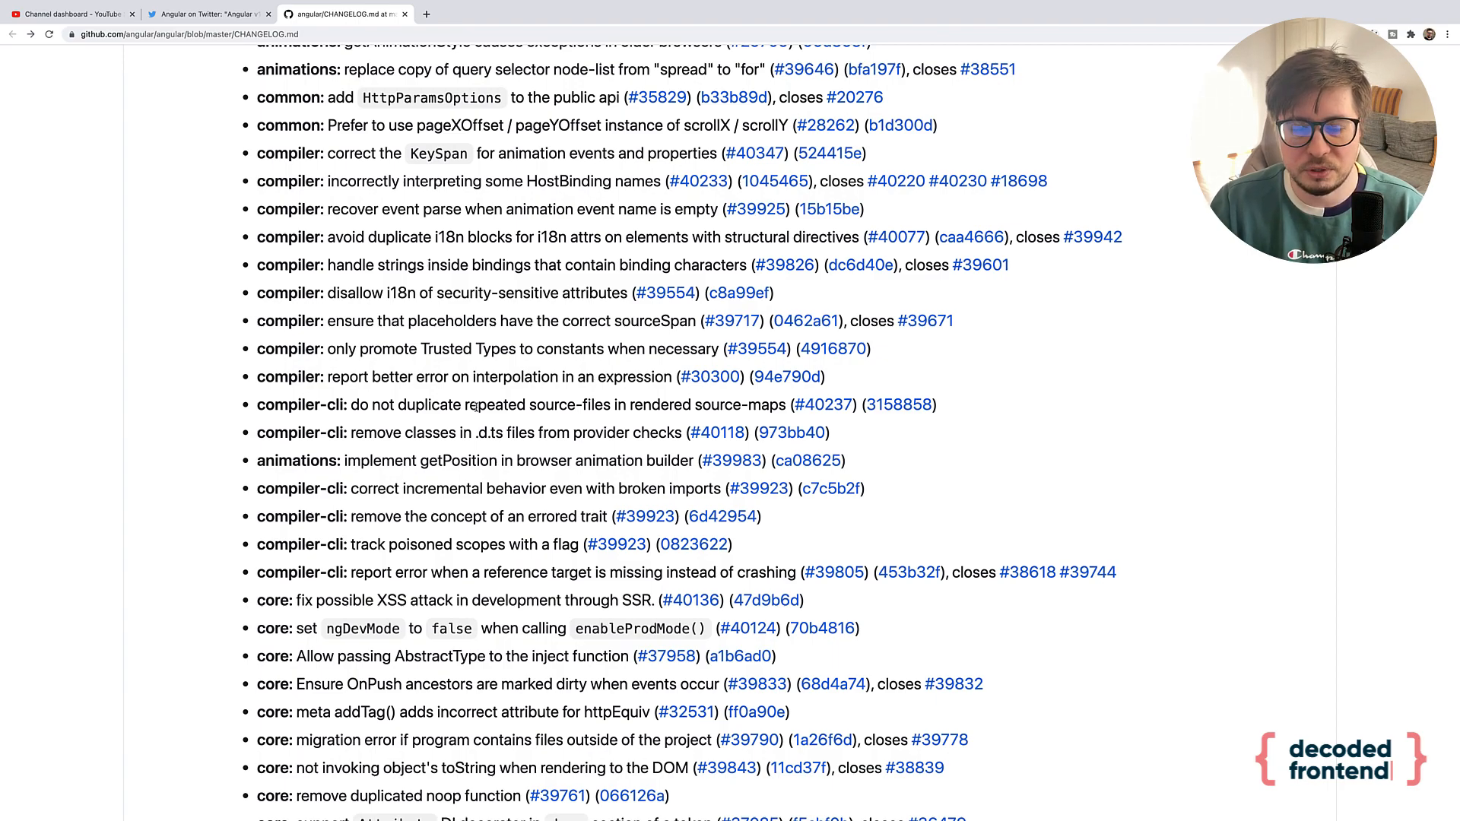
- Scroll past the remaining 11.1.0 bug fixes down to Performance Improvements
{"action": "scroll", "scroll_direction": "down", "scroll_amount": 3}
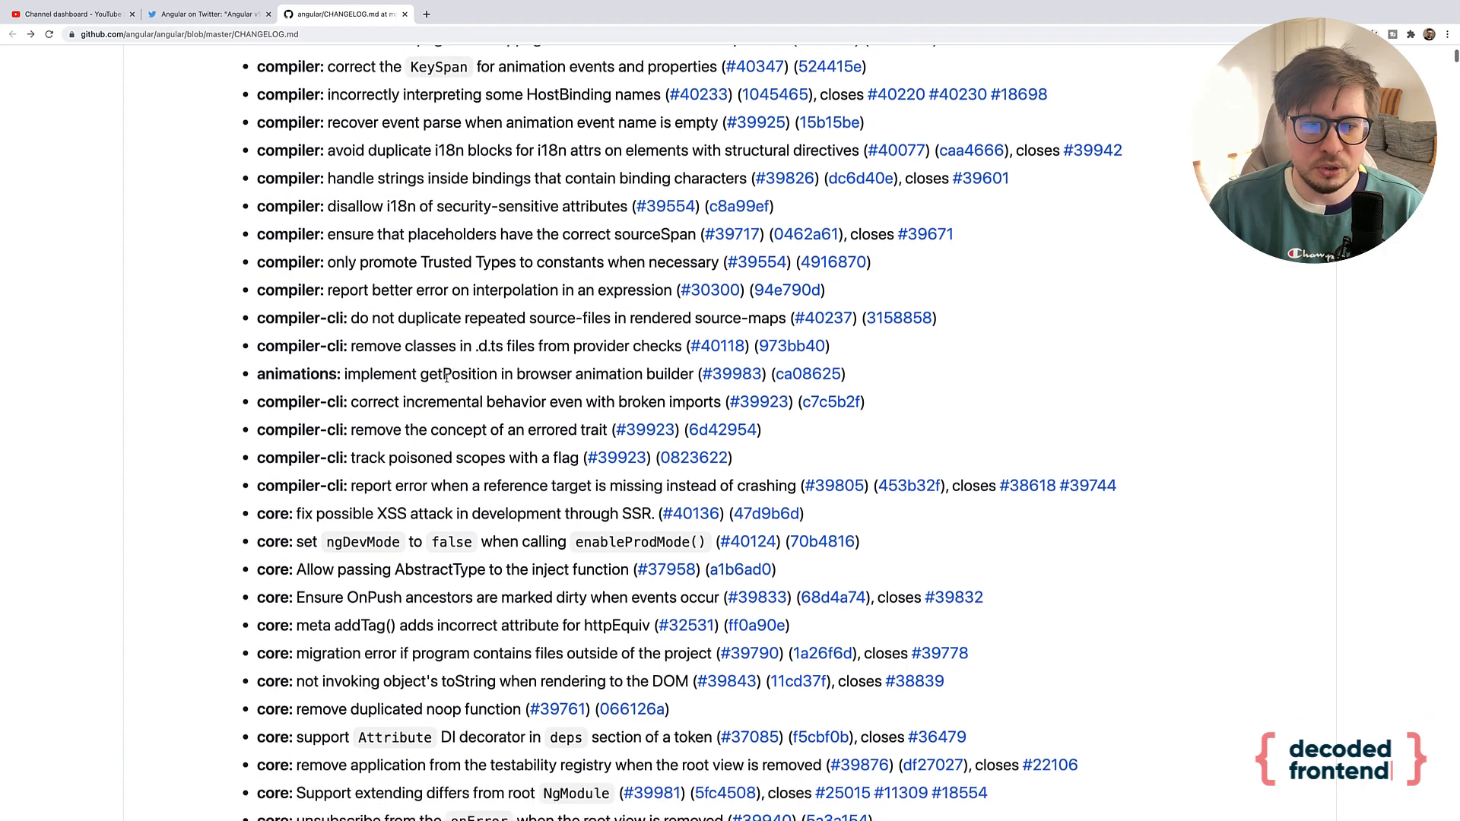
{"action": "scroll", "scroll_direction": "down", "scroll_amount": 3}
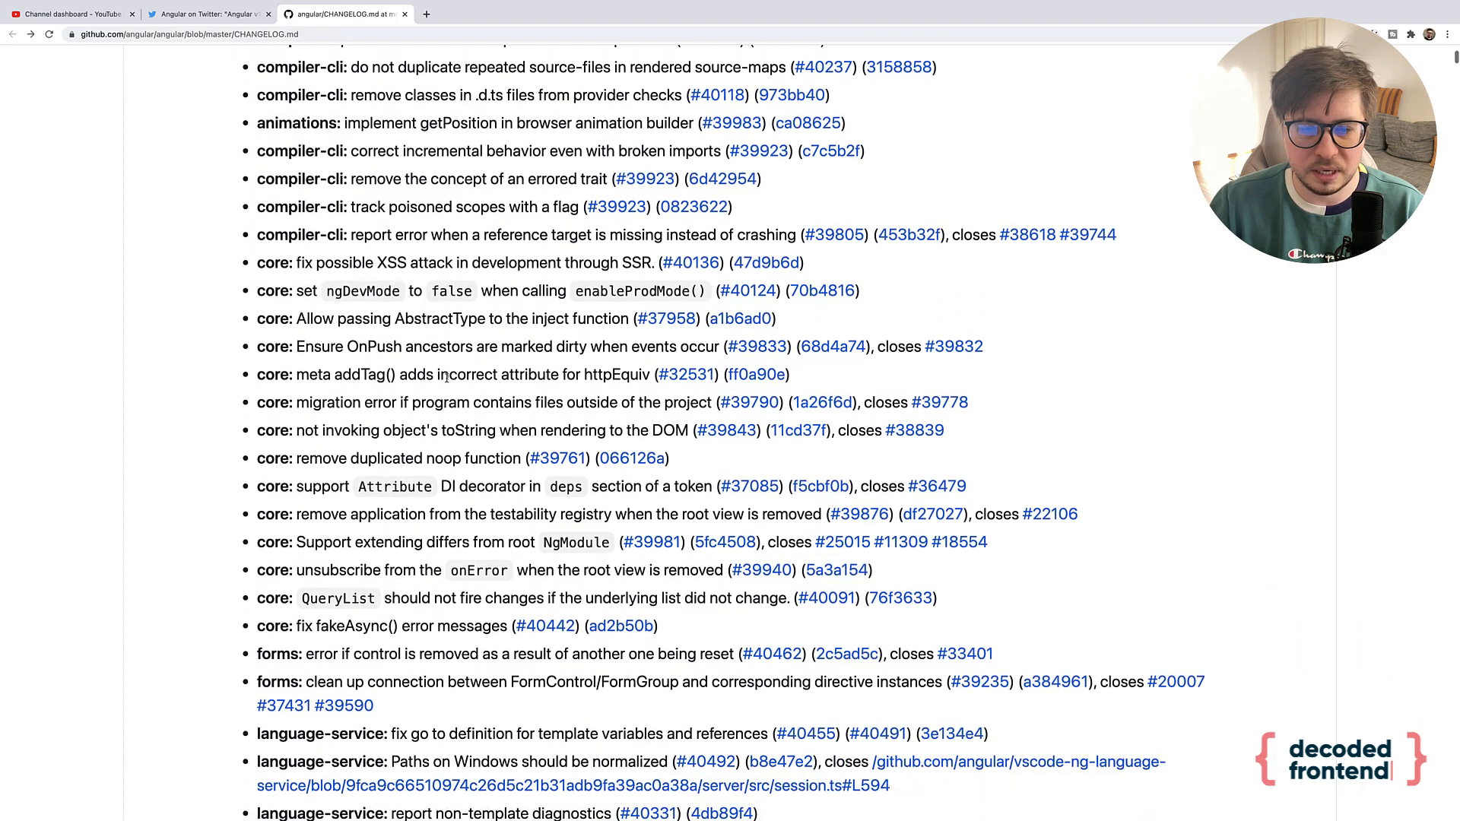
{"action": "scroll", "scroll_direction": "down", "scroll_amount": 3}
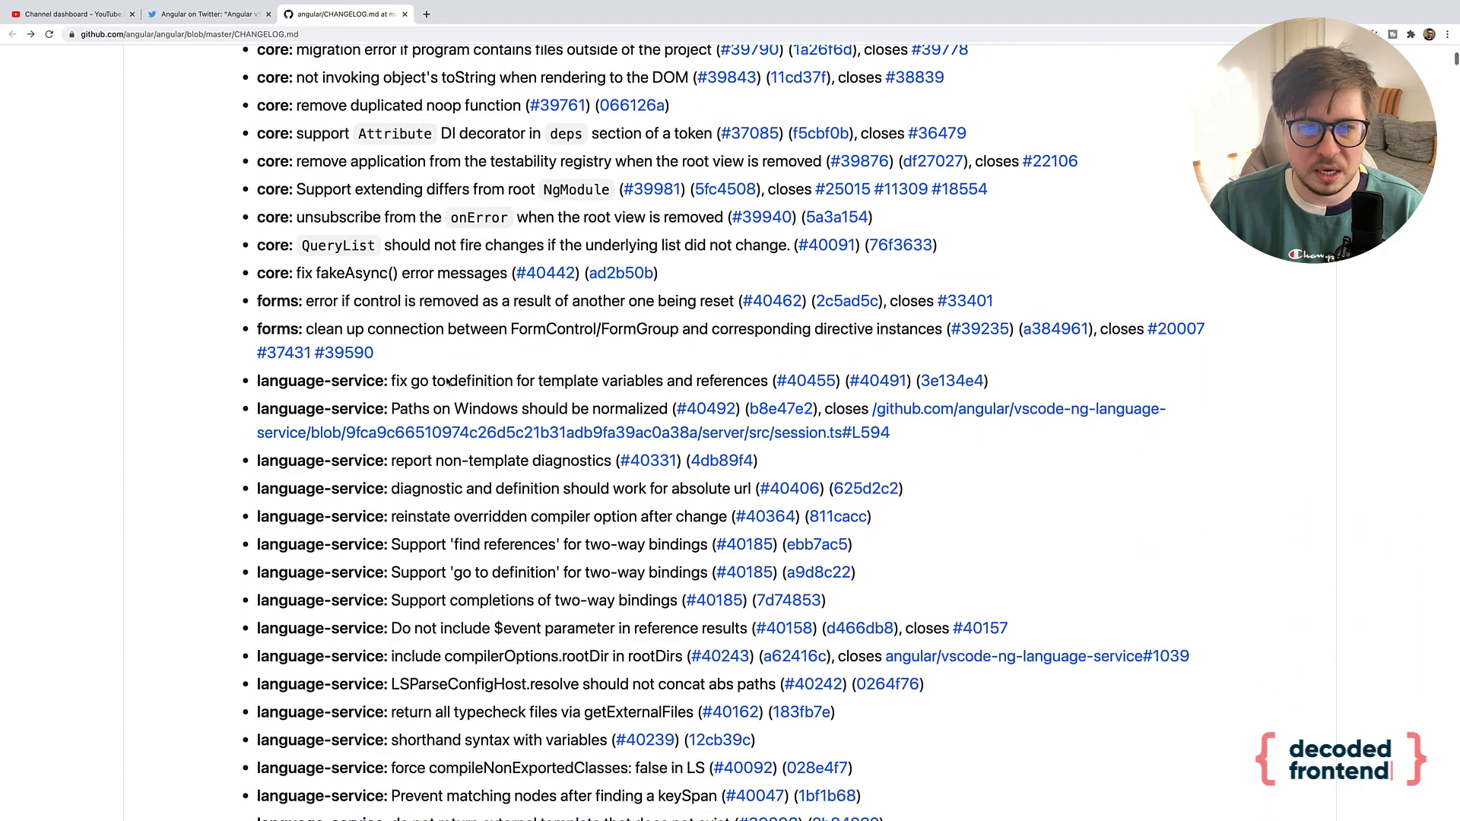
{"action": "scroll", "scroll_direction": "down", "scroll_amount": 3}
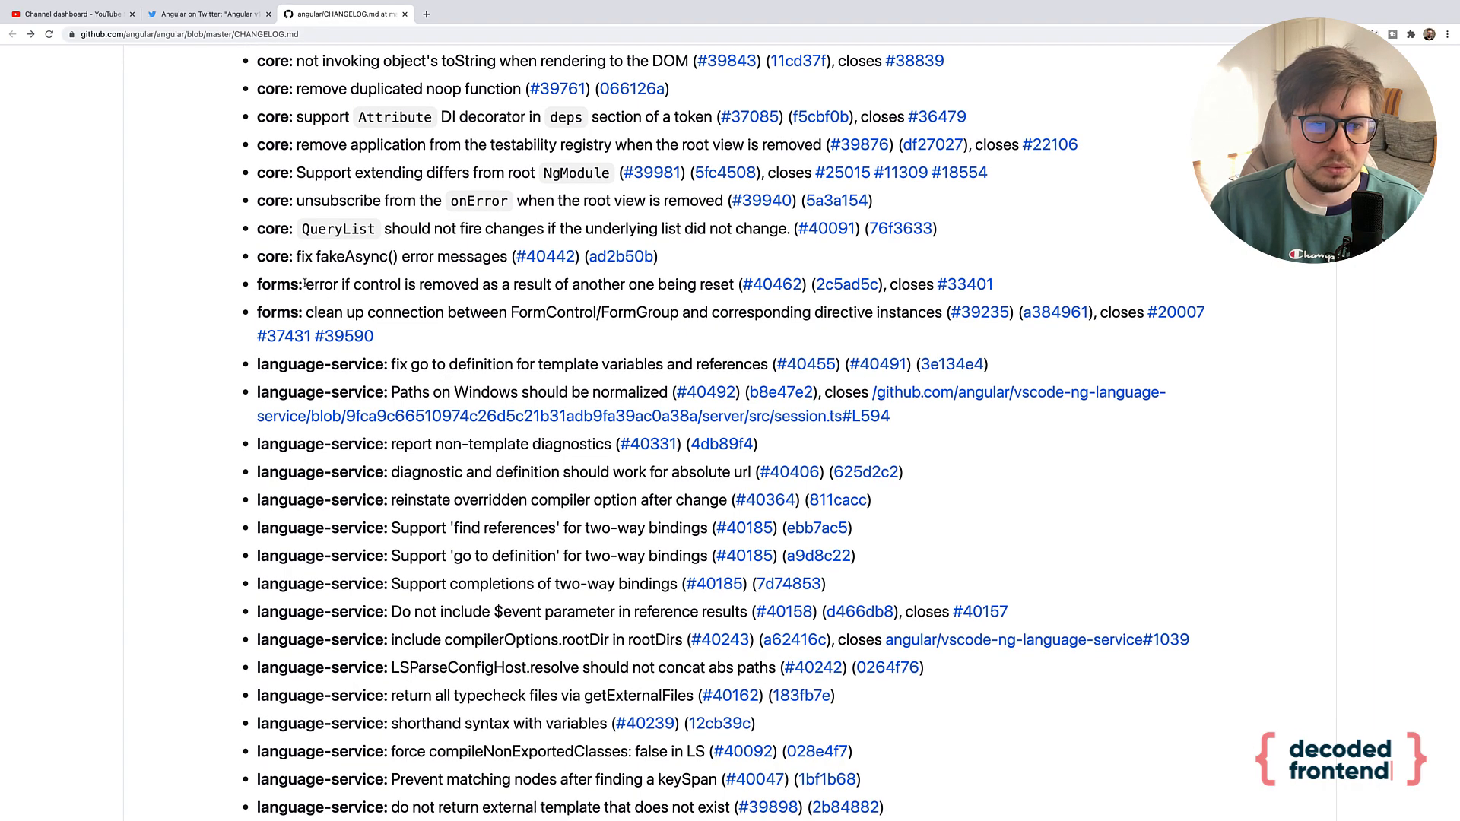
{"action": "scroll", "scroll_direction": "down", "scroll_amount": 3}
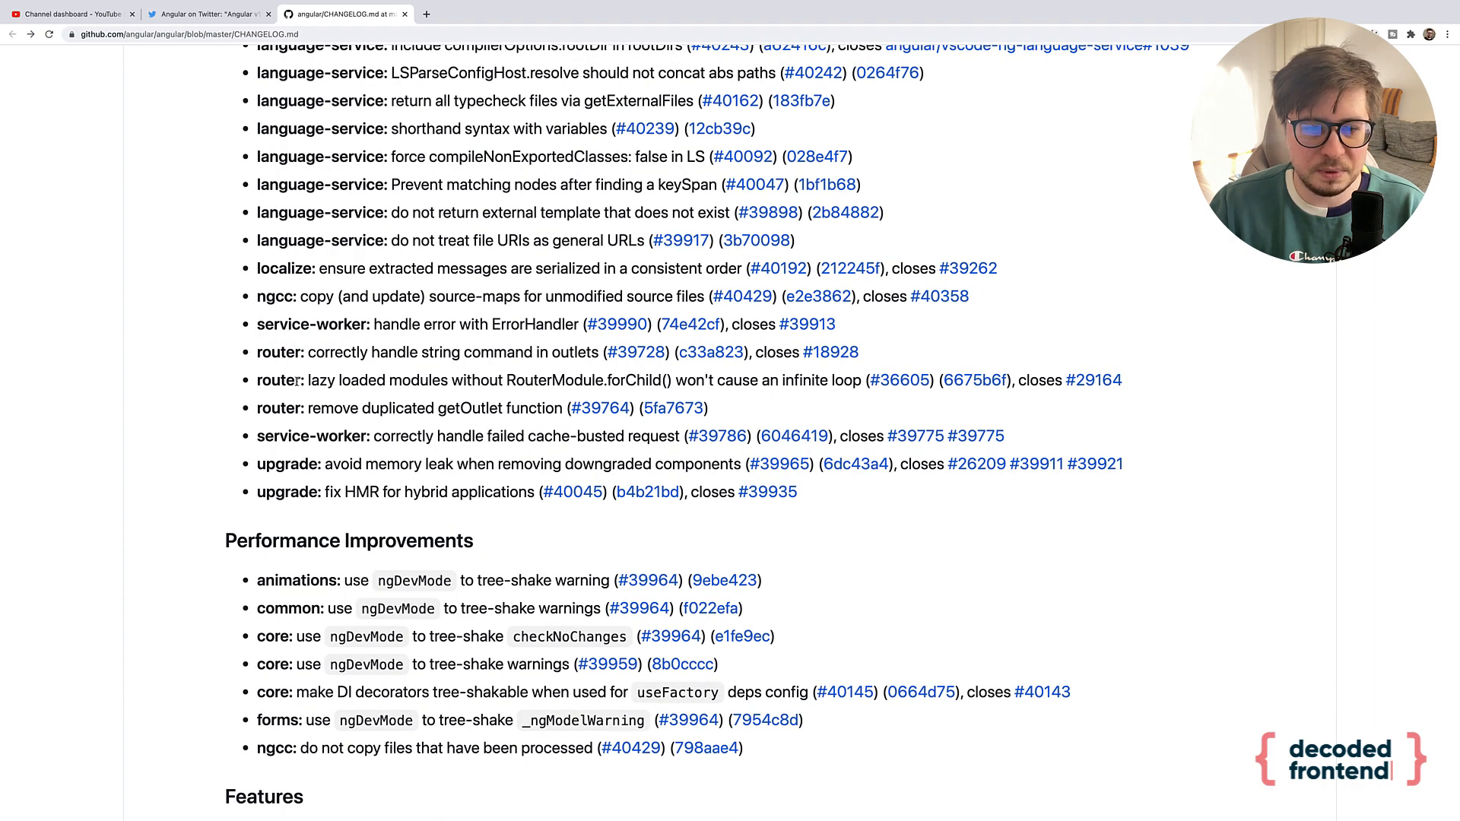
{"action": "scroll", "scroll_direction": "down", "scroll_amount": 3}
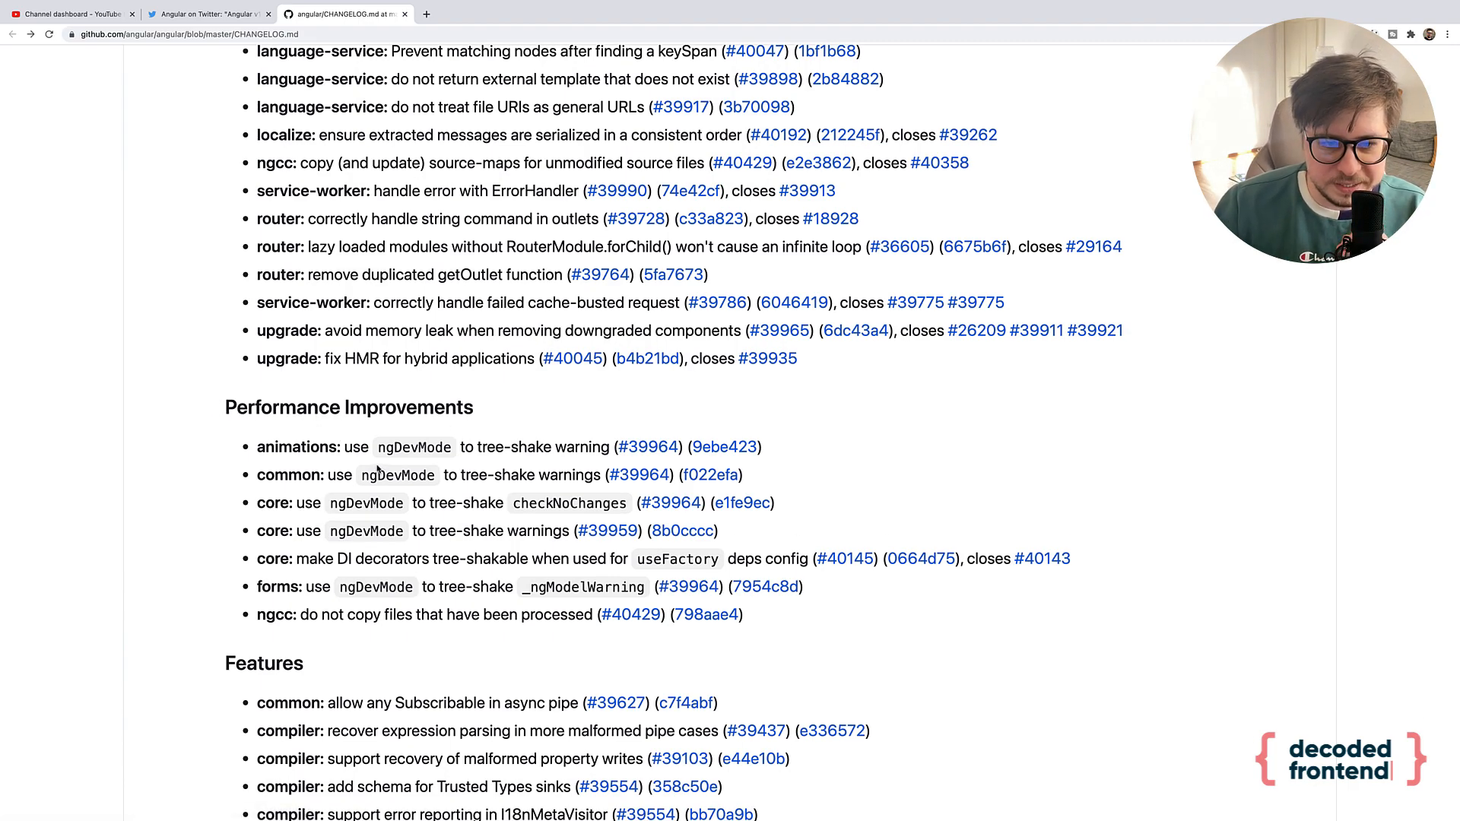
{"action": "double_click", "coordinate": [415, 448]}
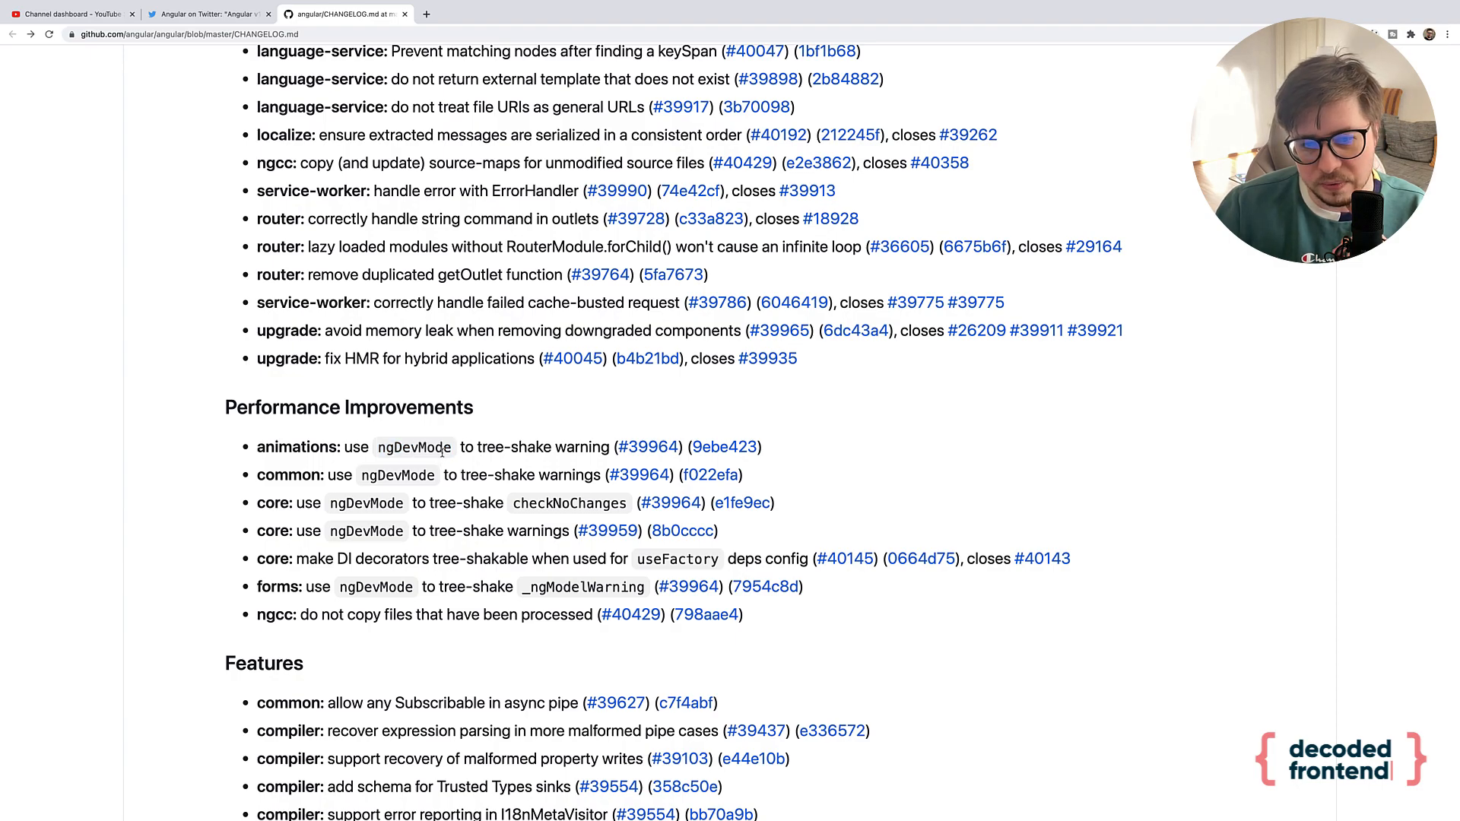
{"action": "scroll", "scroll_direction": "down", "scroll_amount": 3}
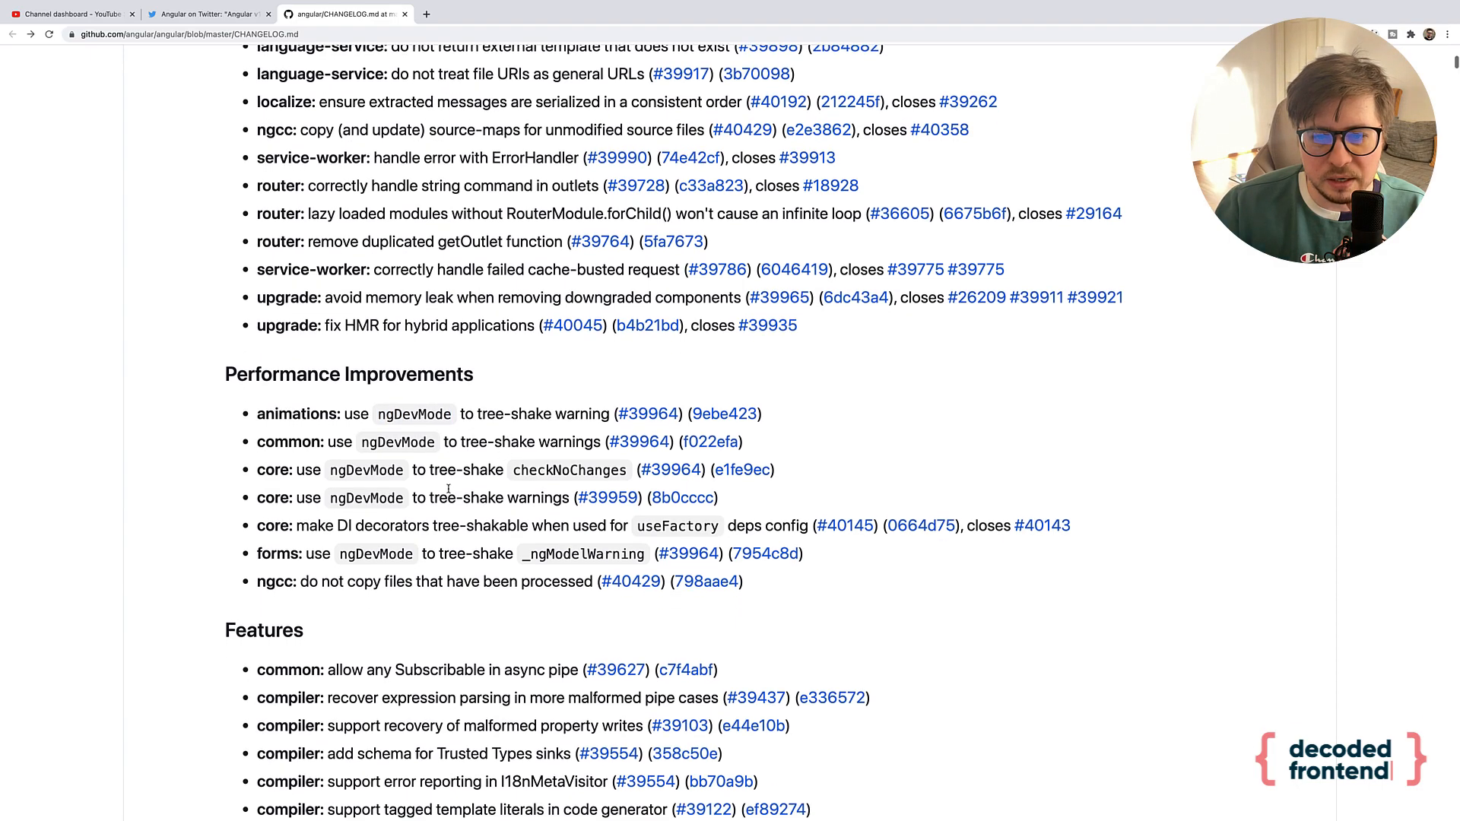
{"action": "scroll", "scroll_direction": "down", "scroll_amount": 3}
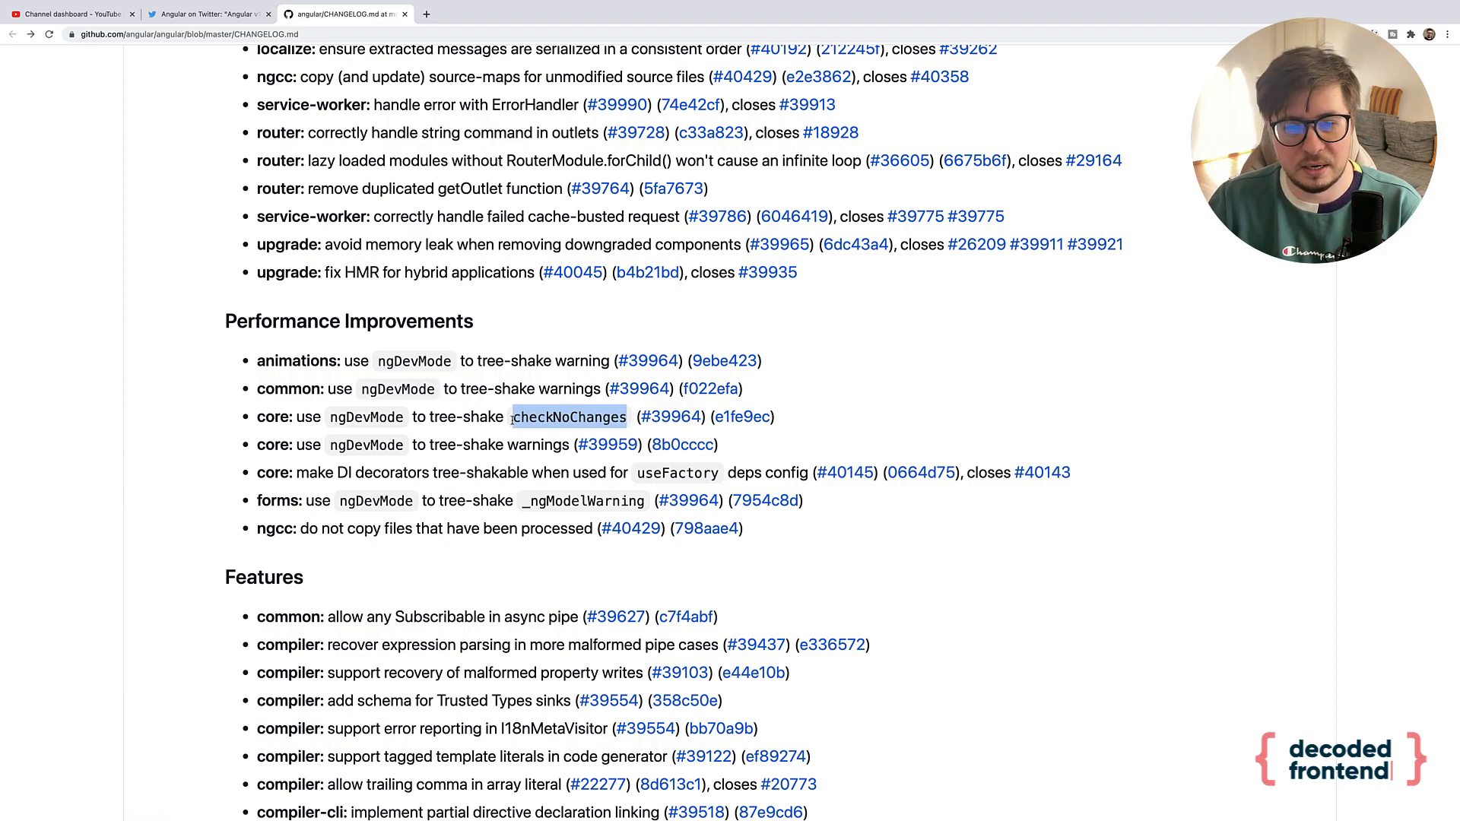
- Highlight ngDevMode, open commit e1fe9ec, and review its application_ref.ts diff
{"action": "left_click", "coordinate": [568, 416]}
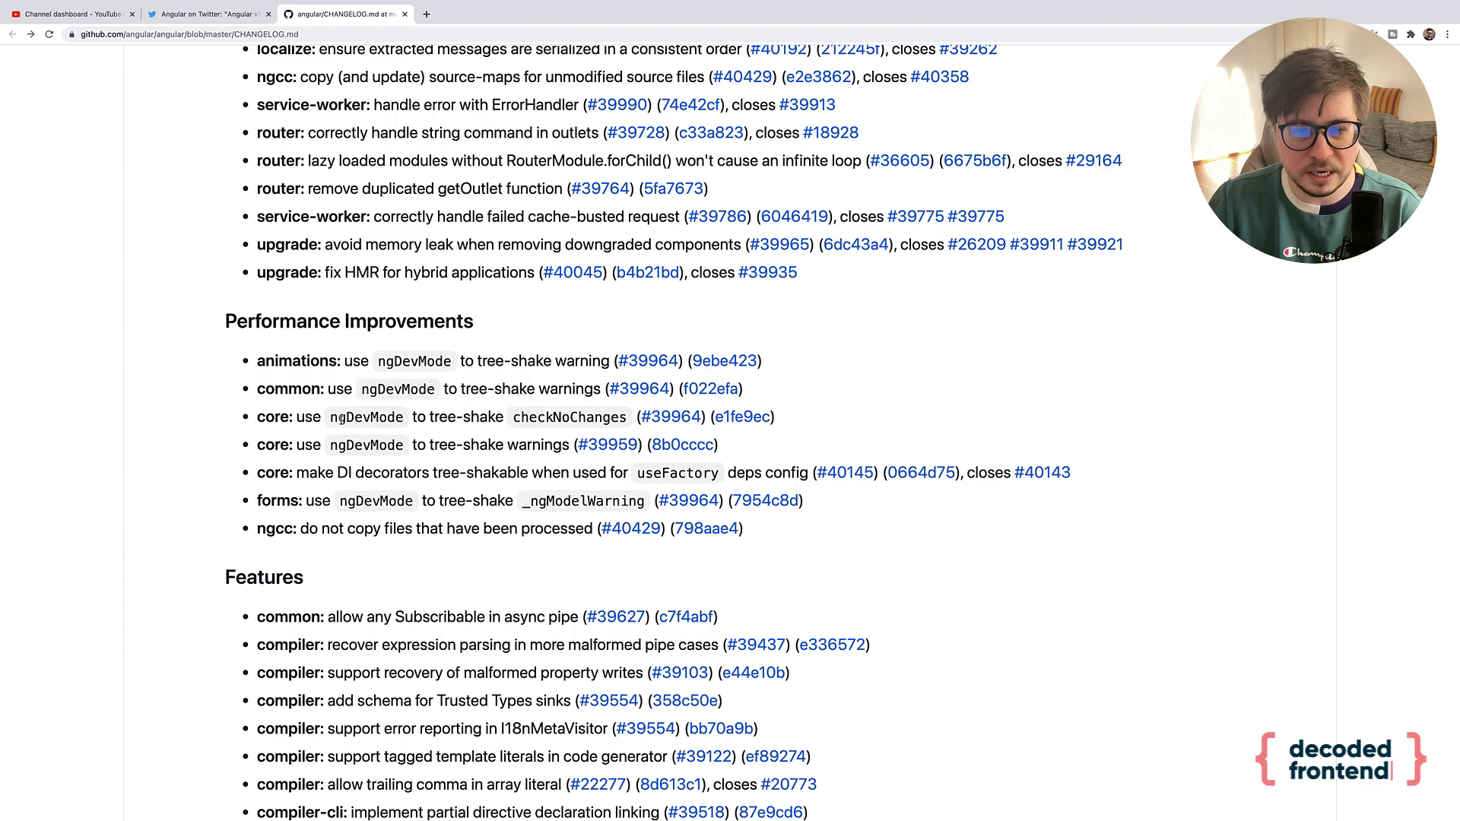
{"action": "double_click", "coordinate": [366, 416]}
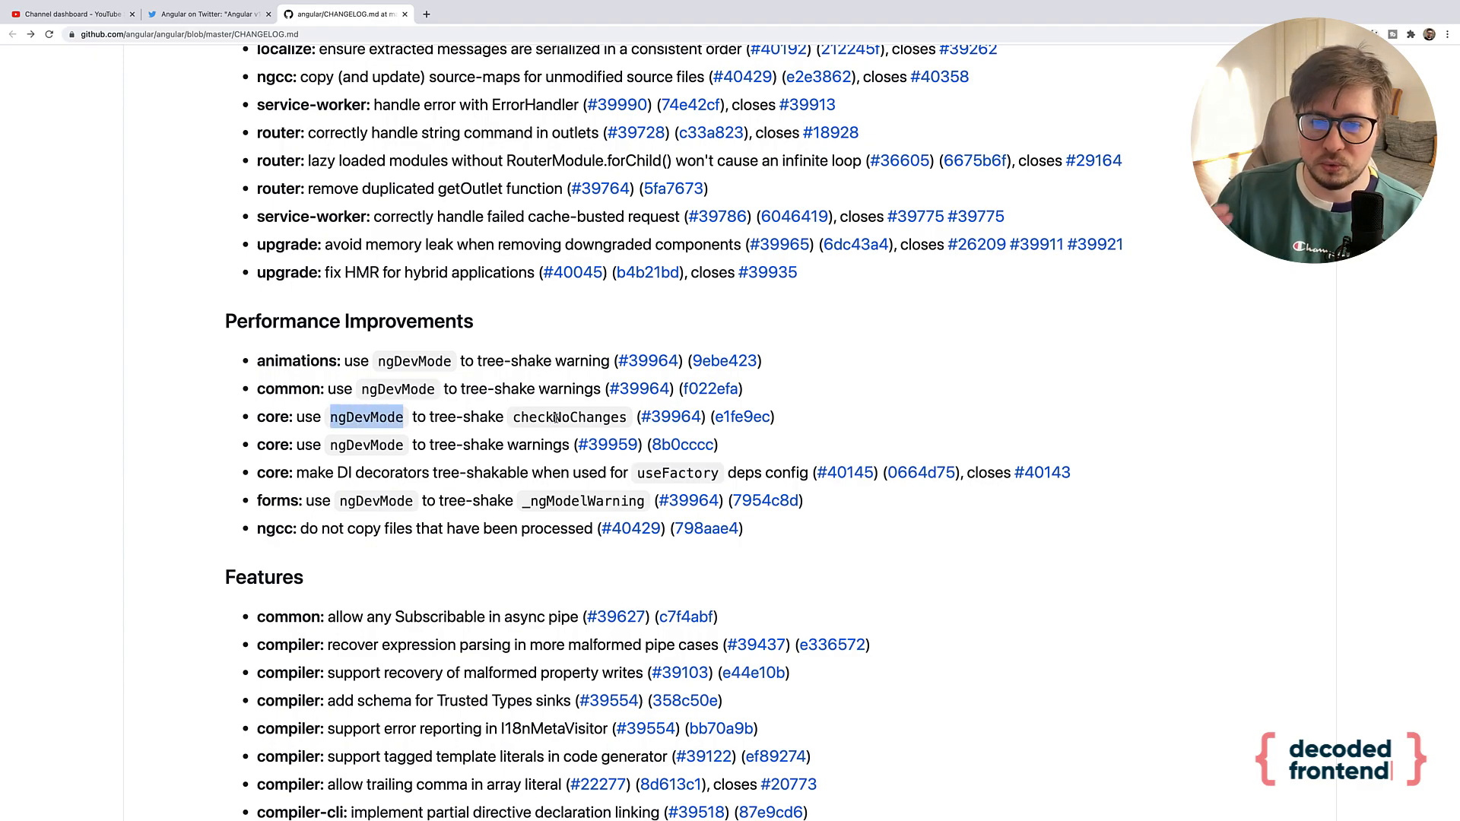
{"action": "mouse_move", "coordinate": [854, 407]}
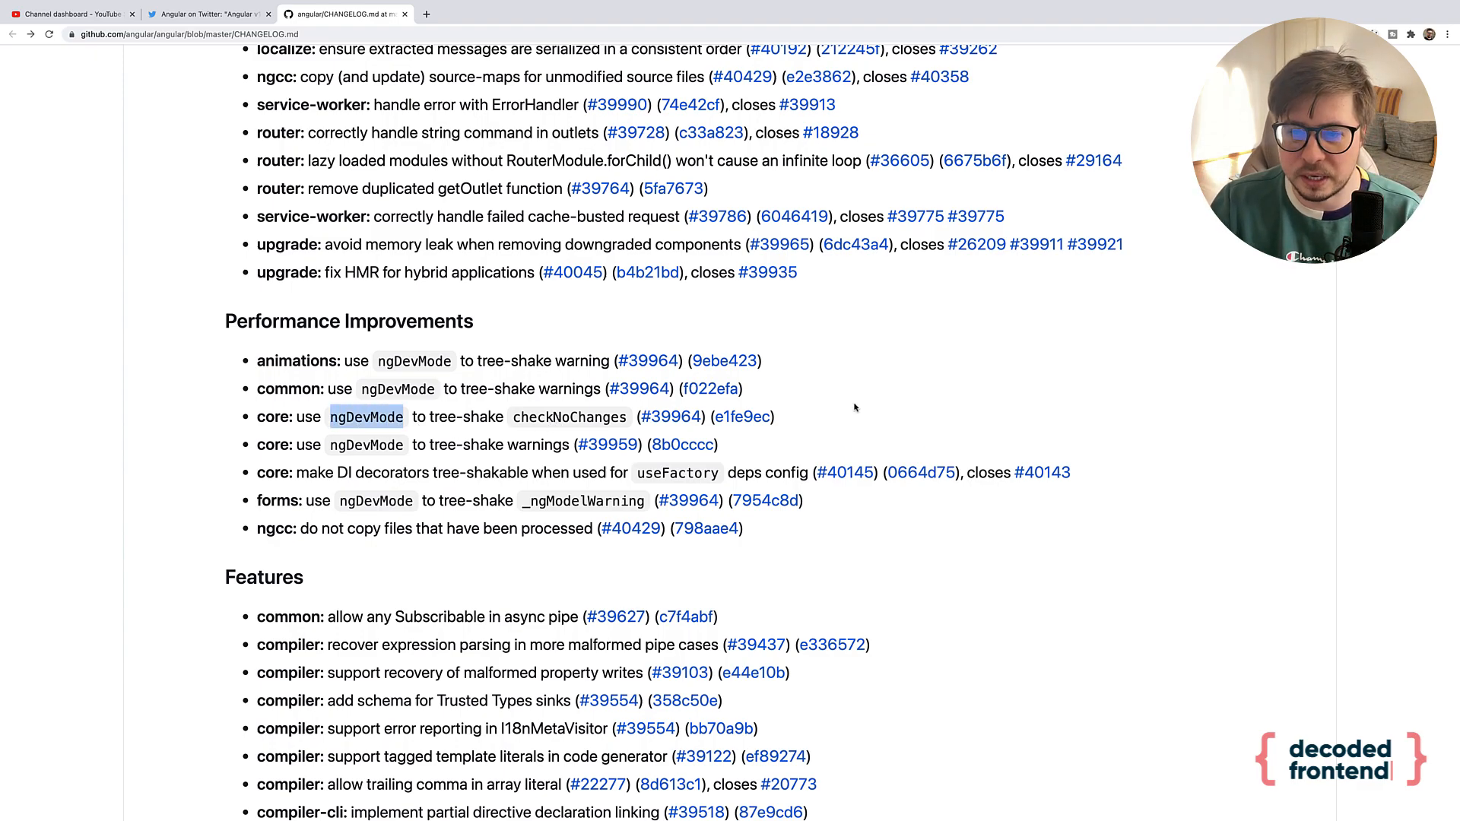
{"action": "mouse_move", "coordinate": [742, 418]}
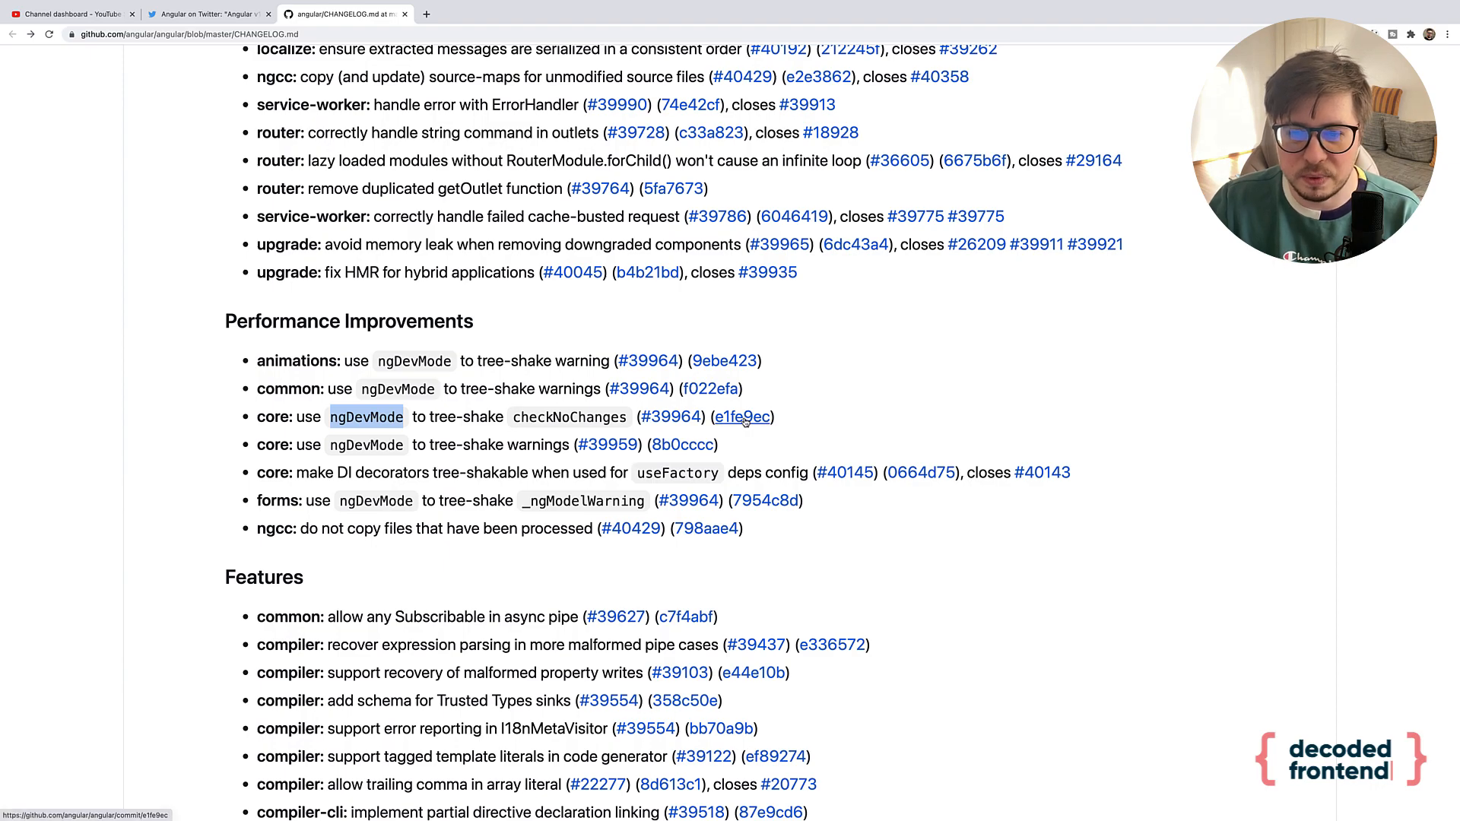
{"action": "left_click", "coordinate": [741, 416]}
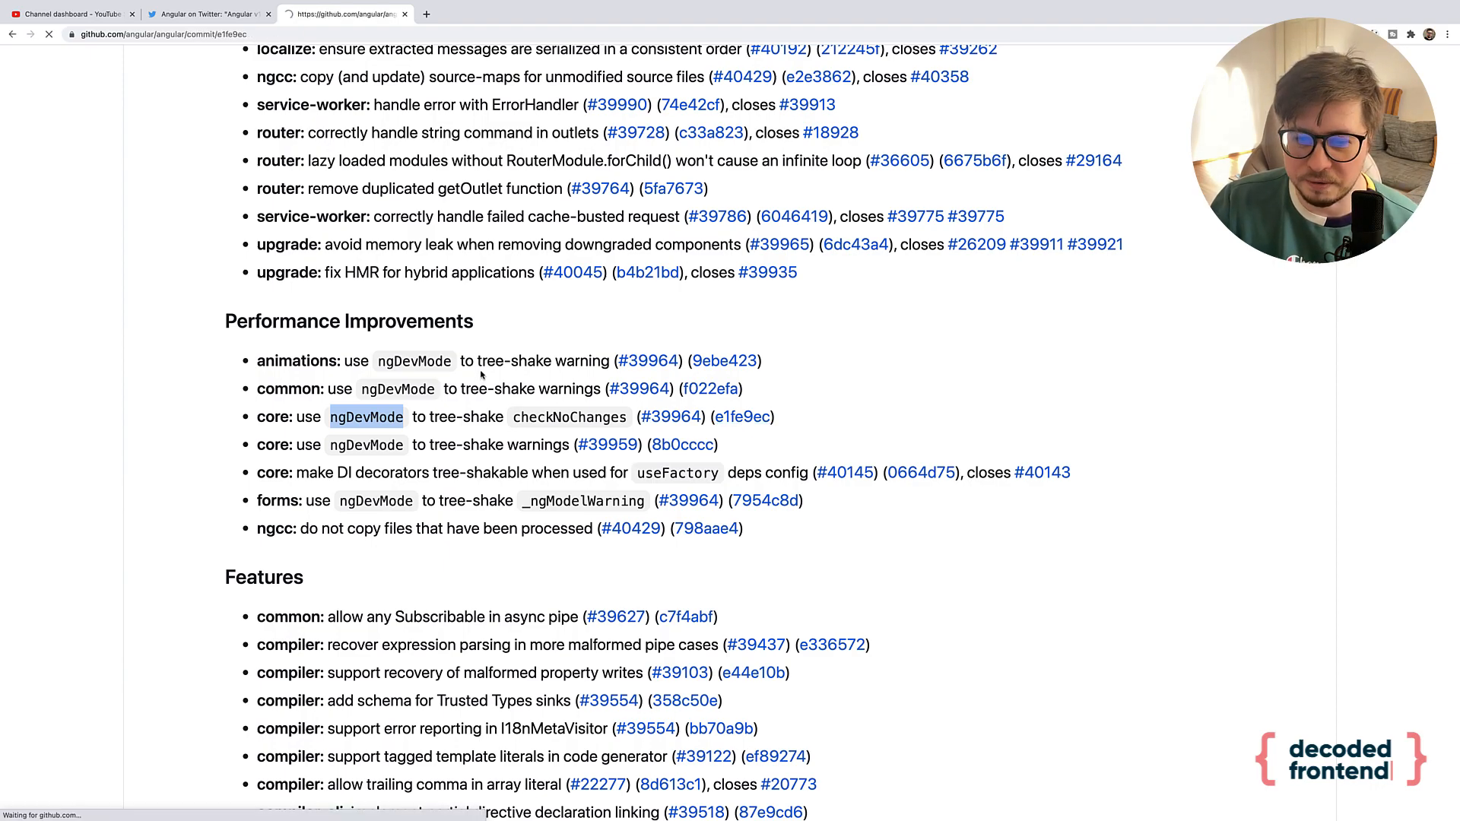
{"action": "left_click", "coordinate": [740, 416]}
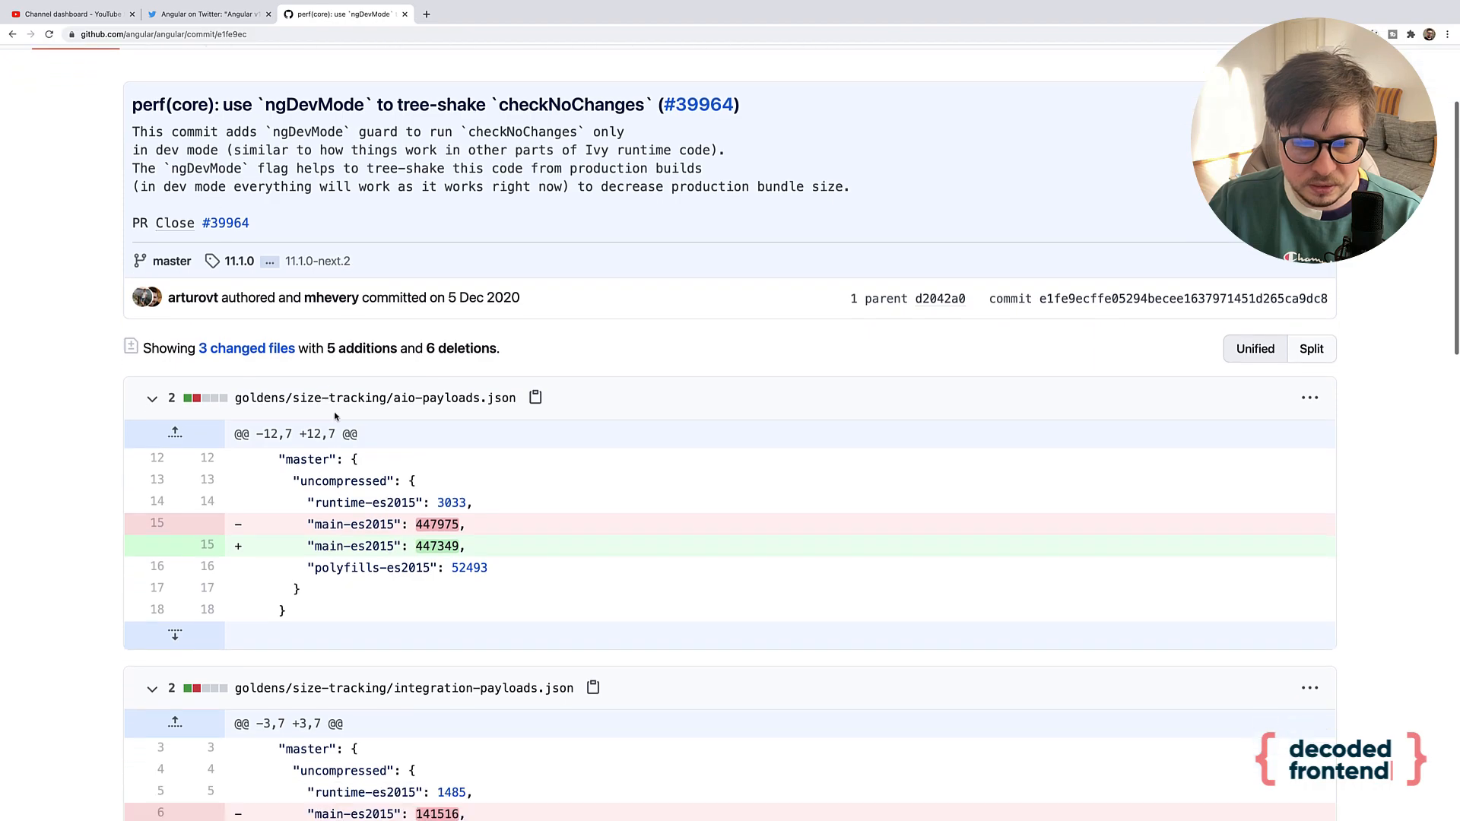
{"action": "scroll", "scroll_direction": "down", "scroll_amount": 3}
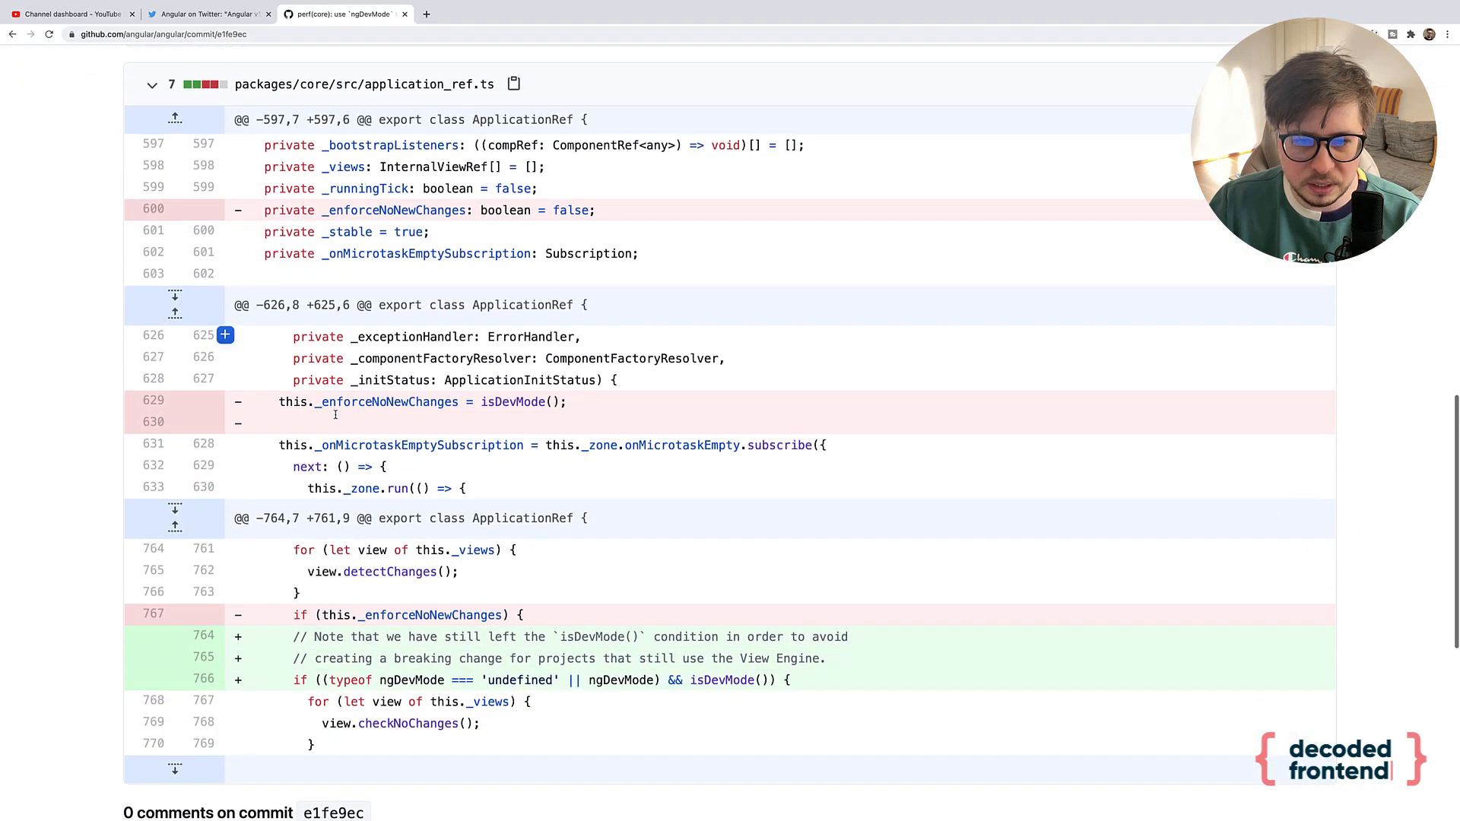
{"action": "scroll", "scroll_direction": "down", "scroll_amount": 3}
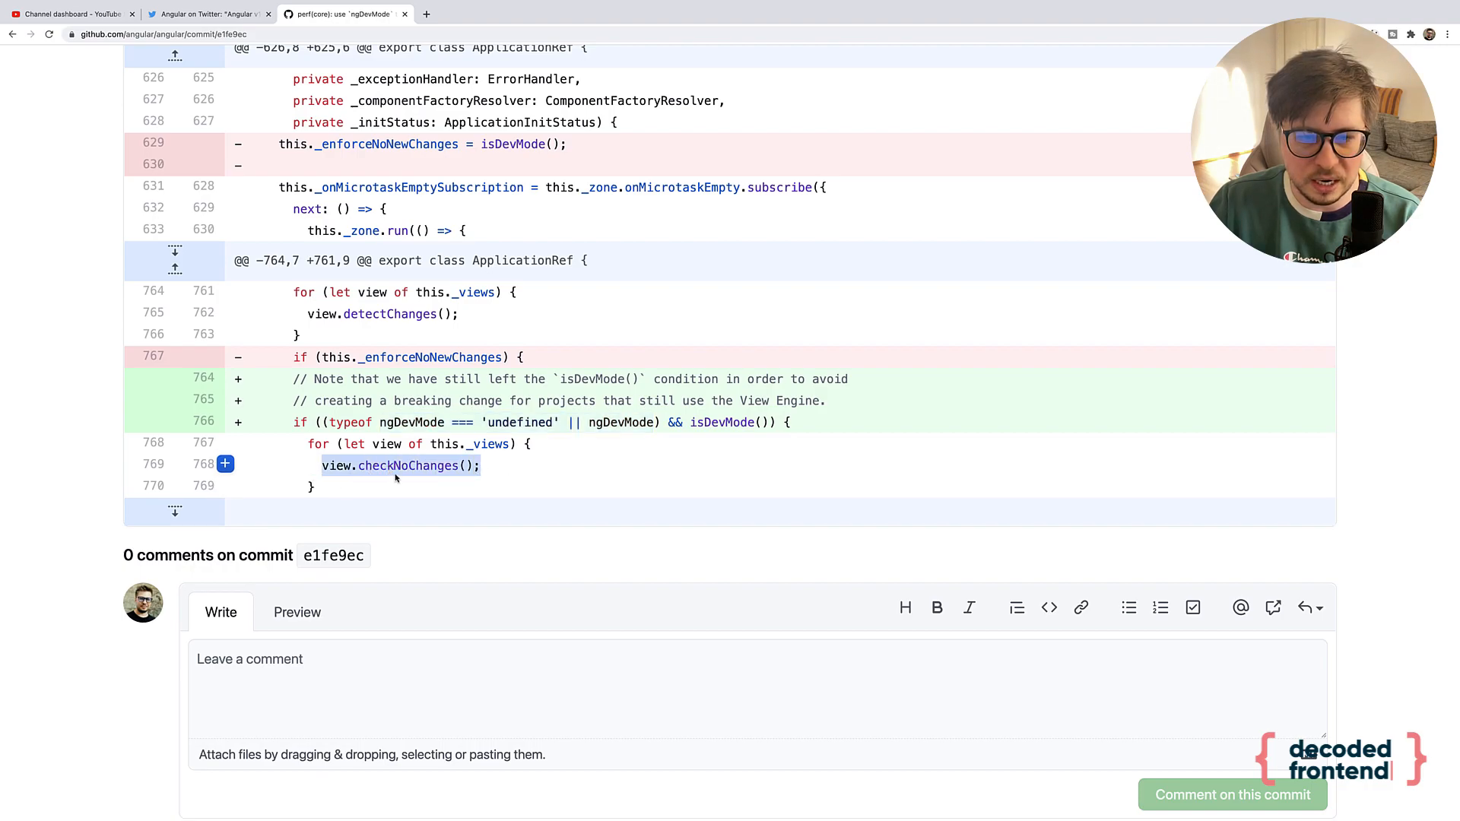
{"action": "scroll", "scroll_direction": "up", "scroll_amount": 3}
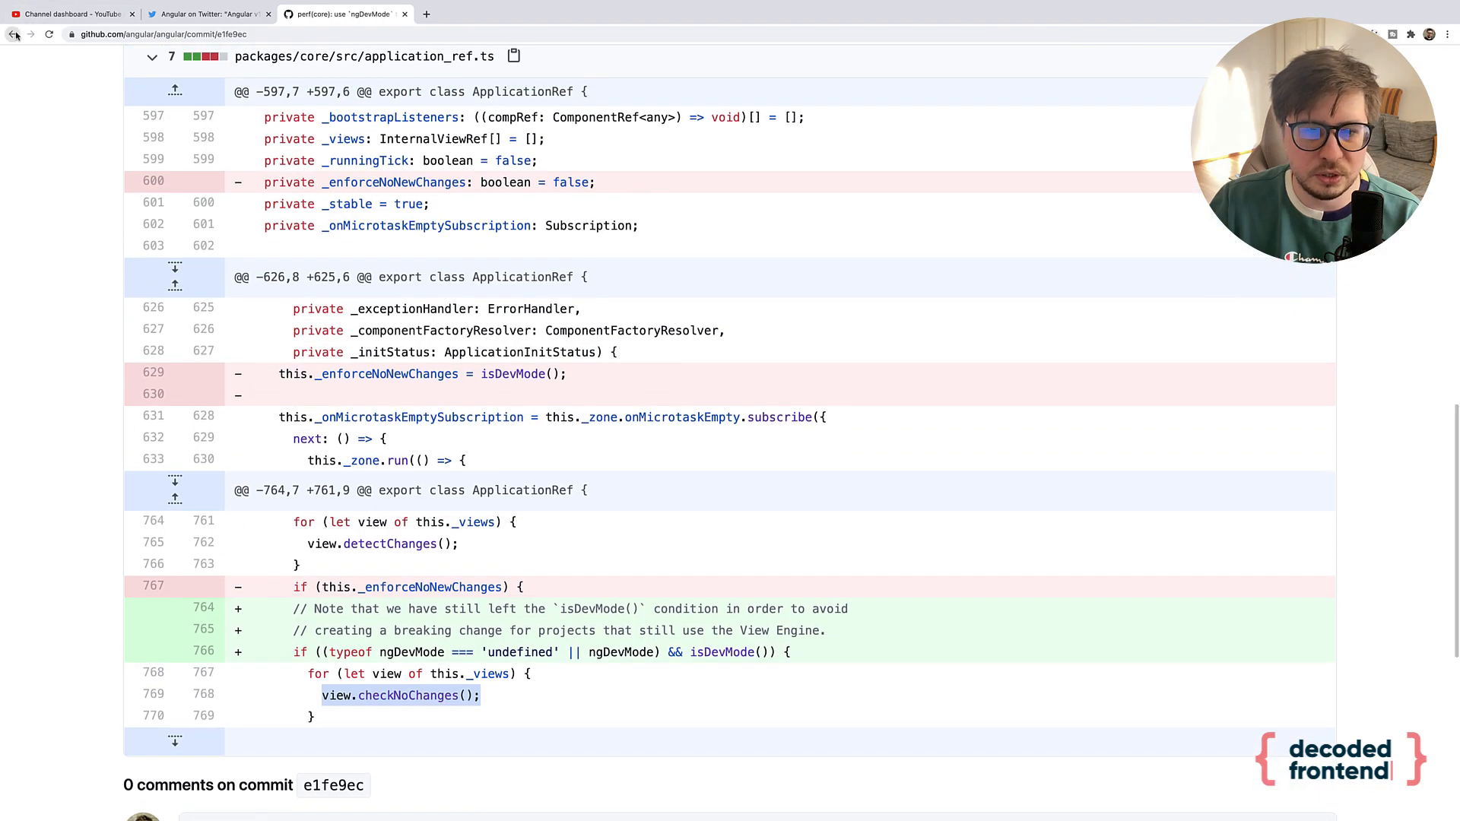
- Go back and scroll through commit f022efa's ngDevMode diffs in the common package
{"action": "left_click", "coordinate": [14, 34]}
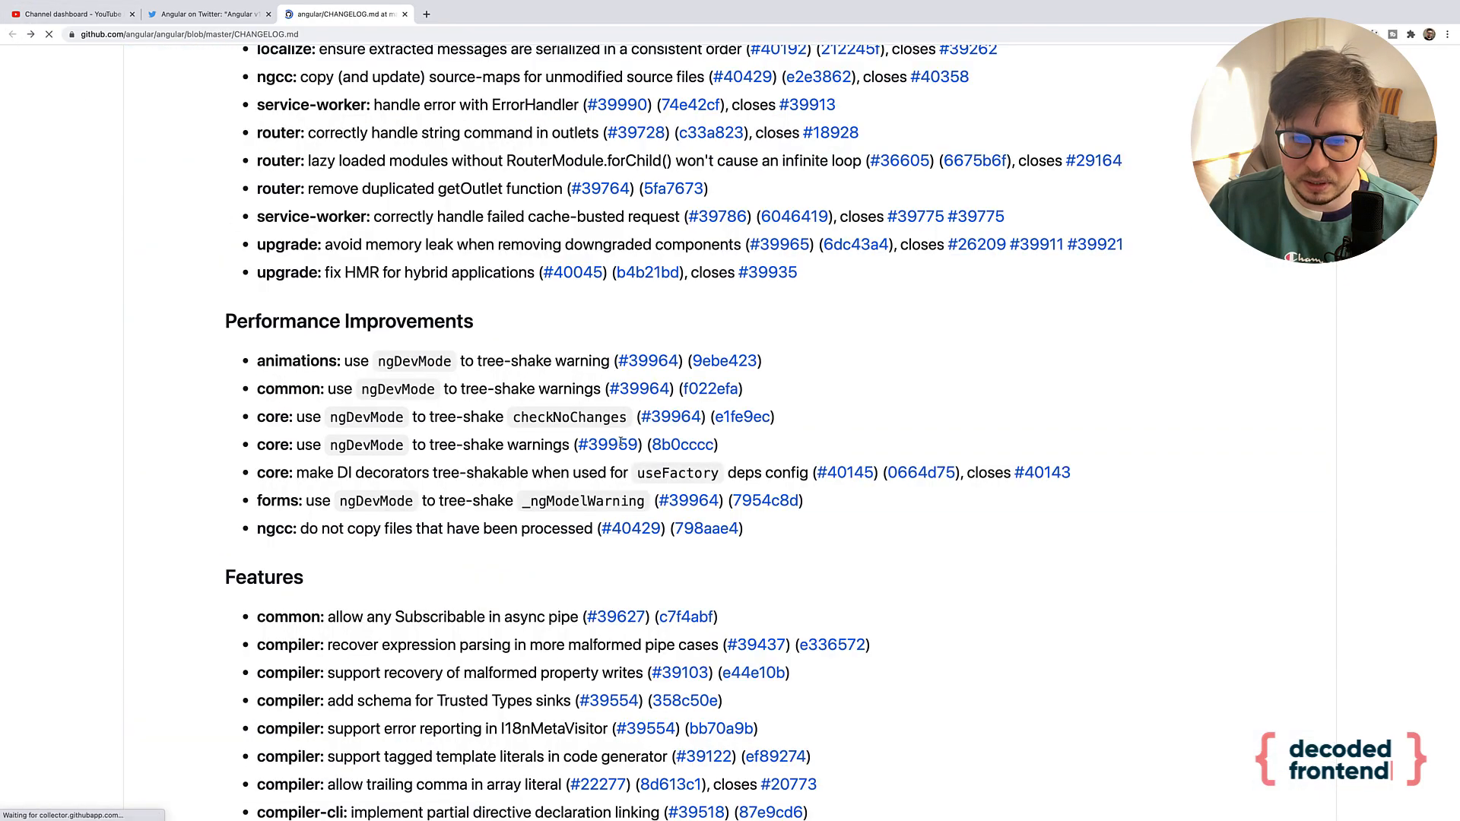
{"action": "mouse_move", "coordinate": [742, 416]}
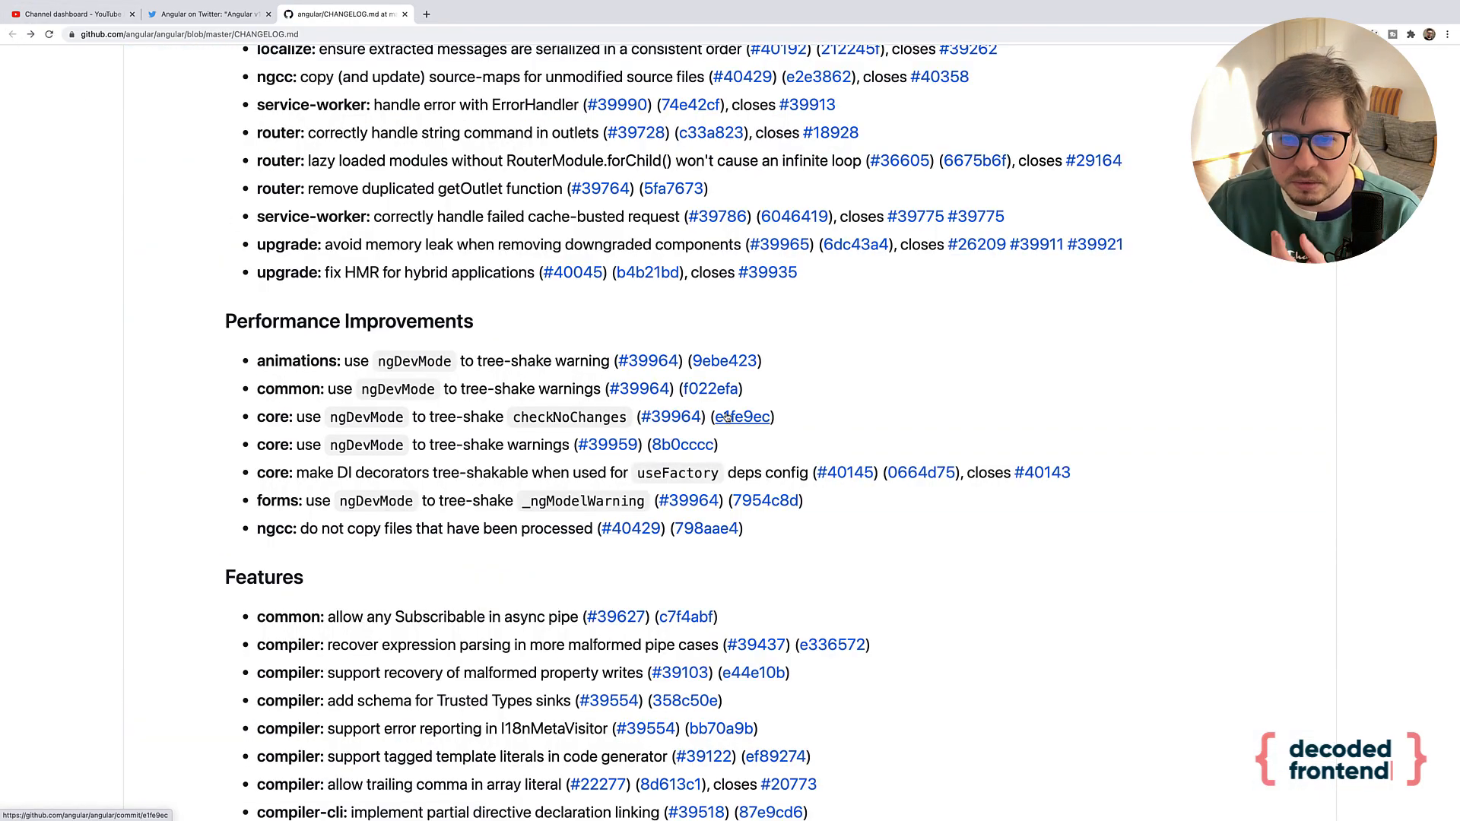
{"action": "mouse_move", "coordinate": [709, 388]}
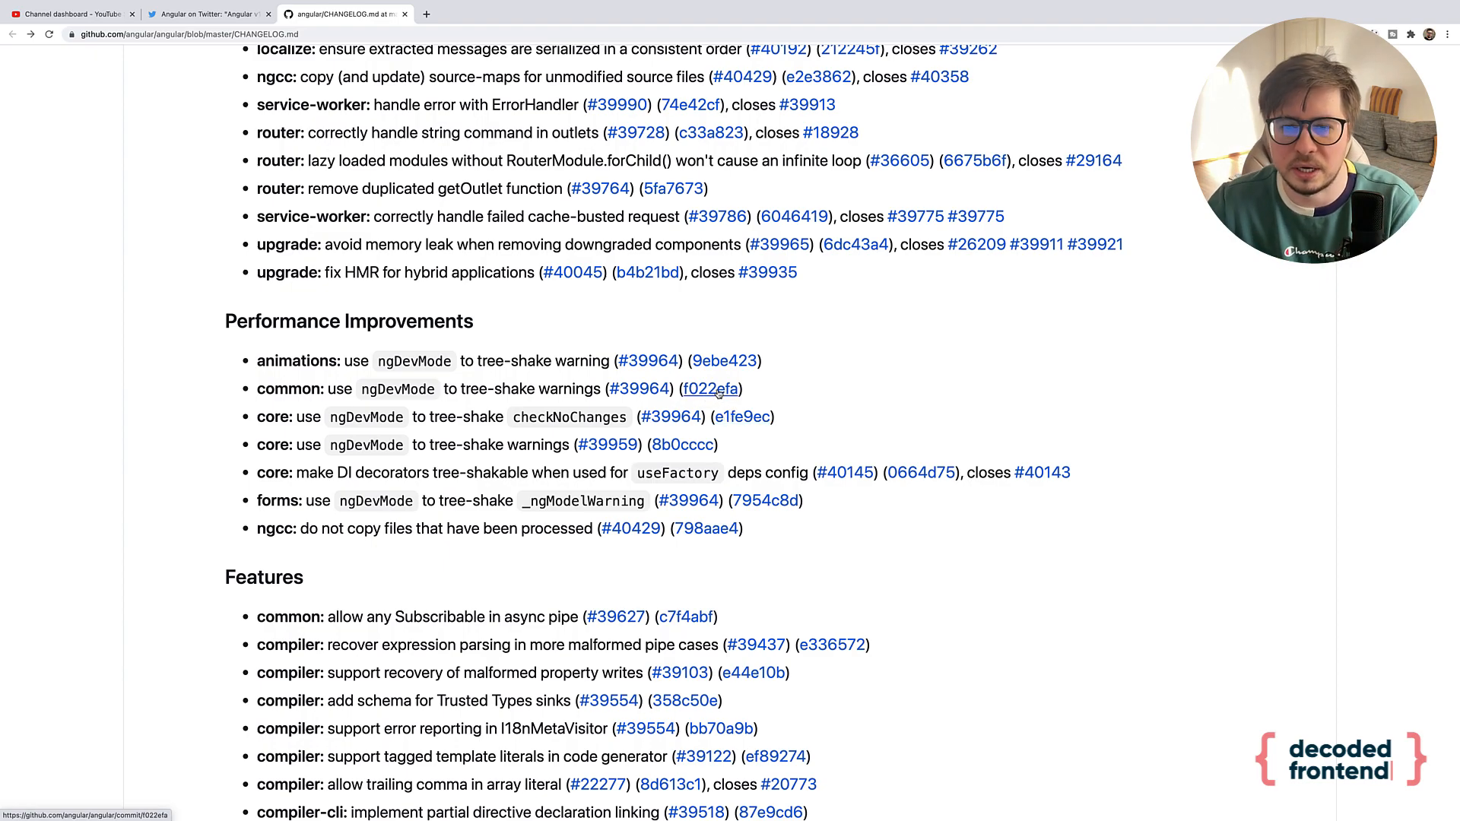
{"action": "left_click", "coordinate": [709, 388]}
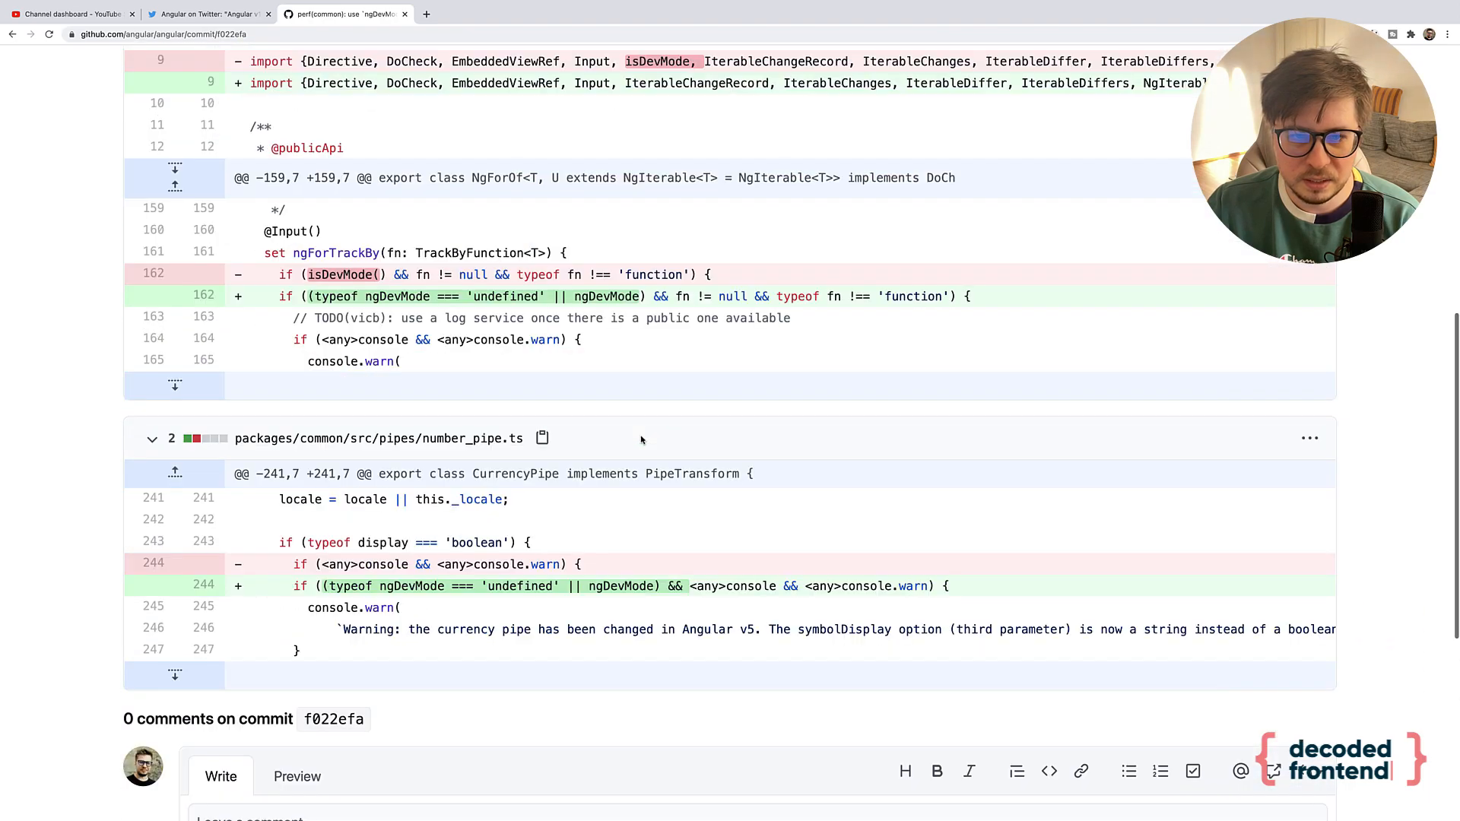
{"action": "scroll", "scroll_direction": "down", "scroll_amount": 3}
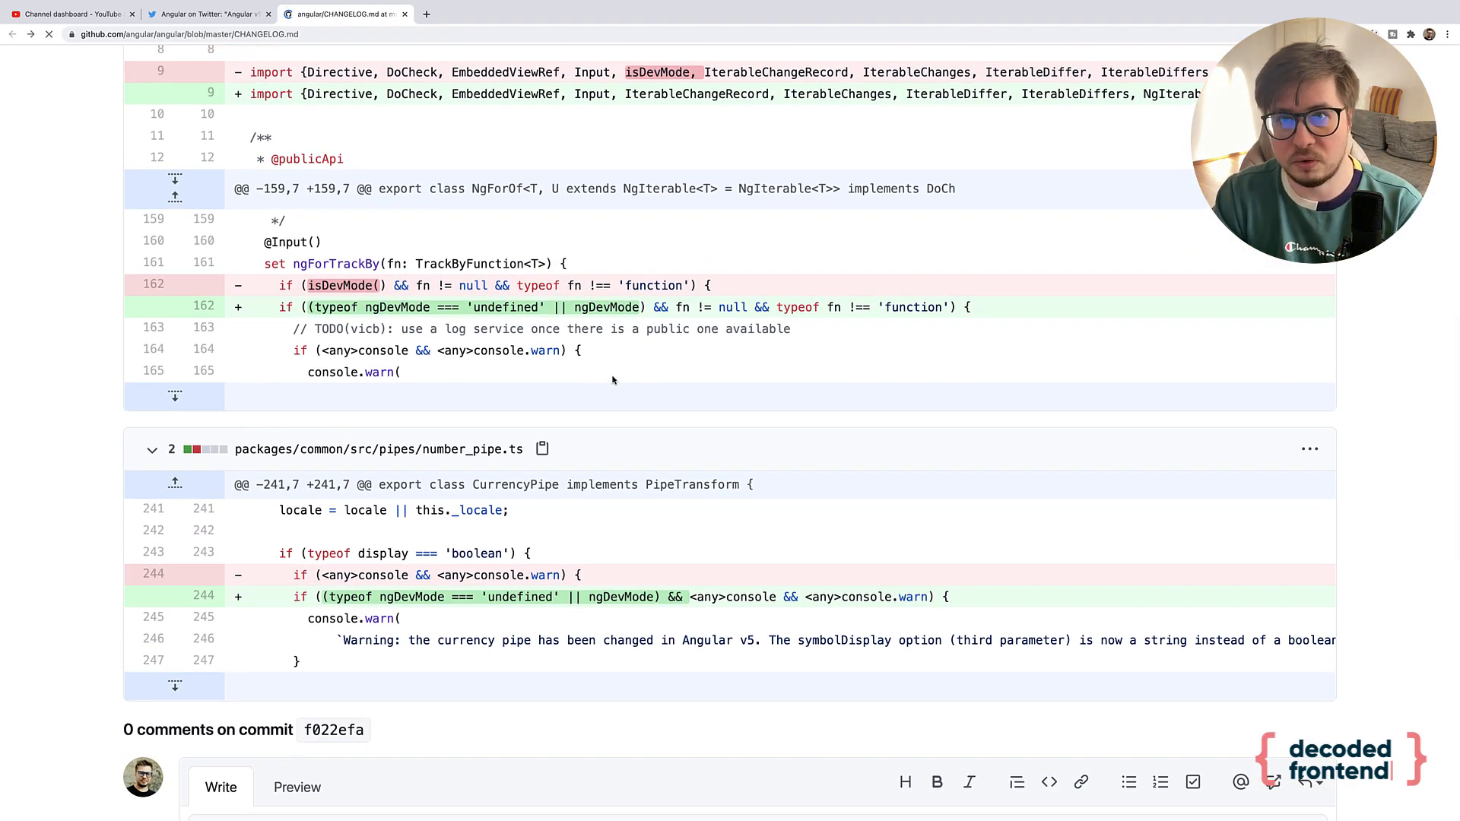
{"action": "scroll", "scroll_direction": "up", "scroll_amount": 3}
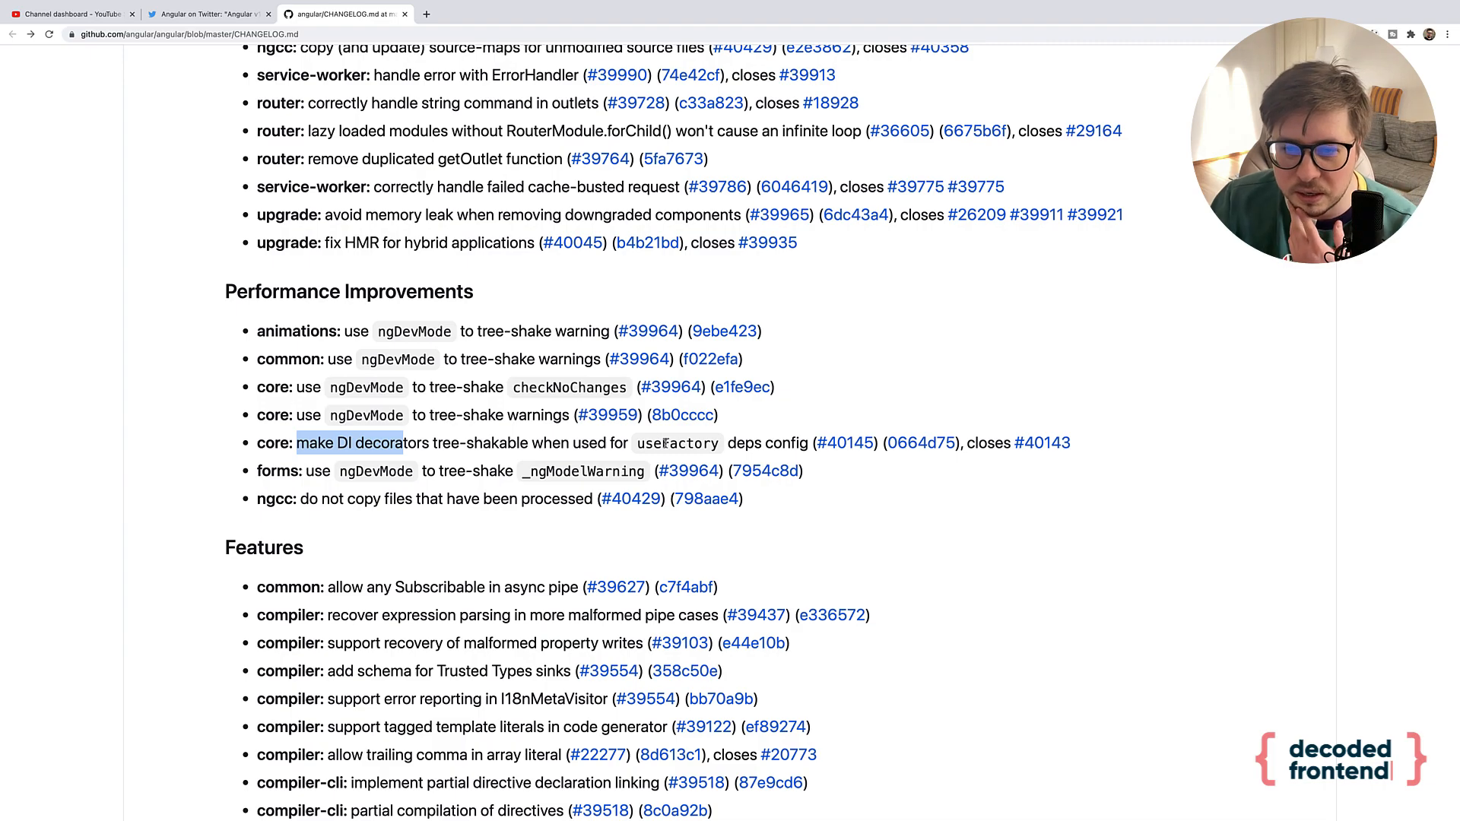
{"action": "mouse_move", "coordinate": [1041, 442]}
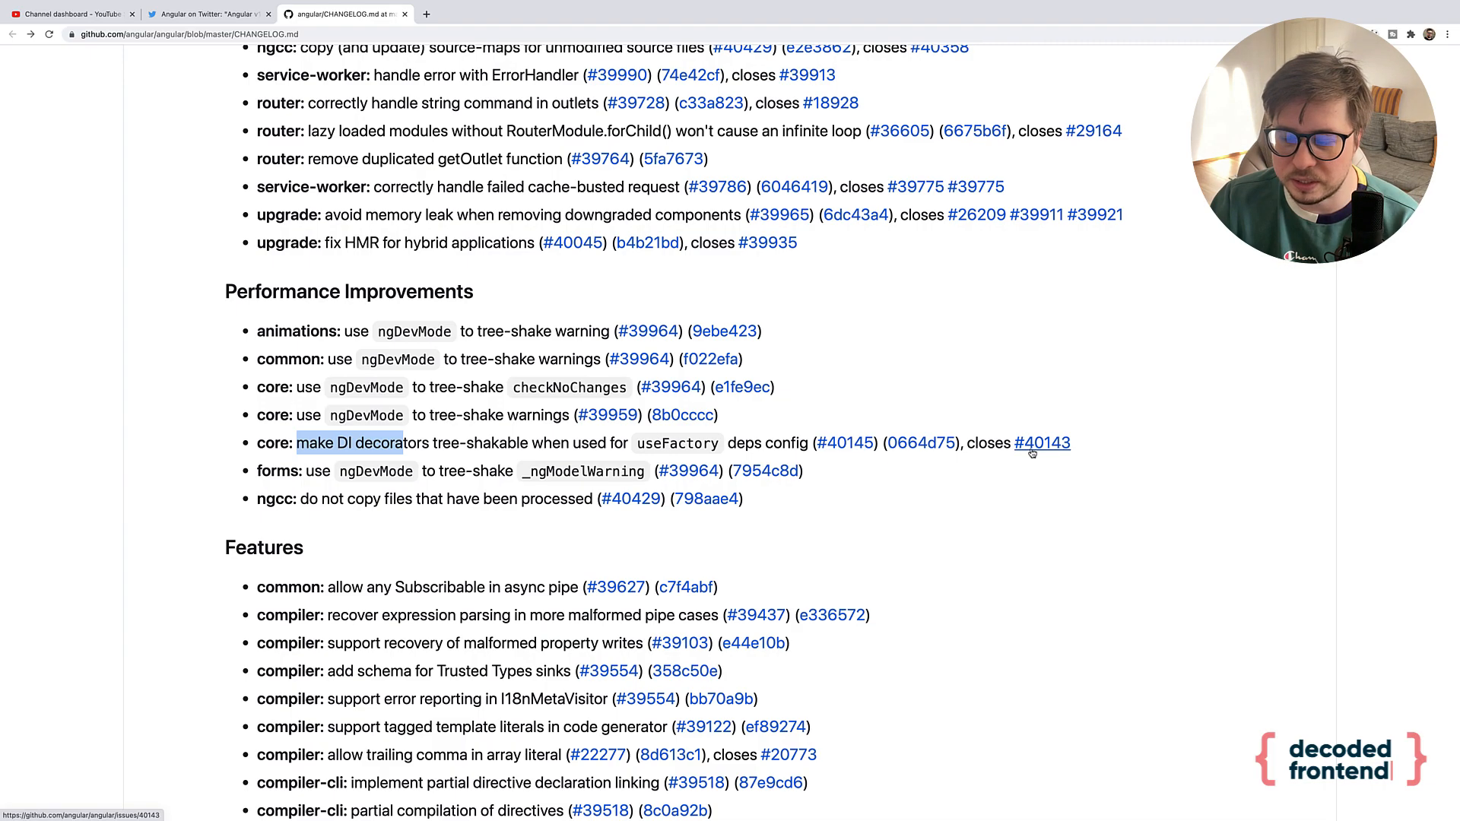
{"action": "mouse_move", "coordinate": [990, 453]}
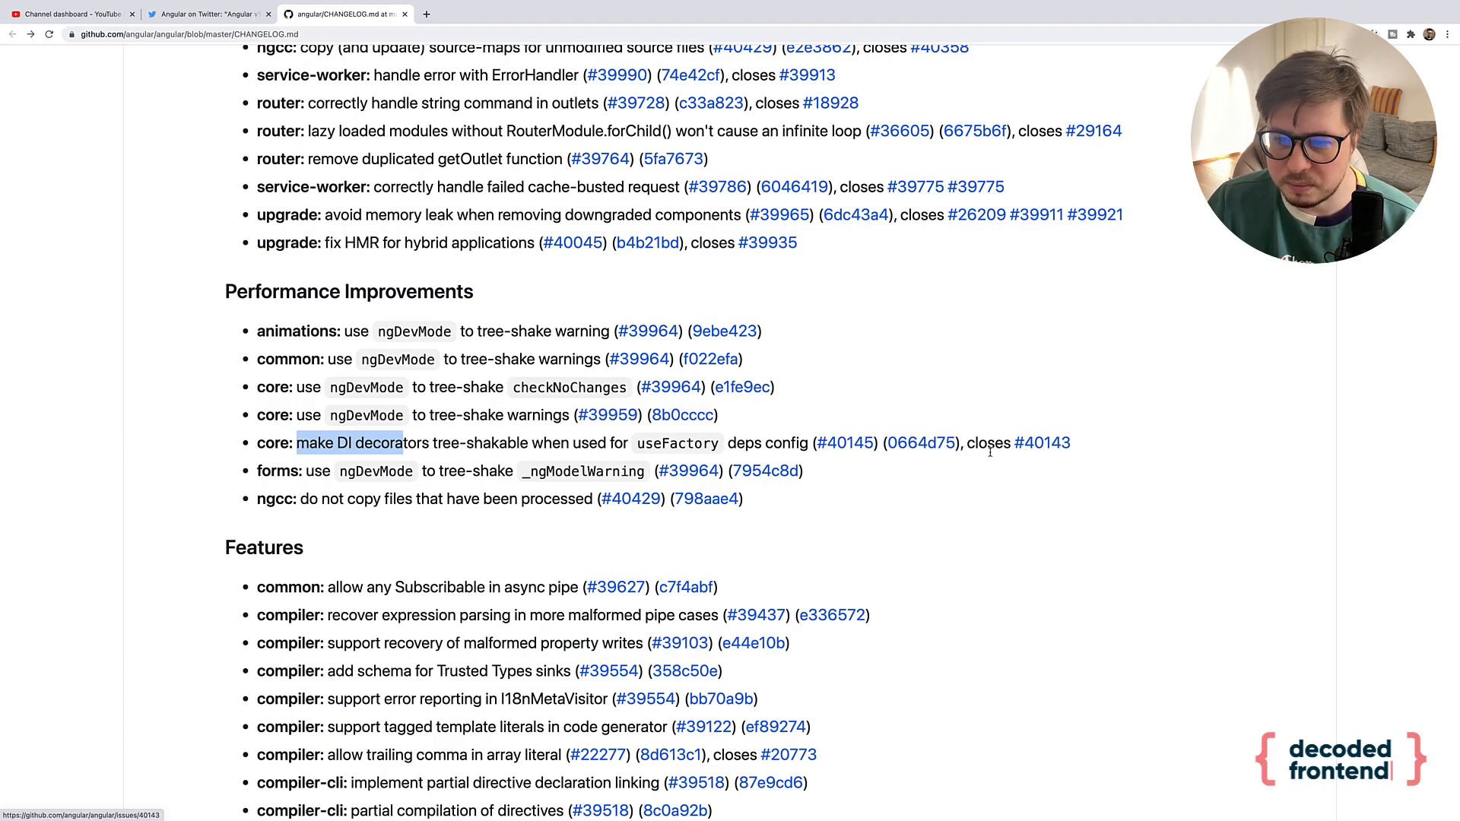
{"action": "mouse_move", "coordinate": [845, 443]}
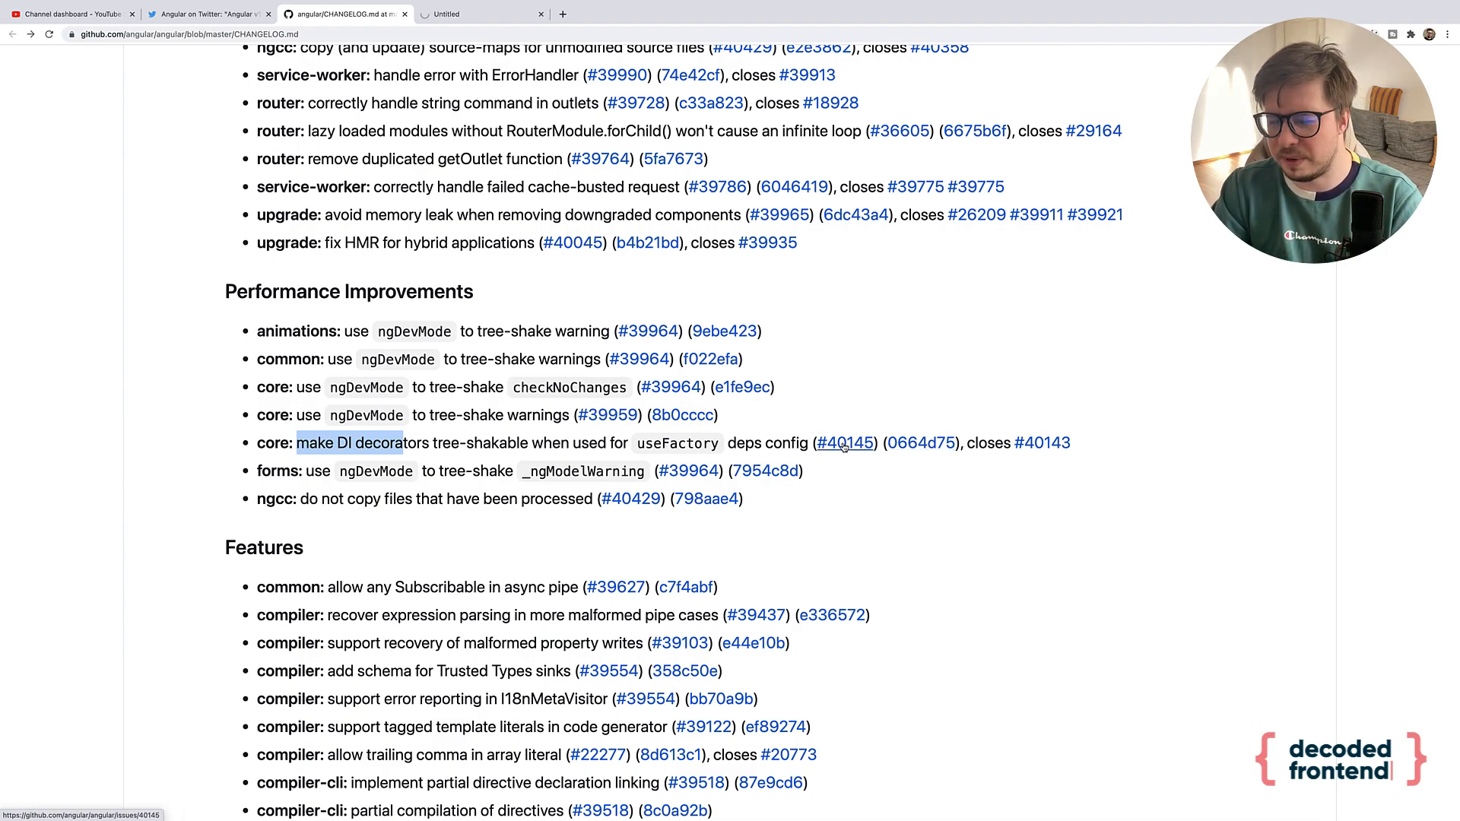
- Open pull request #40145 on tree-shakable DI decorators in a new tab
{"action": "left_click", "coordinate": [845, 442]}
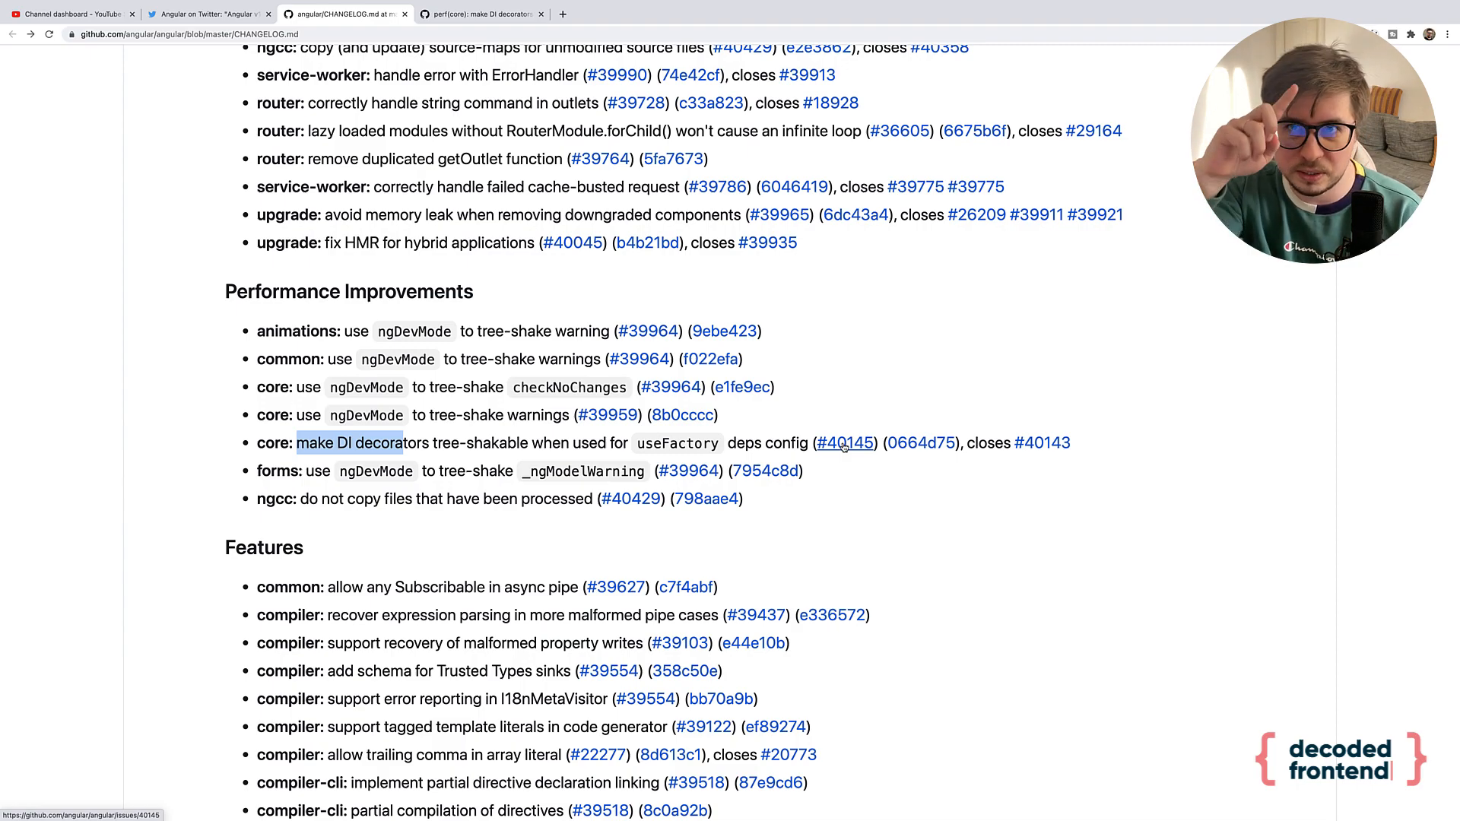
{"action": "mouse_move", "coordinate": [920, 443]}
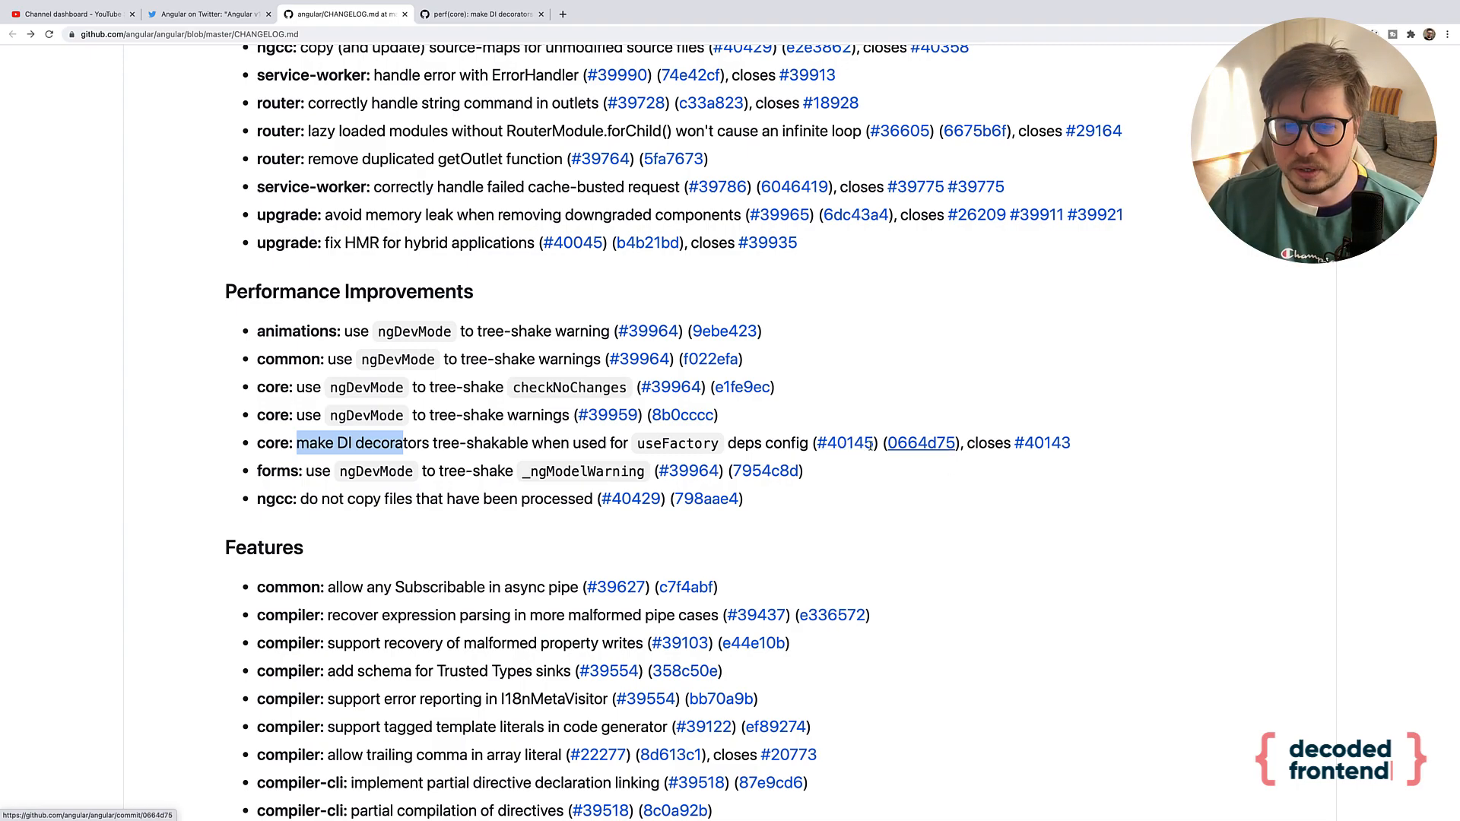
{"action": "mouse_move", "coordinate": [920, 443]}
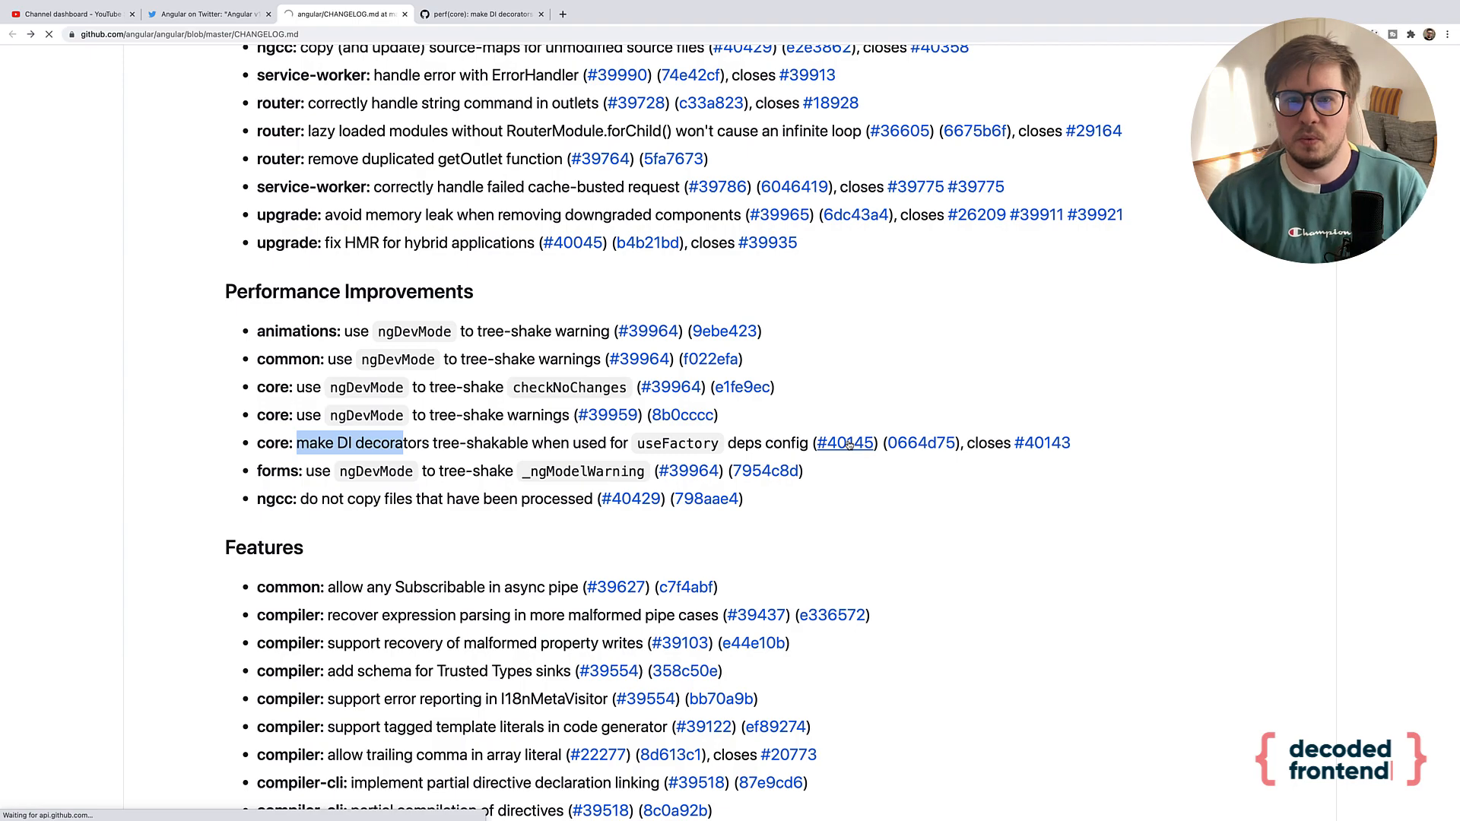
- Read PR #40145's description on useFactory argument logic and megamorphic reads
{"action": "left_click", "coordinate": [845, 442]}
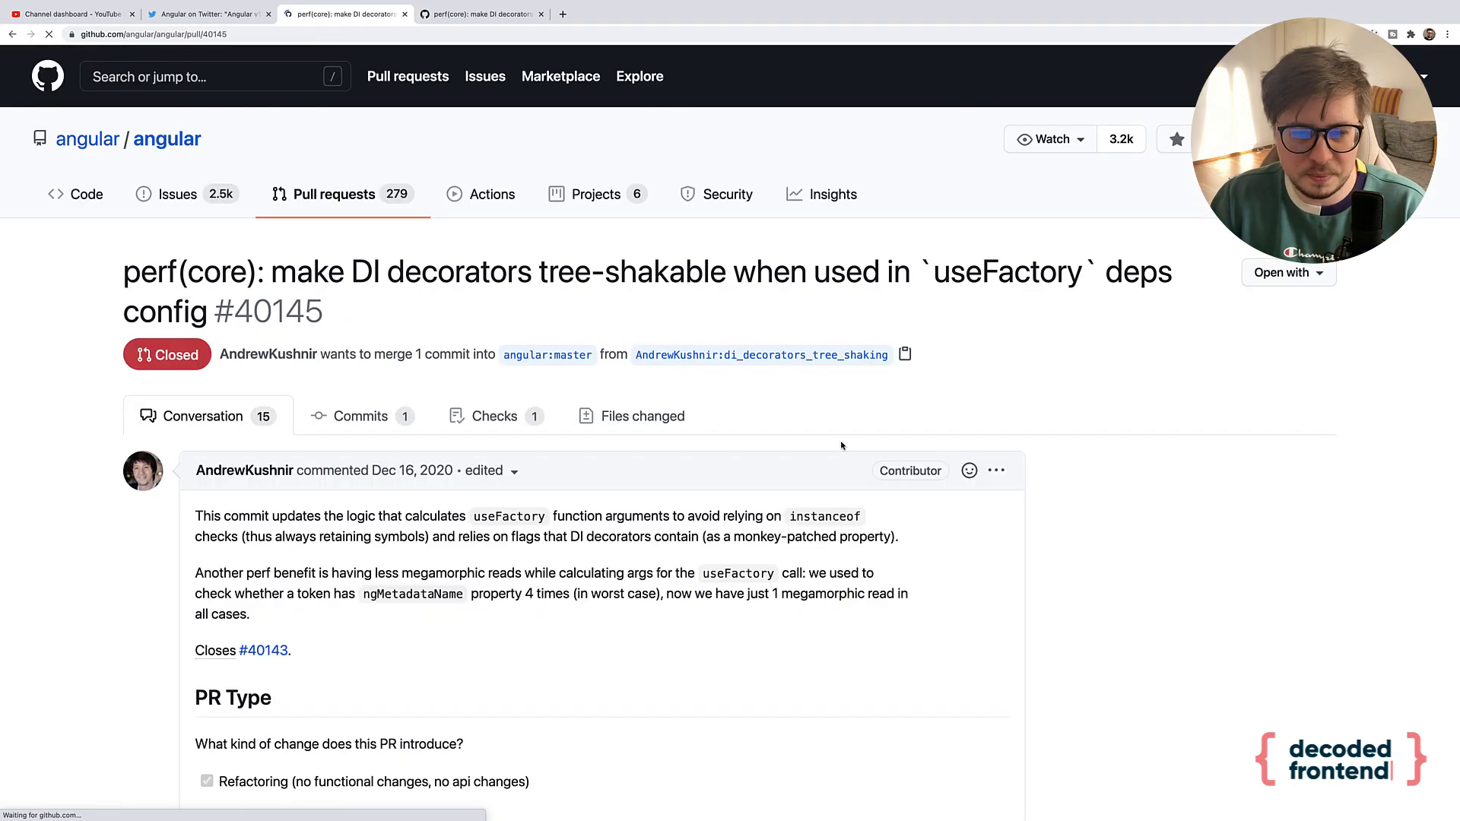
{"action": "scroll", "scroll_direction": "down", "scroll_amount": 3}
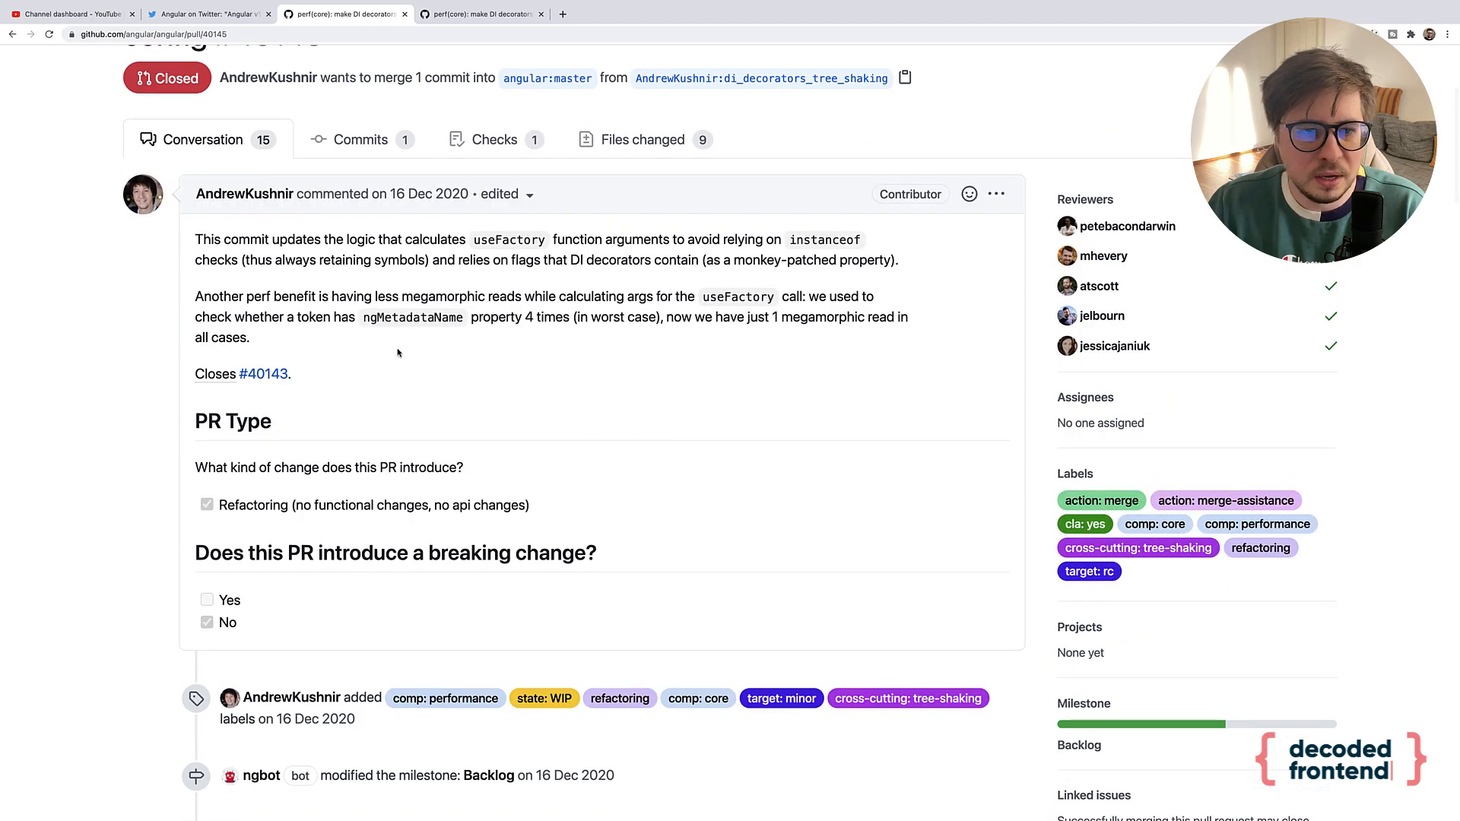
{"action": "mouse_move", "coordinate": [470, 244]}
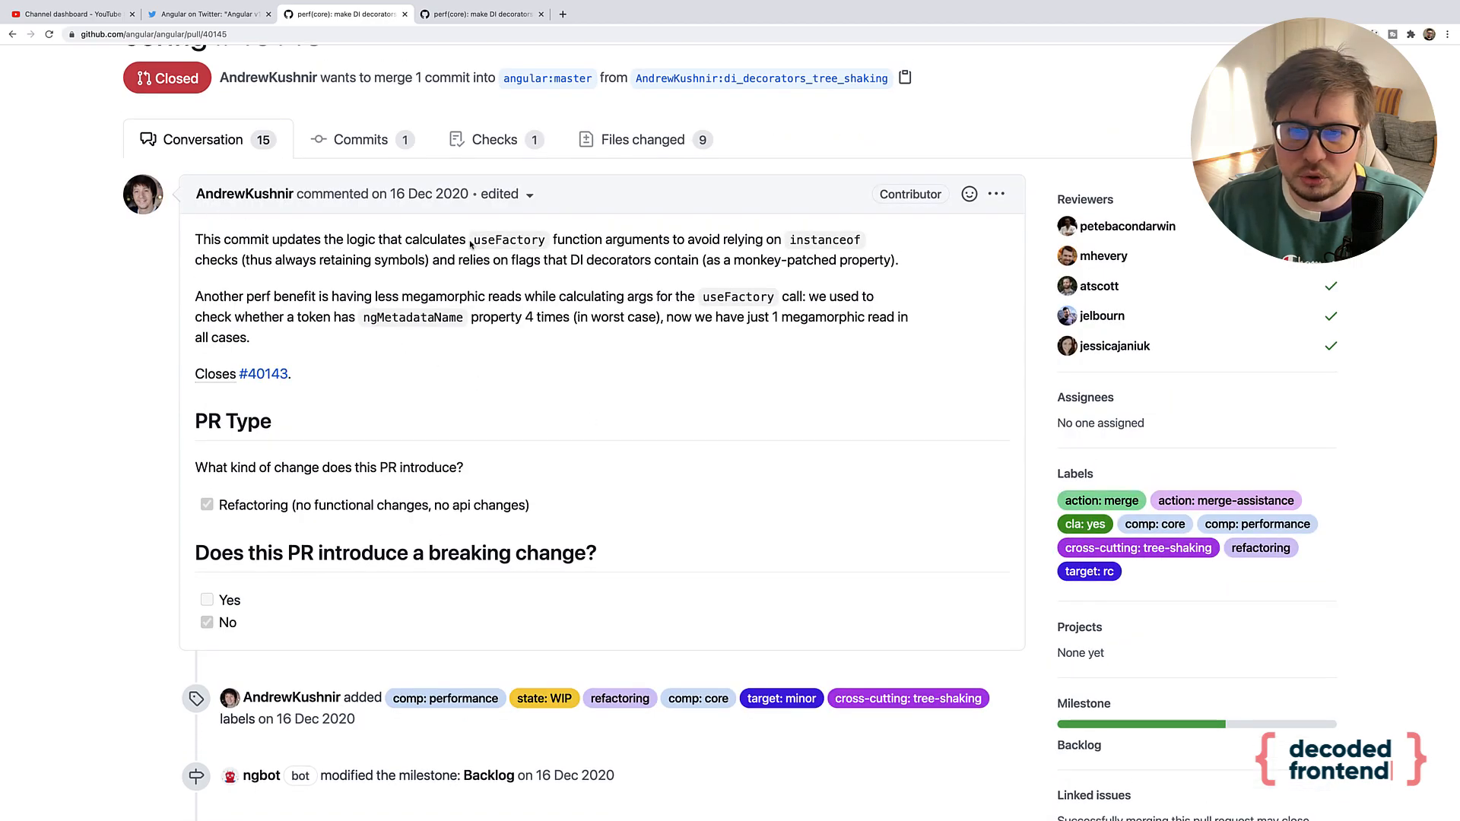
{"action": "scroll", "scroll_direction": "down", "scroll_amount": 3}
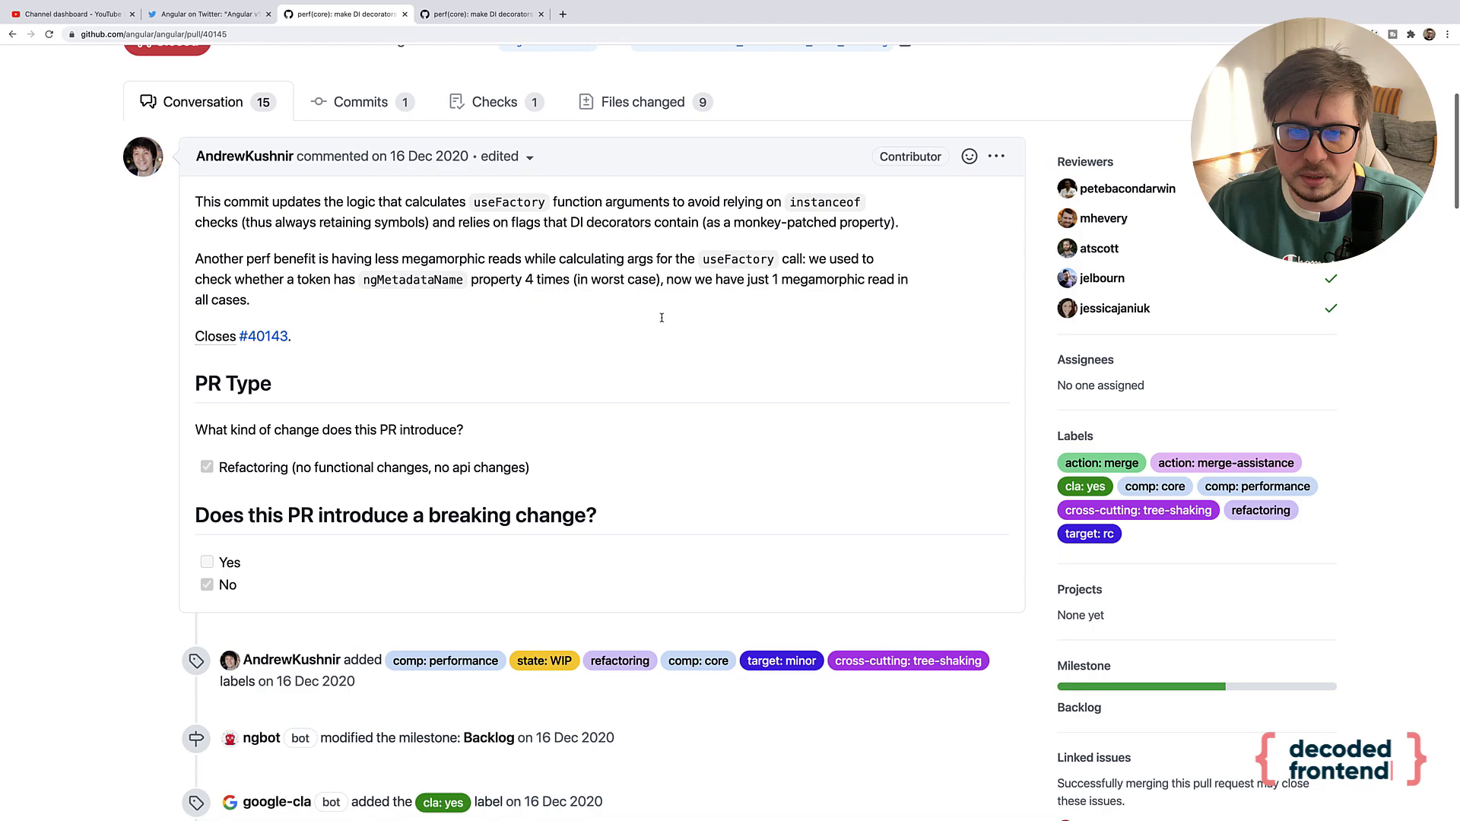
{"action": "scroll", "scroll_direction": "down", "scroll_amount": 3}
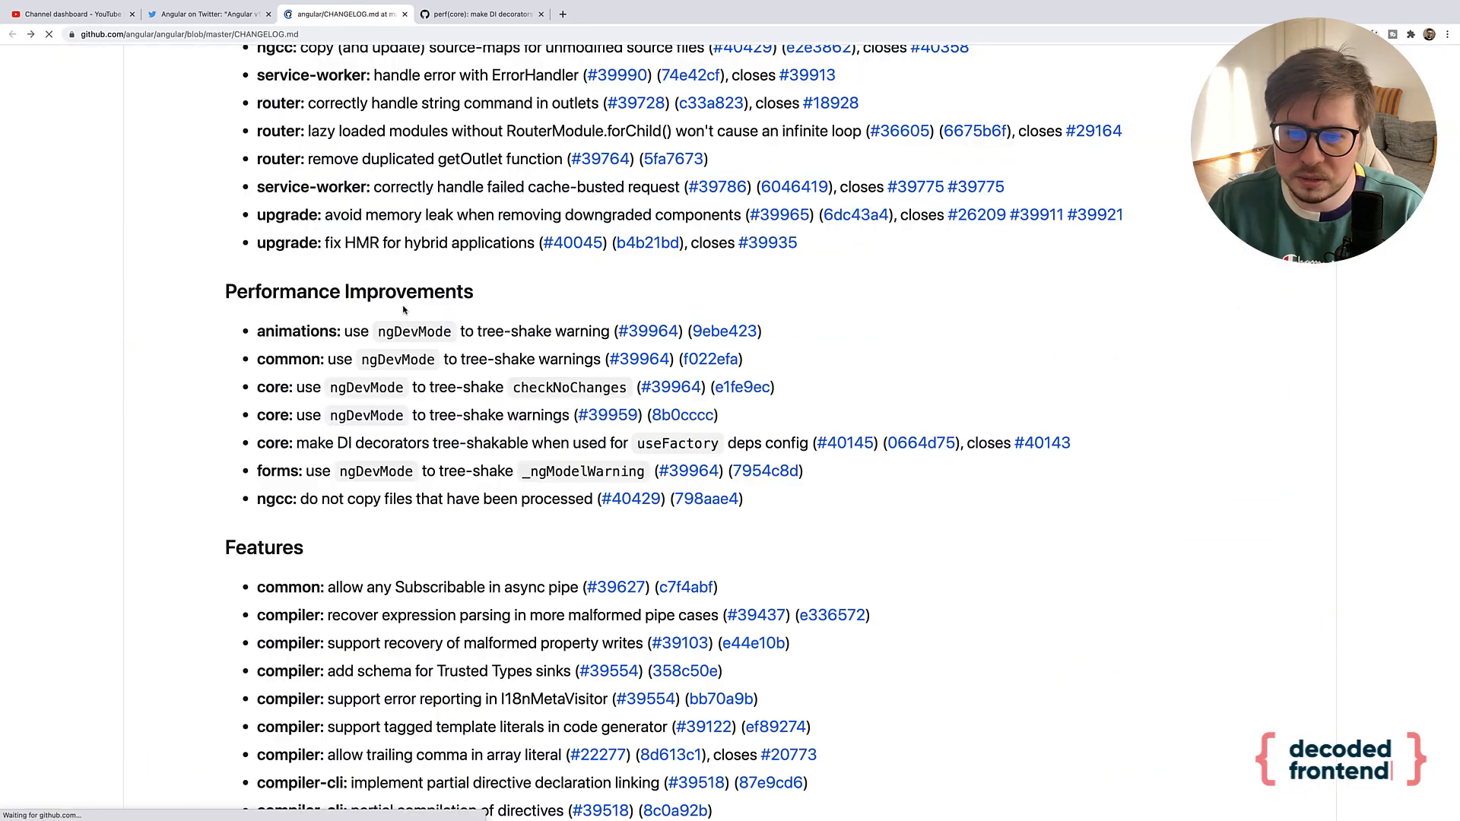
{"action": "mouse_move", "coordinate": [1041, 443]}
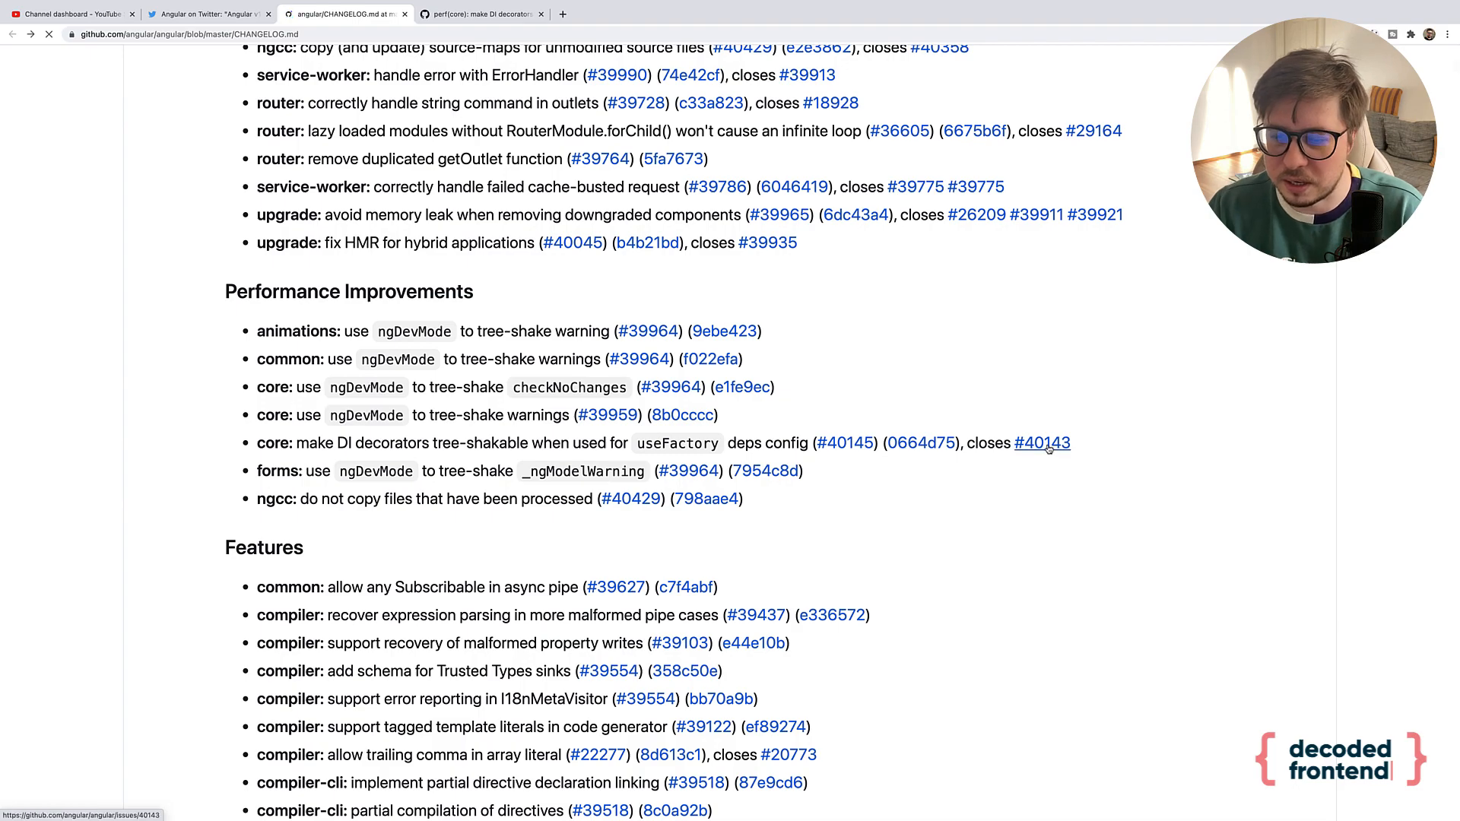
- Read issue #40143 about tree-shaking DI decorators used in useFactory deps
{"action": "left_click", "coordinate": [1042, 442]}
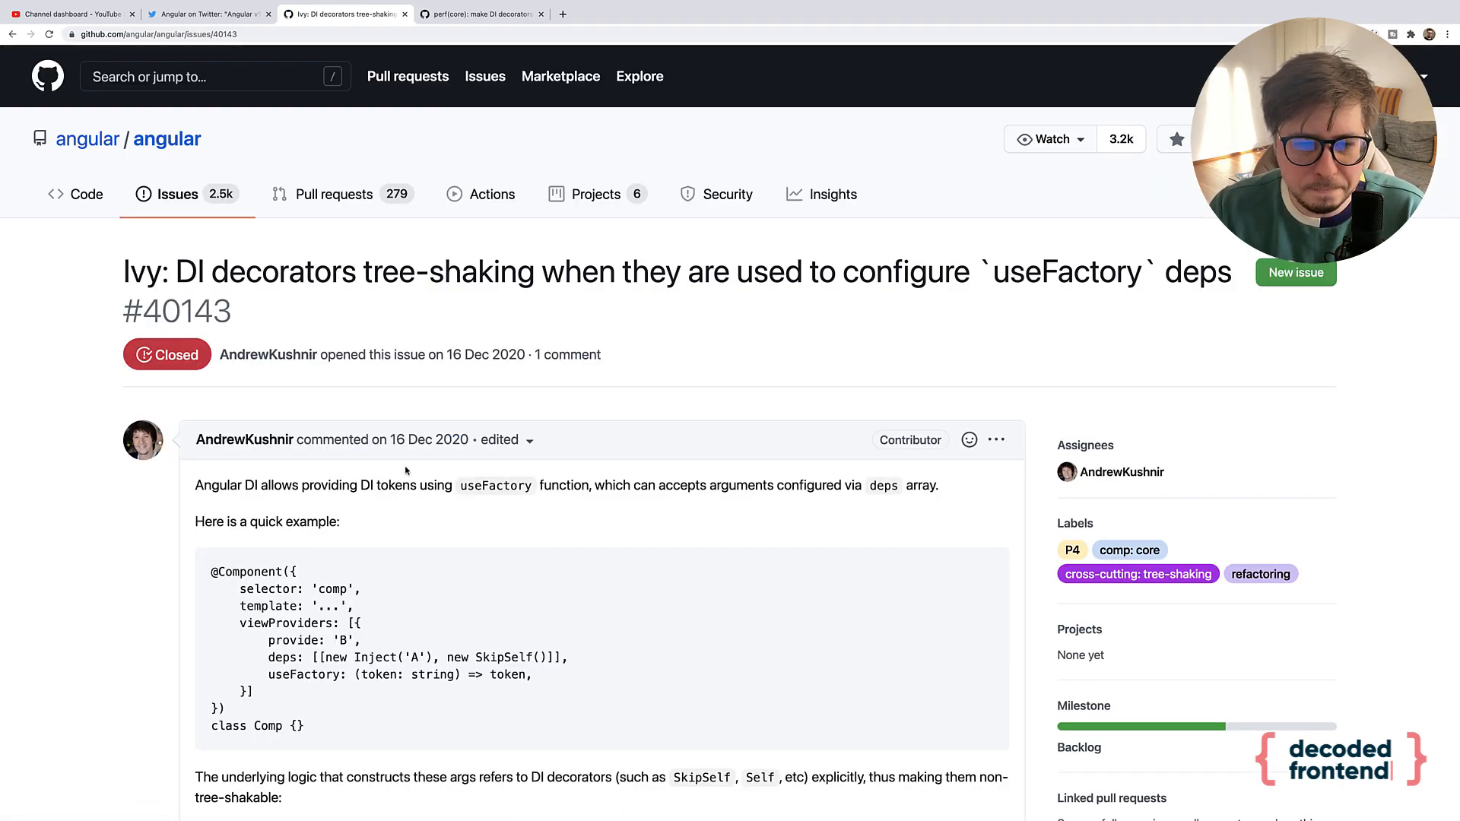
{"action": "scroll", "scroll_direction": "down", "scroll_amount": 3}
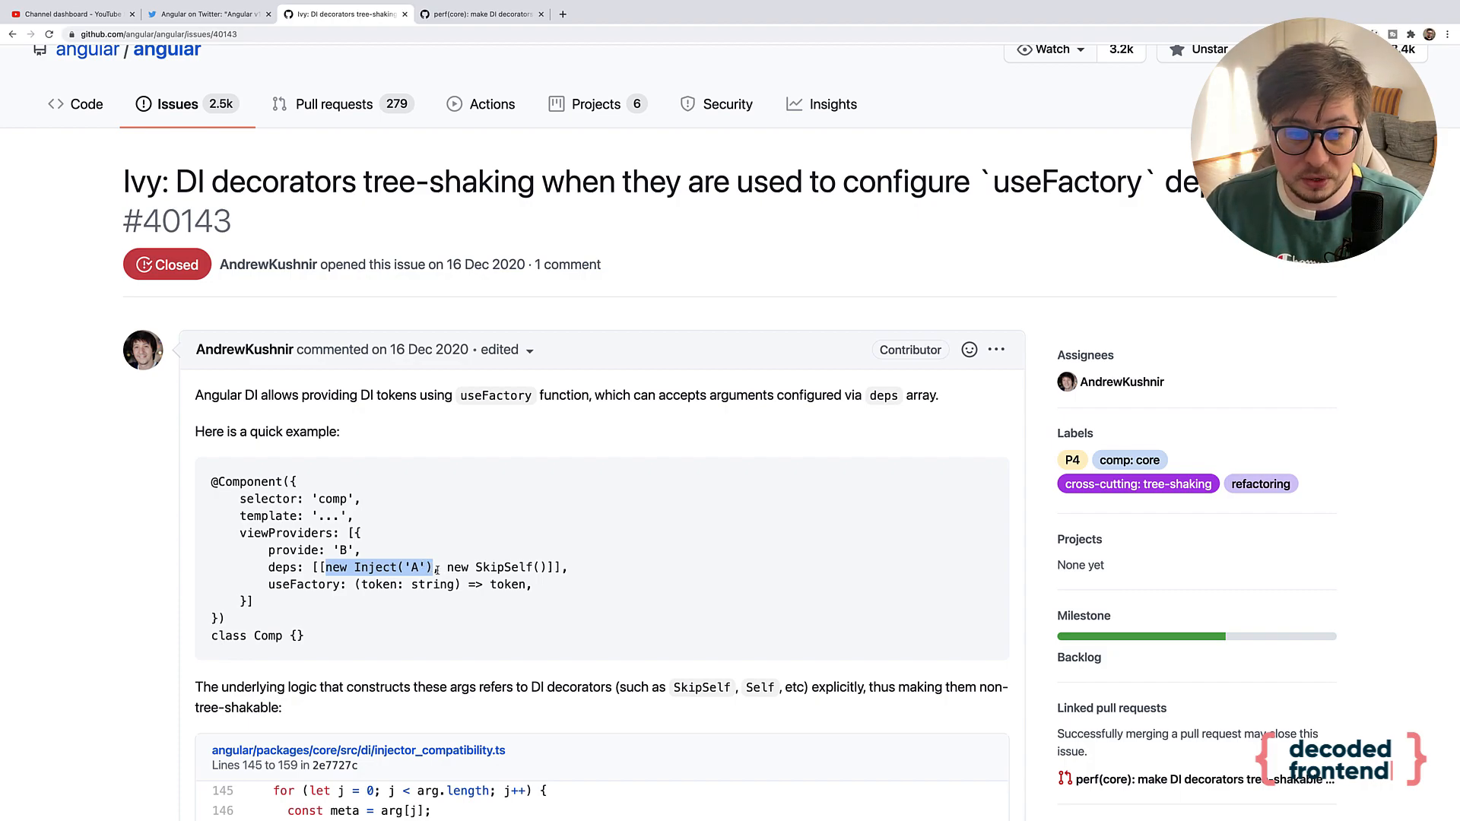
{"action": "left_click", "coordinate": [378, 567]}
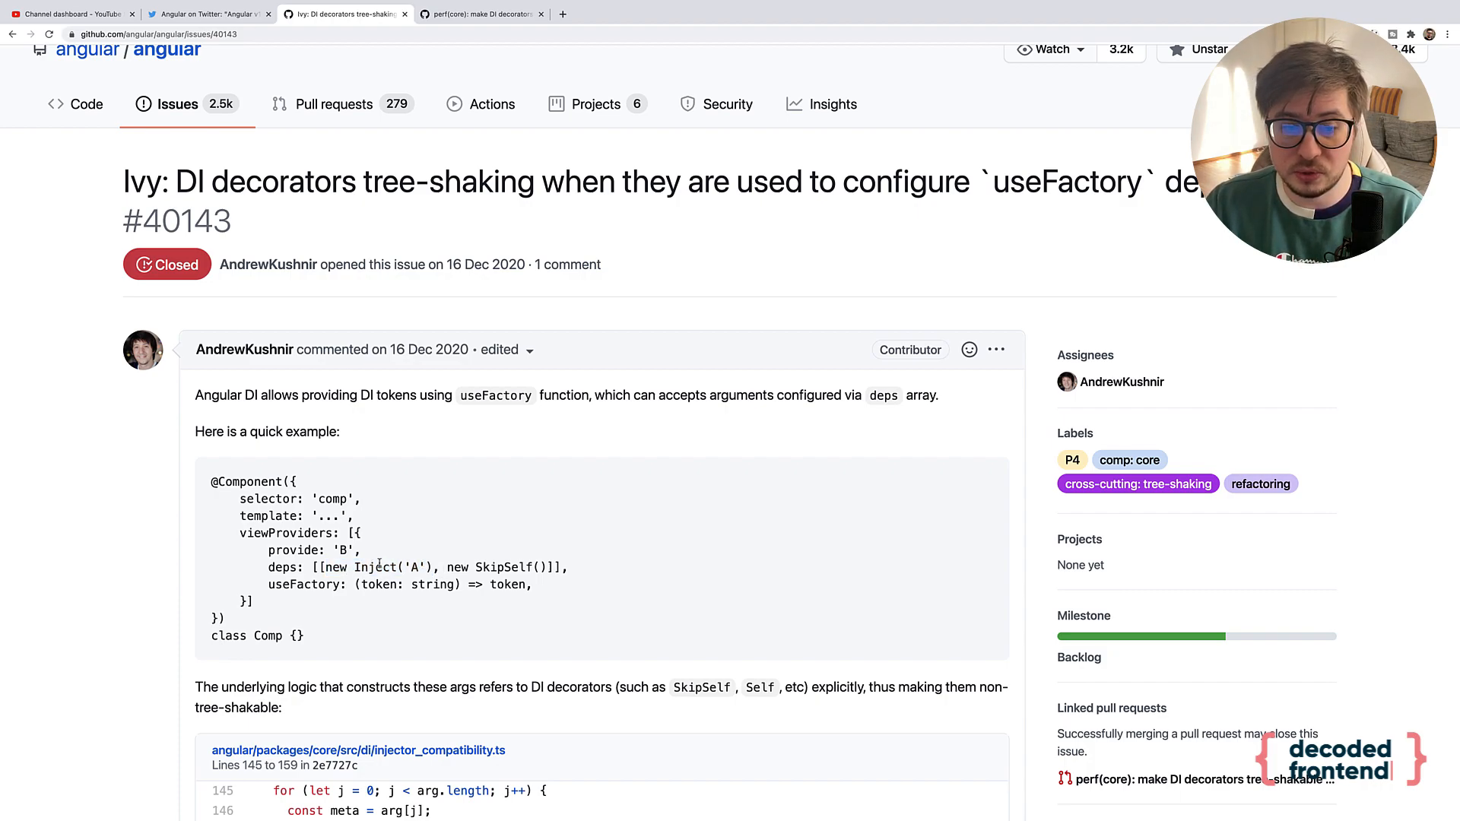
{"action": "double_click", "coordinate": [503, 568]}
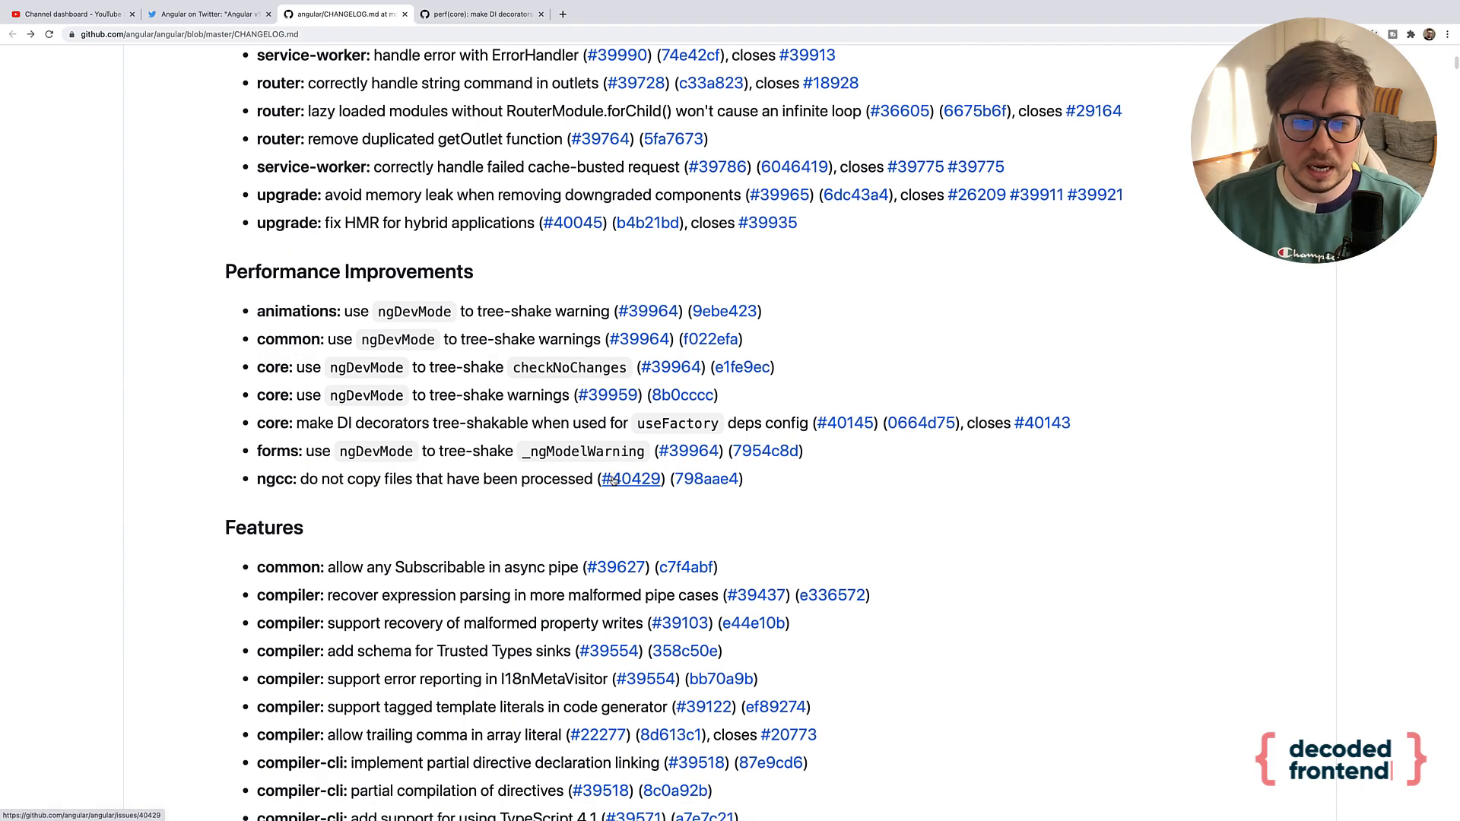
- Scroll to the Features heading and highlight 'Subscribable' in the first common entry
{"action": "scroll", "scroll_direction": "down", "scroll_amount": 3}
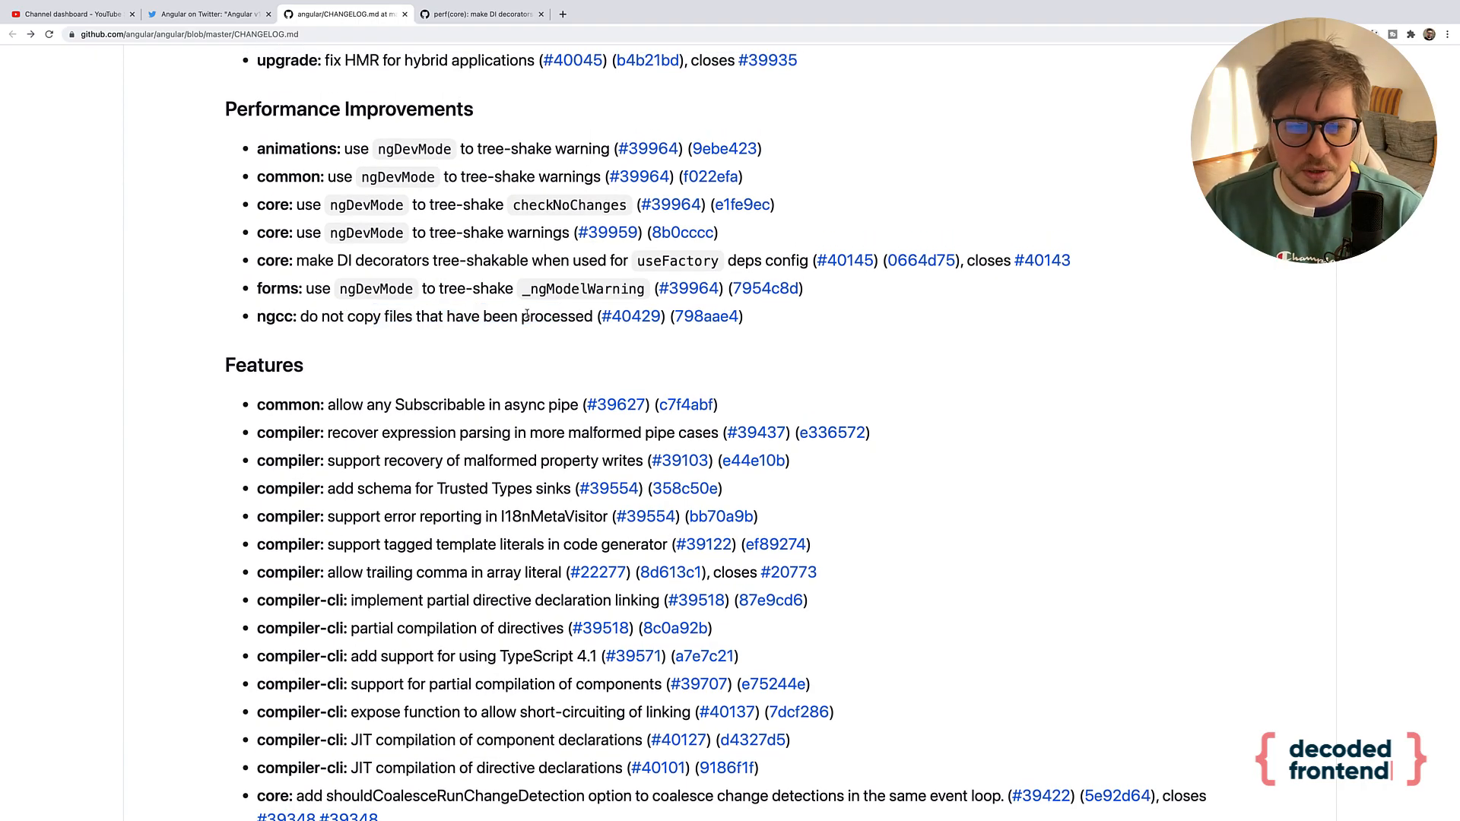
{"action": "scroll", "scroll_direction": "down", "scroll_amount": 3}
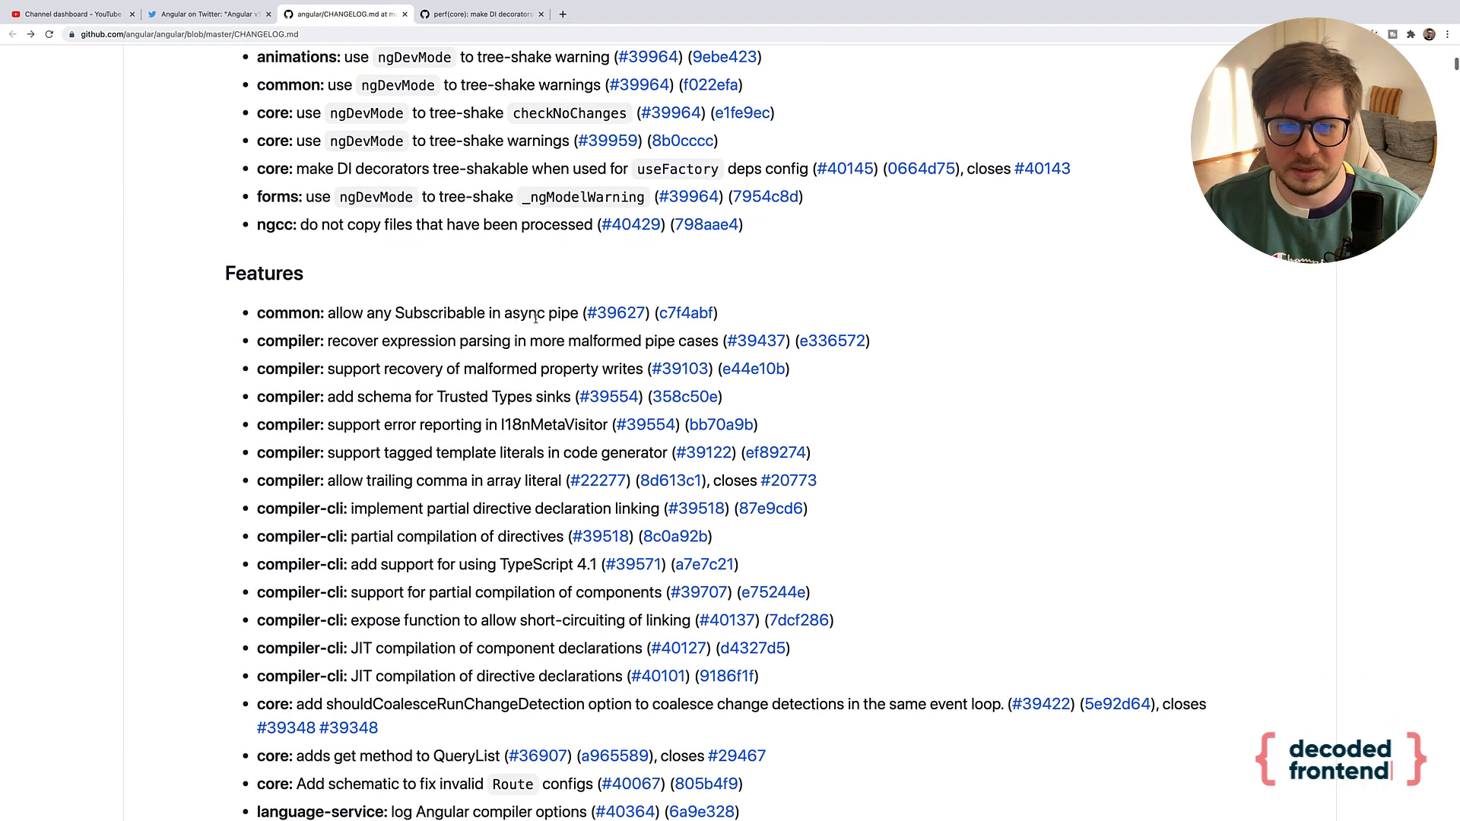
{"action": "scroll", "scroll_direction": "down", "scroll_amount": 3}
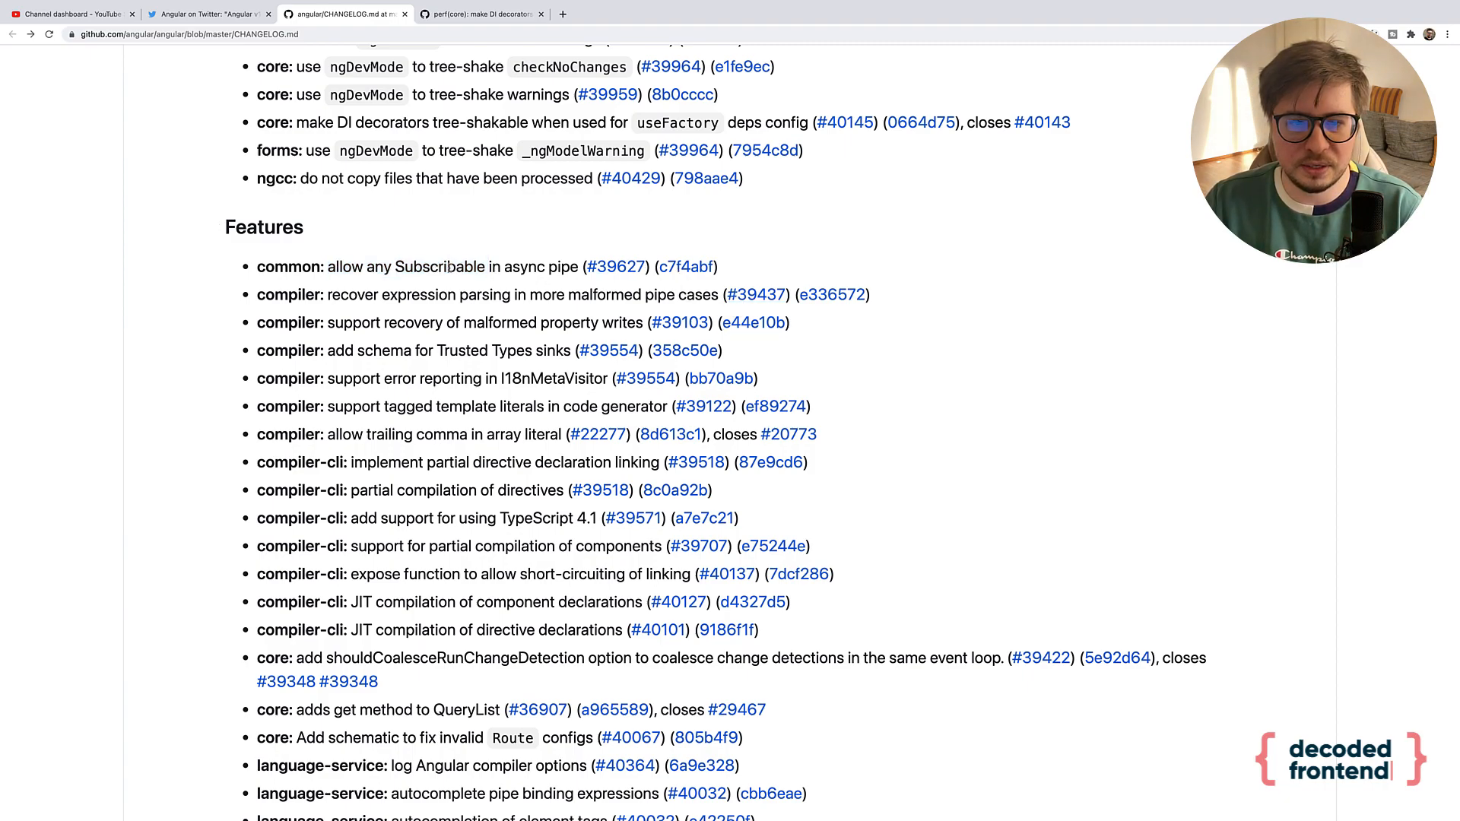
{"action": "double_click", "coordinate": [438, 266]}
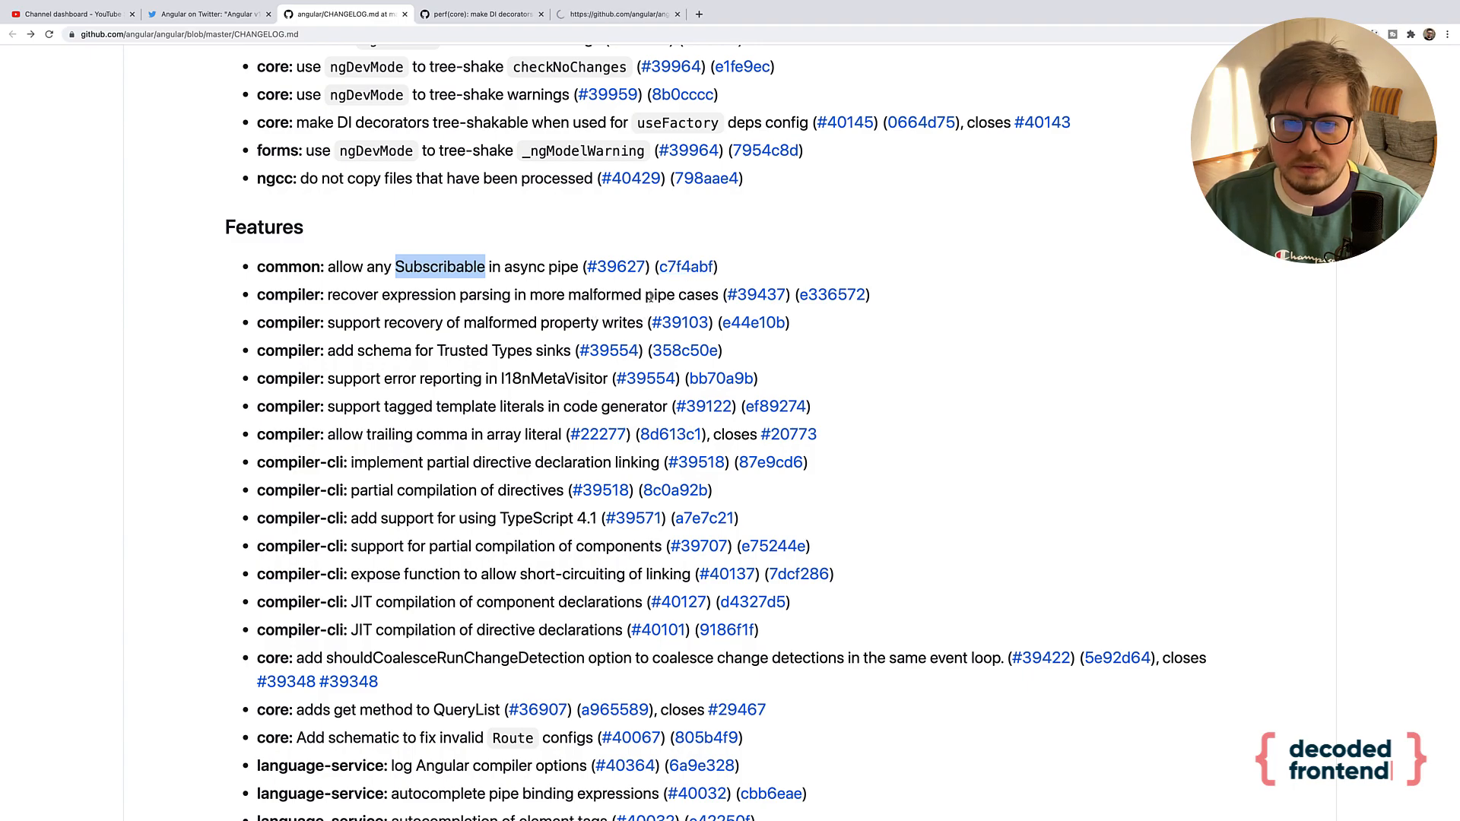
- Open commit c7f4abf for the Subscribable async pipe and review its common.d.ts diff
{"action": "left_click", "coordinate": [685, 267]}
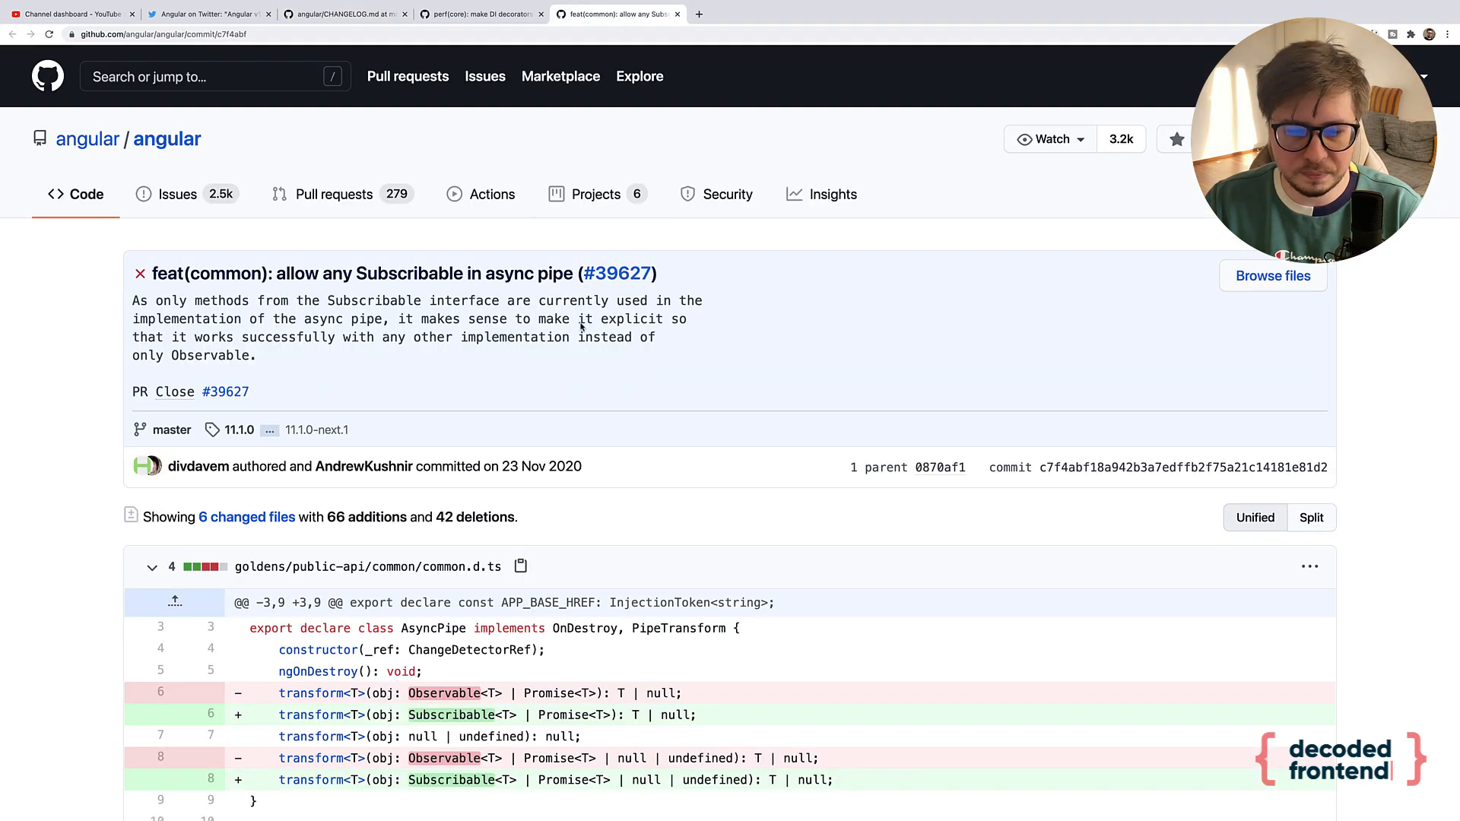
{"action": "scroll", "scroll_direction": "down", "scroll_amount": 3}
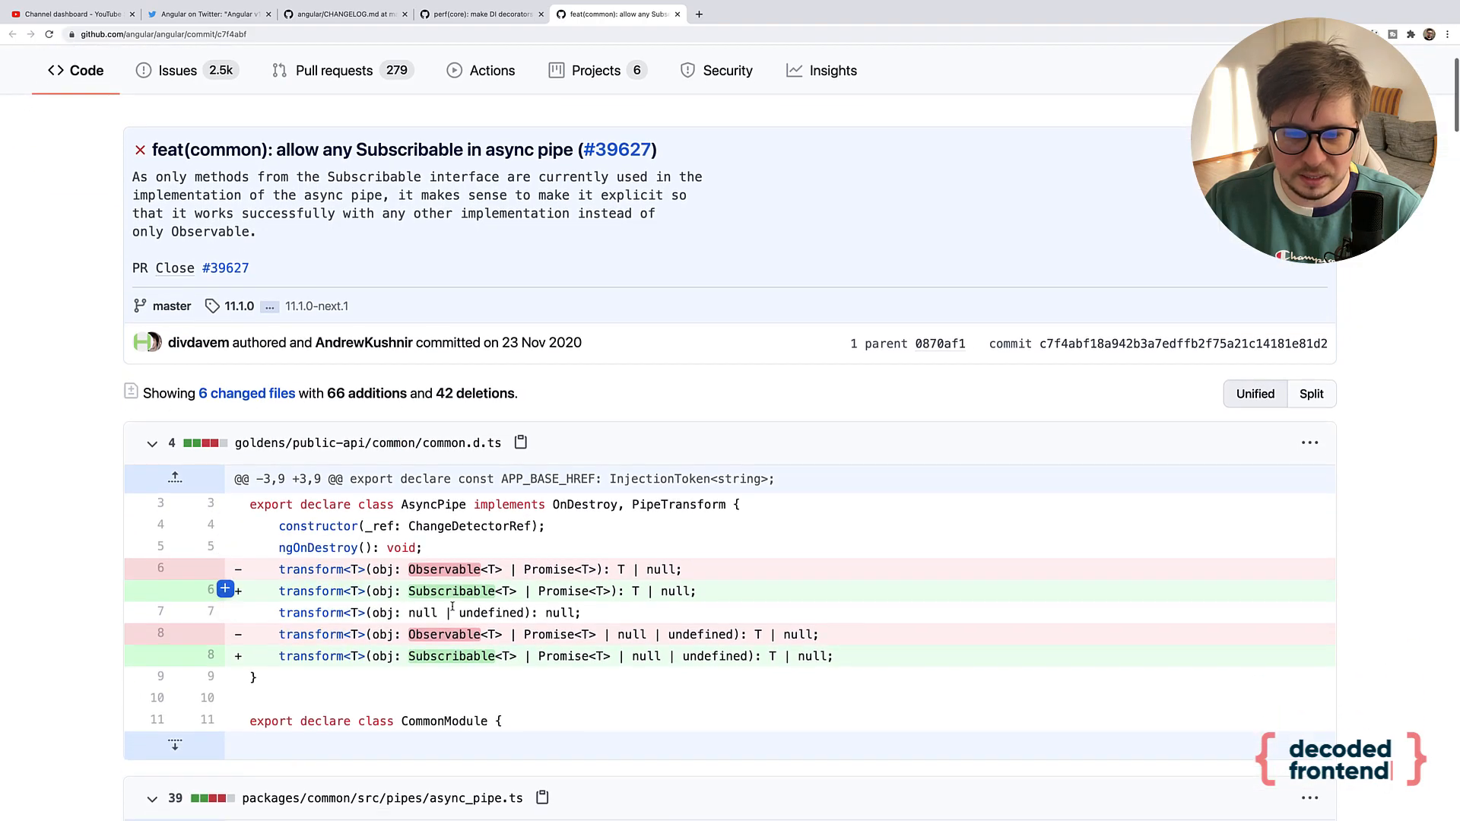
{"action": "scroll", "scroll_direction": "down", "scroll_amount": 3}
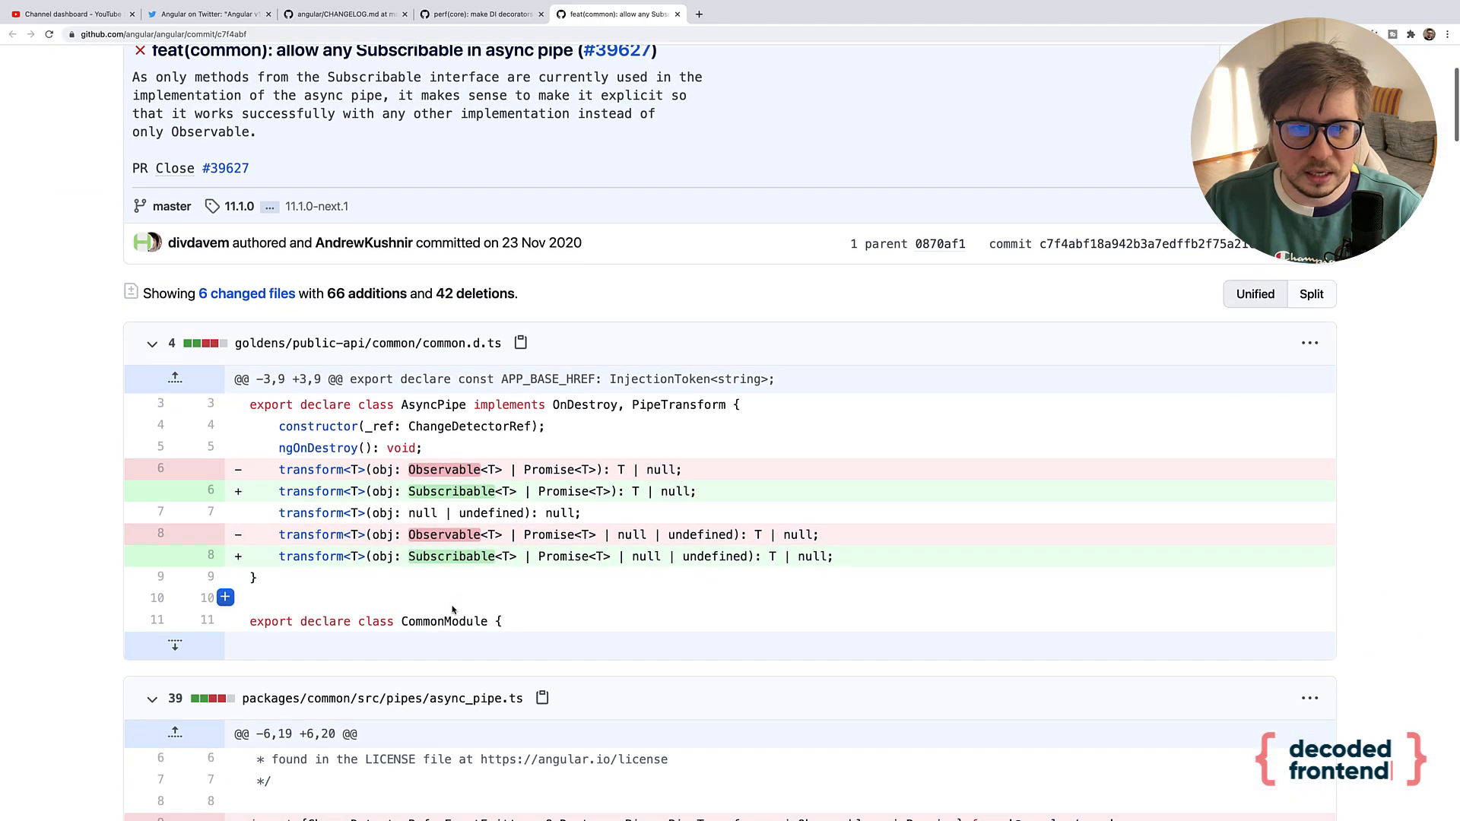
{"action": "scroll", "scroll_direction": "up", "scroll_amount": 3}
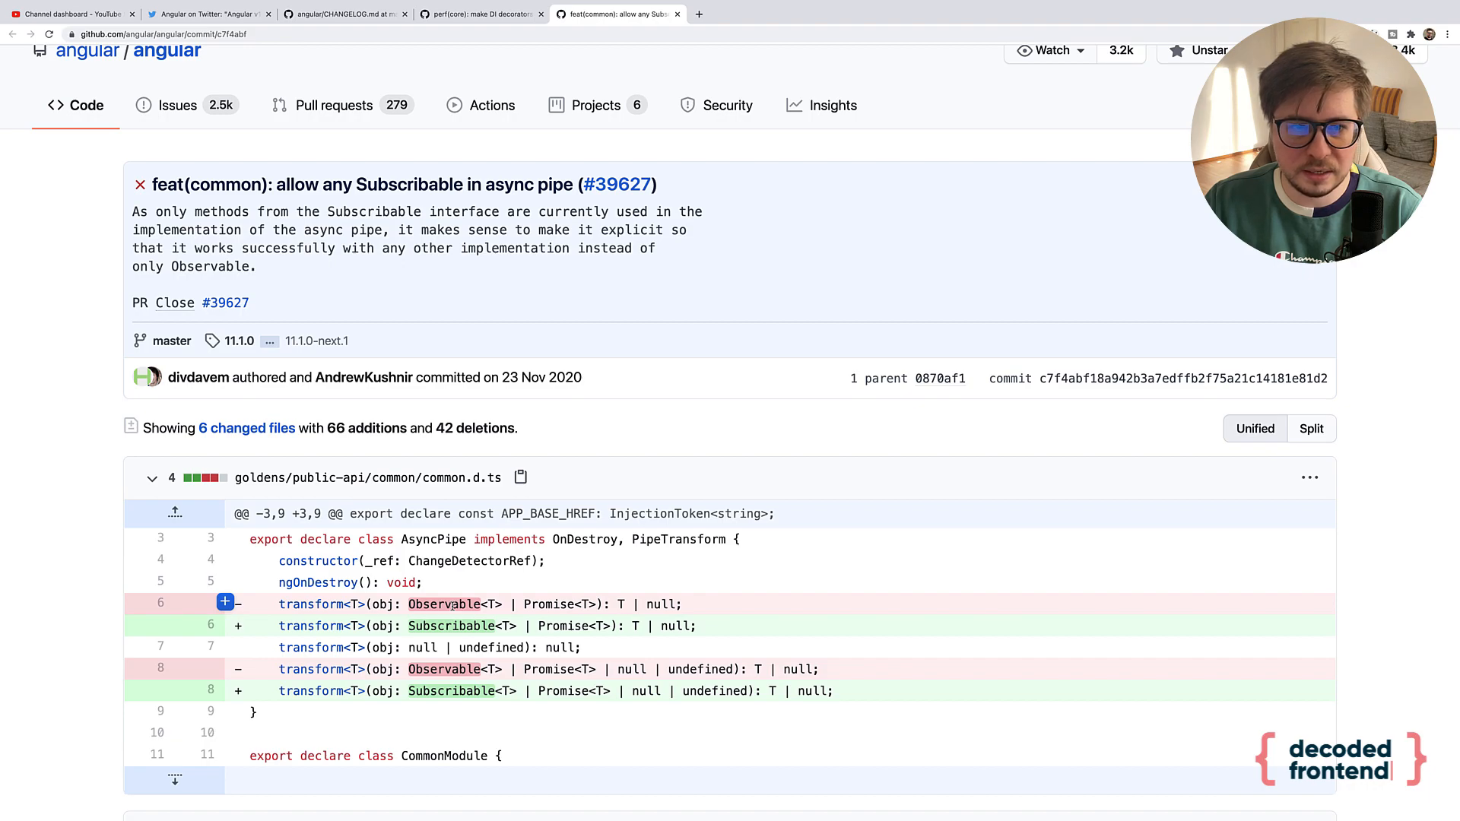
{"action": "scroll", "scroll_direction": "down", "scroll_amount": 3}
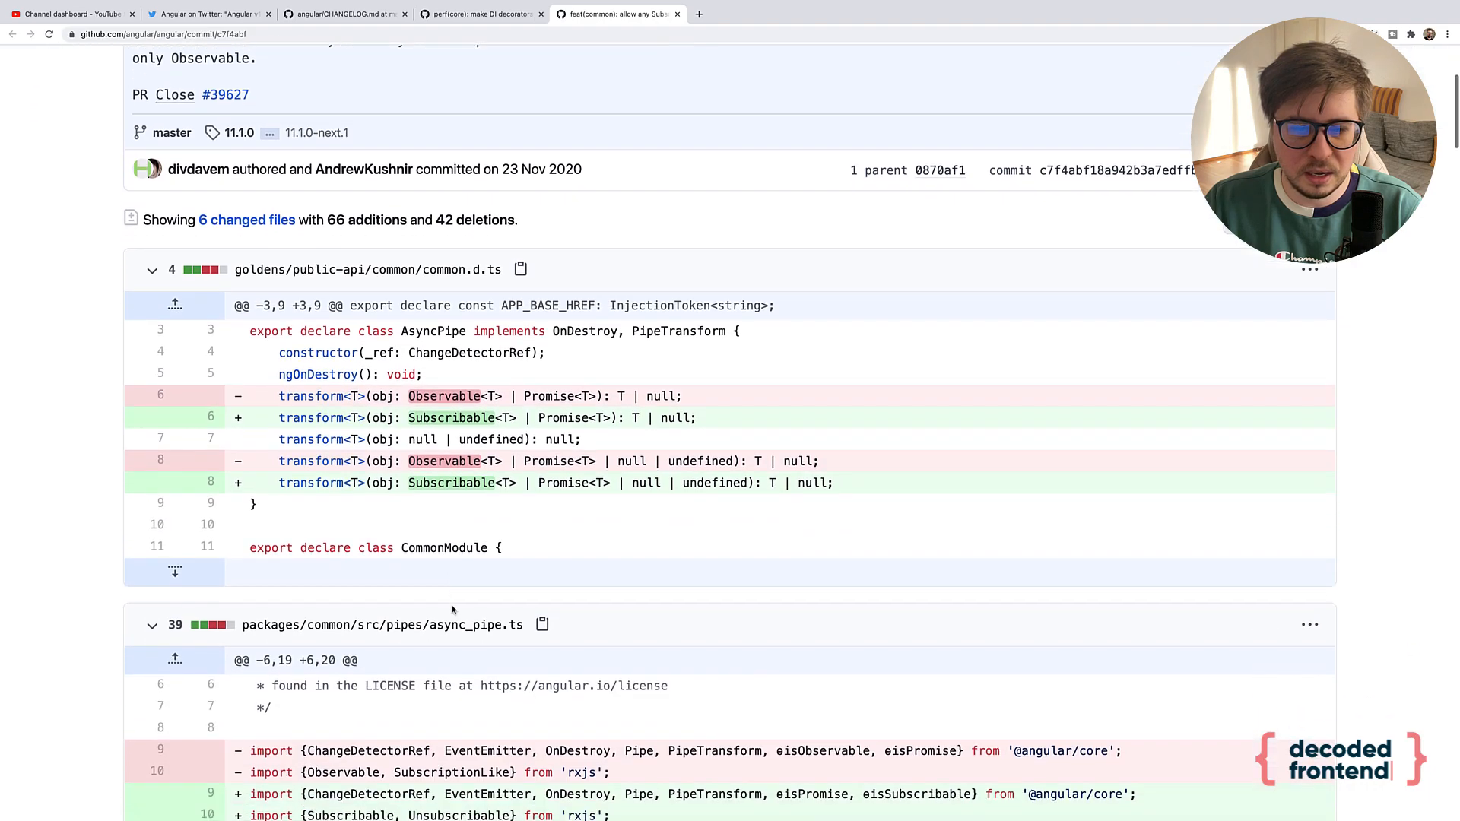
{"action": "scroll", "scroll_direction": "down", "scroll_amount": 3}
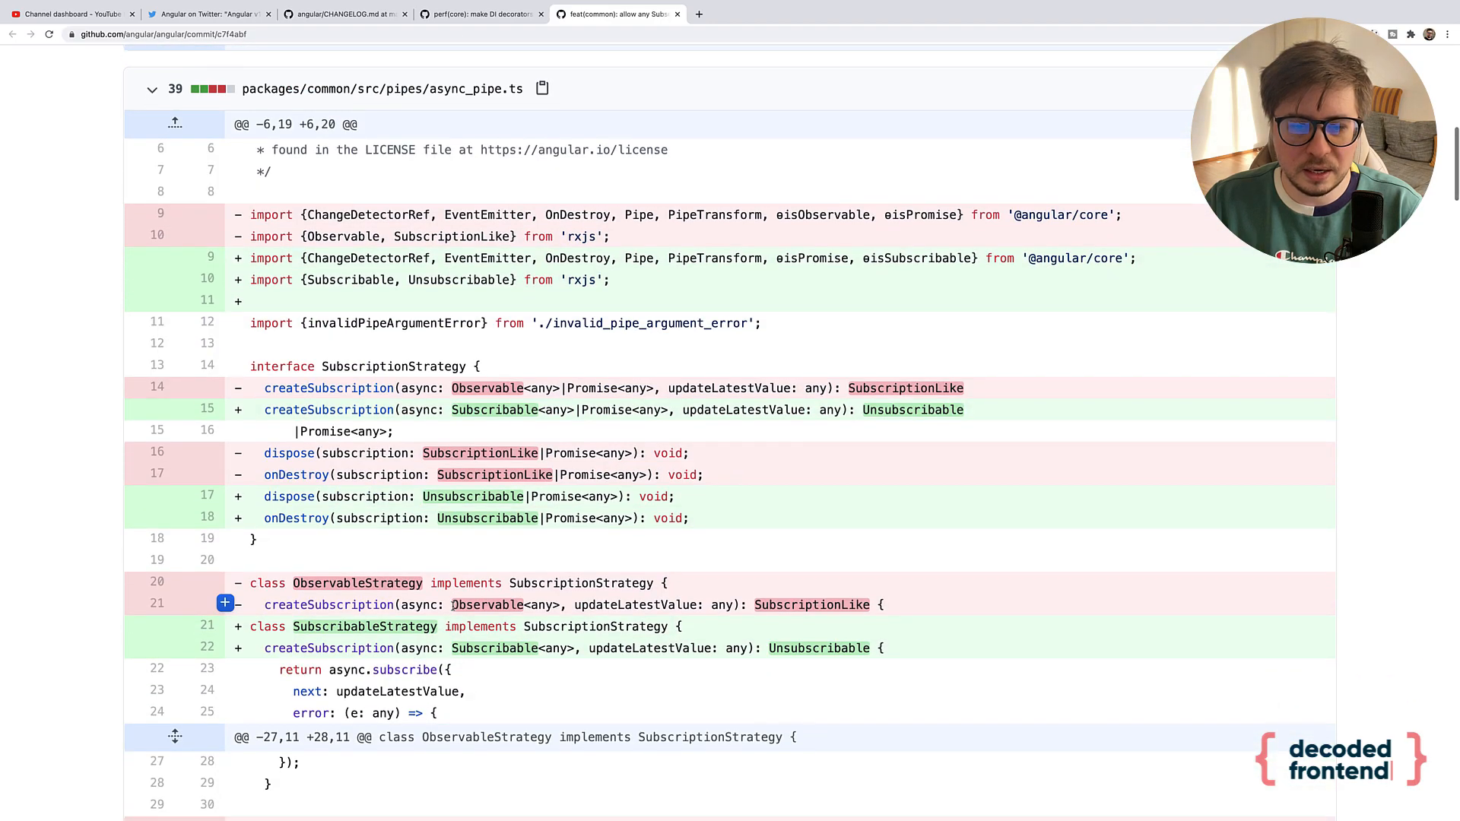
{"action": "scroll", "scroll_direction": "up", "scroll_amount": 3}
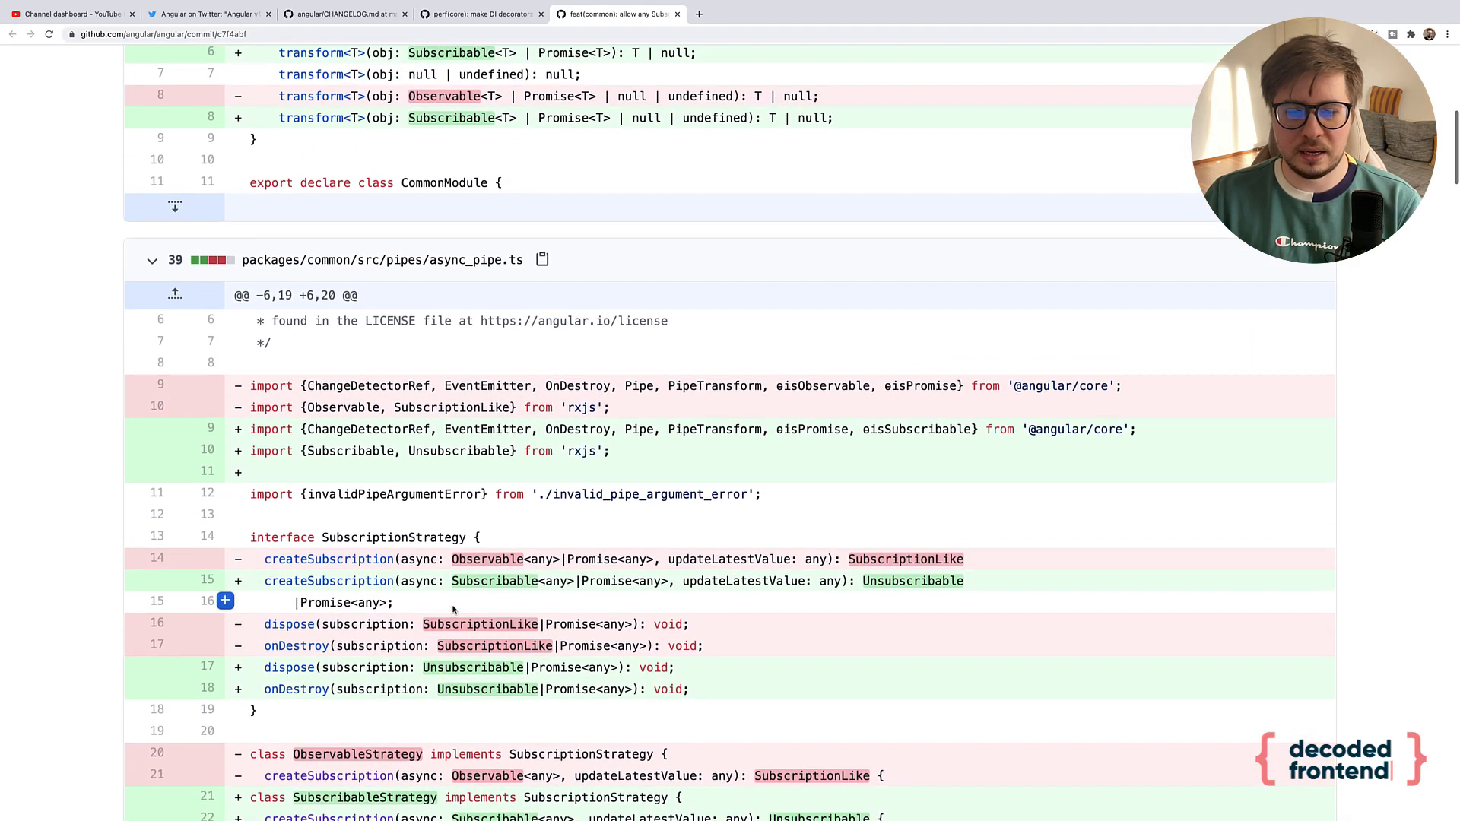
{"action": "scroll", "scroll_direction": "up", "scroll_amount": 3}
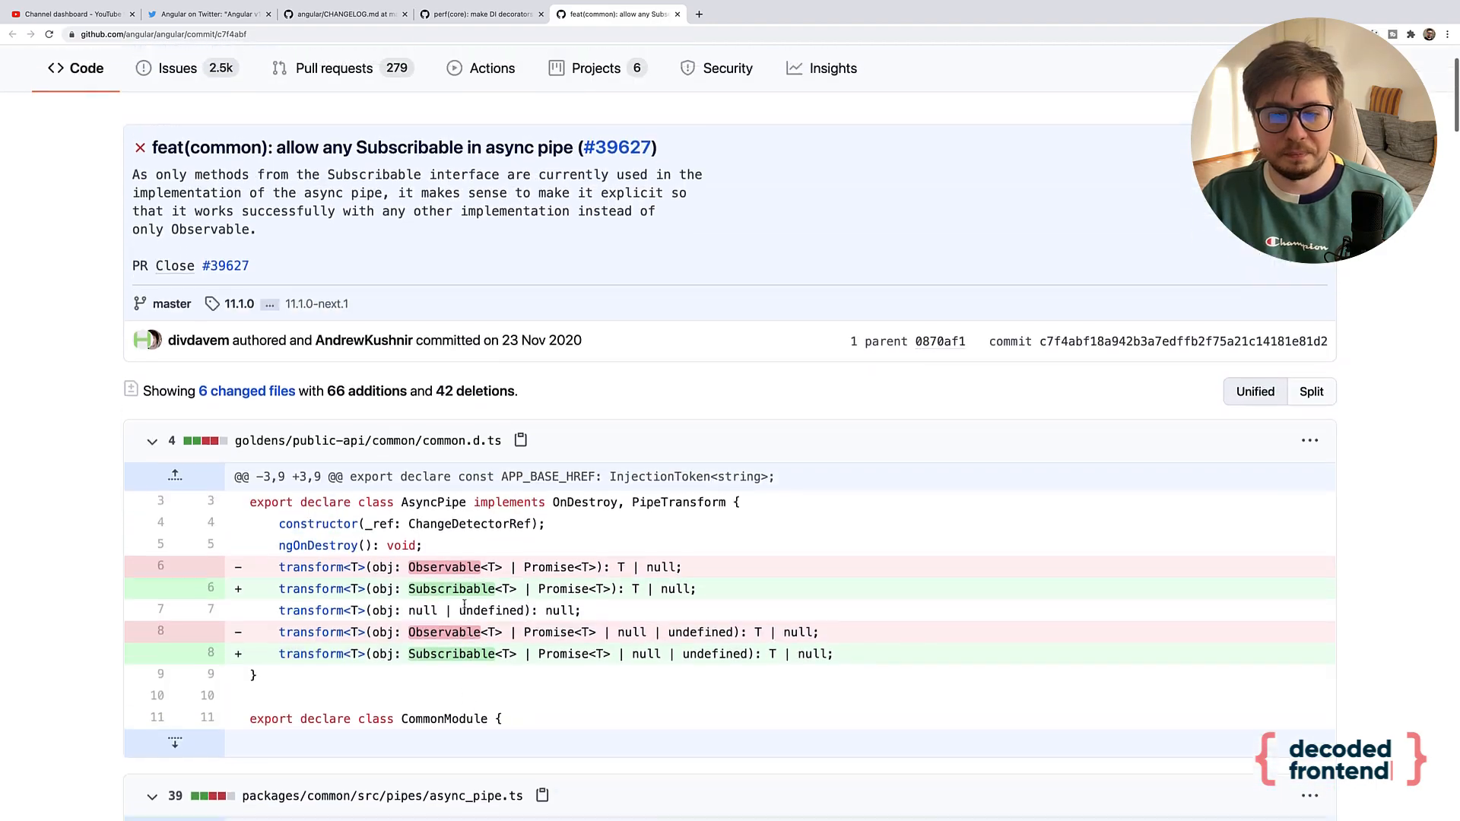
{"action": "scroll", "scroll_direction": "up", "scroll_amount": 3}
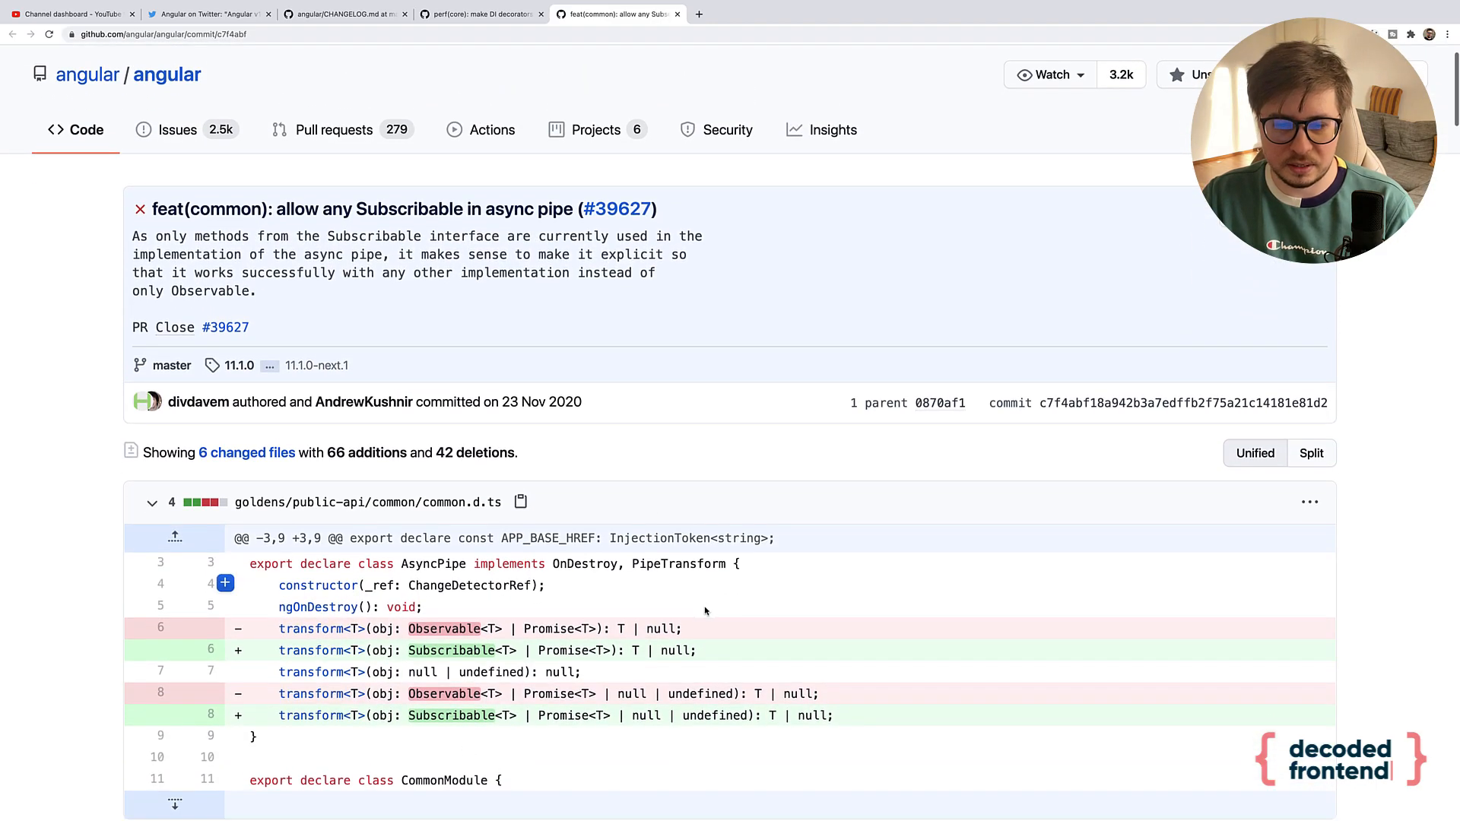
{"action": "scroll", "scroll_direction": "down", "scroll_amount": 3}
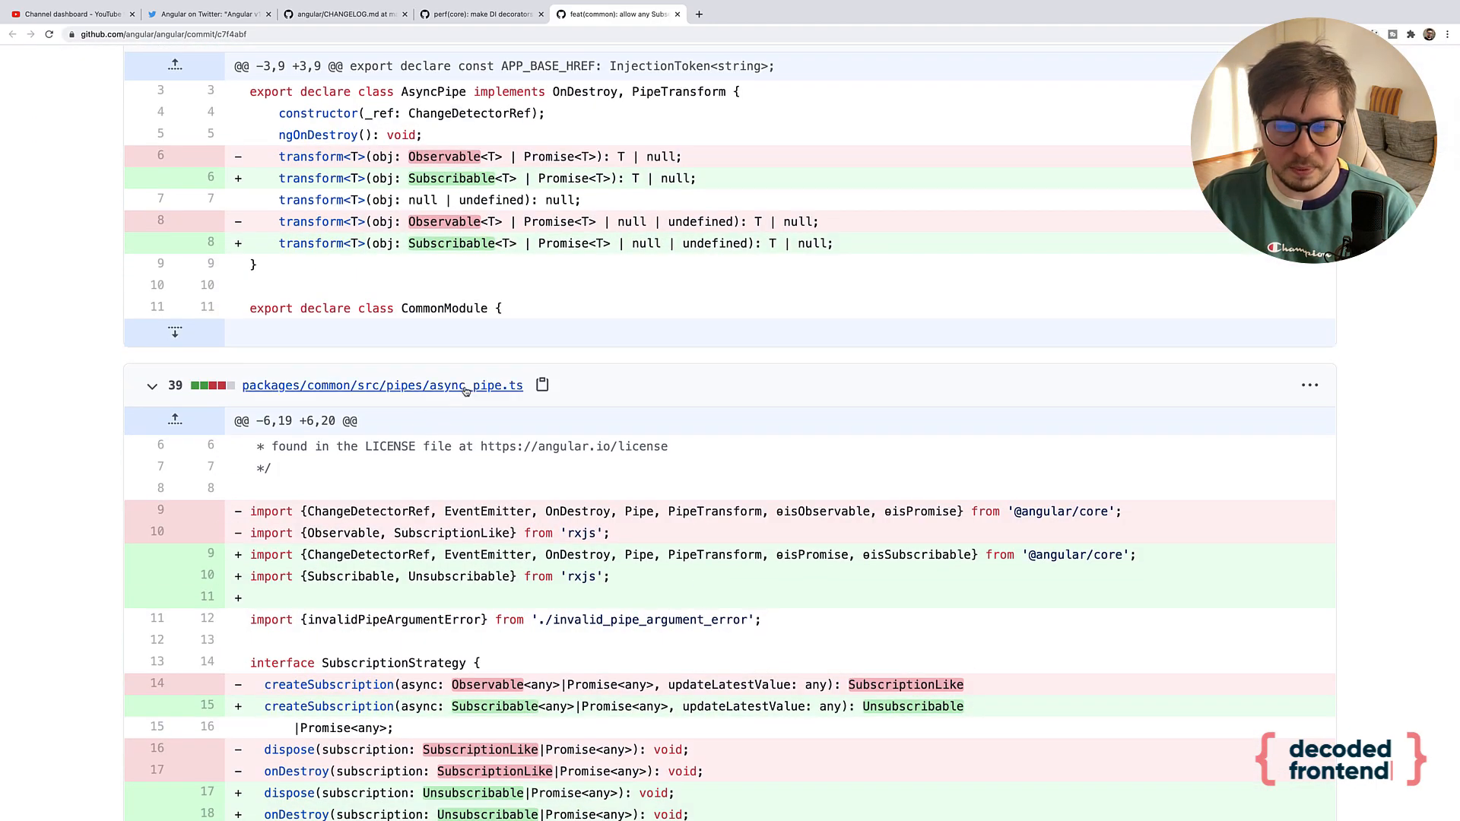
- Highlight the async_pipe.ts file name and scroll through its diff
{"action": "double_click", "coordinate": [480, 385]}
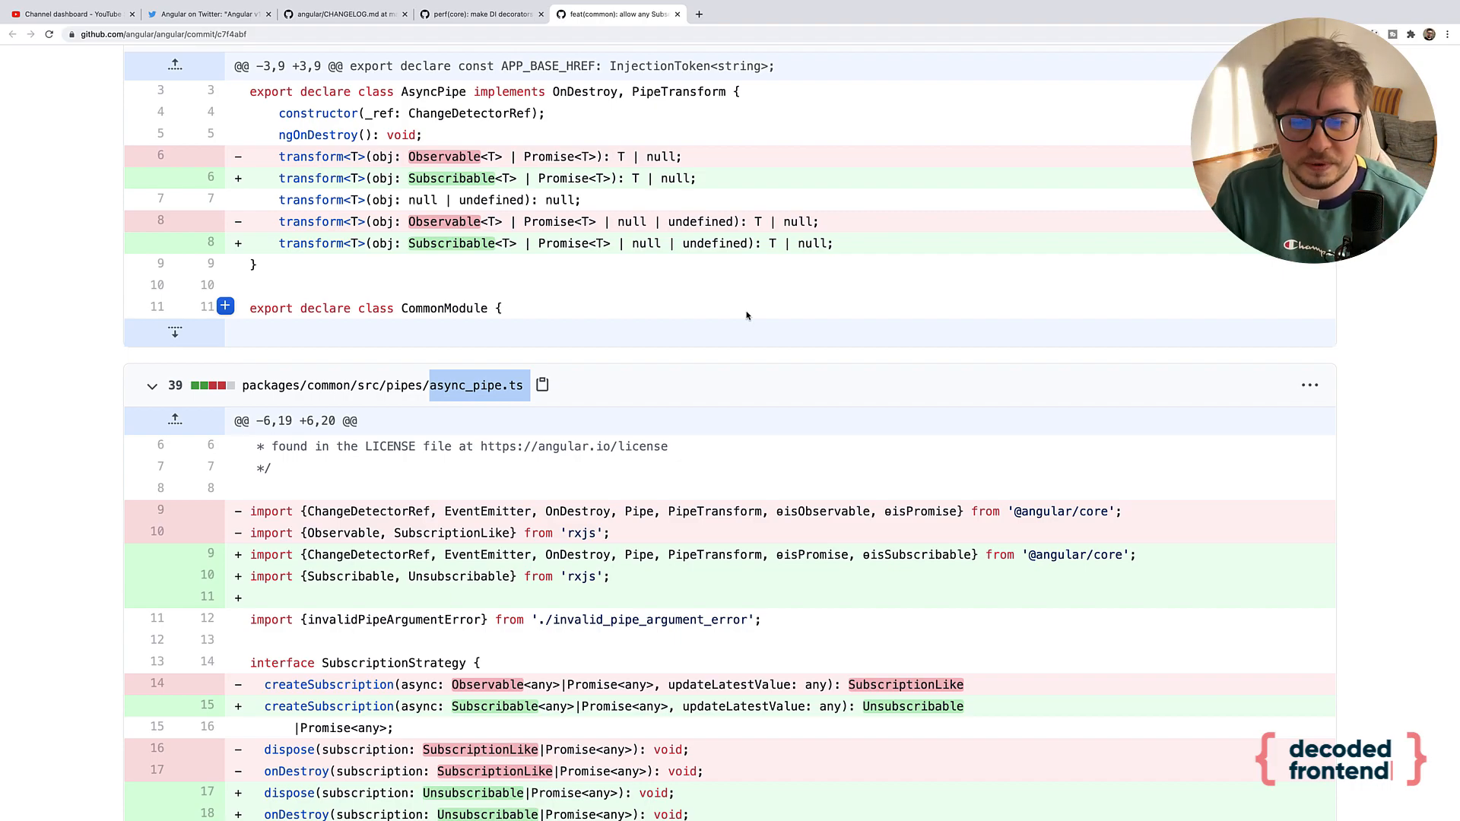
{"action": "scroll", "scroll_direction": "down", "scroll_amount": 3}
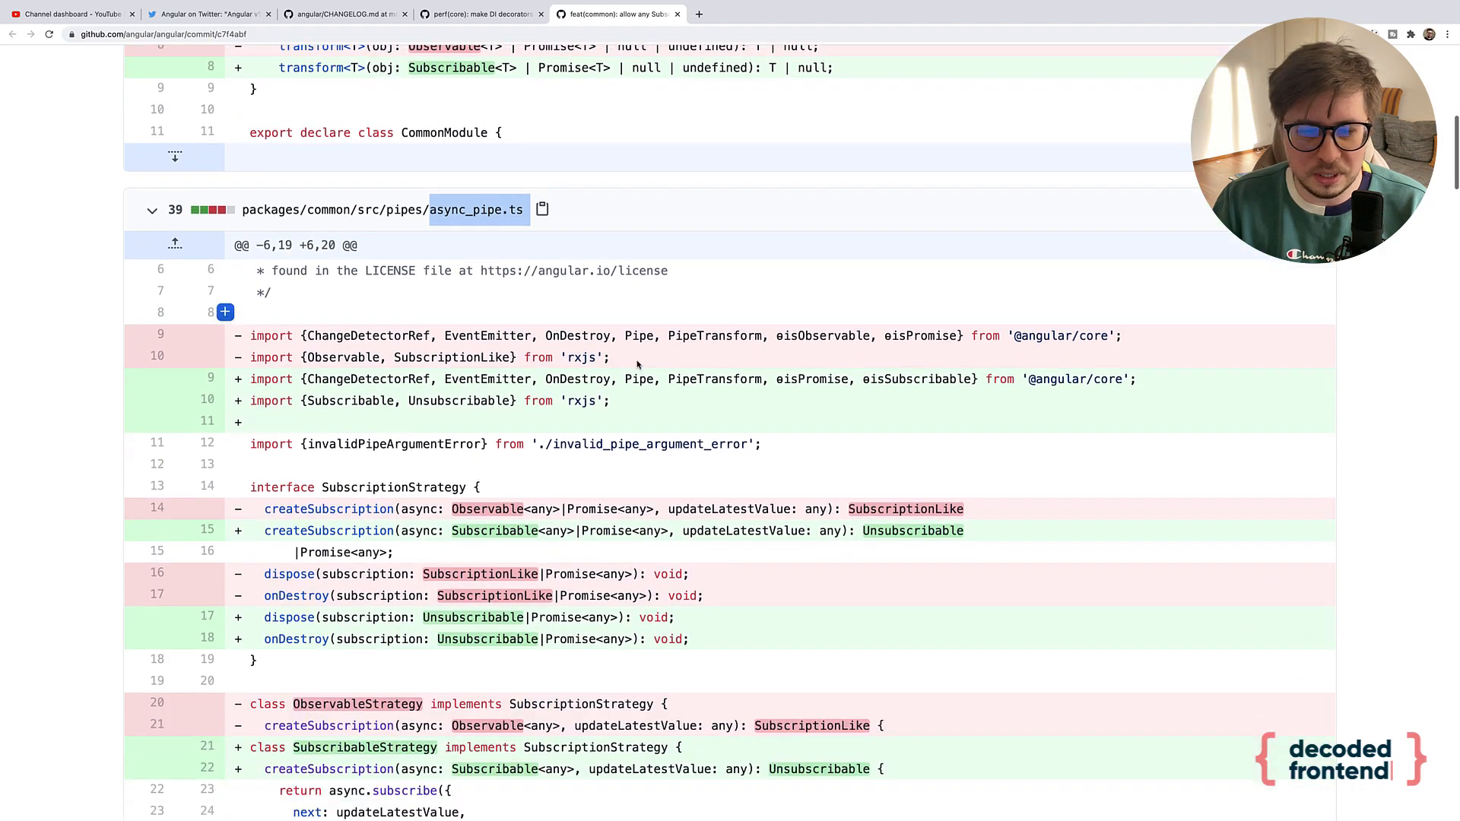
{"action": "scroll", "scroll_direction": "down", "scroll_amount": 3}
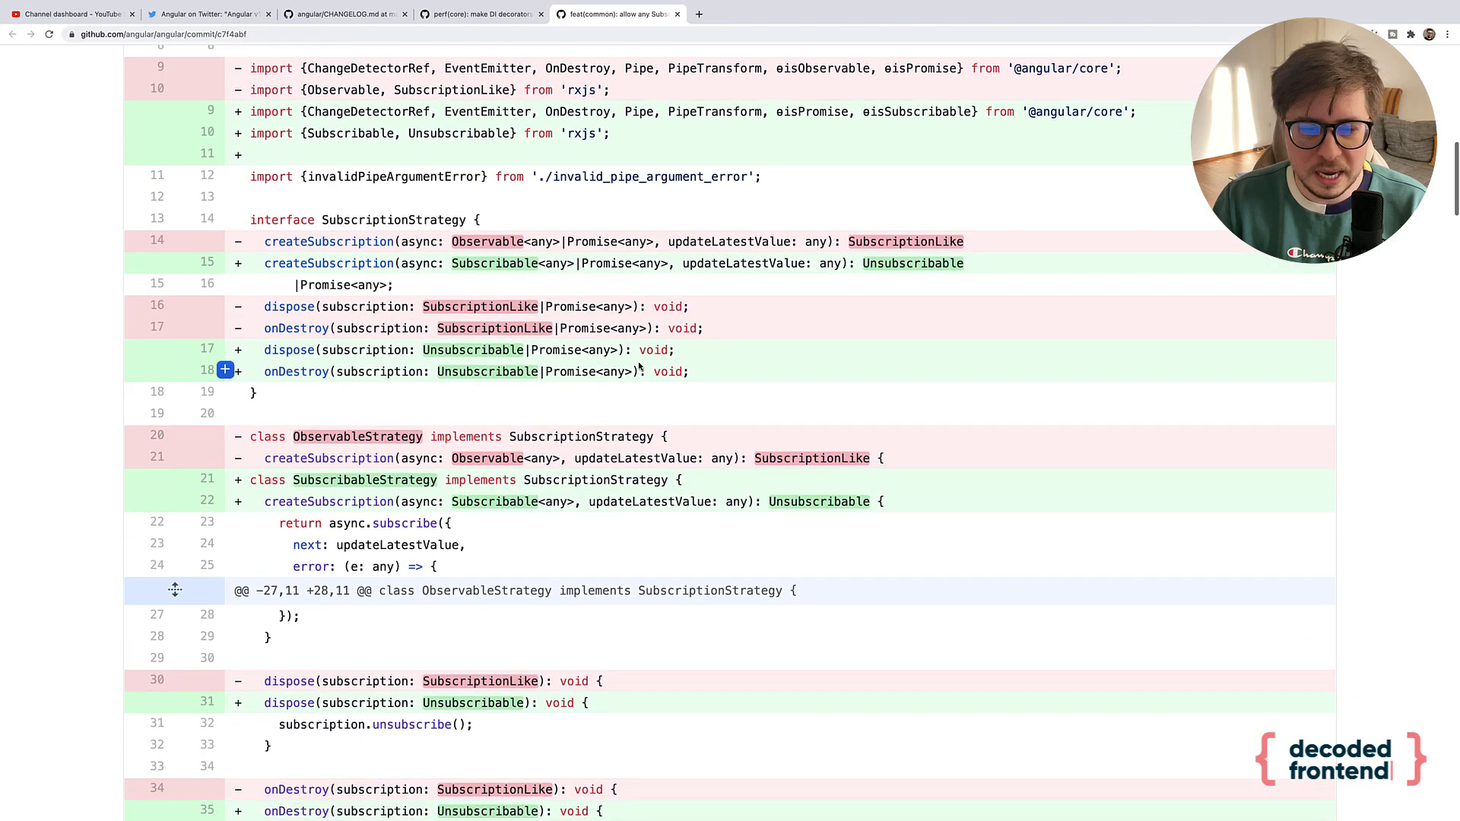
{"action": "scroll", "scroll_direction": "up", "scroll_amount": 3}
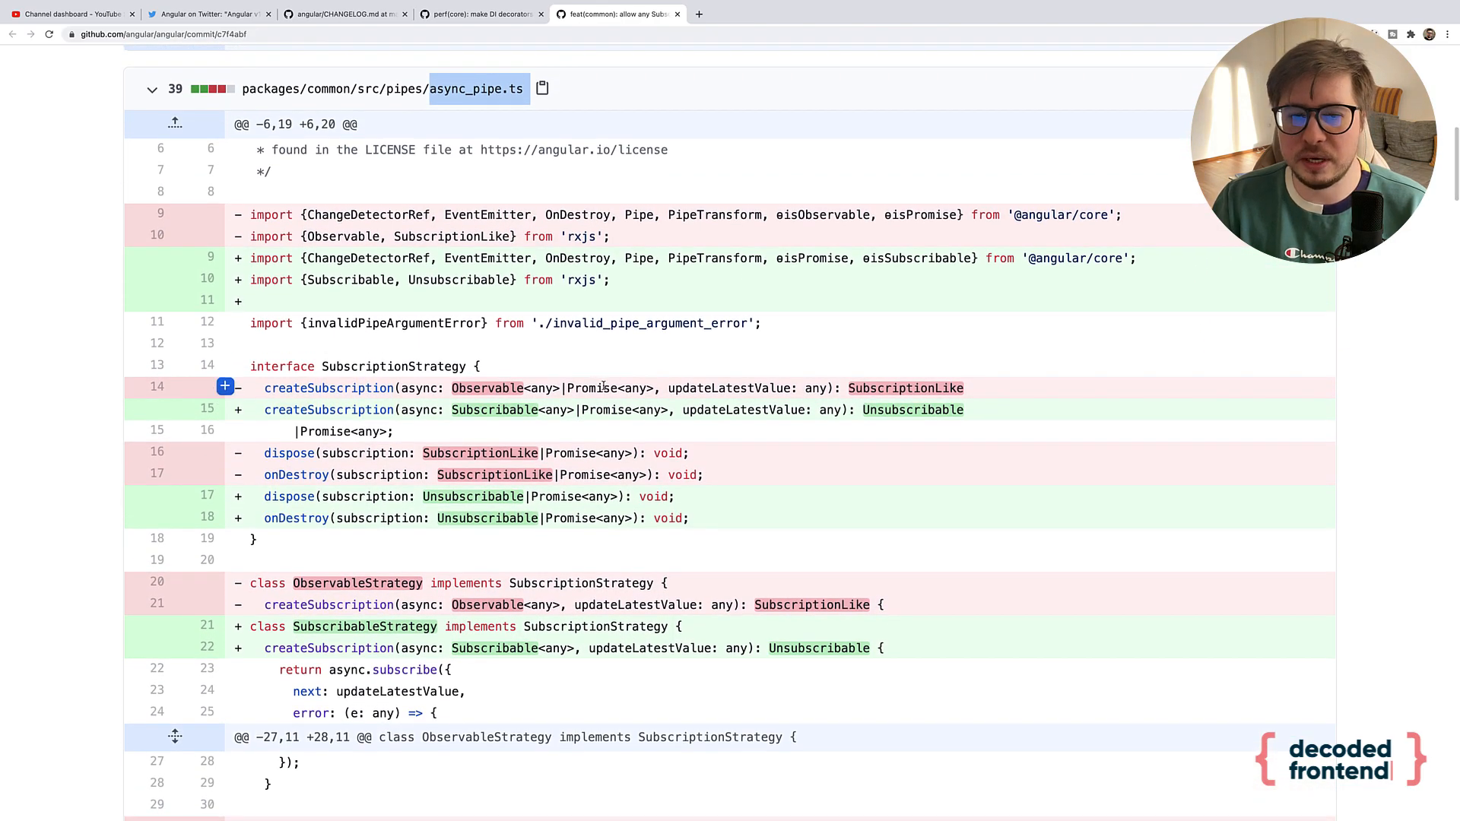
{"action": "scroll", "scroll_direction": "up", "scroll_amount": 3}
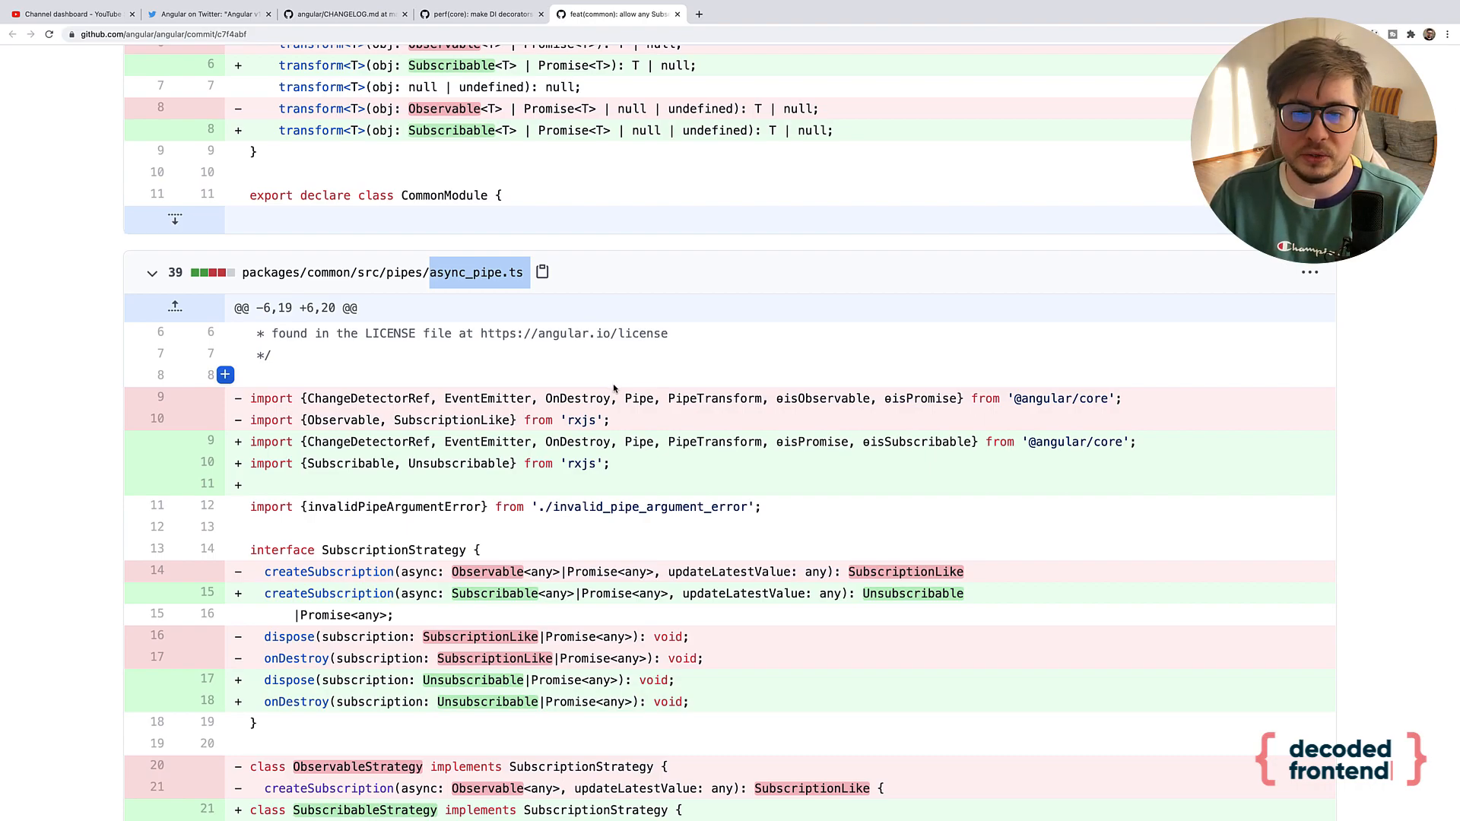
{"action": "scroll", "scroll_direction": "up", "scroll_amount": 3}
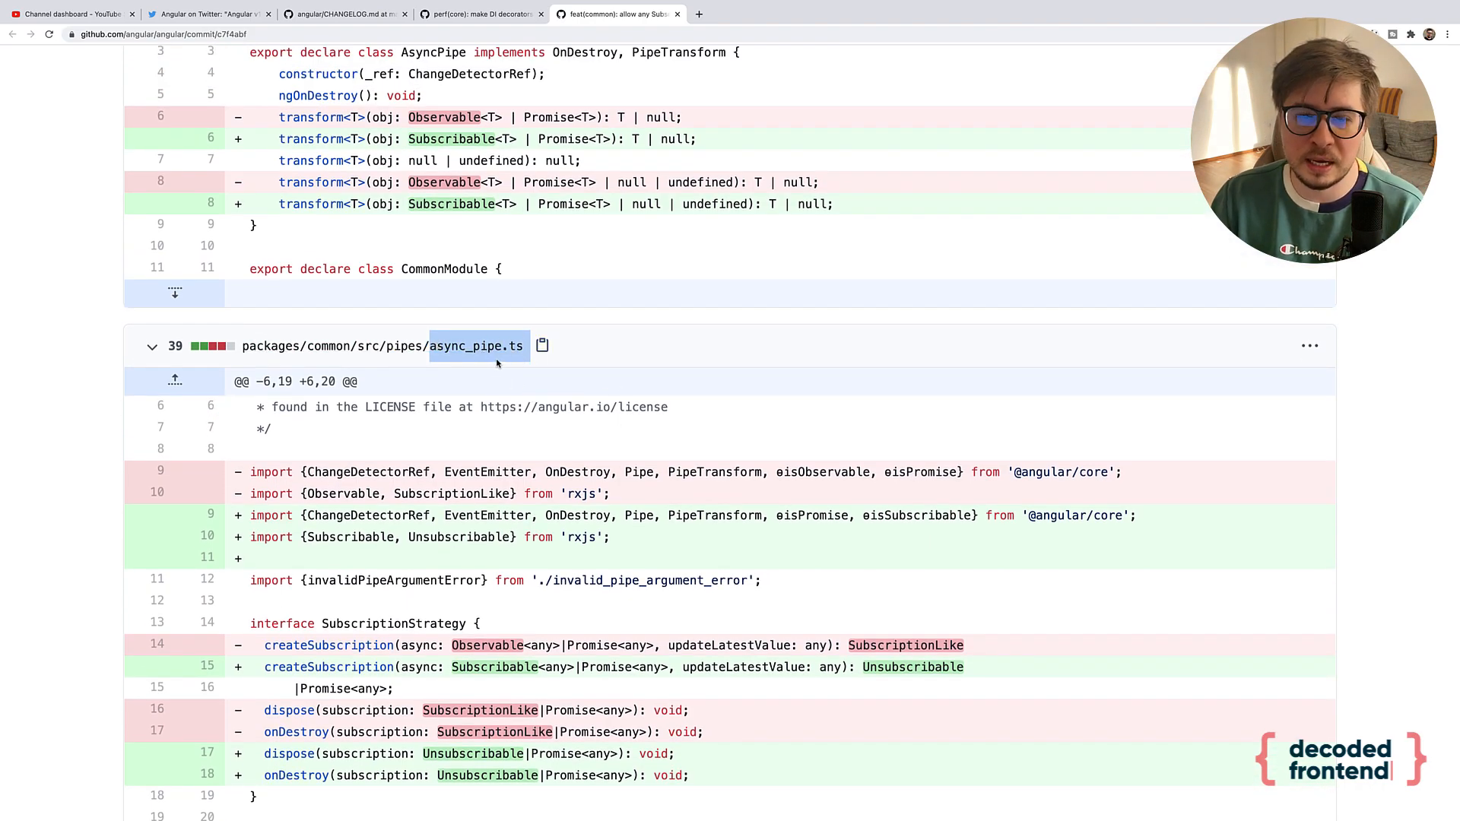
{"action": "scroll", "scroll_direction": "up", "scroll_amount": 3}
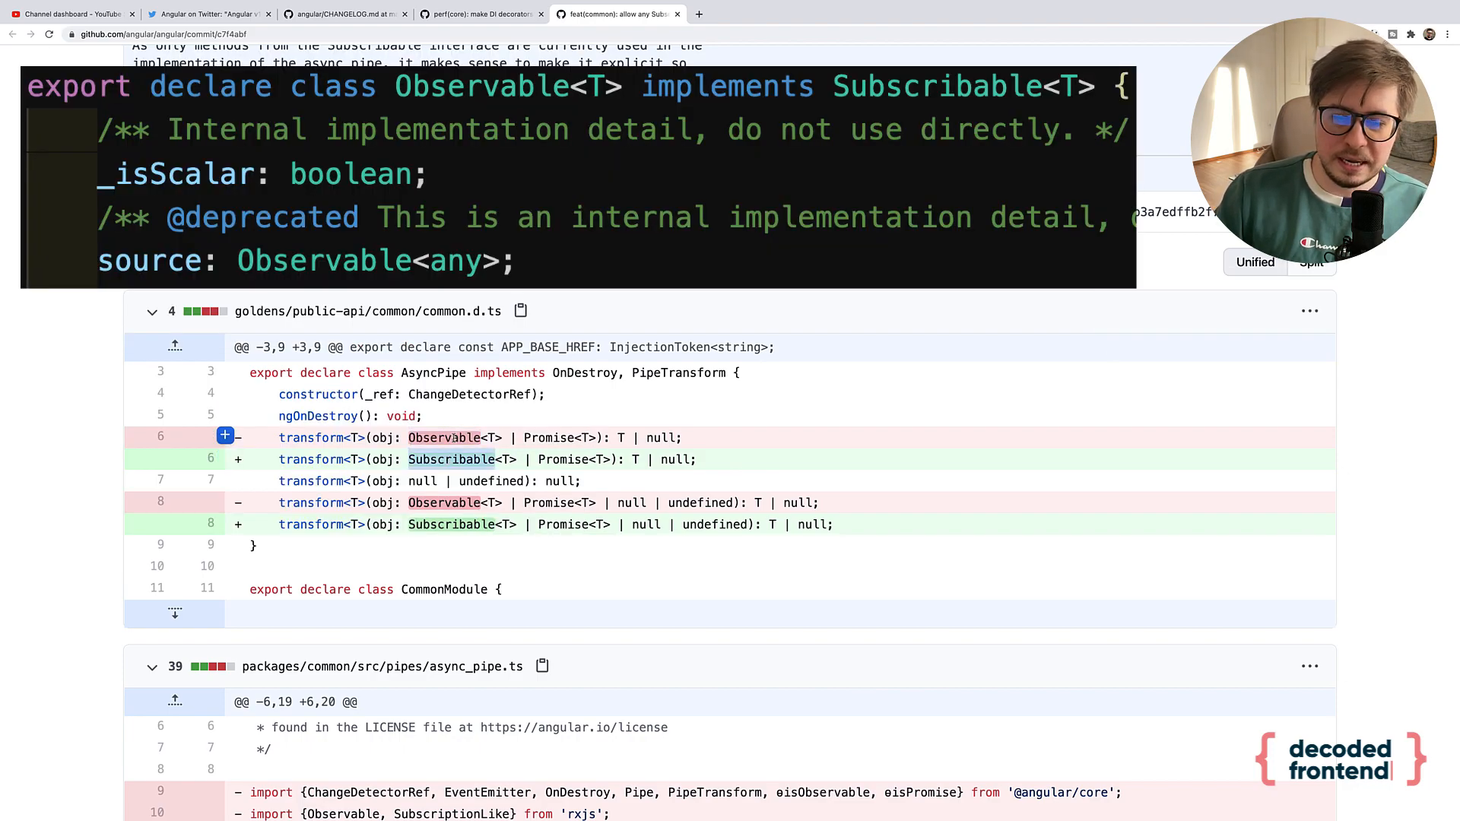
{"action": "scroll", "scroll_direction": "up", "scroll_amount": 3}
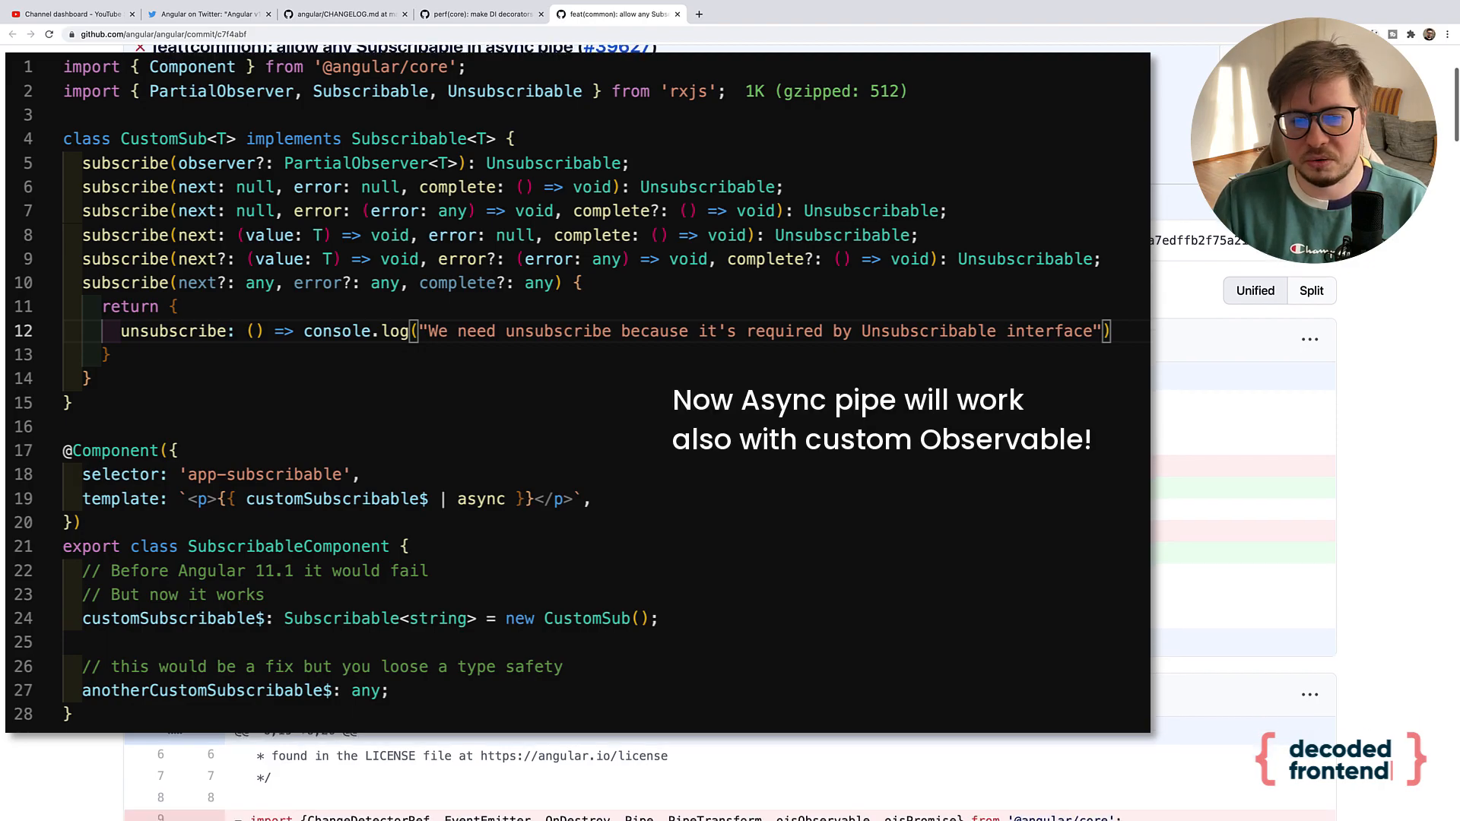
{"action": "scroll", "scroll_direction": "up", "scroll_amount": 3}
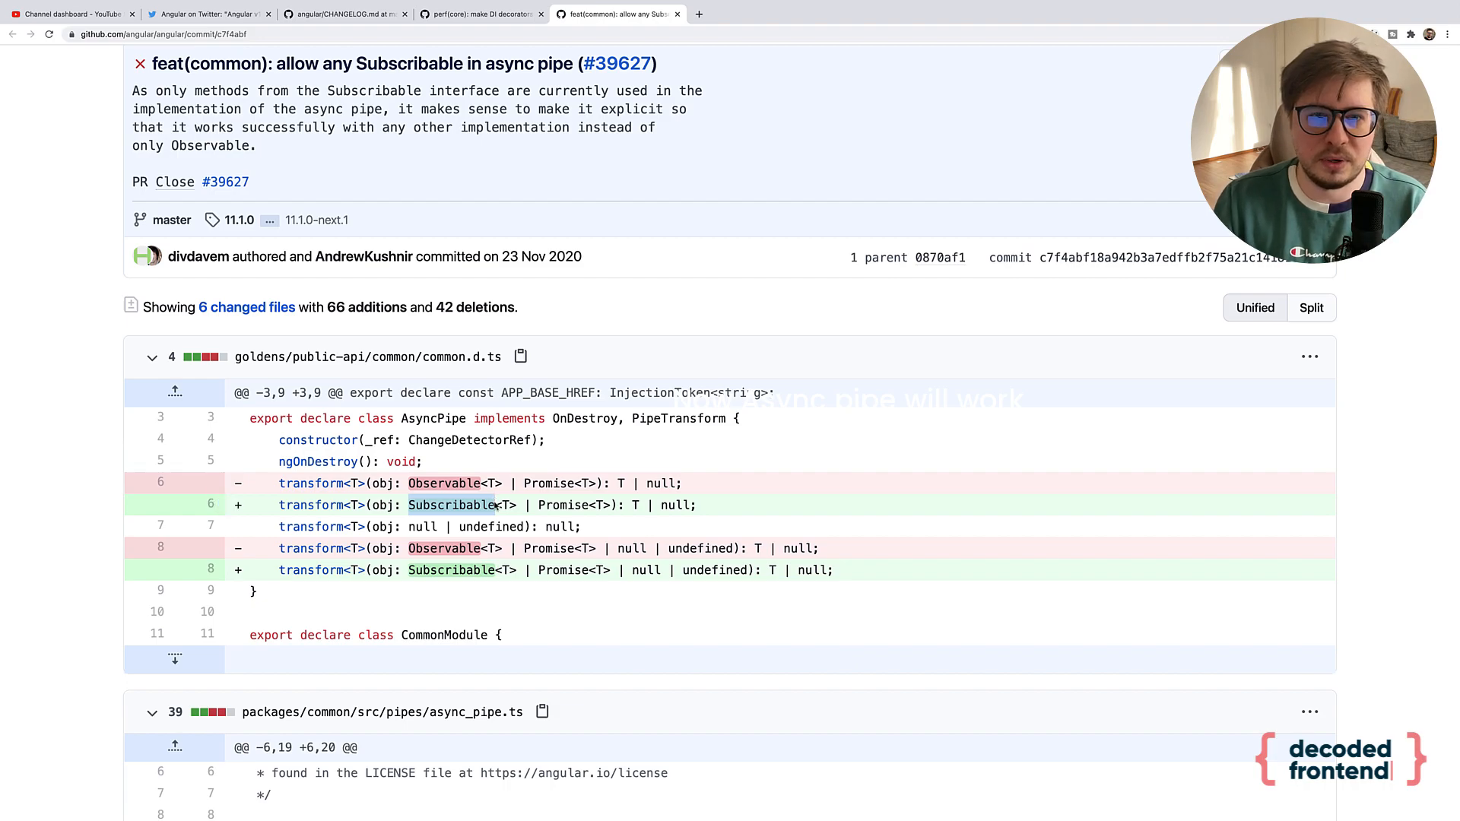
- Switch back to the CHANGELOG.md tab
{"action": "left_click", "coordinate": [341, 13]}
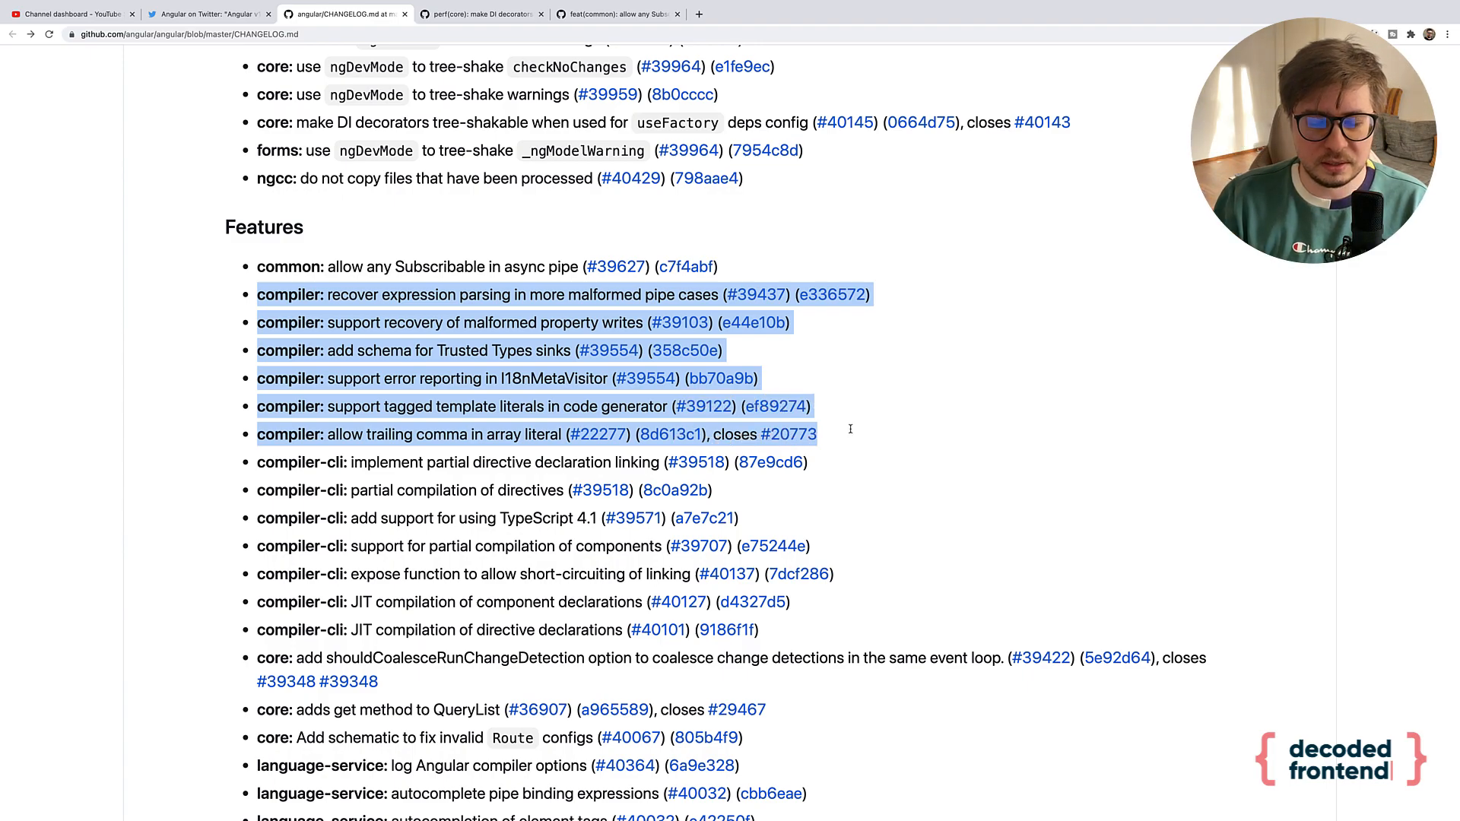
{"action": "scroll", "scroll_direction": "down", "scroll_amount": 3}
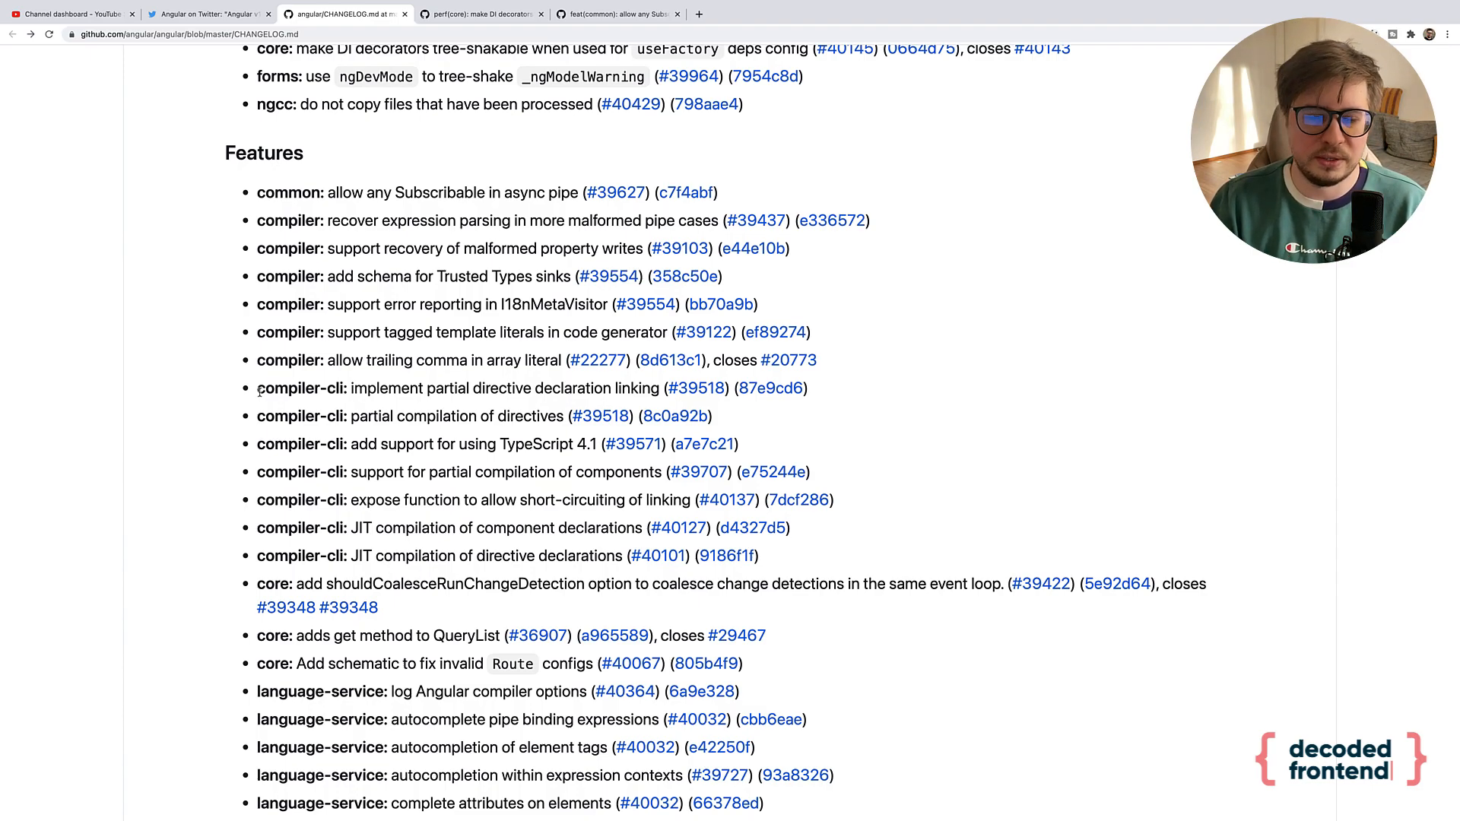
{"action": "double_click", "coordinate": [302, 389]}
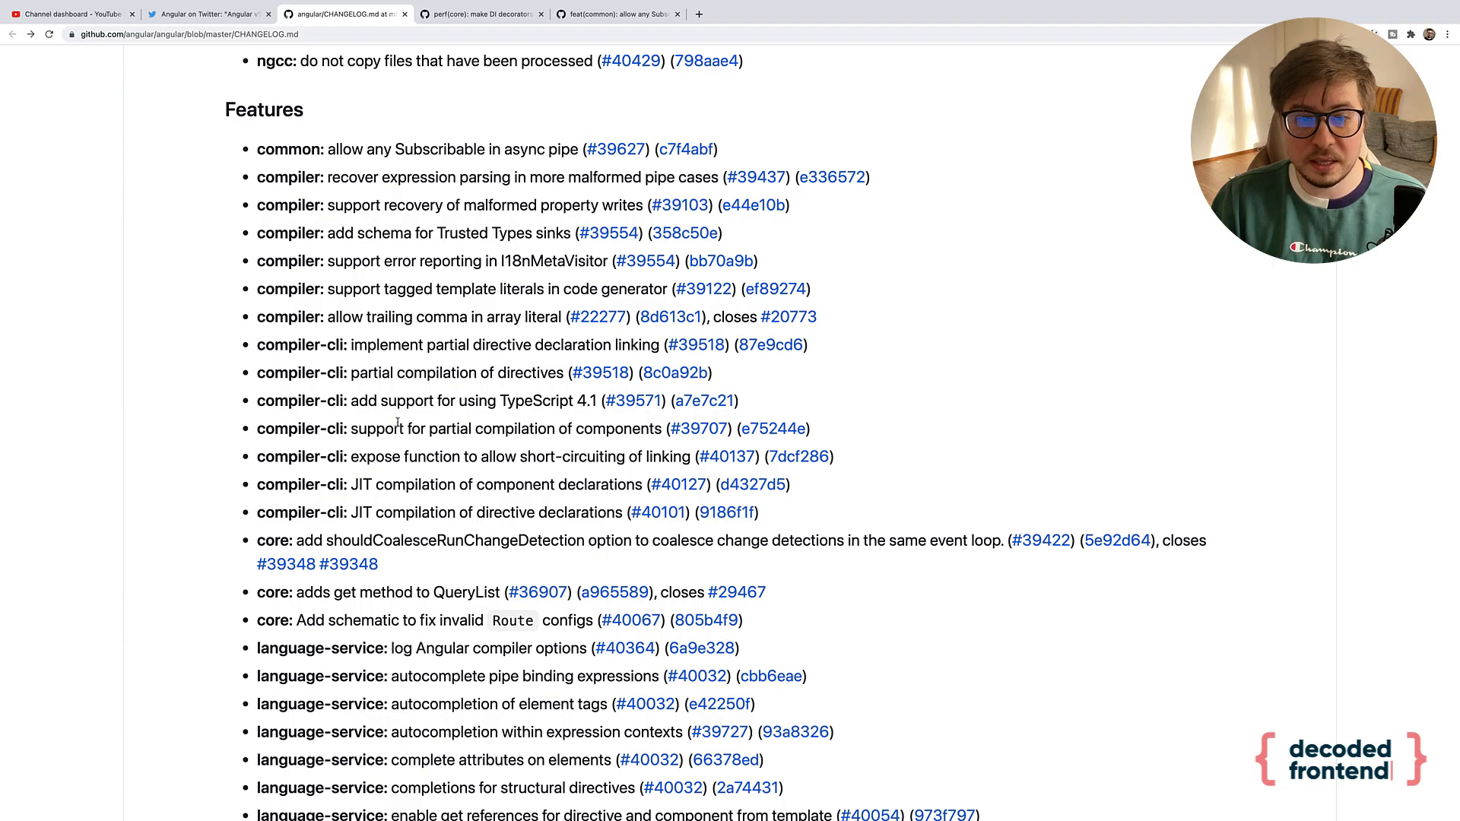
{"action": "double_click", "coordinate": [547, 401]}
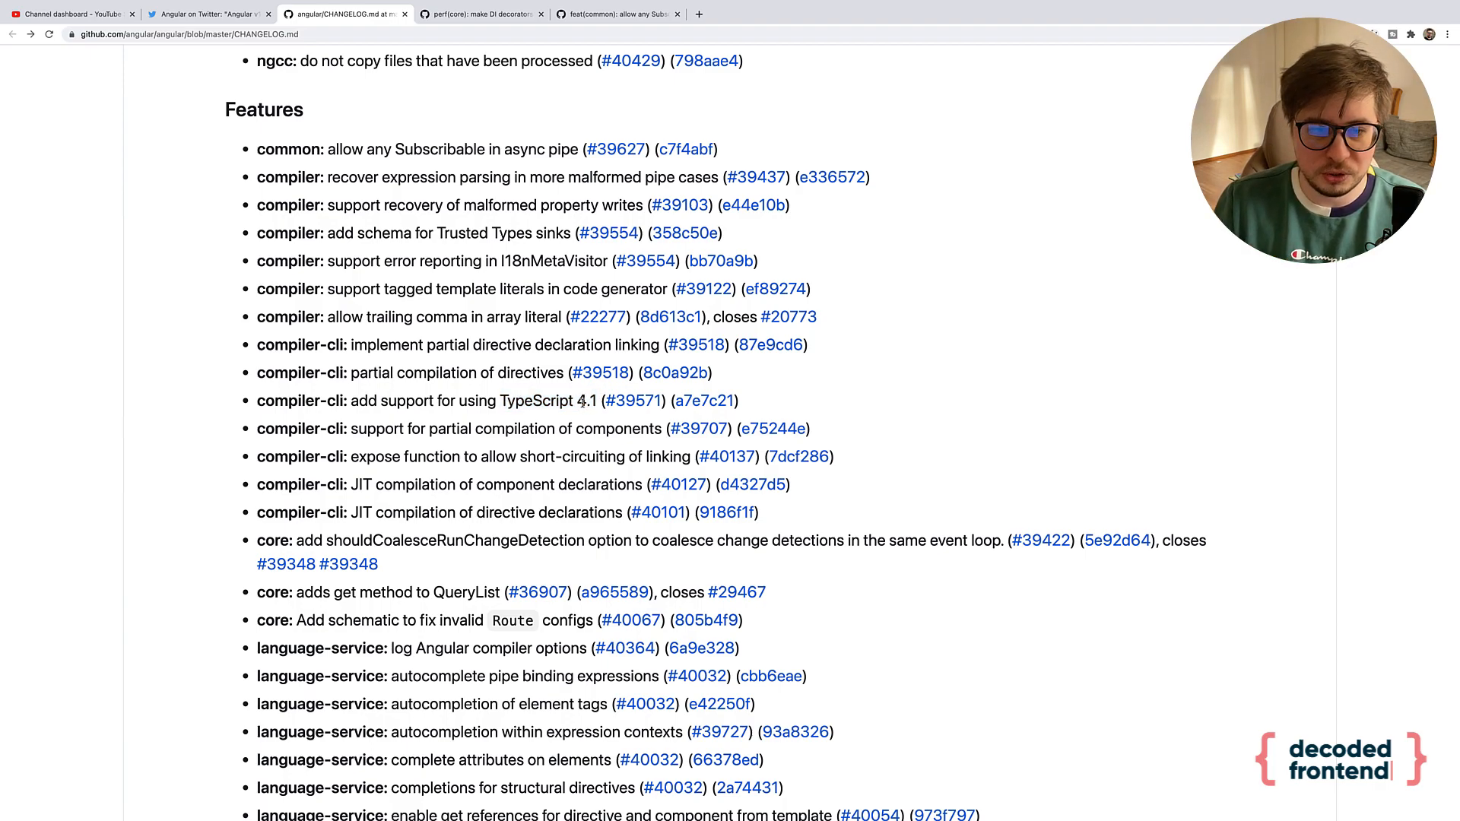
- Scroll through the core feature entries and highlight the first 'language-service' label
{"action": "scroll", "scroll_direction": "down", "scroll_amount": 3}
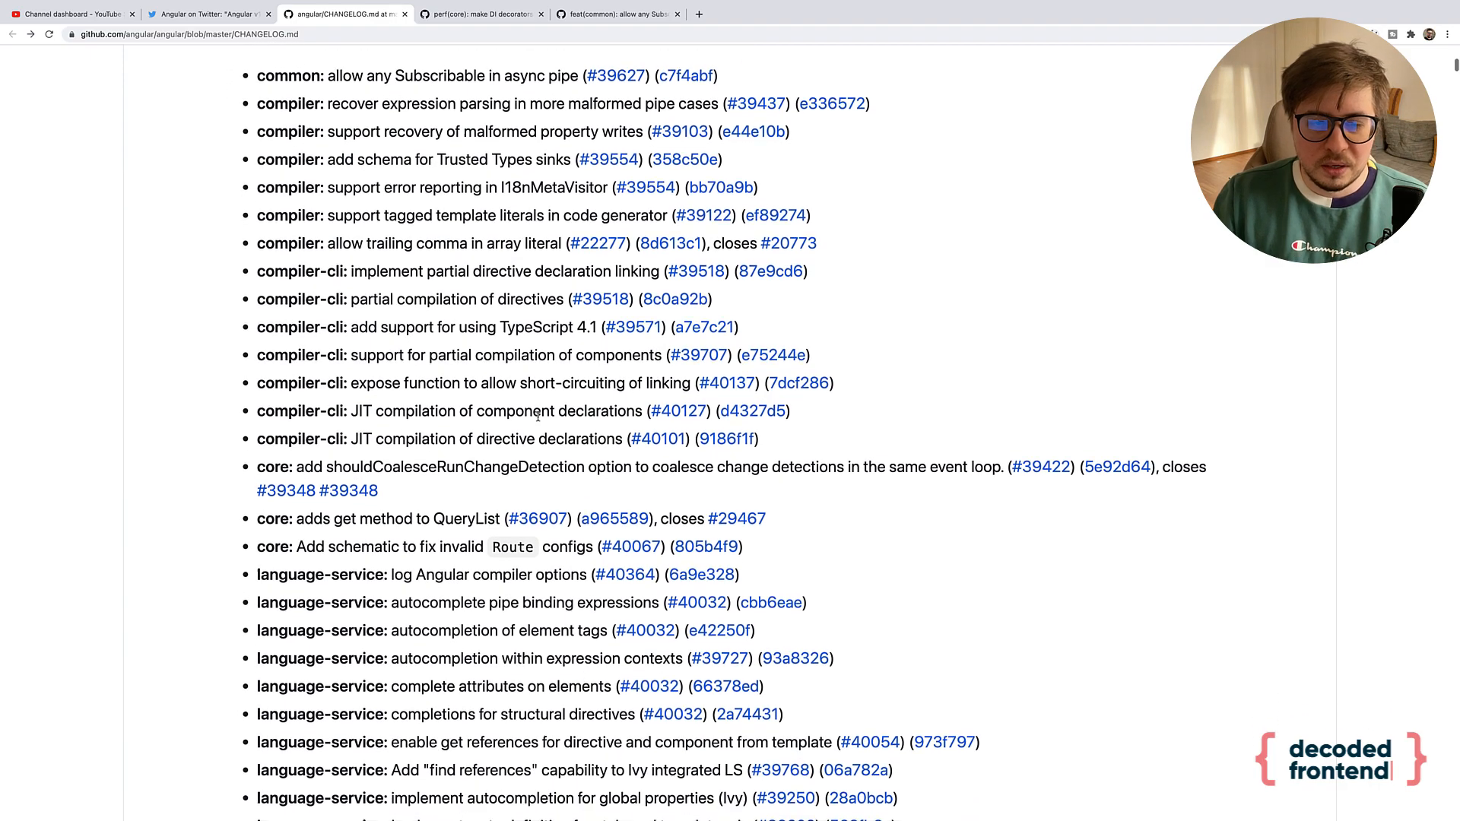
{"action": "scroll", "scroll_direction": "down", "scroll_amount": 3}
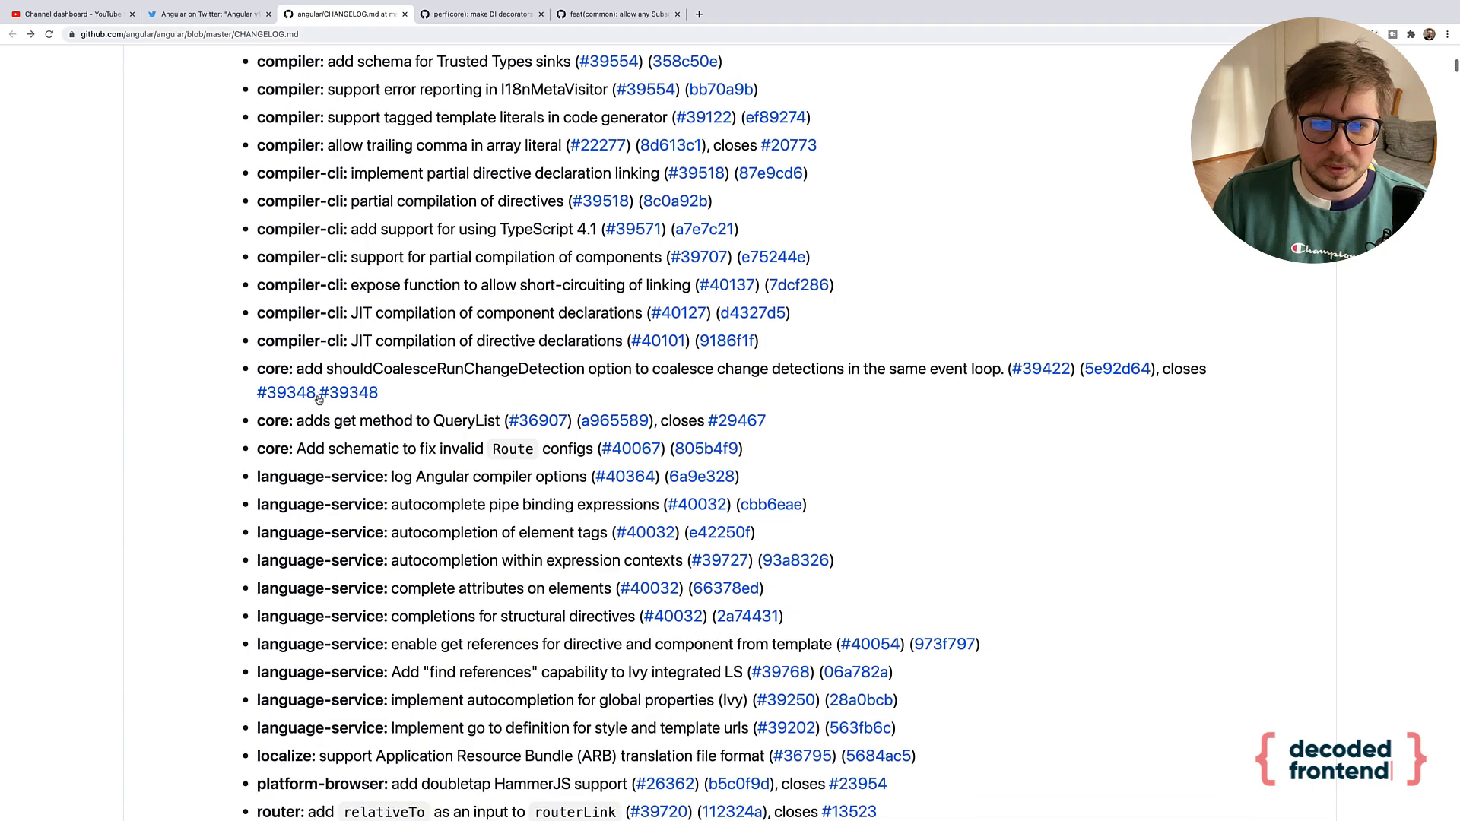
{"action": "scroll", "scroll_direction": "down", "scroll_amount": 3}
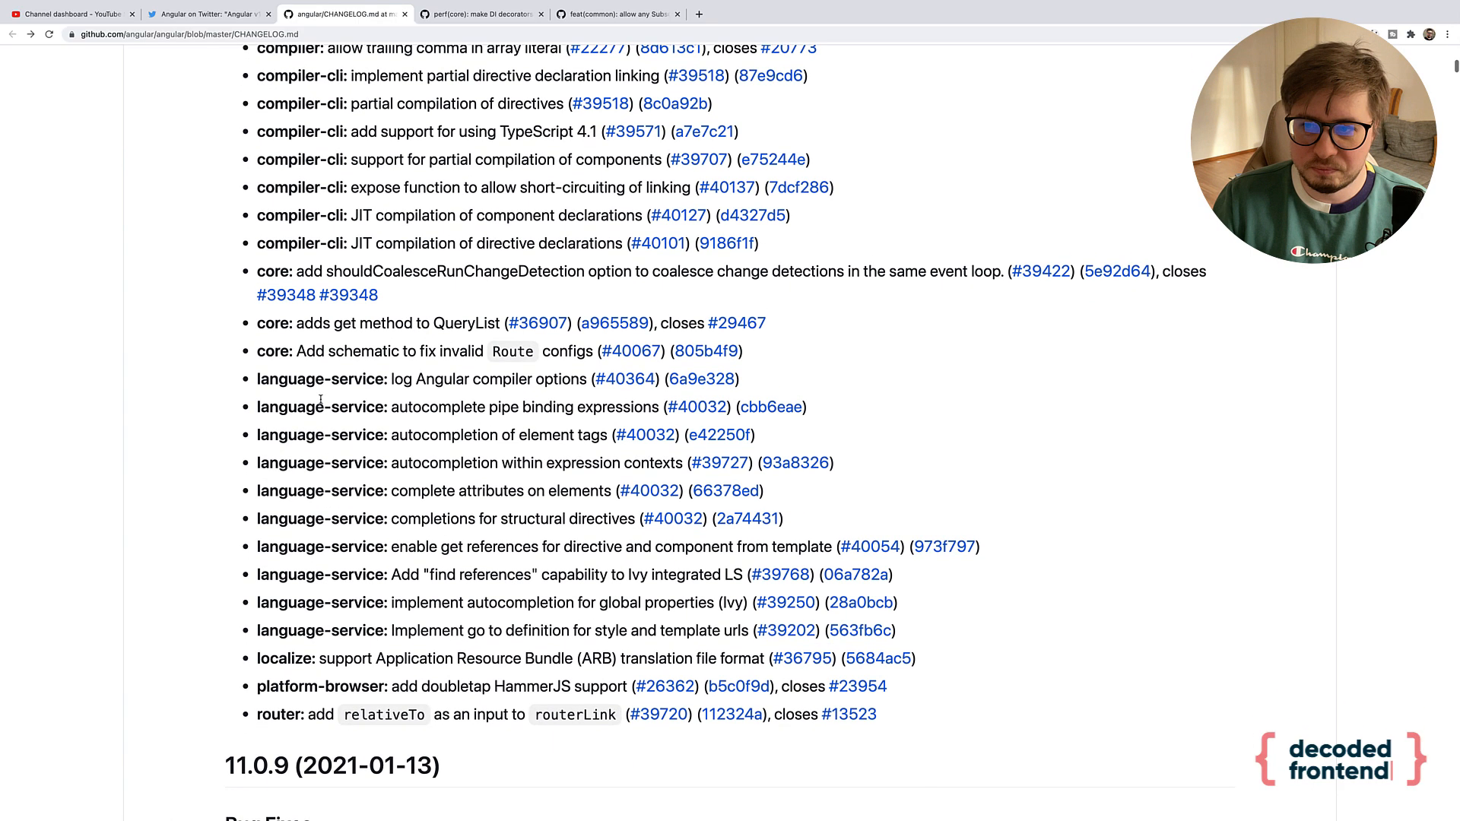
{"action": "scroll", "scroll_direction": "down", "scroll_amount": 3}
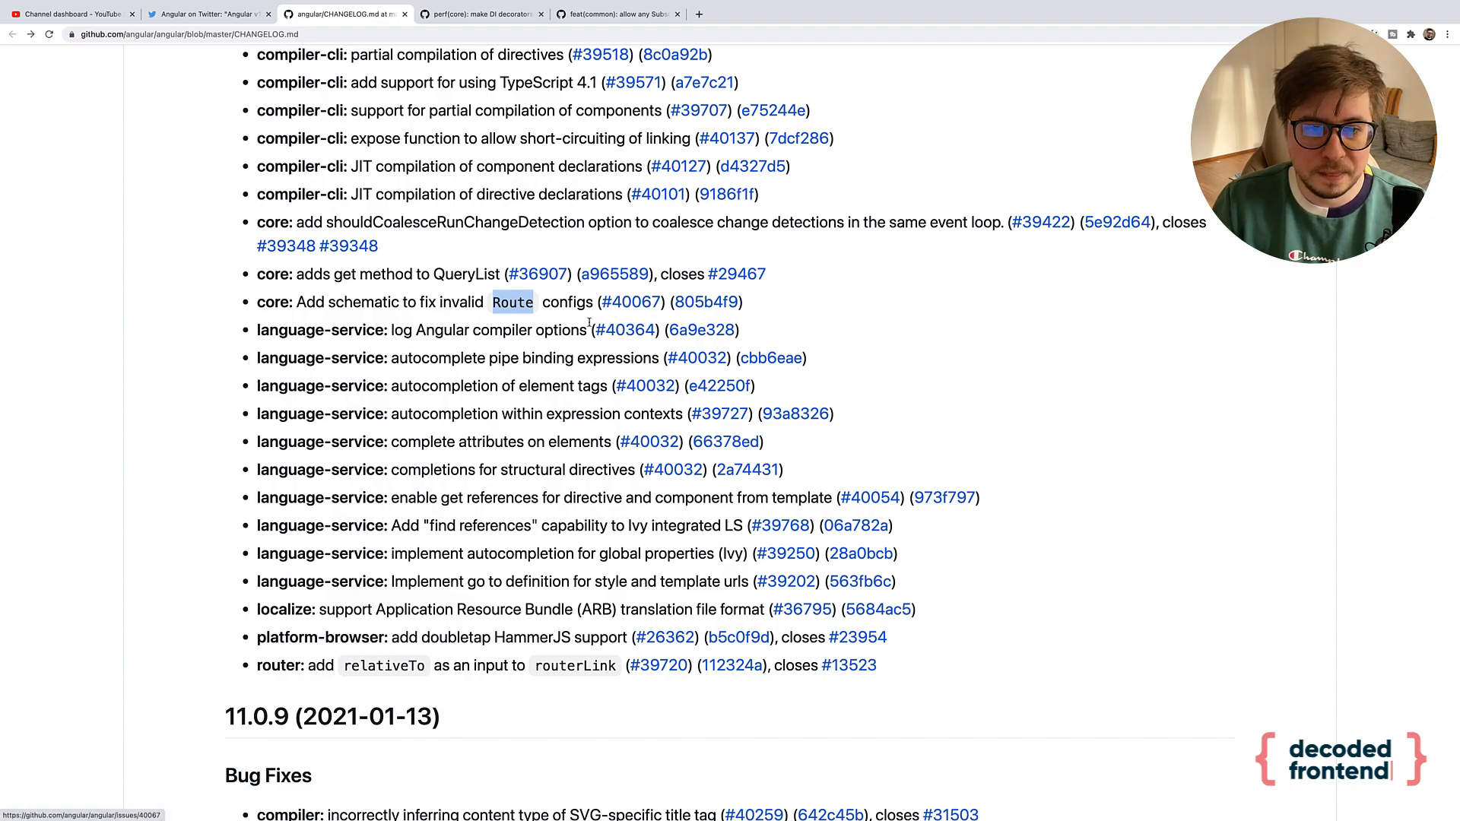
{"action": "scroll", "scroll_direction": "up", "scroll_amount": 3}
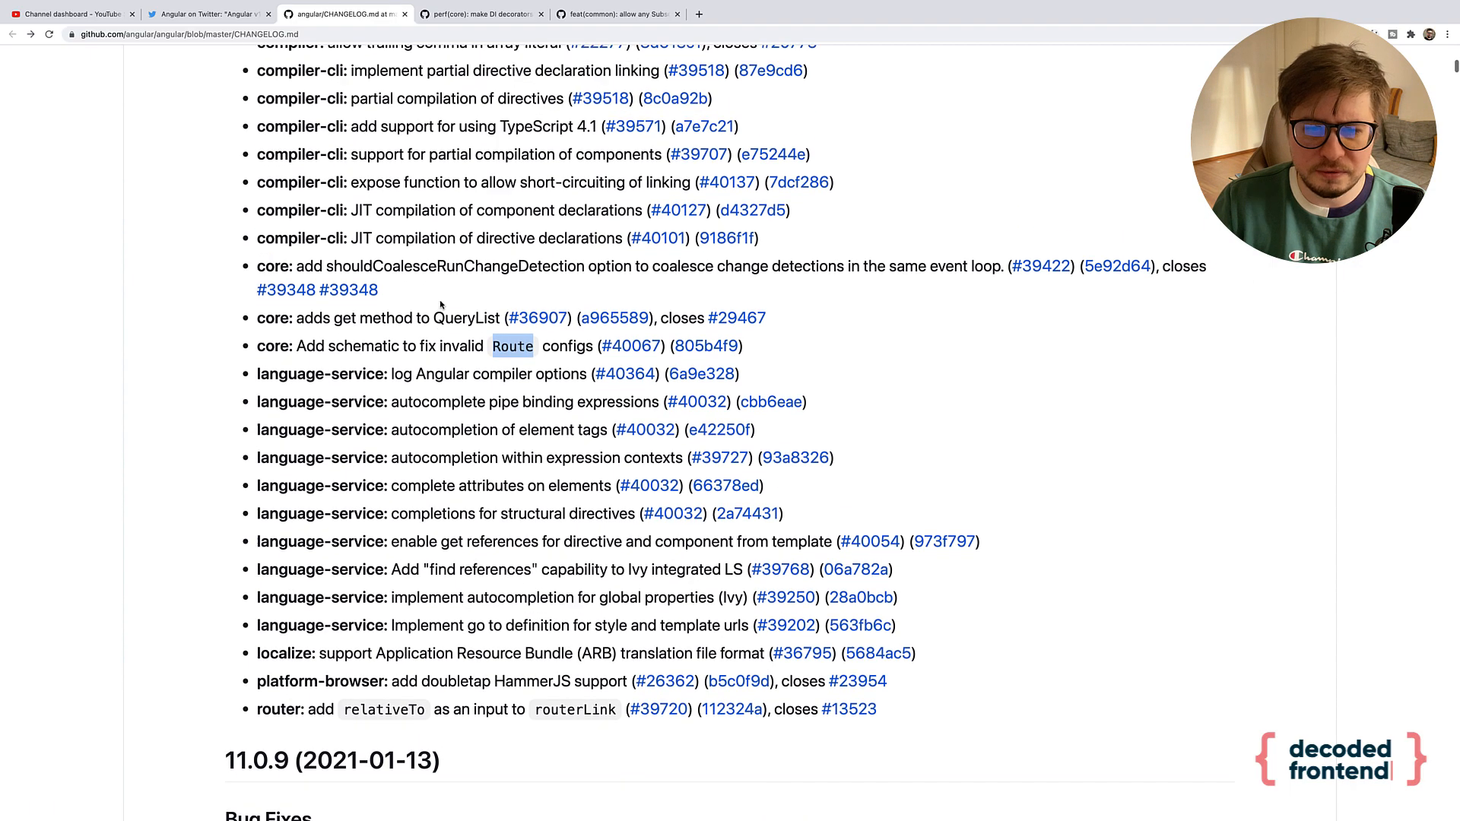
{"action": "scroll", "scroll_direction": "up", "scroll_amount": 3}
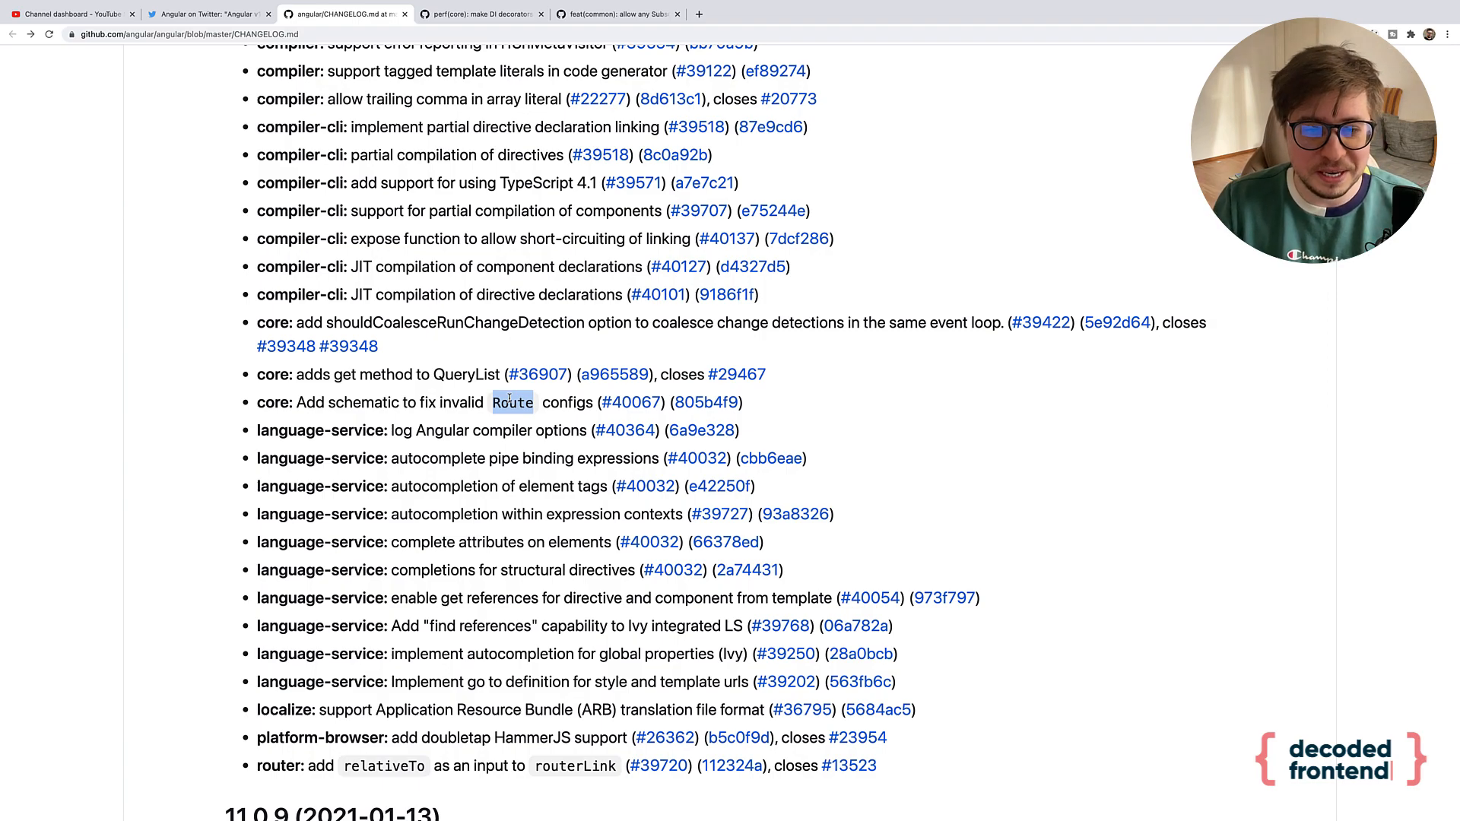
{"action": "scroll", "scroll_direction": "down", "scroll_amount": 3}
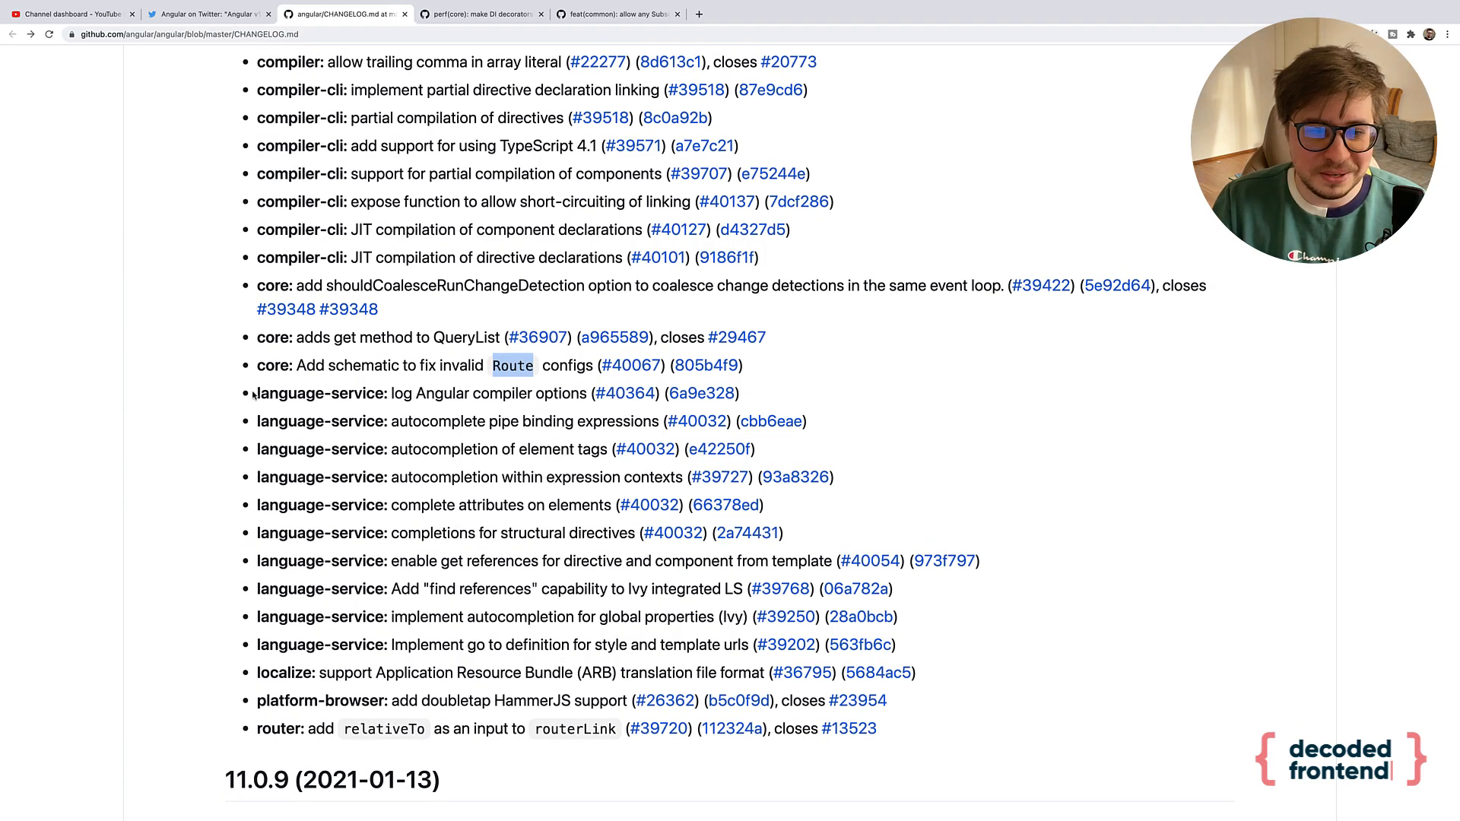
{"action": "double_click", "coordinate": [320, 392]}
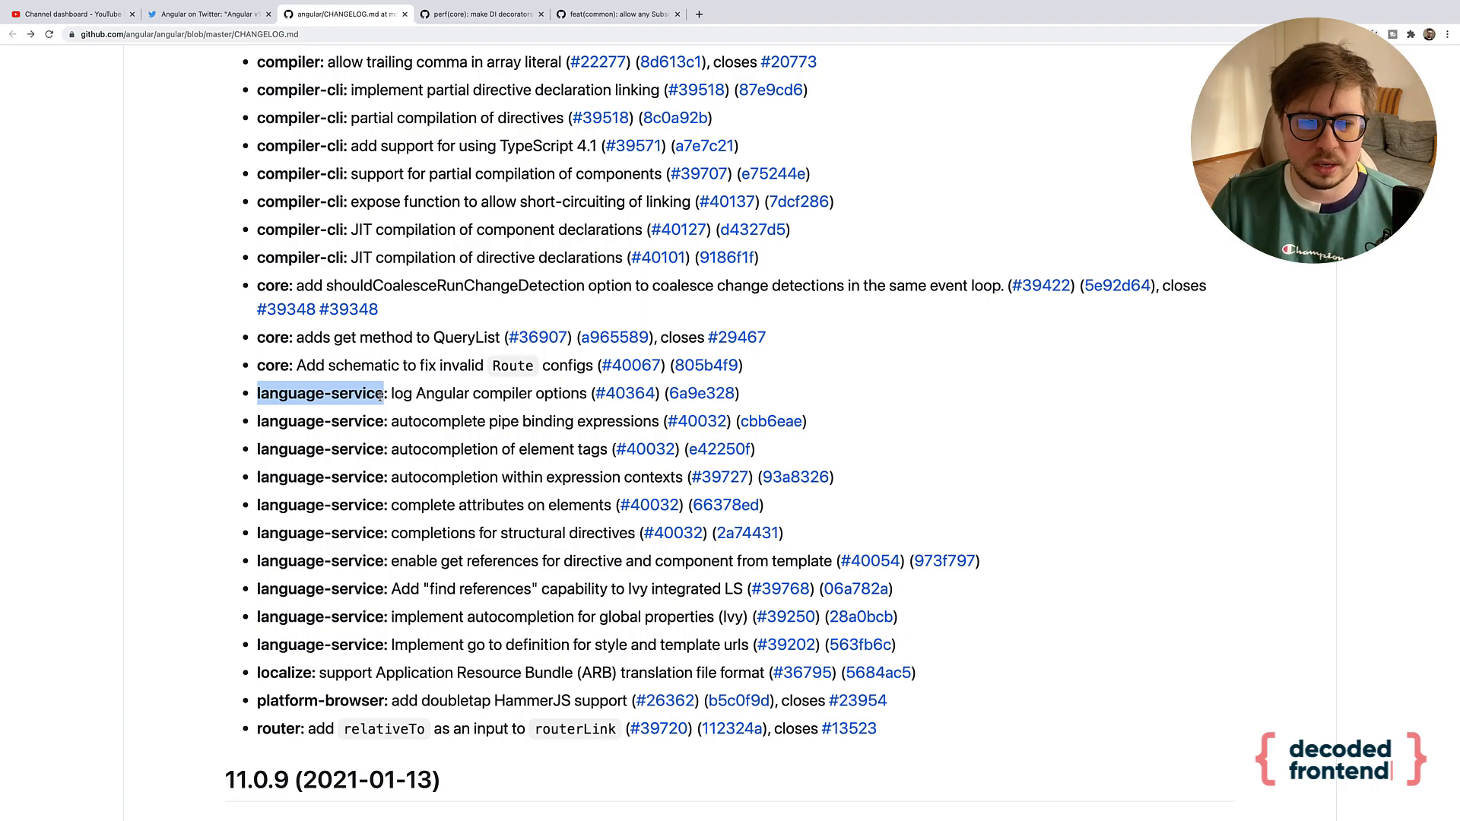
- Scroll past the router relativeTo feature entry to the 11.0.9 Bug Fixes list
{"action": "scroll", "scroll_direction": "down", "scroll_amount": 3}
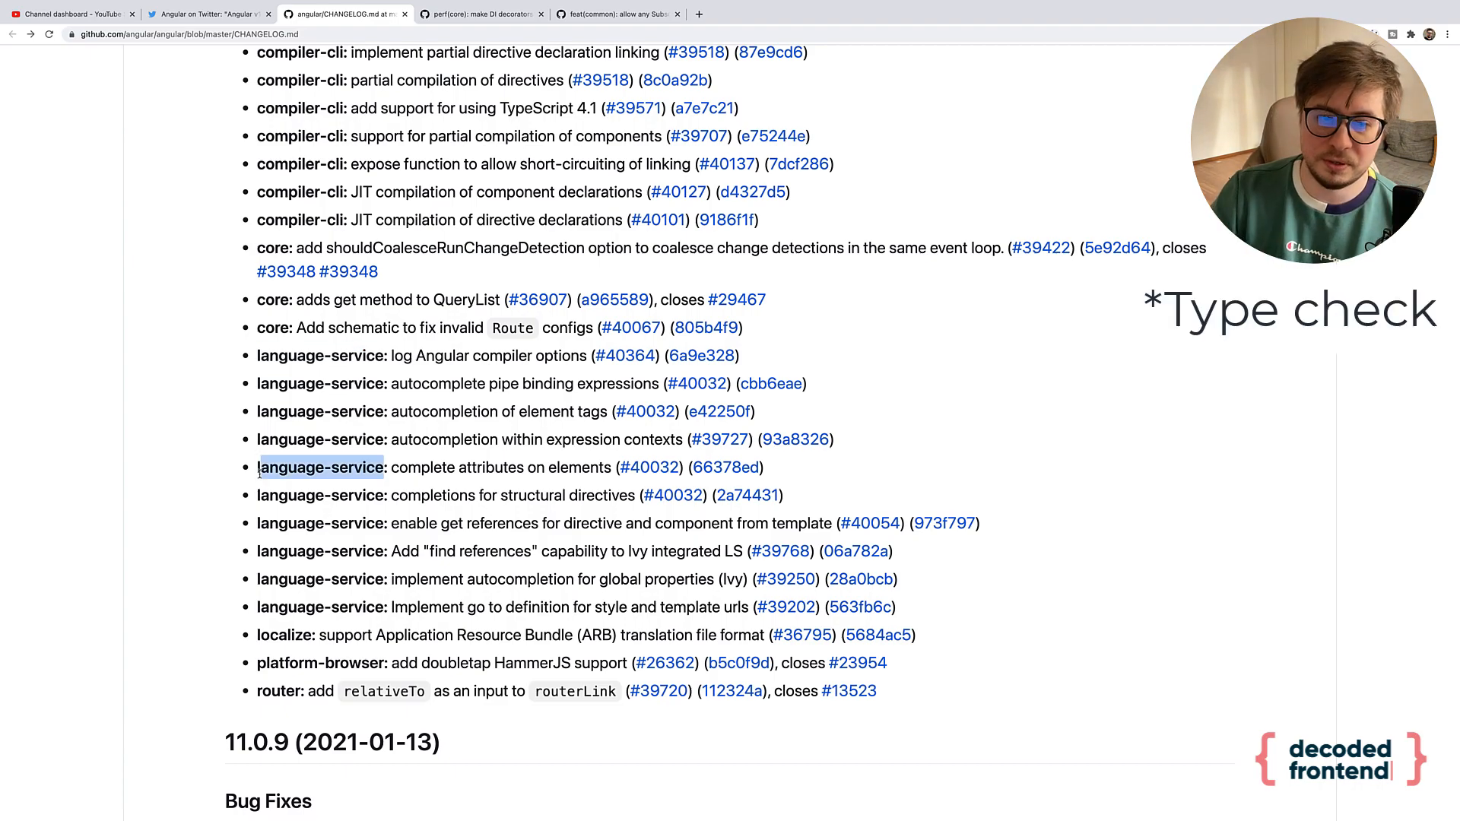
{"action": "scroll", "scroll_direction": "down", "scroll_amount": 3}
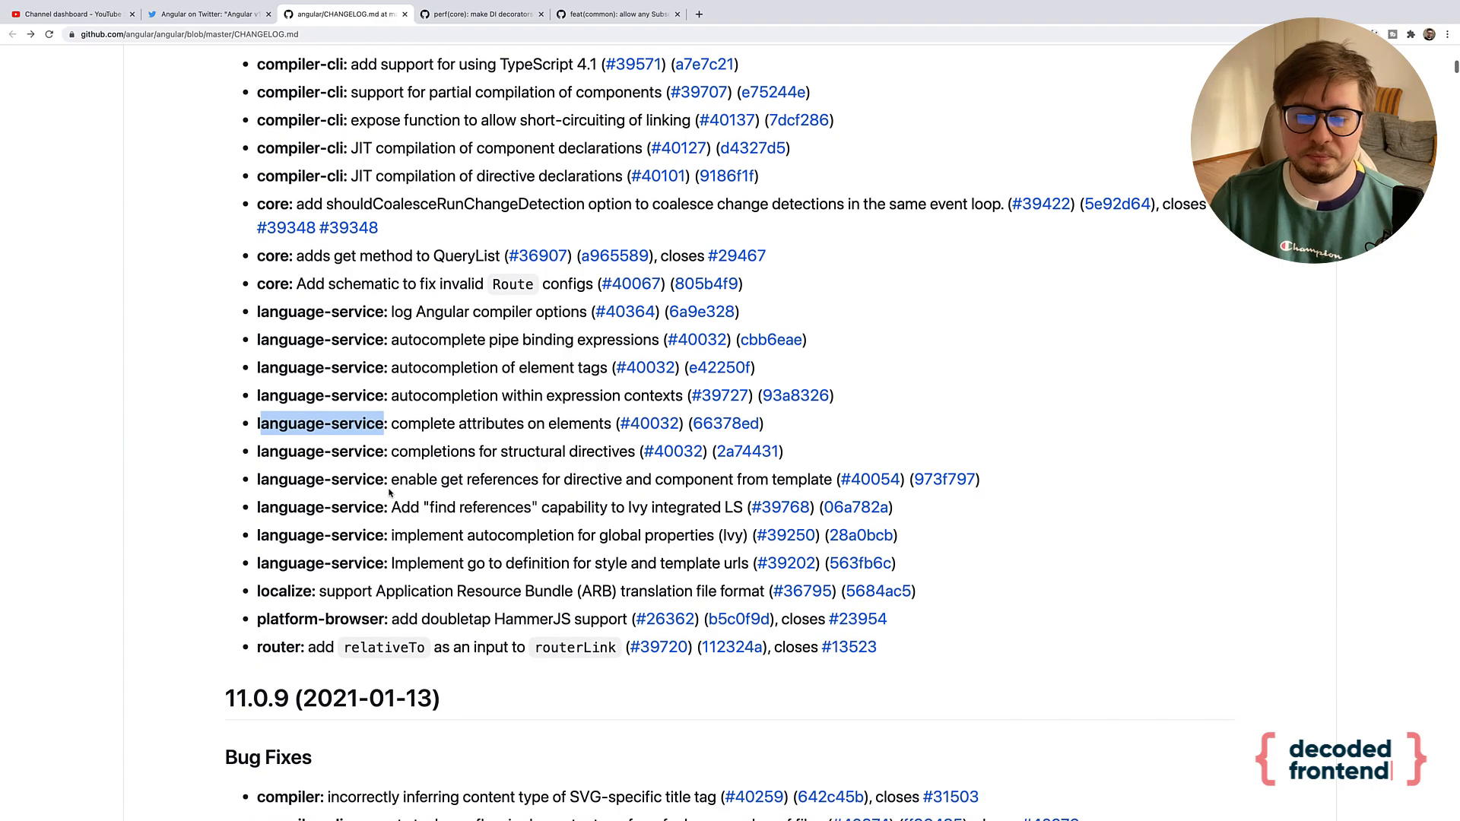
{"action": "mouse_move", "coordinate": [388, 484]}
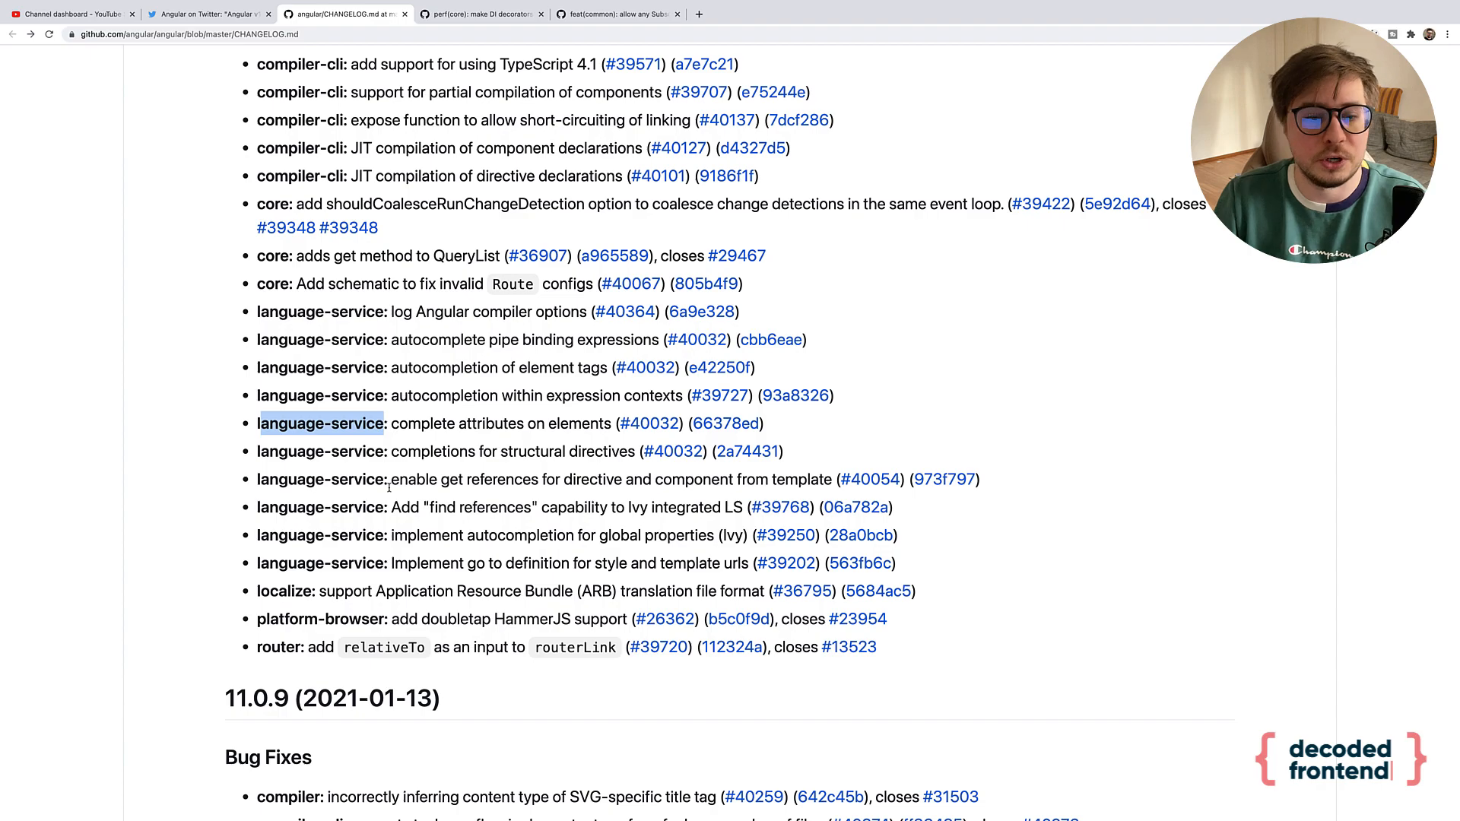
{"action": "scroll", "scroll_direction": "down", "scroll_amount": 3}
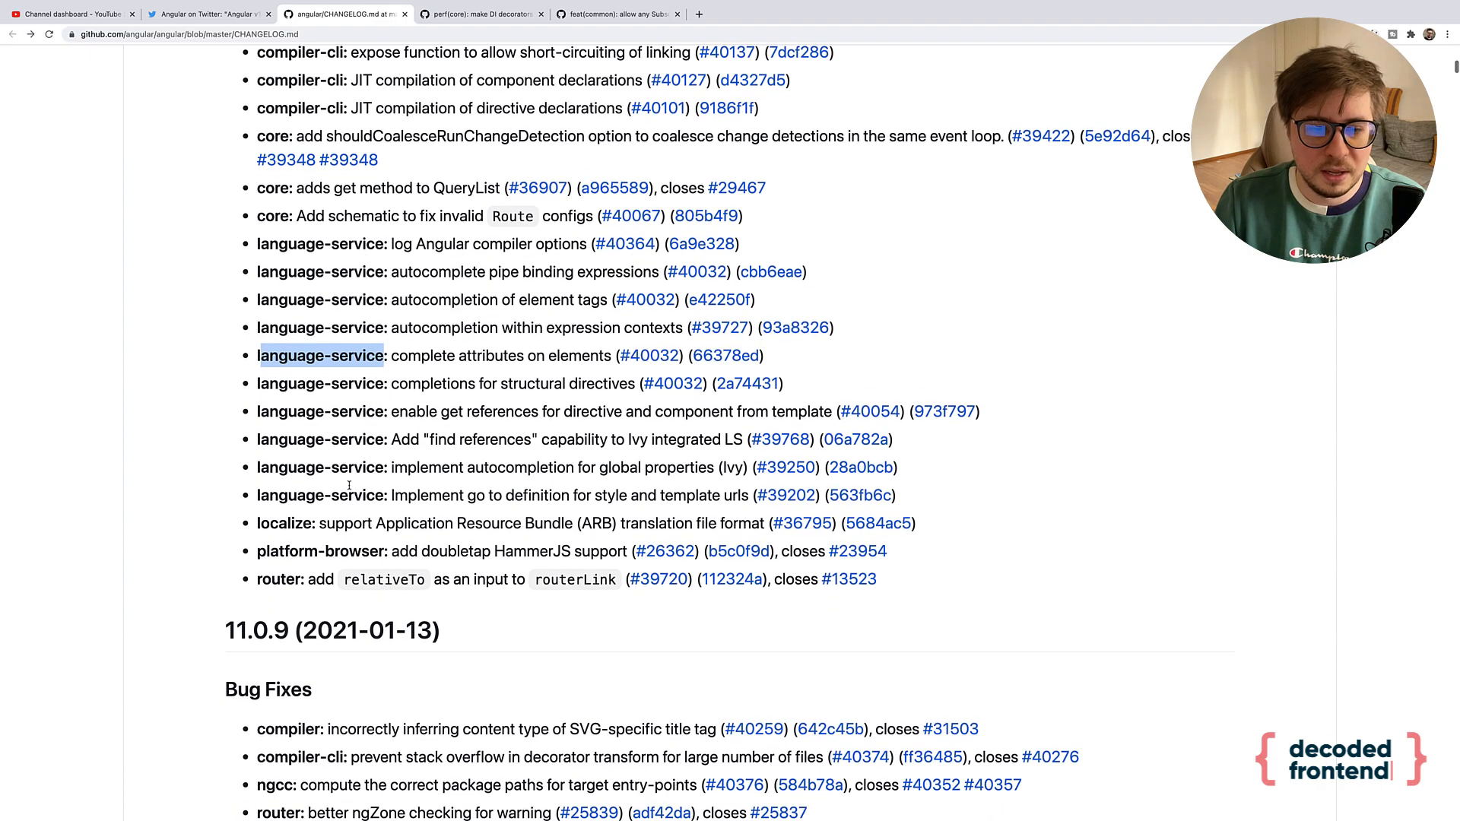
{"action": "scroll", "scroll_direction": "down", "scroll_amount": 3}
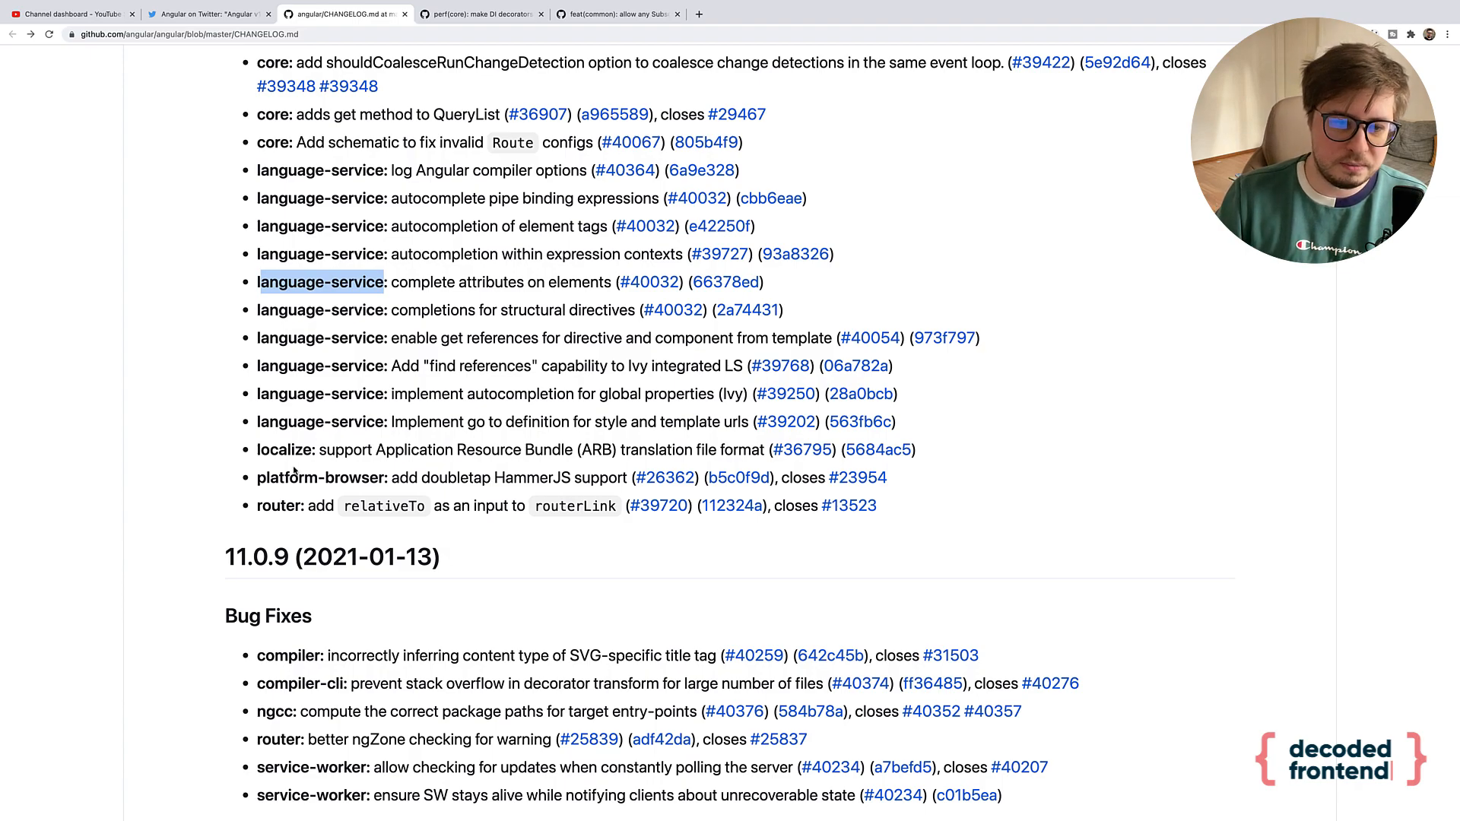
{"action": "mouse_move", "coordinate": [294, 465]}
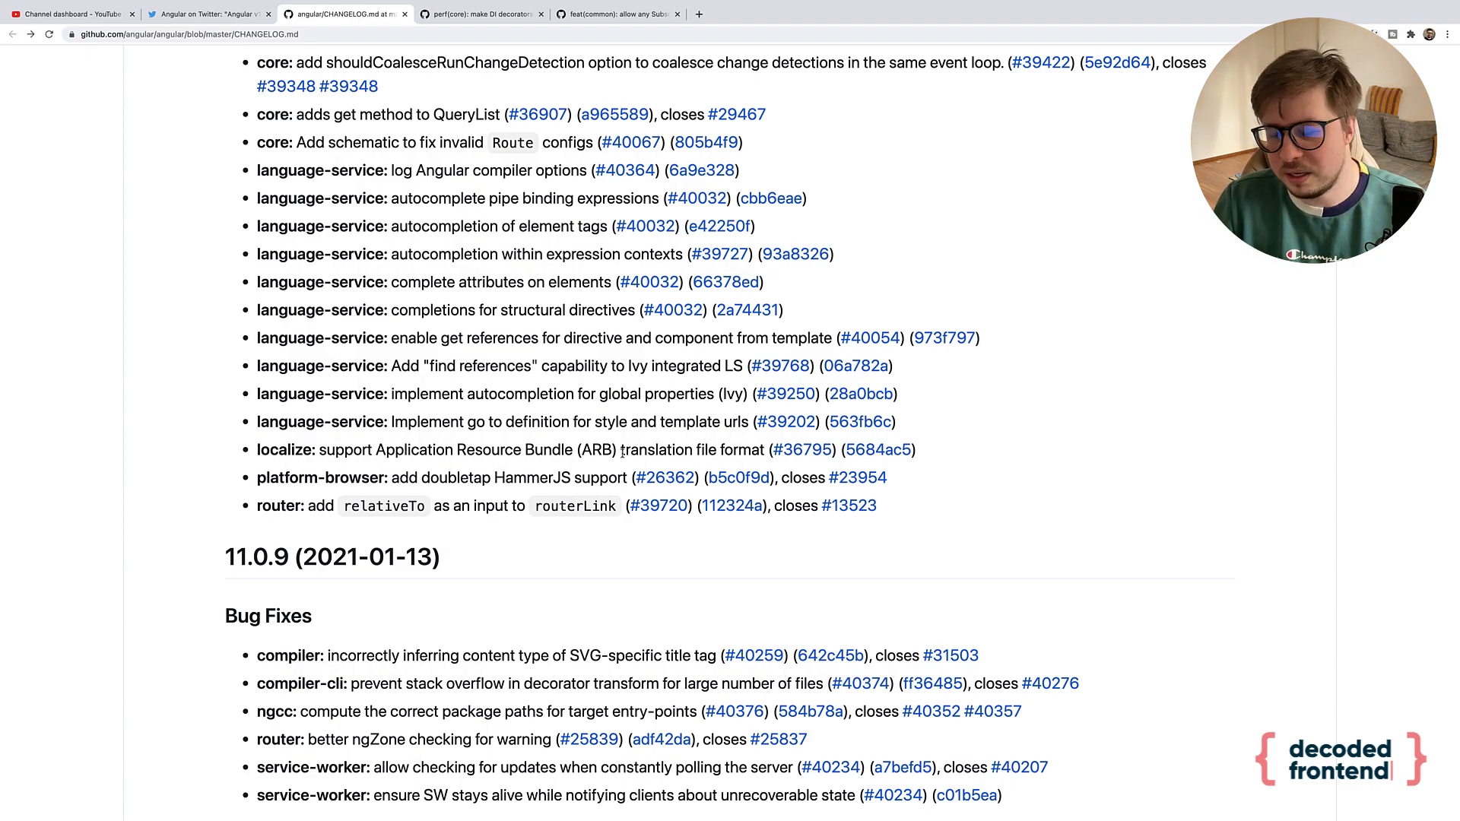
{"action": "double_click", "coordinate": [649, 449]}
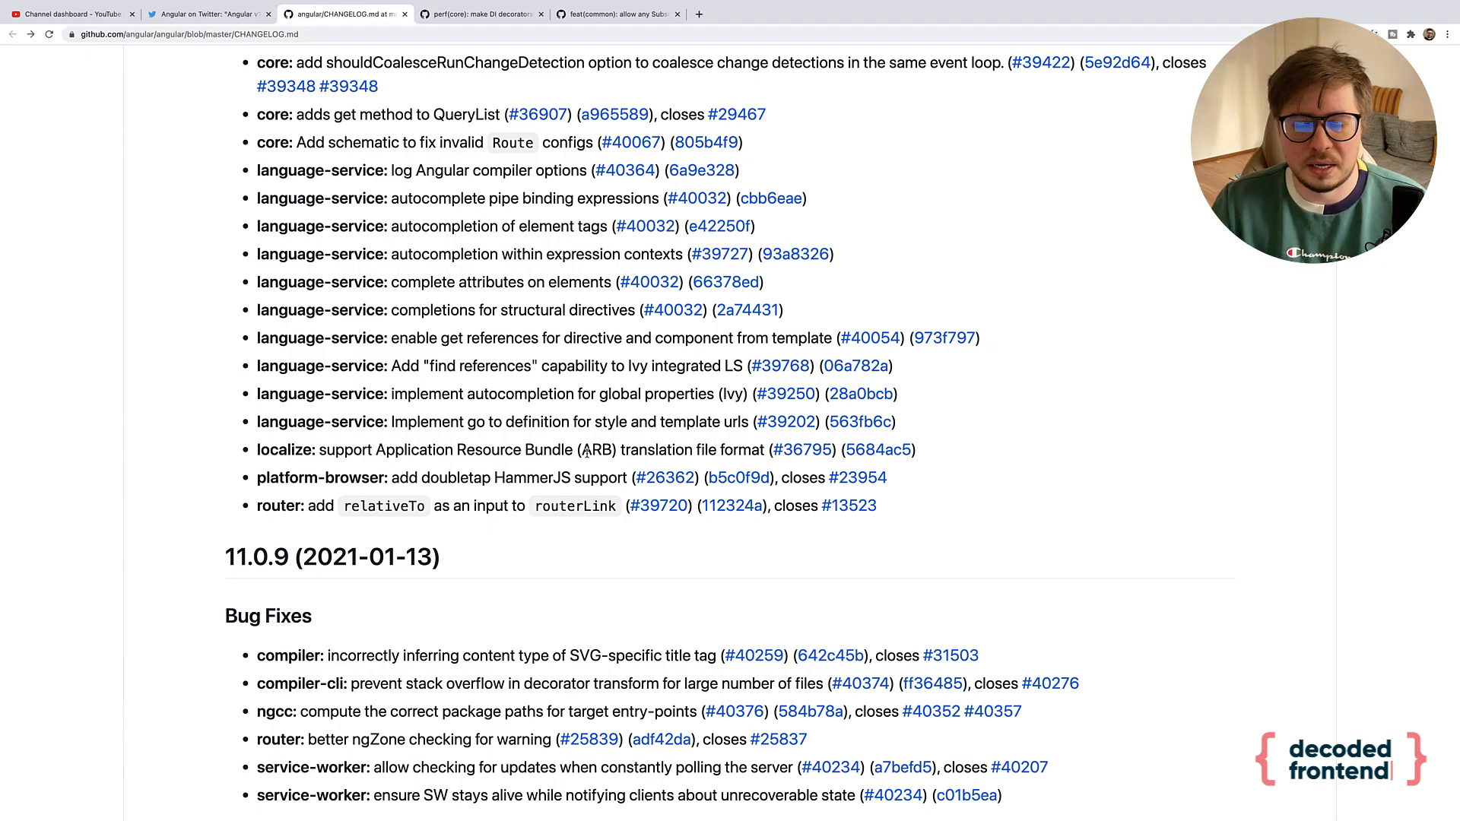
{"action": "scroll", "scroll_direction": "down", "scroll_amount": 3}
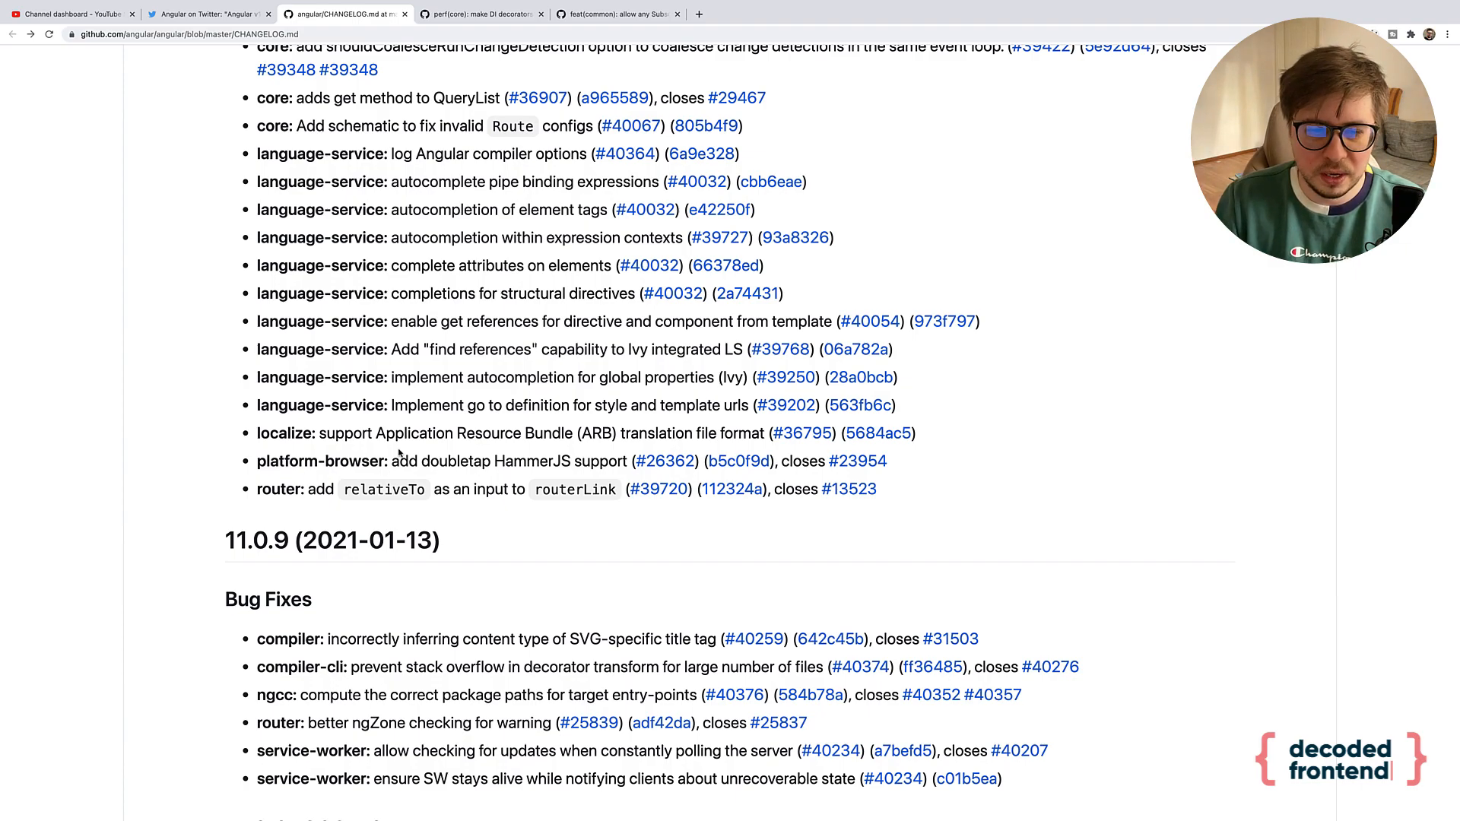
{"action": "double_click", "coordinate": [422, 461]}
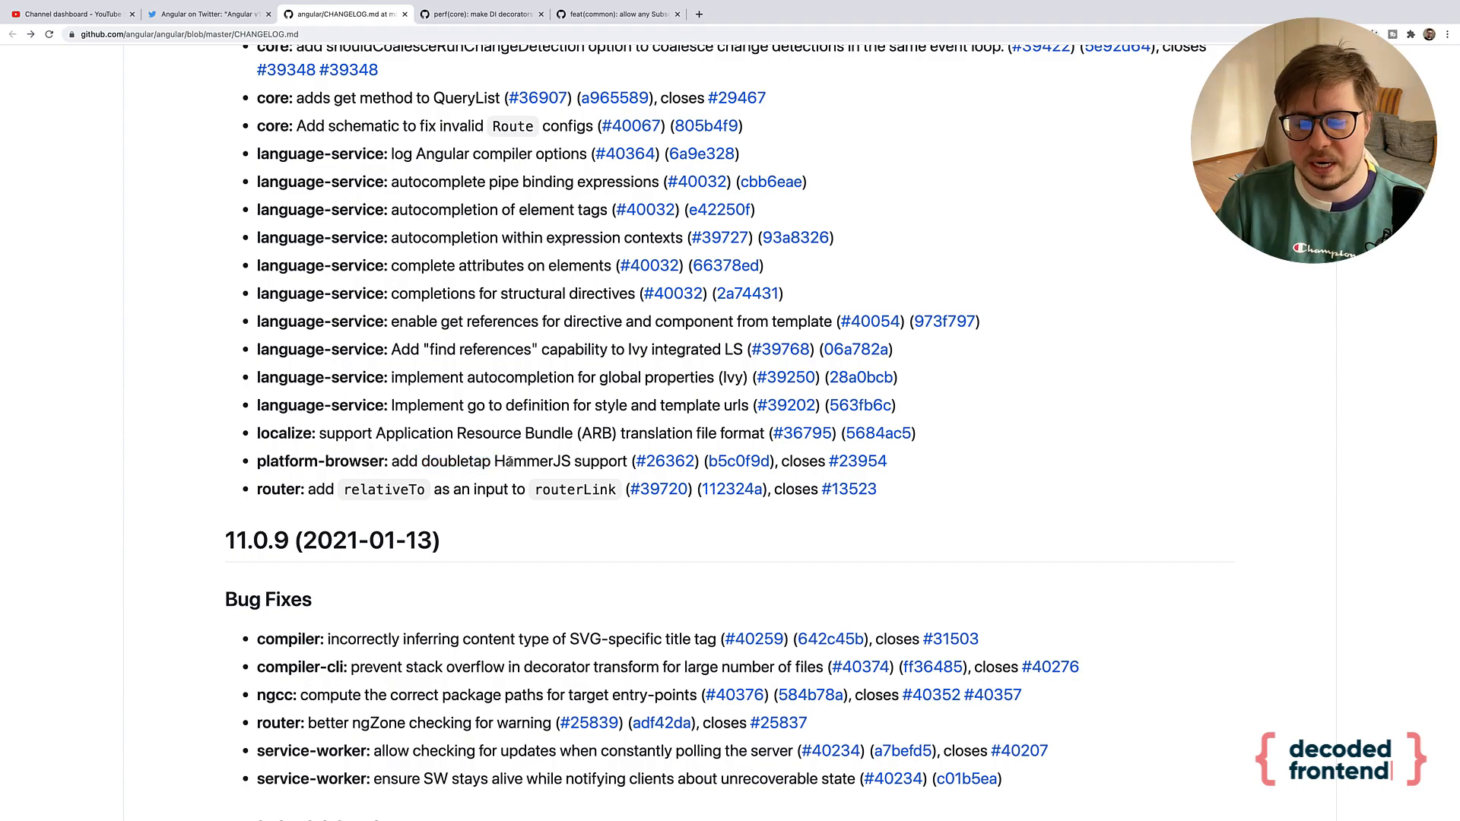
{"action": "double_click", "coordinate": [532, 460]}
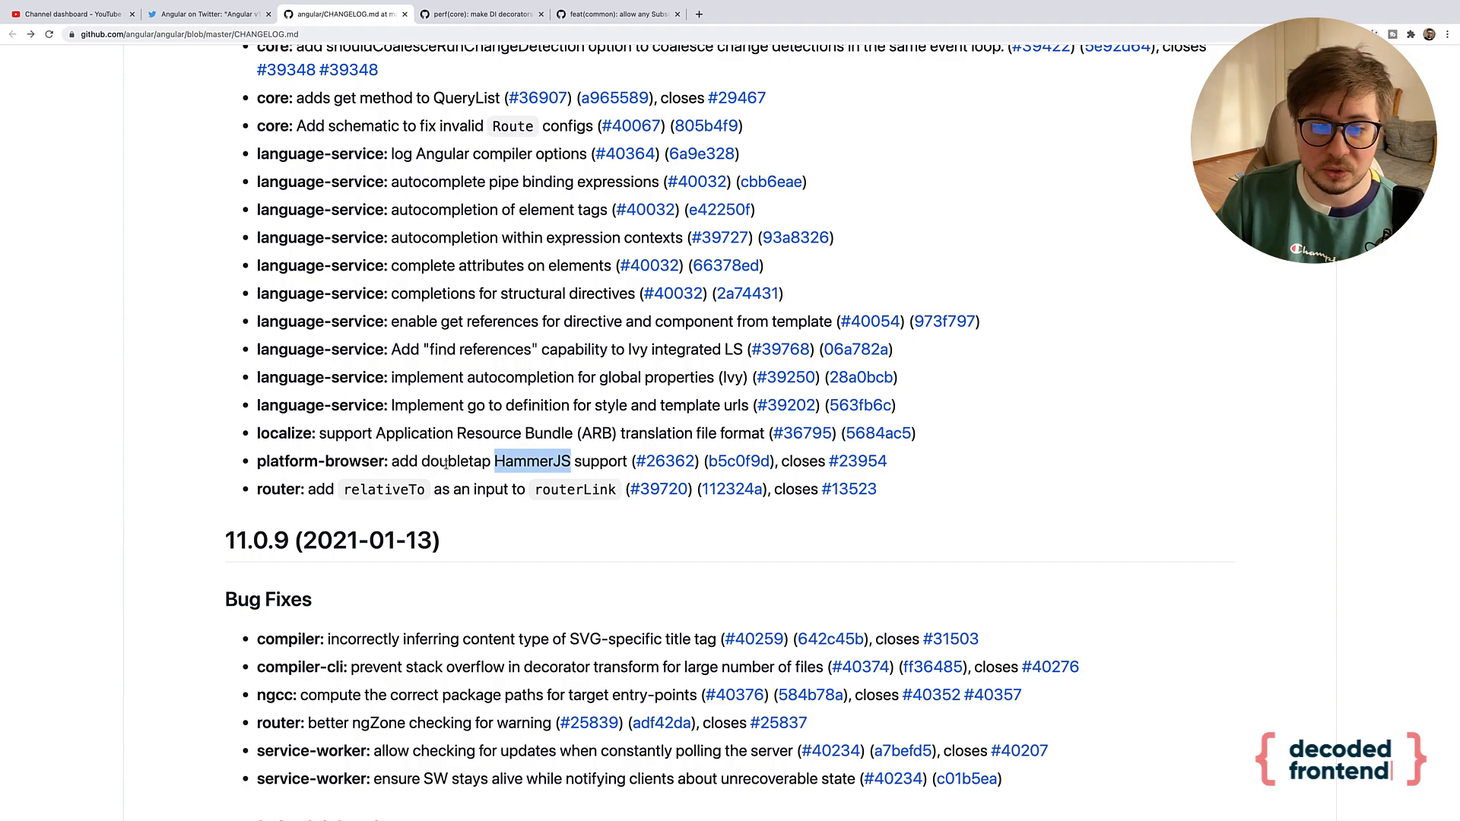
{"action": "double_click", "coordinate": [452, 461]}
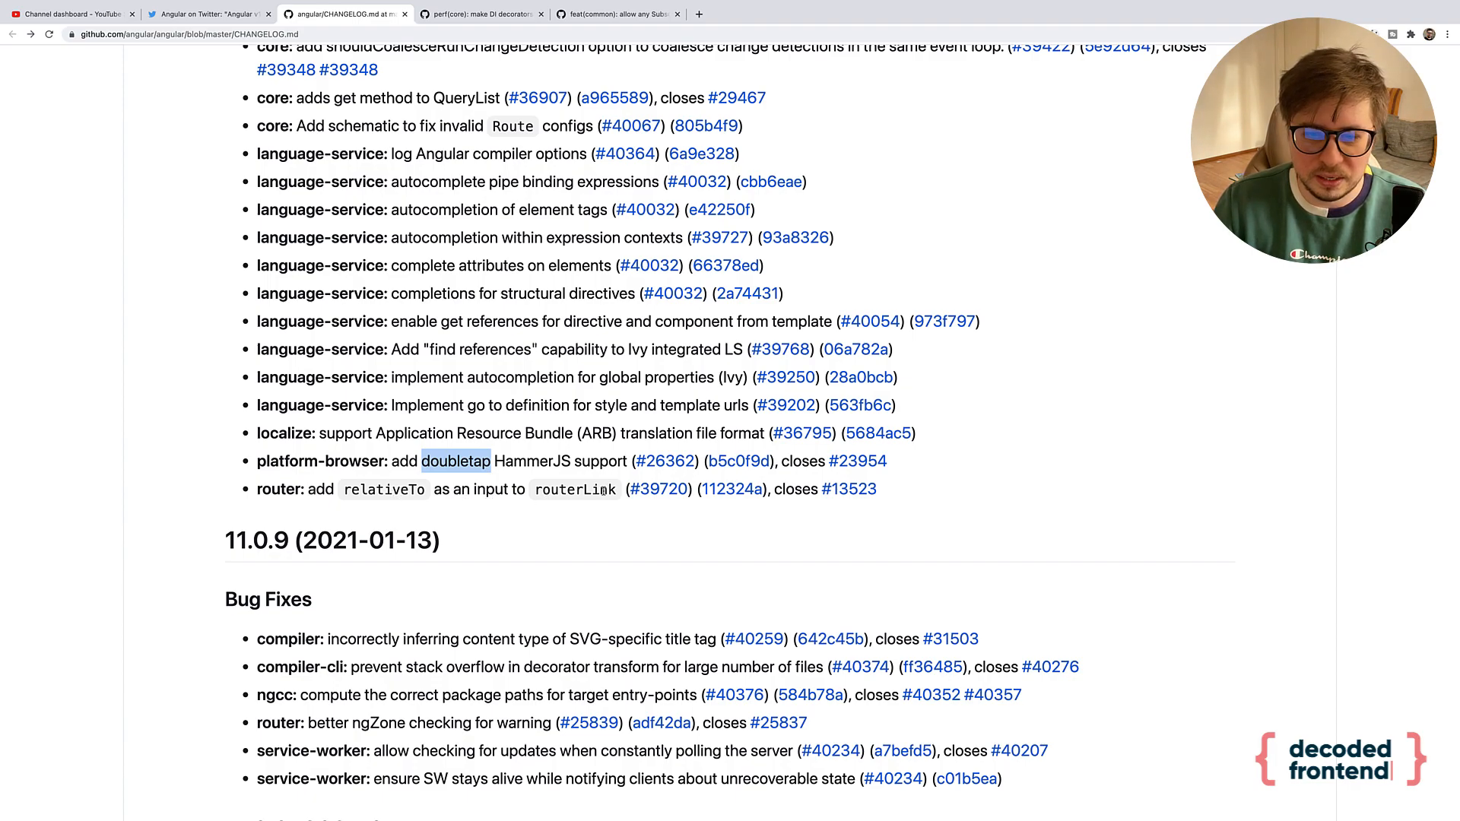
{"action": "double_click", "coordinate": [575, 489]}
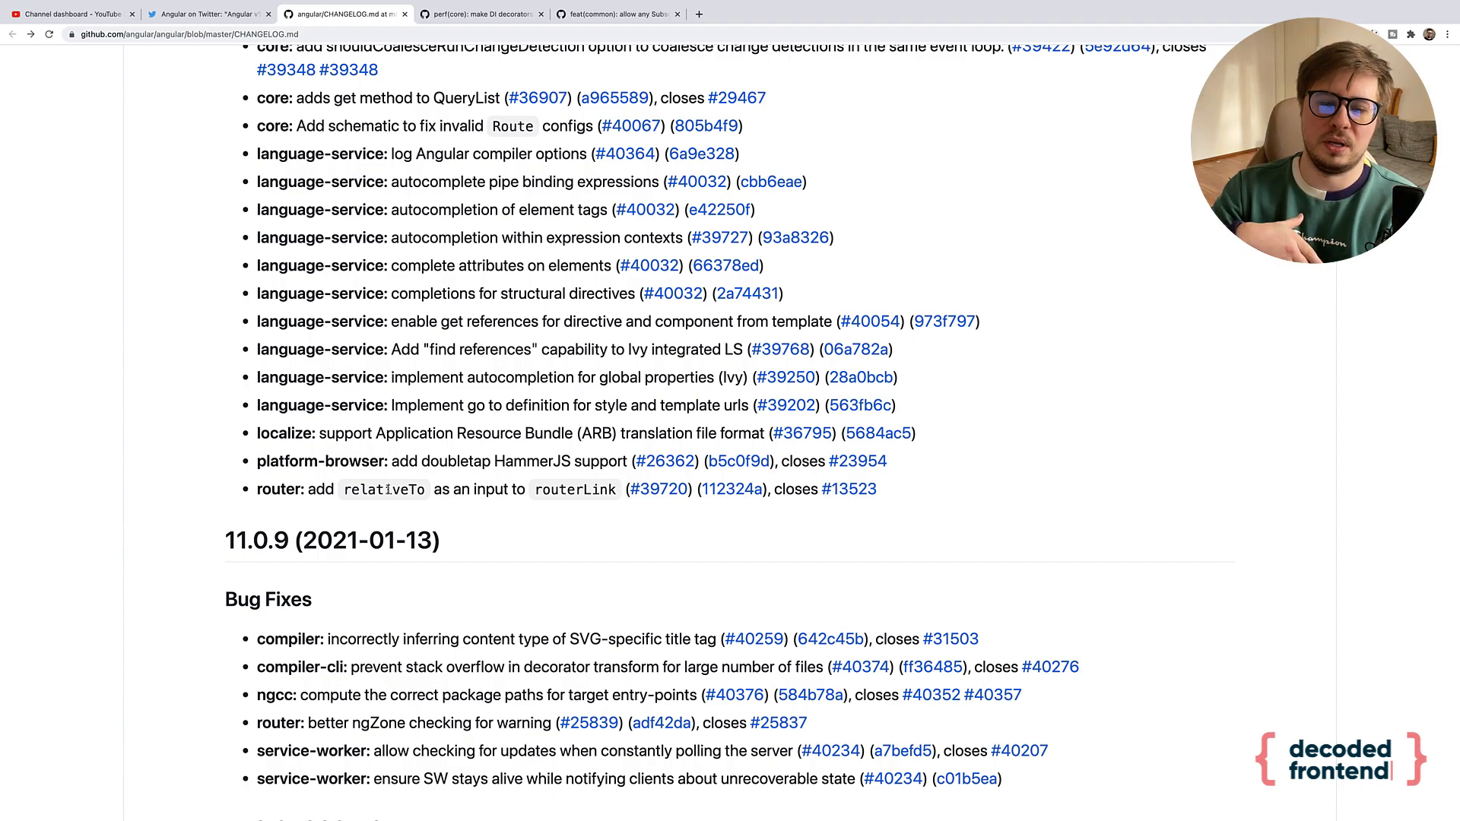
{"action": "mouse_move", "coordinate": [681, 503]}
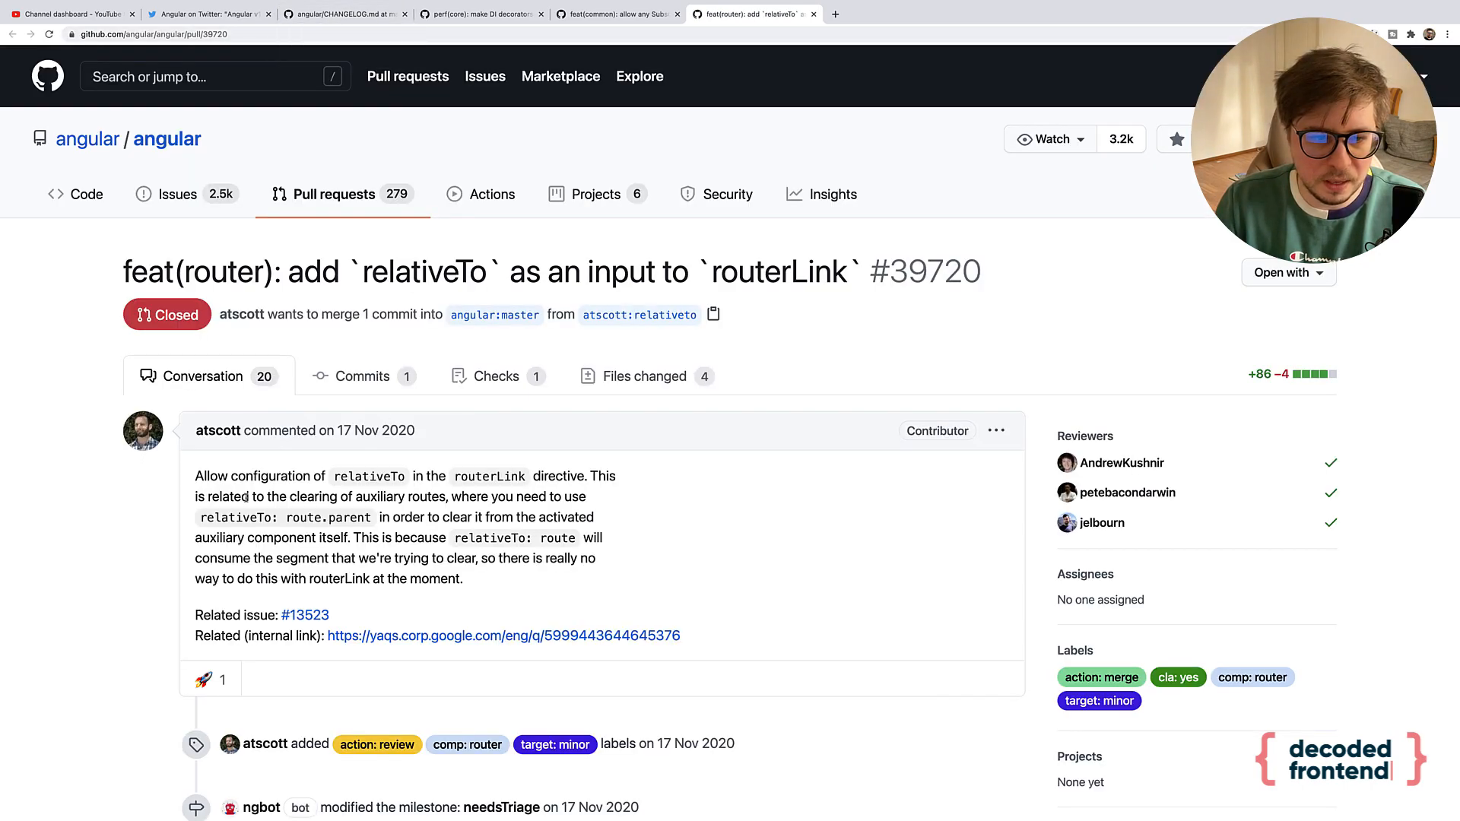
- Scroll through the description of pull request #39720 adding relativeTo to routerLink
{"action": "scroll", "scroll_direction": "down", "scroll_amount": 3}
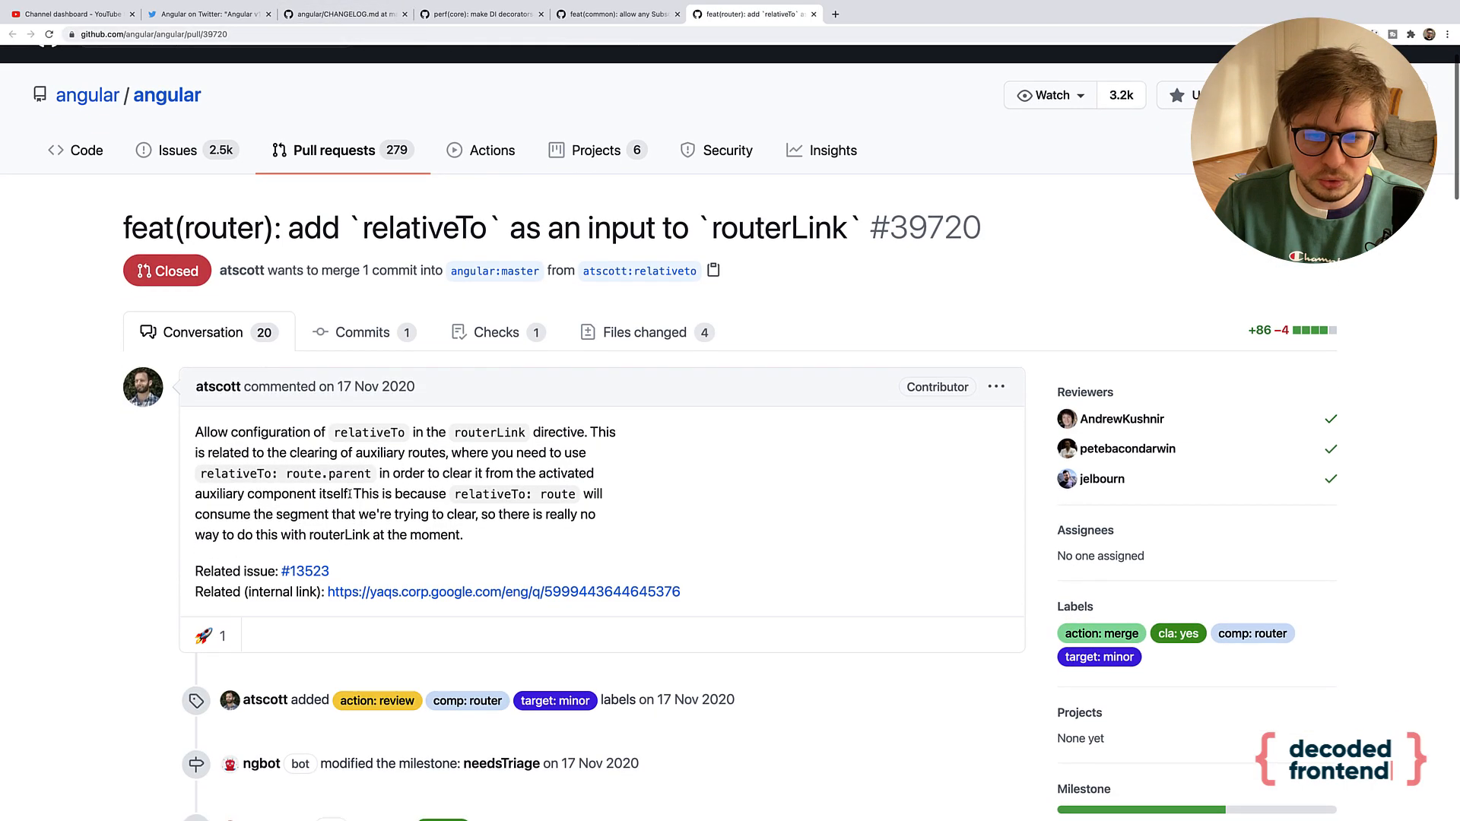
{"action": "scroll", "scroll_direction": "down", "scroll_amount": 3}
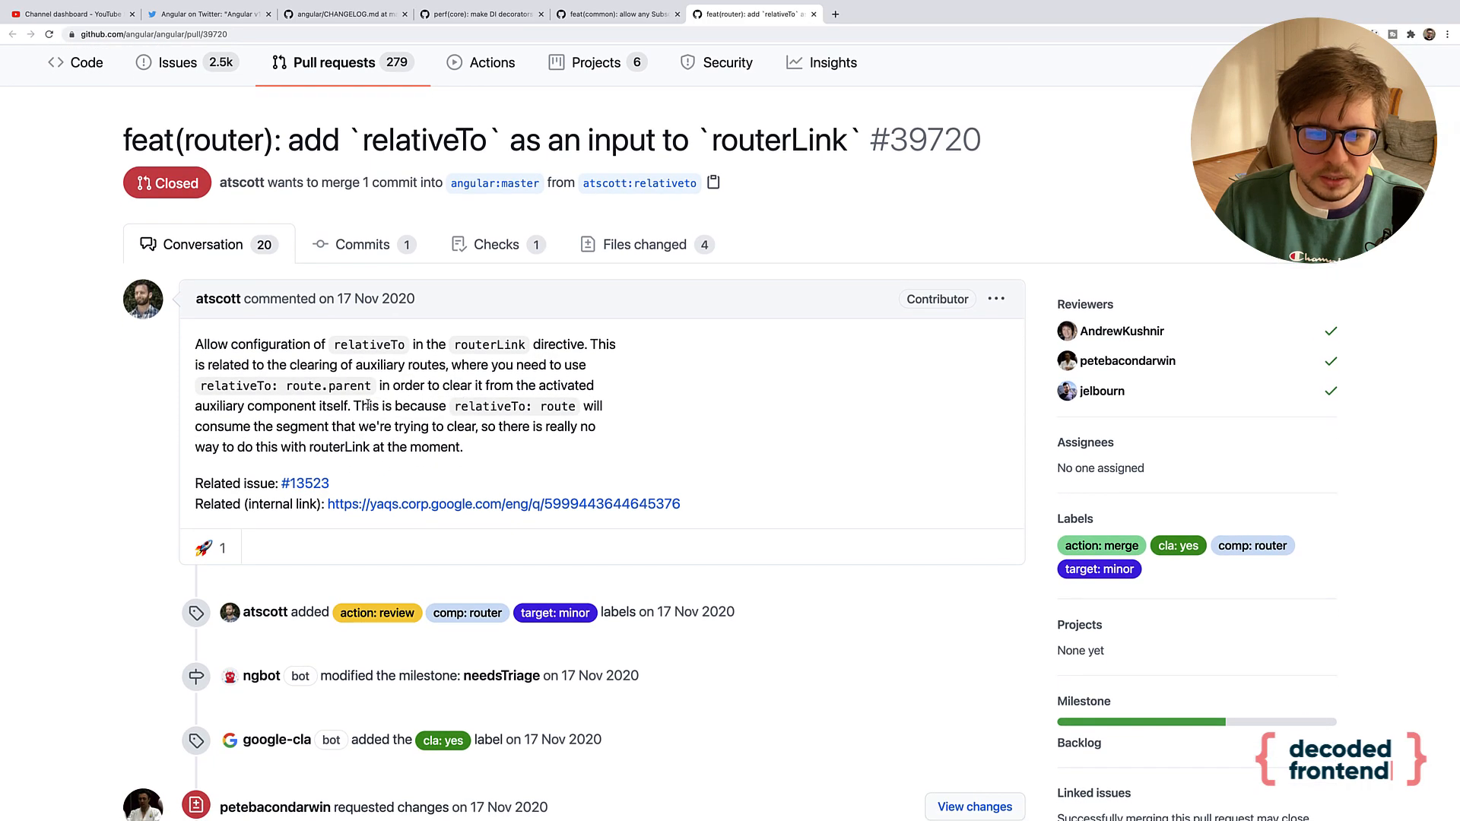
{"action": "scroll", "scroll_direction": "down", "scroll_amount": 3}
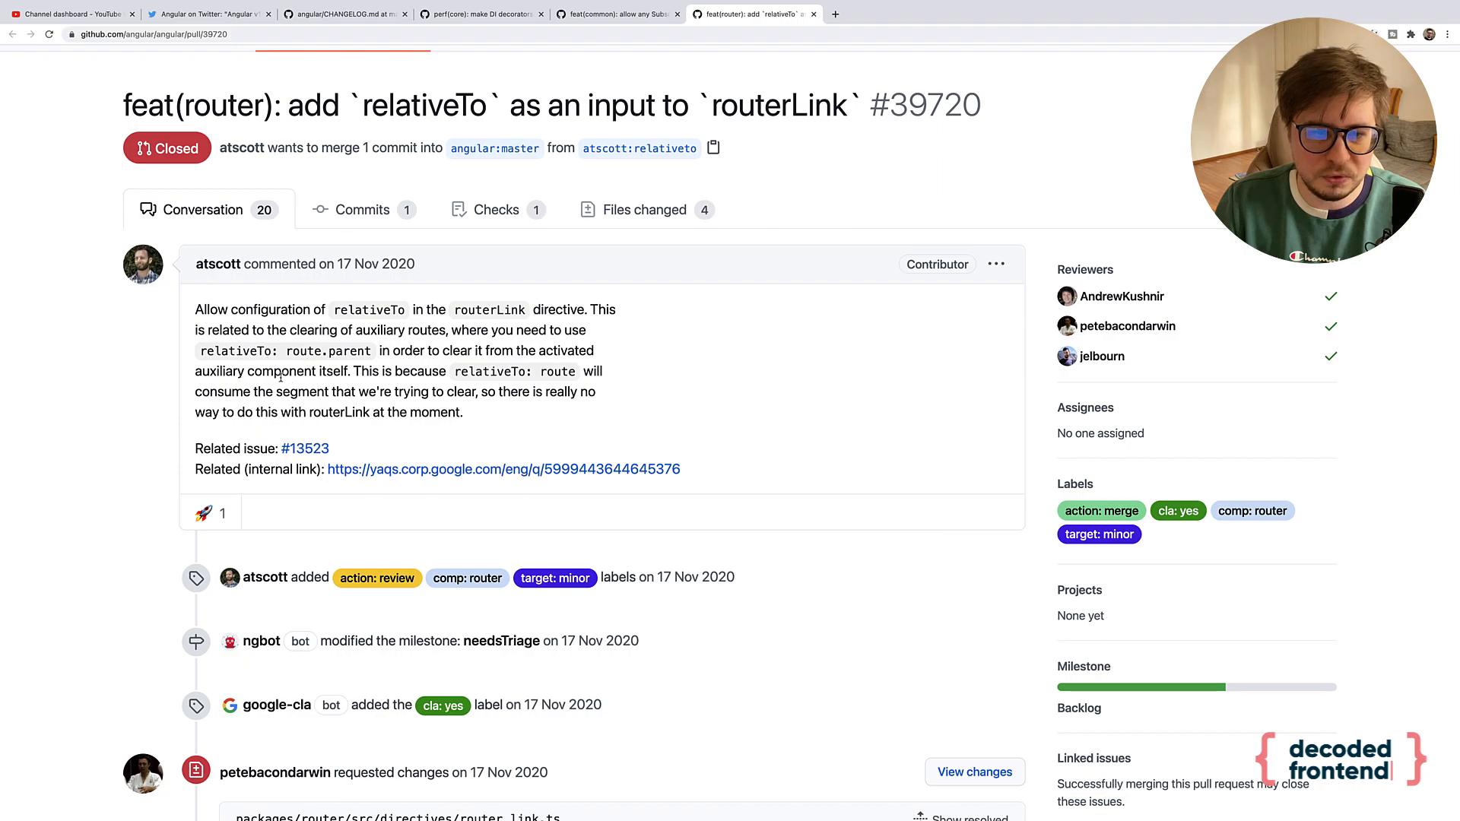
{"action": "scroll", "scroll_direction": "down", "scroll_amount": 3}
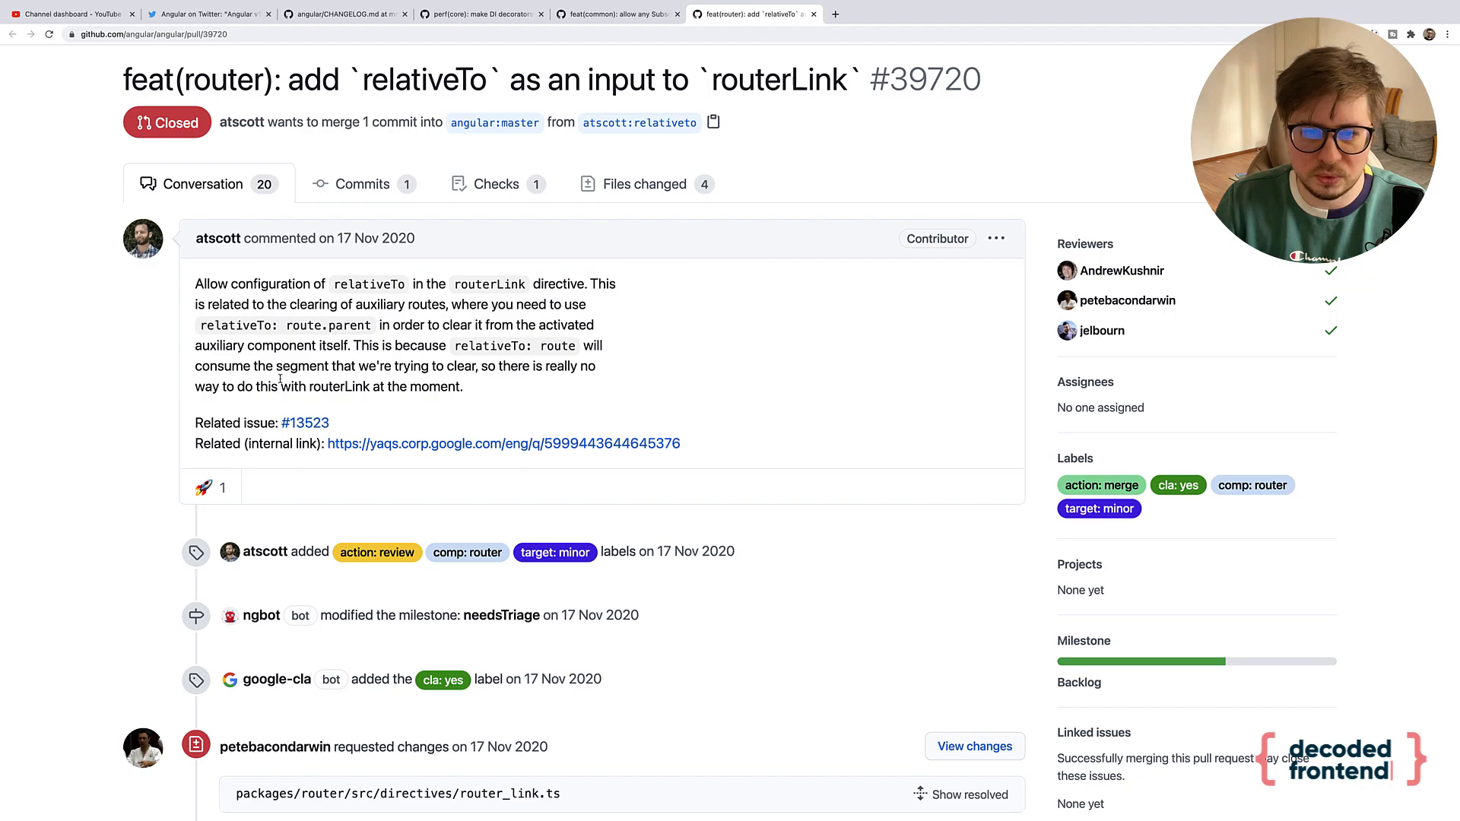
{"action": "scroll", "scroll_direction": "up", "scroll_amount": 3}
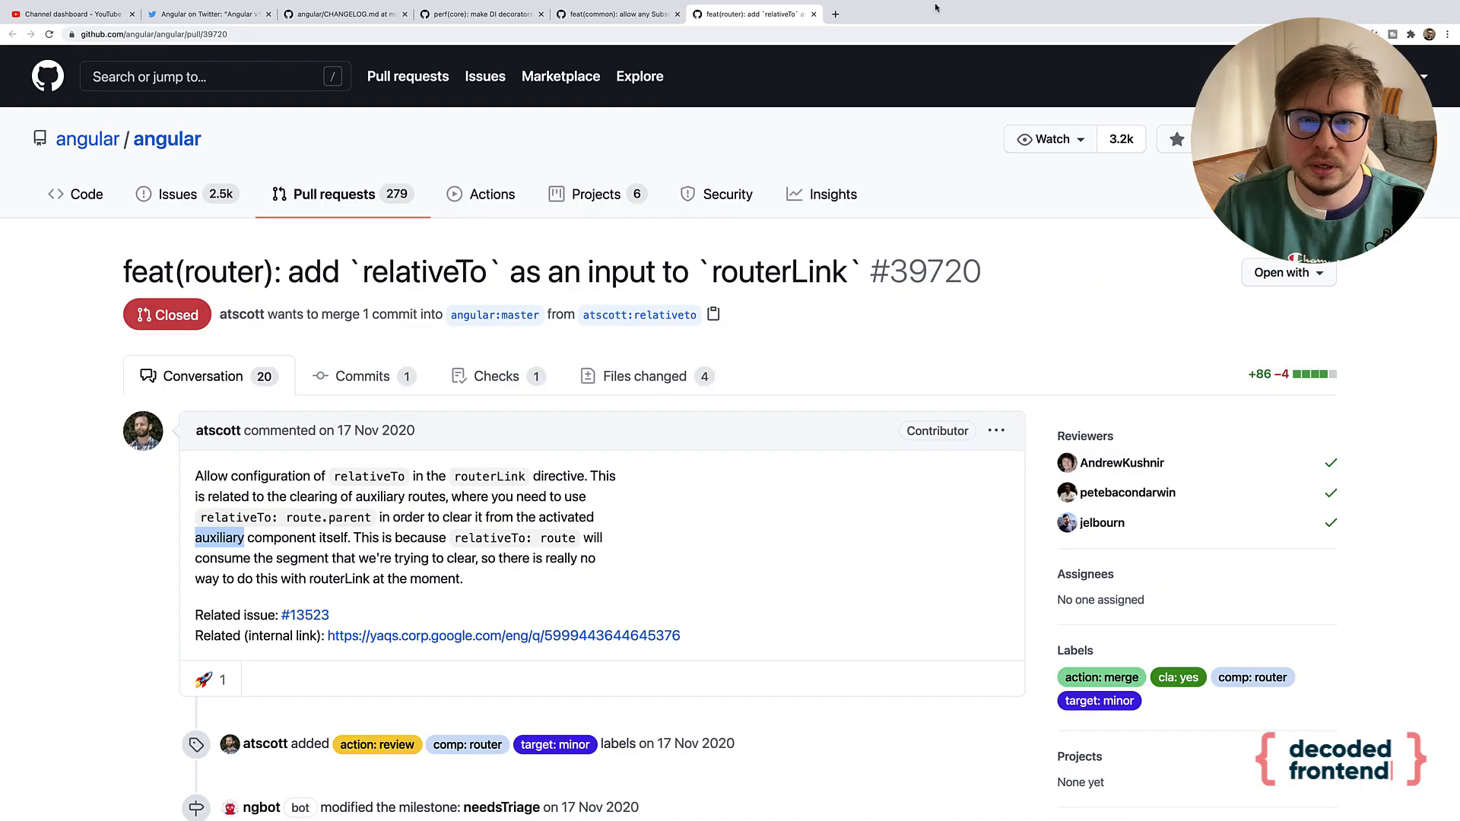
- Switch between the DI decorators PR, CHANGELOG and relativeTo PR tabs, ending on CHANGELOG
{"action": "left_click", "coordinate": [480, 14]}
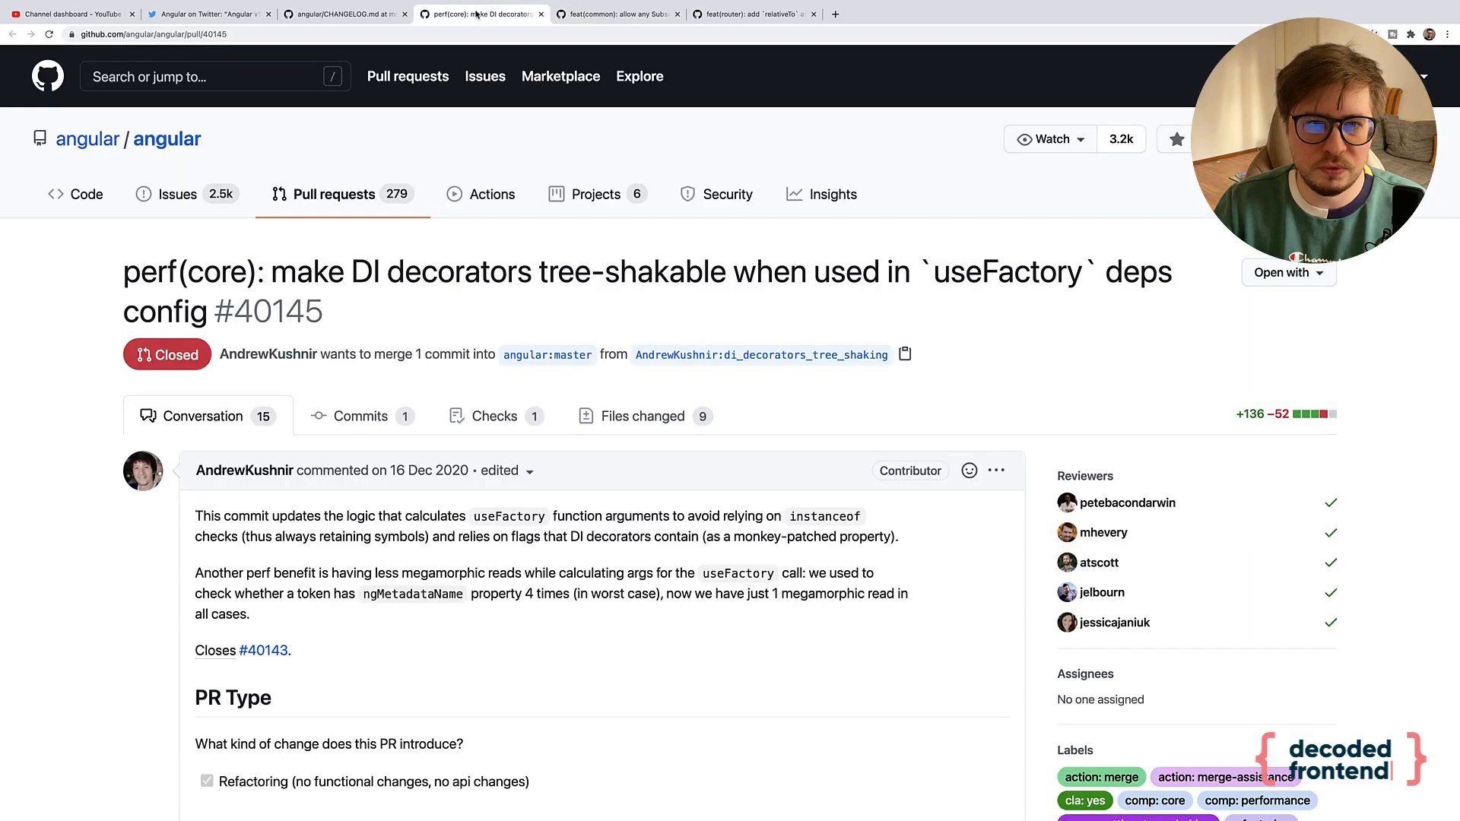
{"action": "left_click", "coordinate": [343, 13]}
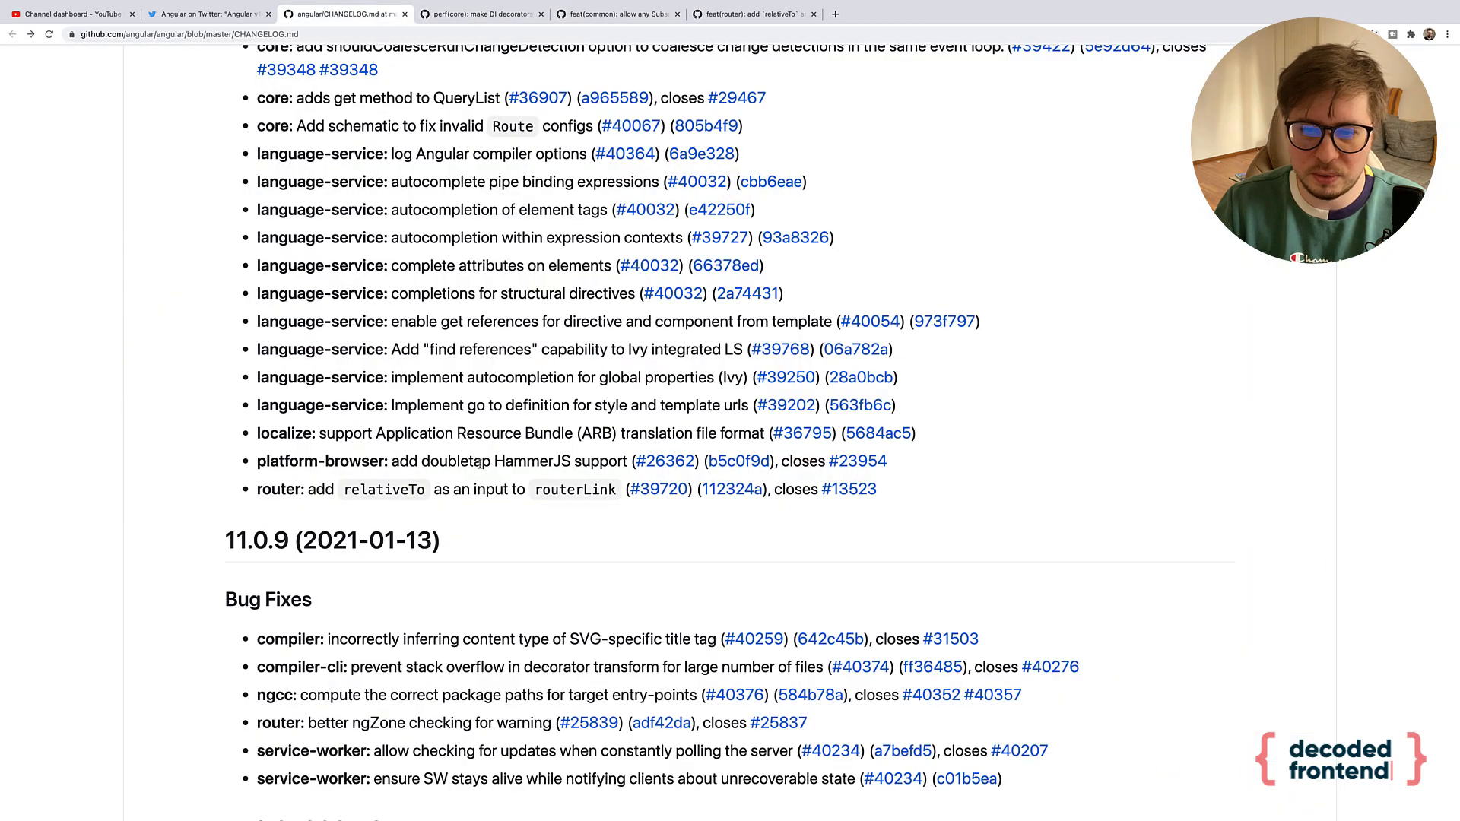
{"action": "left_click", "coordinate": [753, 13]}
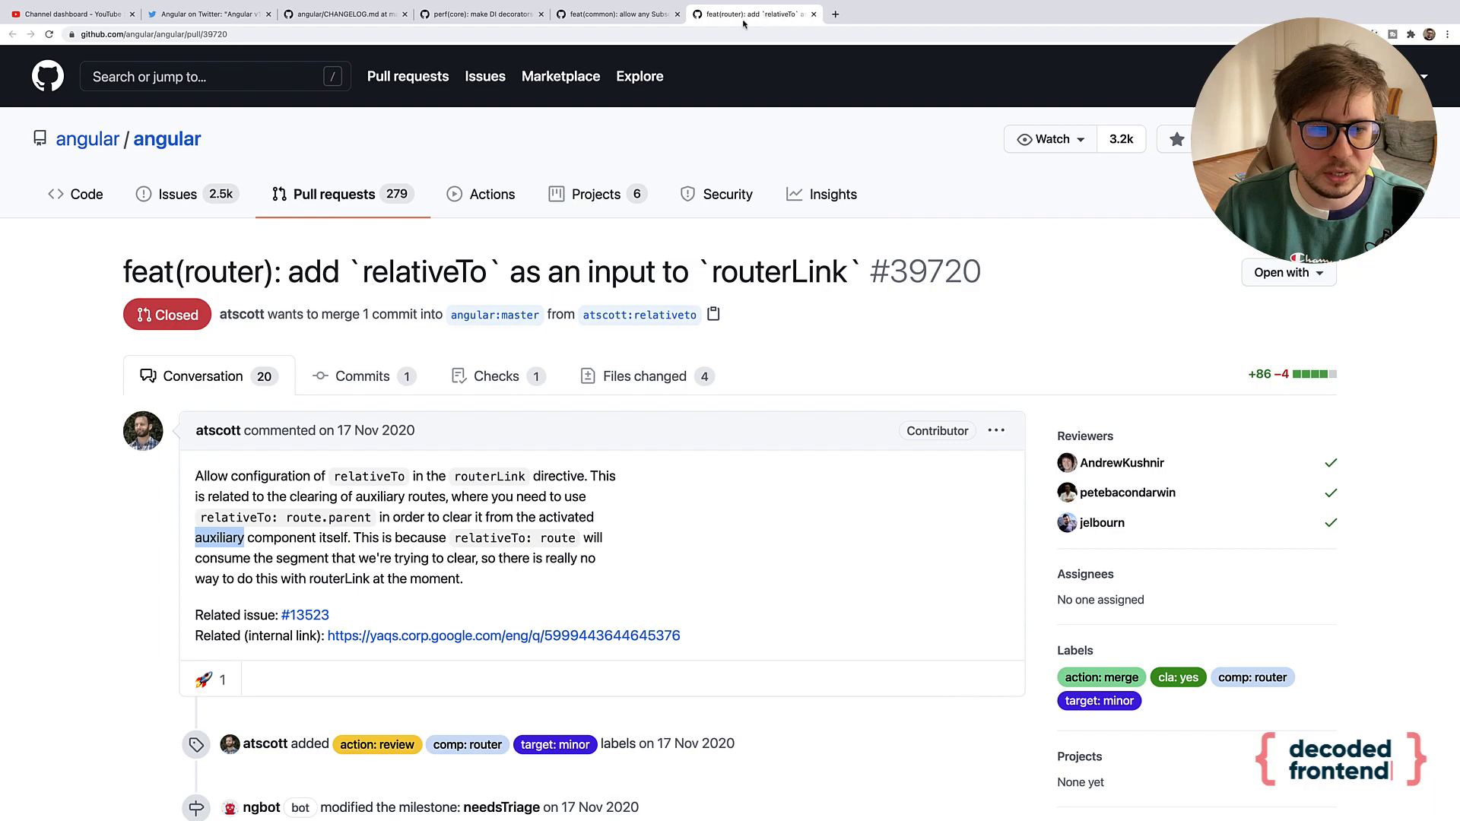
{"action": "mouse_move", "coordinate": [218, 430]}
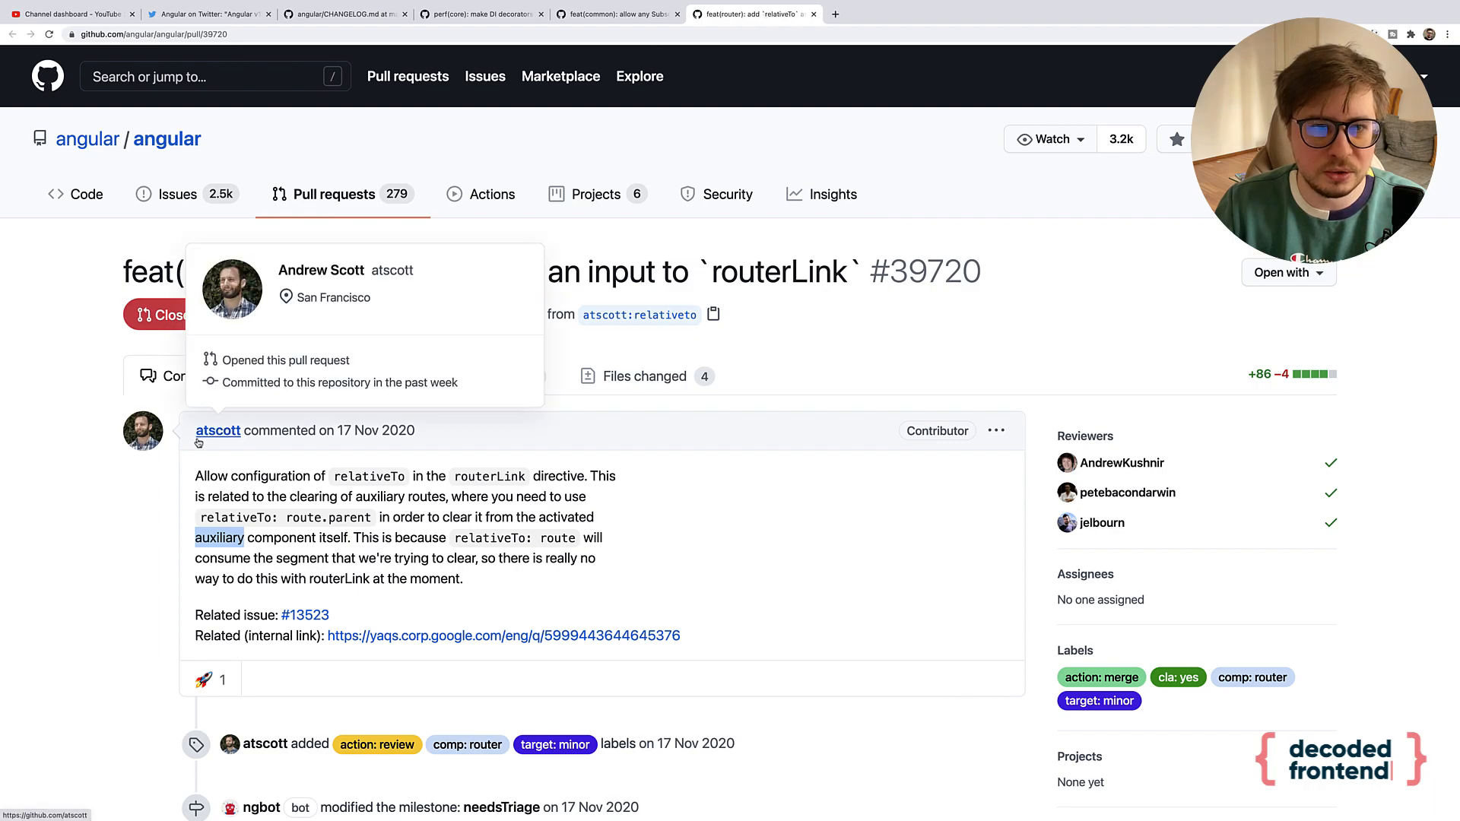
{"action": "left_click", "coordinate": [345, 14]}
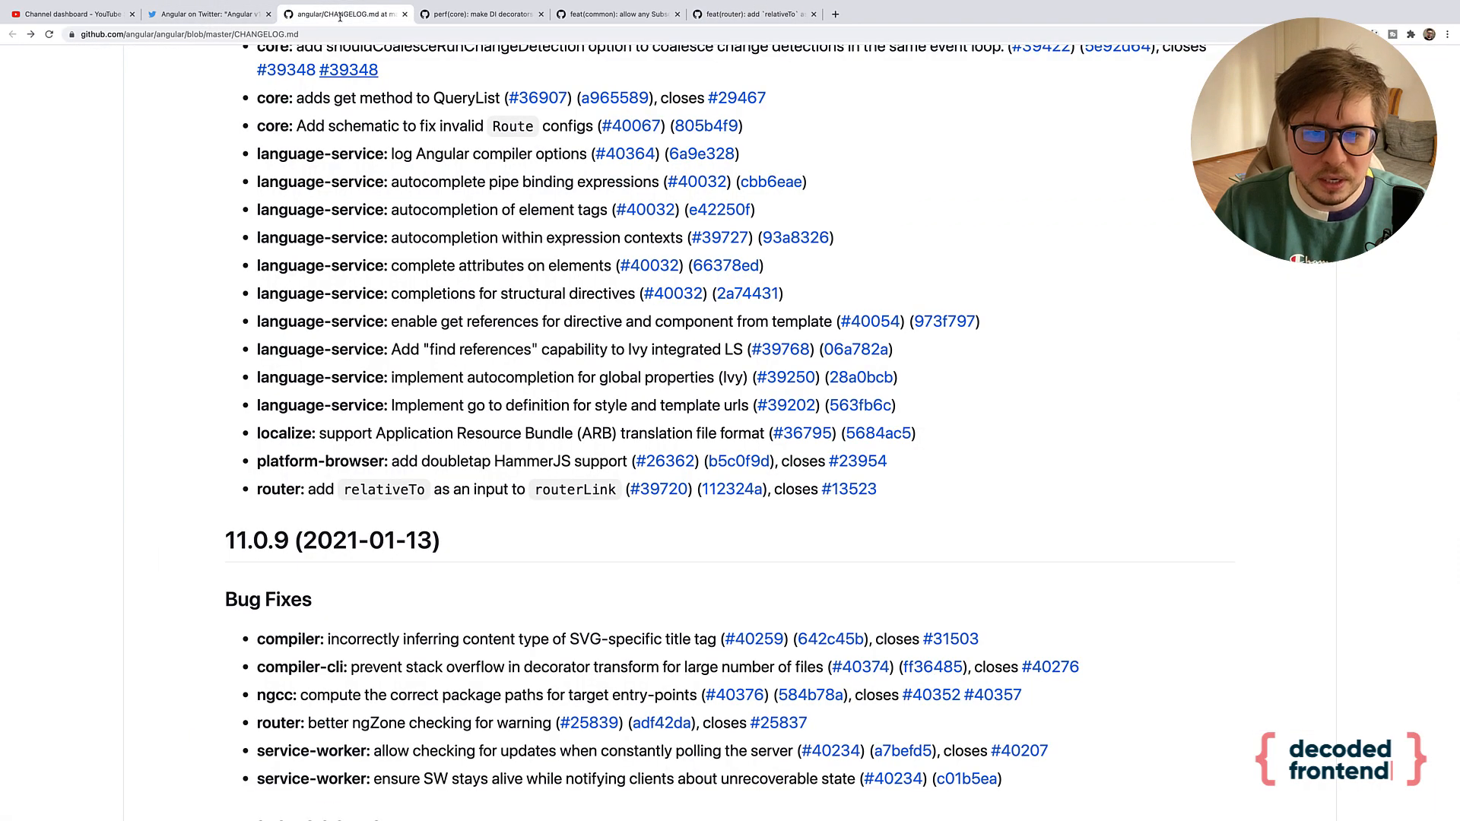
- Highlight QueryList in the core get-method entry and open commit a965589 in a new tab
{"action": "scroll", "scroll_direction": "up", "scroll_amount": 3}
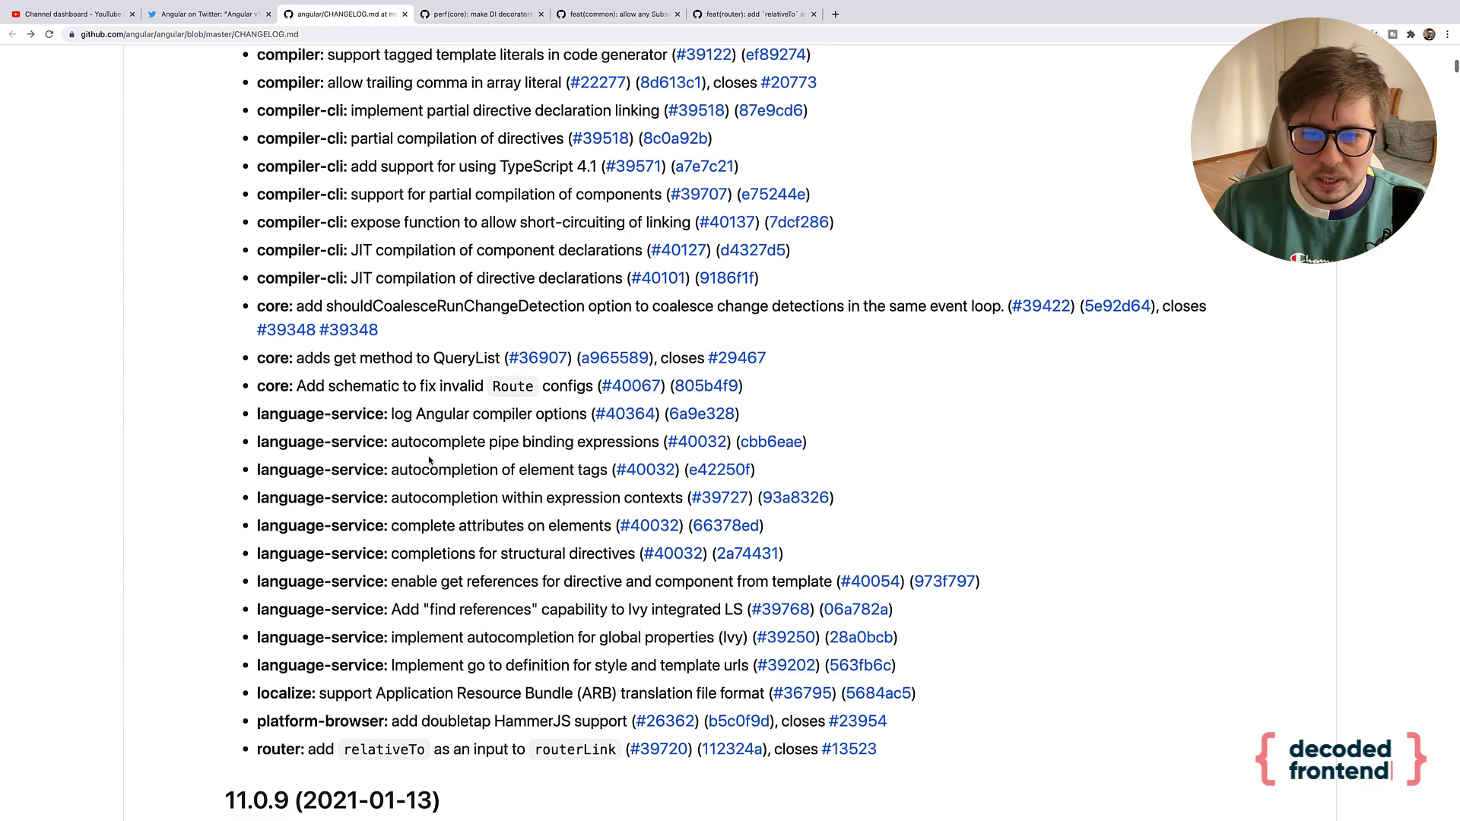
{"action": "scroll", "scroll_direction": "up", "scroll_amount": 3}
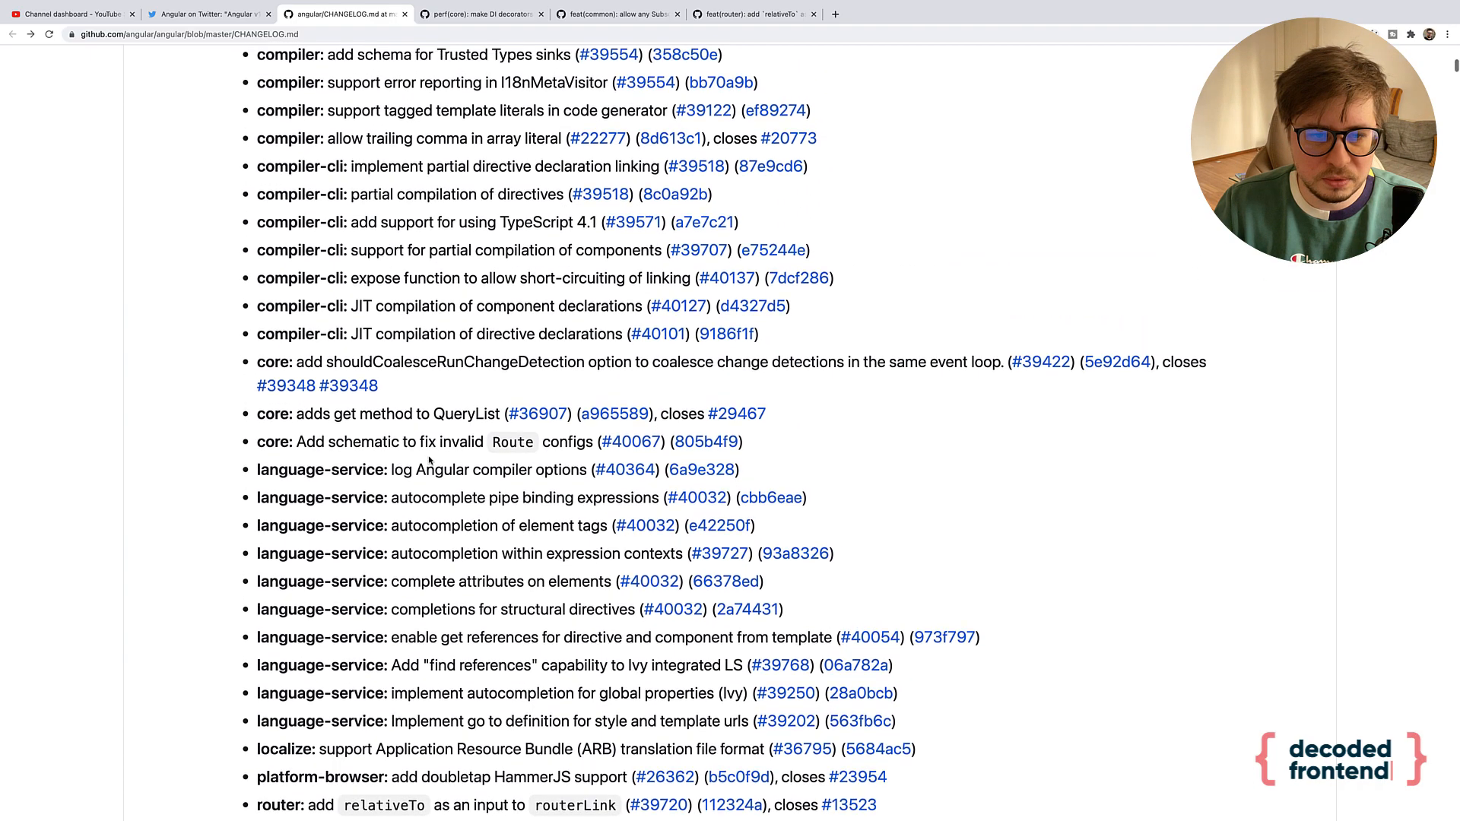
{"action": "double_click", "coordinate": [331, 413]}
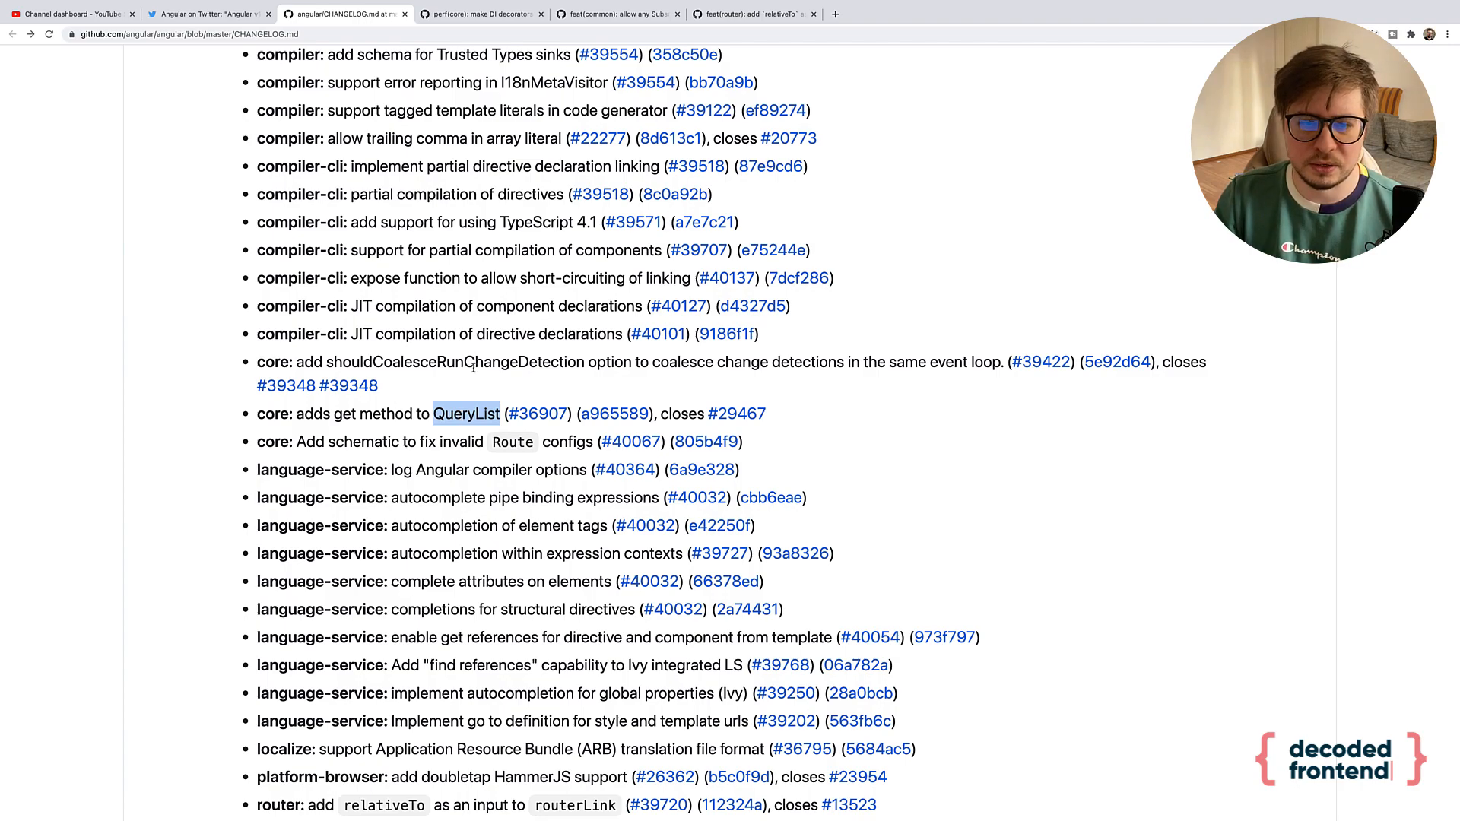
{"action": "mouse_move", "coordinate": [382, 429]}
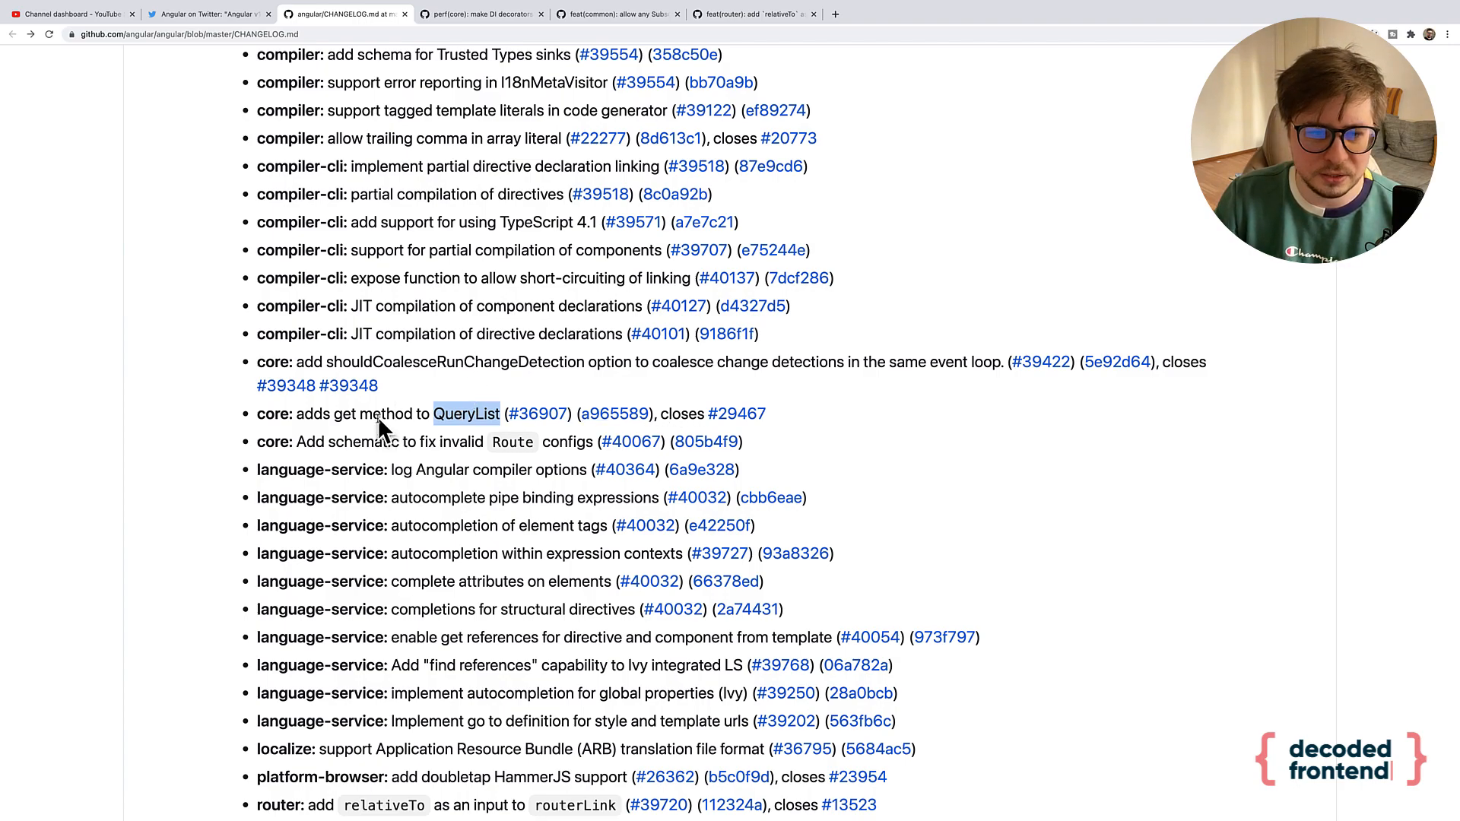
{"action": "mouse_move", "coordinate": [737, 414]}
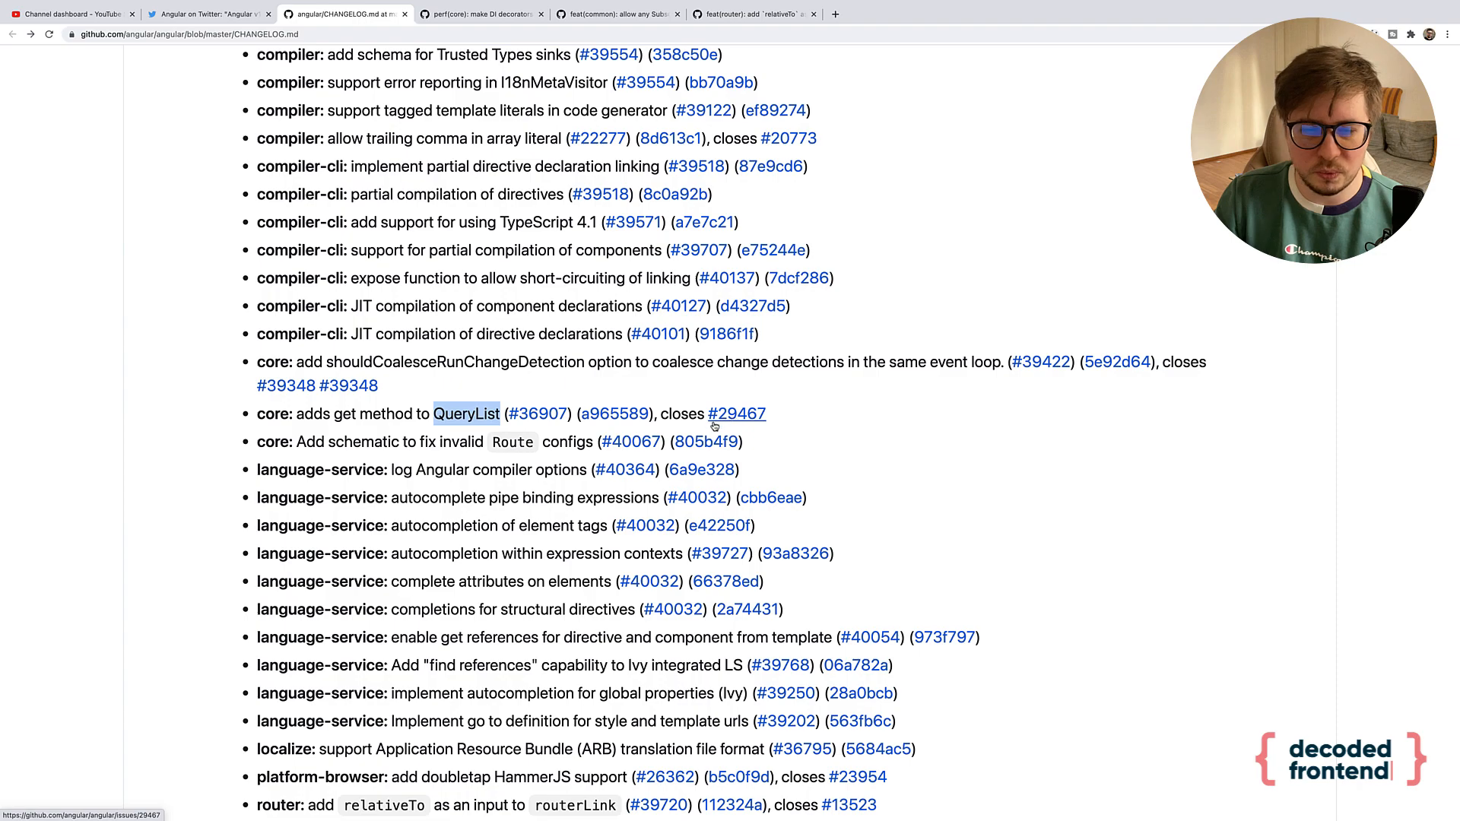
{"action": "mouse_move", "coordinate": [381, 427]}
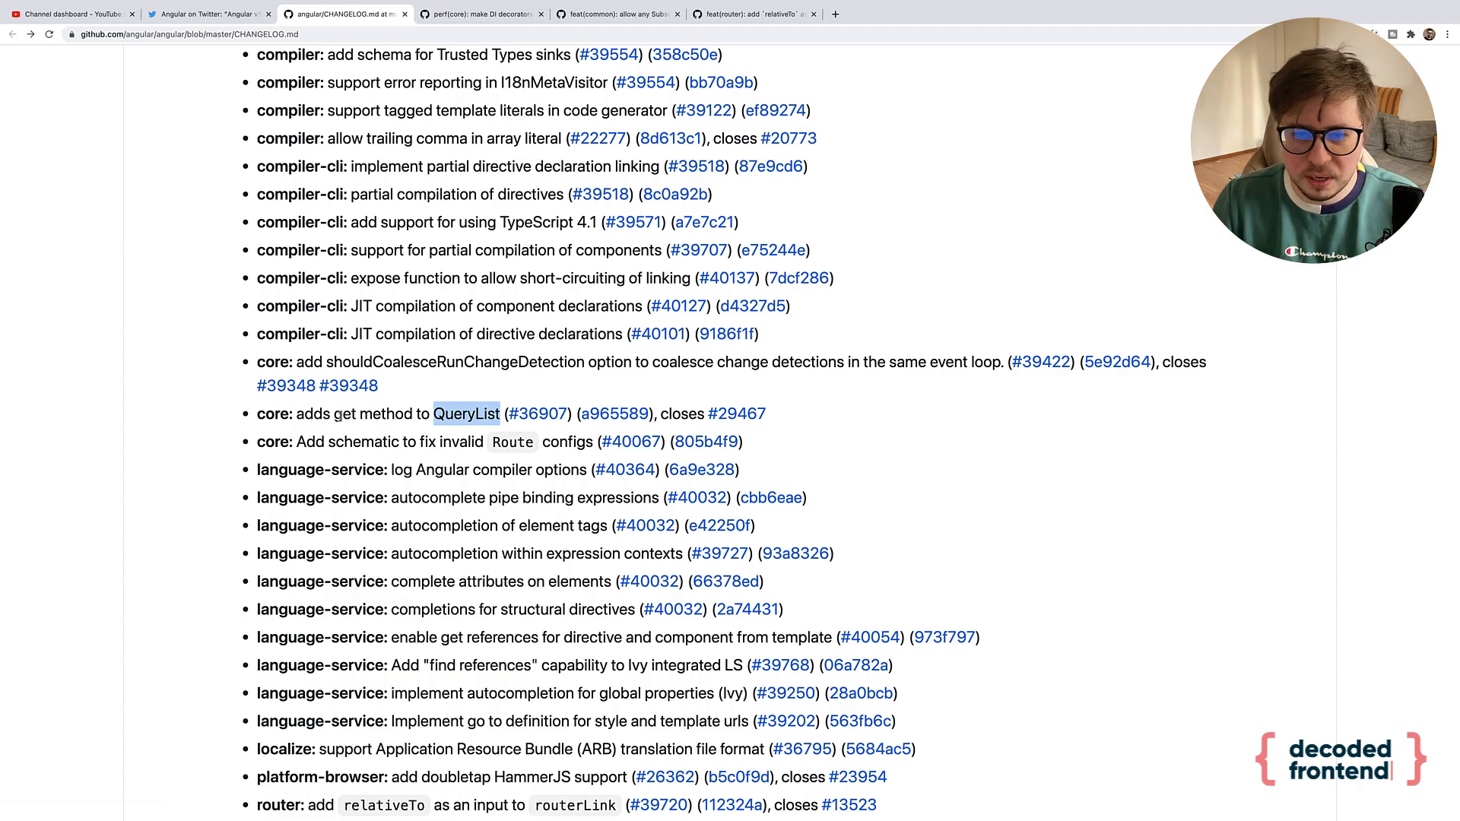
{"action": "mouse_move", "coordinate": [613, 414]}
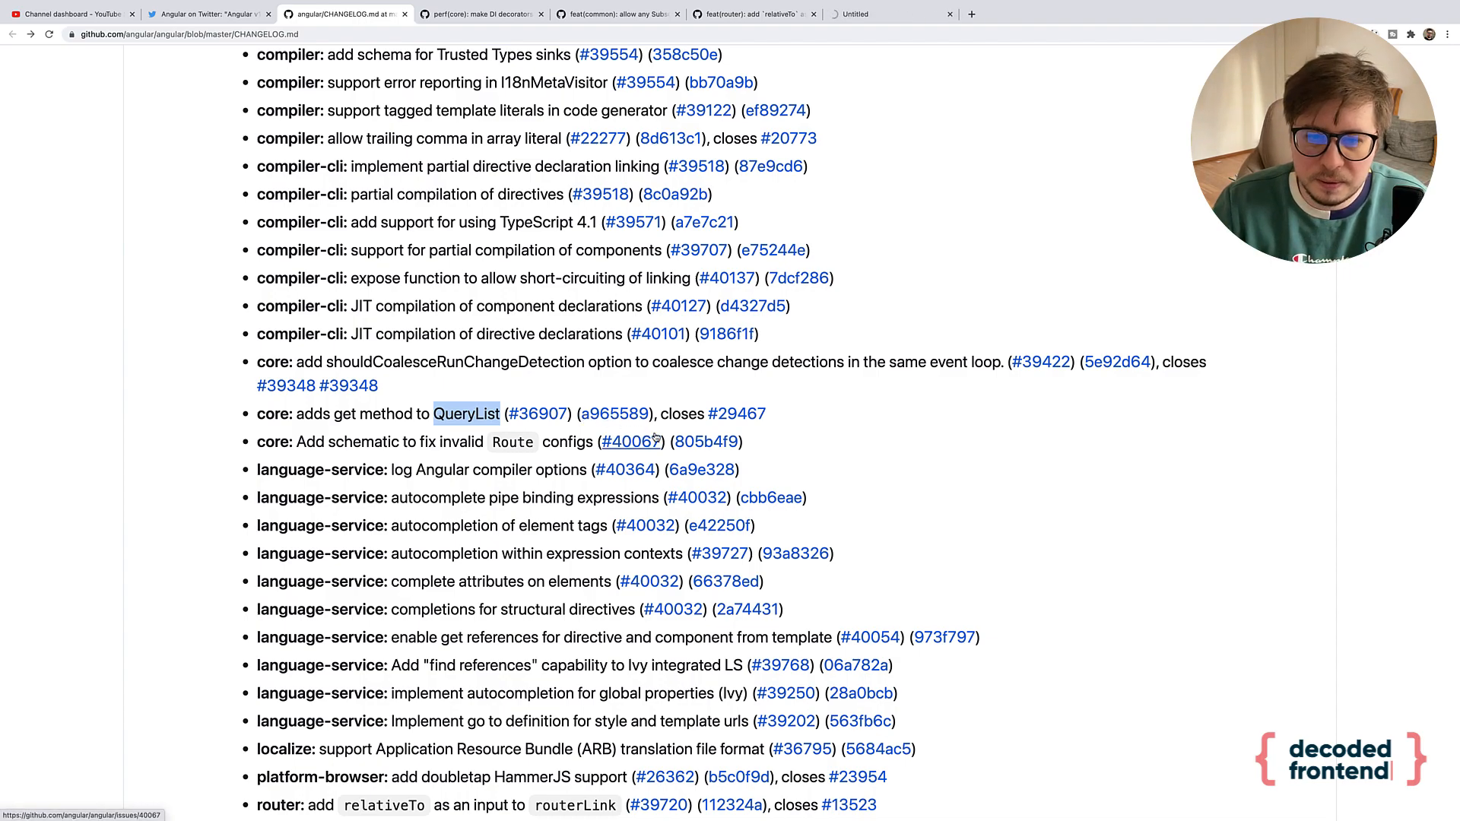
{"action": "left_click", "coordinate": [614, 414]}
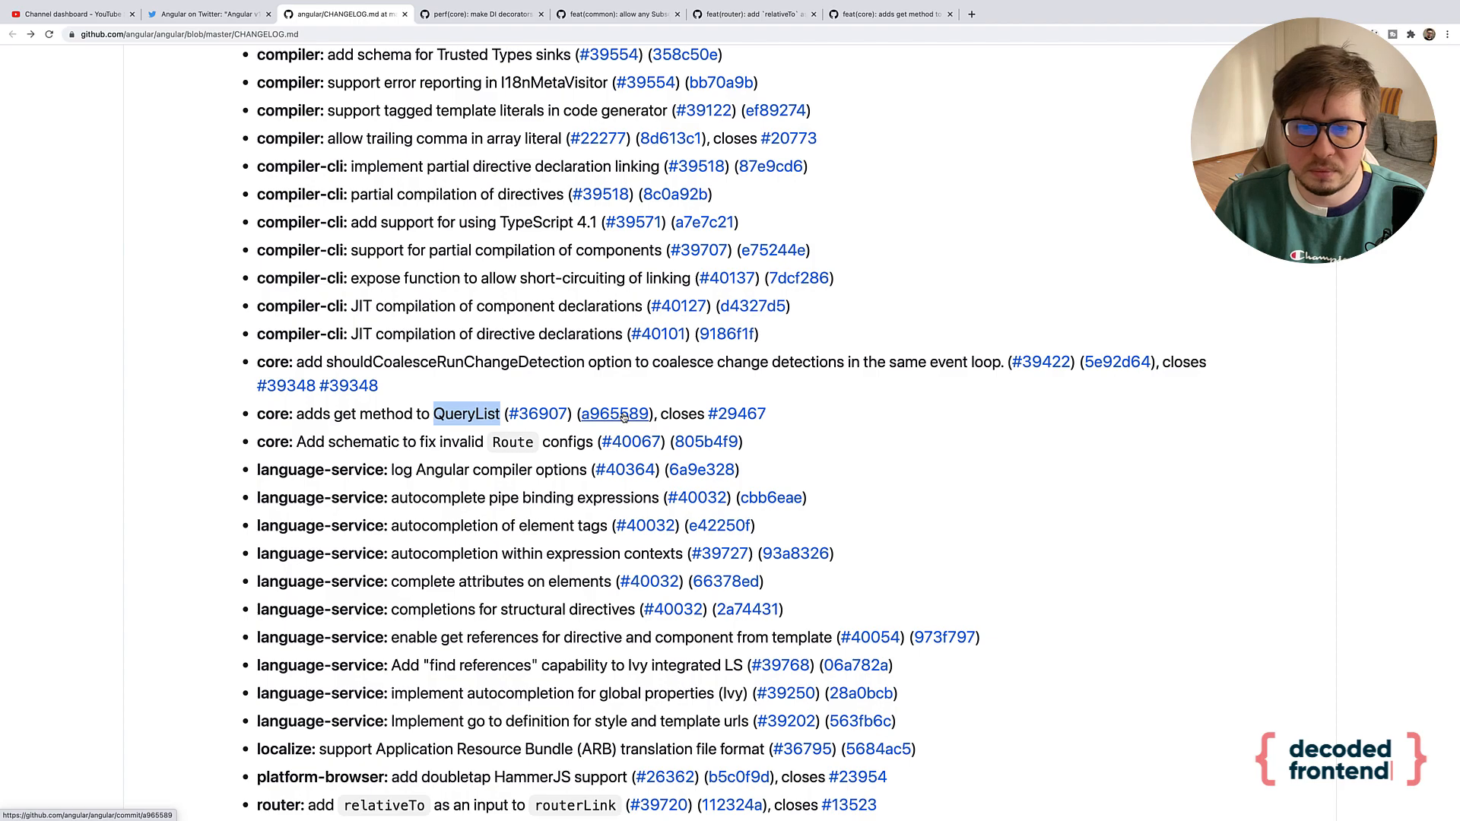
- Review commit a965589's core.d.ts and query_list.ts diffs, highlighting QueryList<T>
{"action": "left_click", "coordinate": [613, 414]}
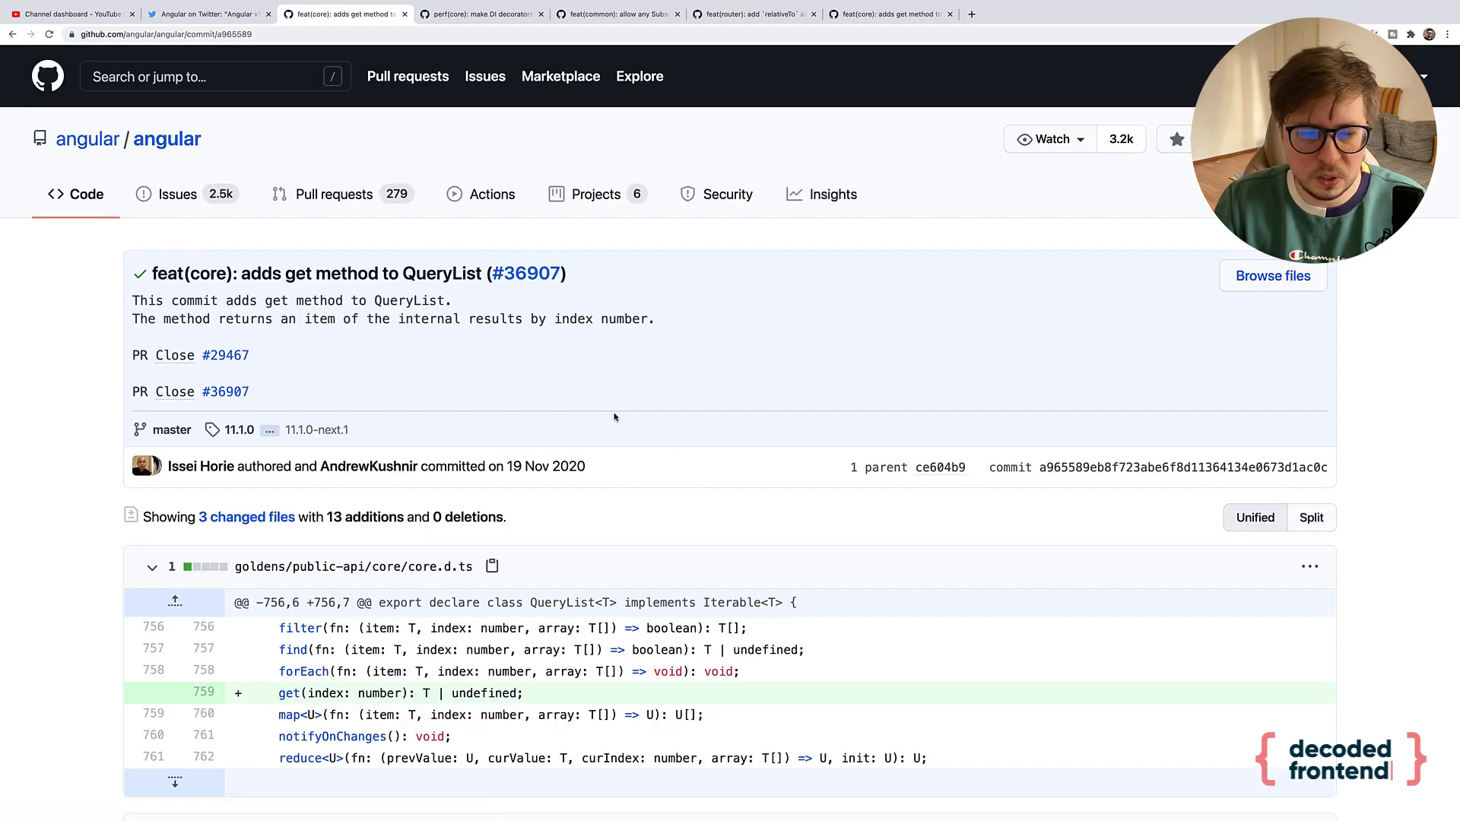
{"action": "scroll", "scroll_direction": "down", "scroll_amount": 3}
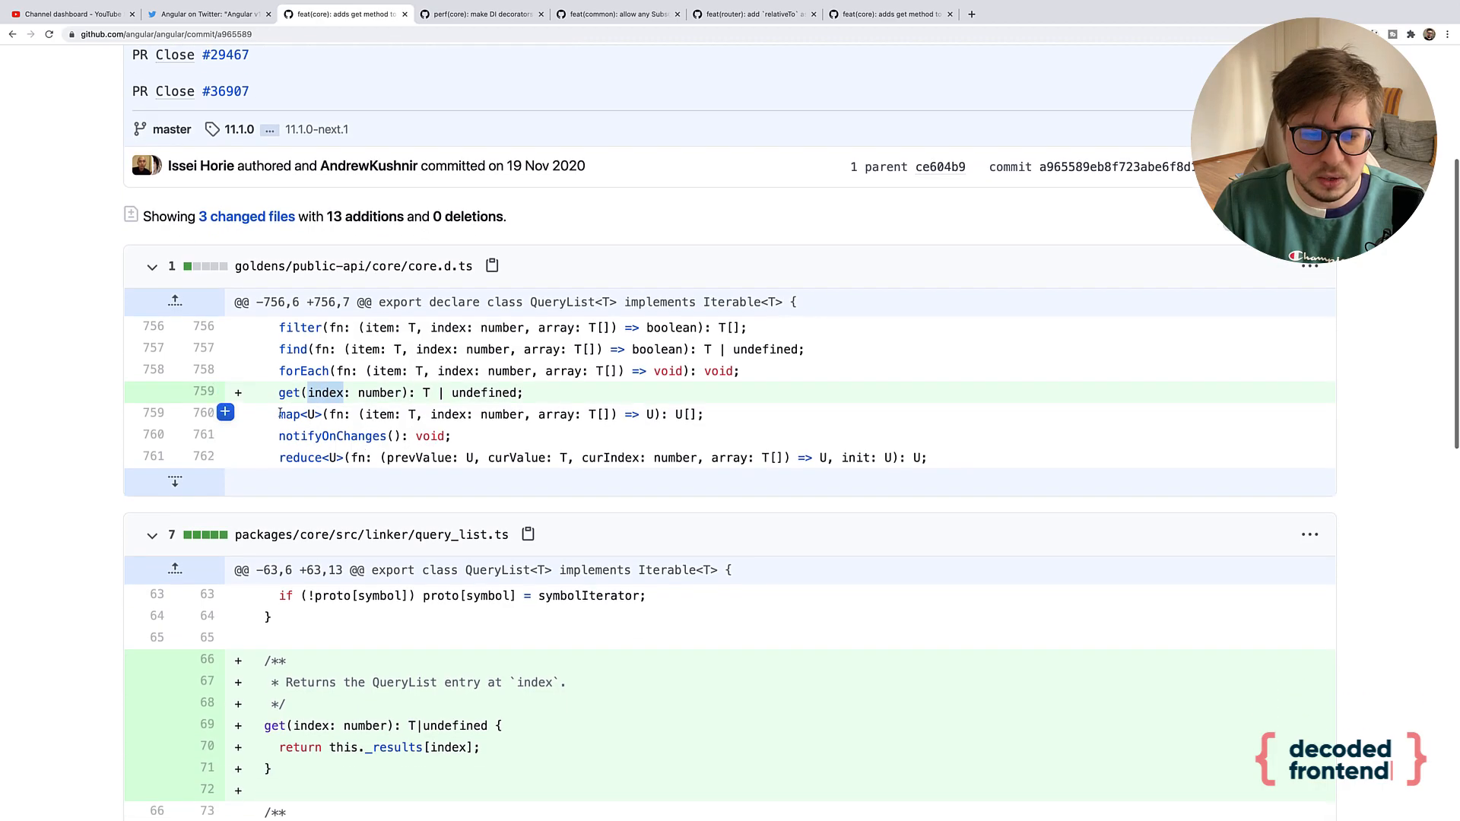
{"action": "scroll", "scroll_direction": "down", "scroll_amount": 3}
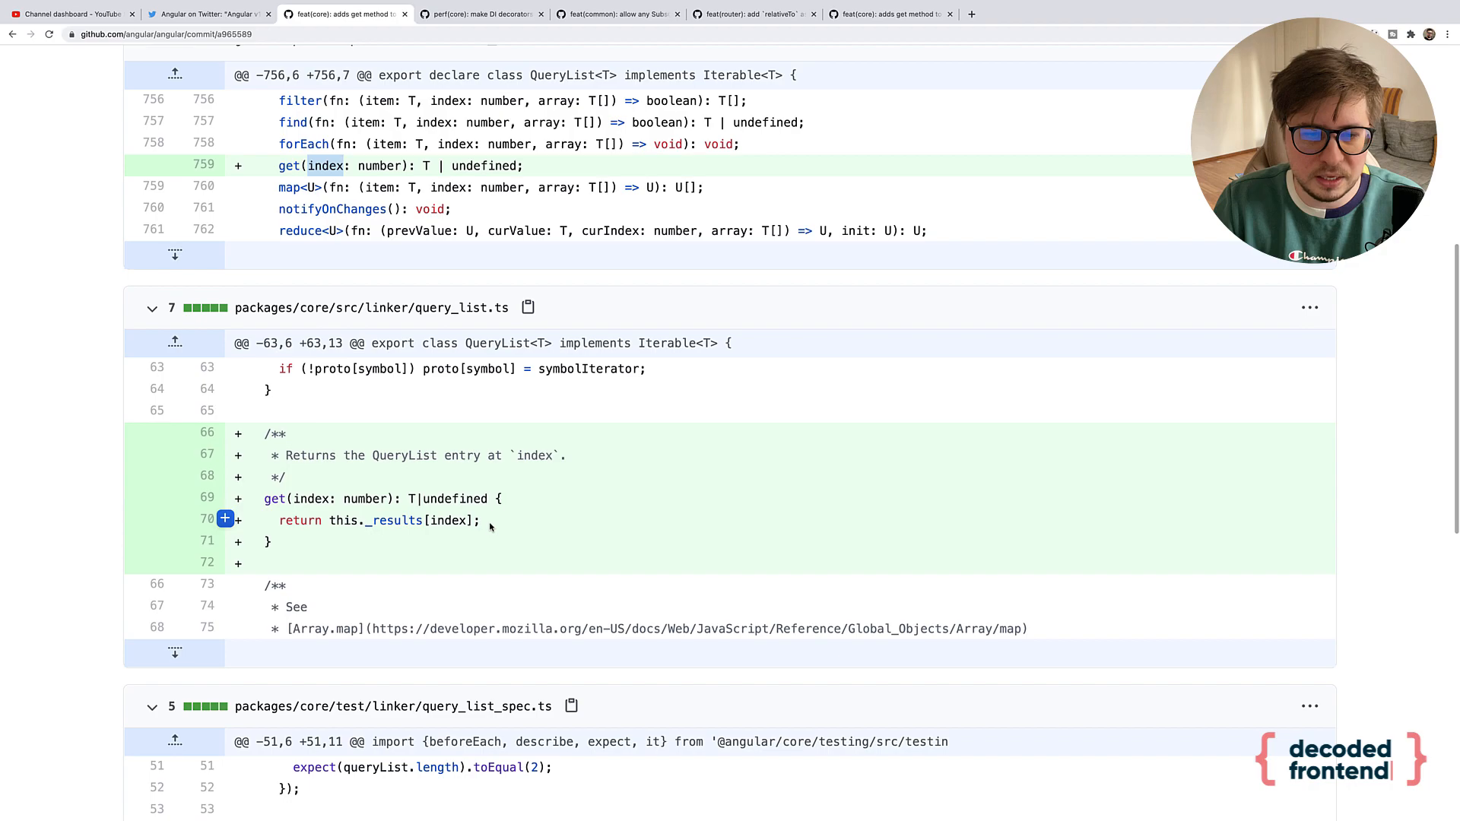
{"action": "scroll", "scroll_direction": "up", "scroll_amount": 3}
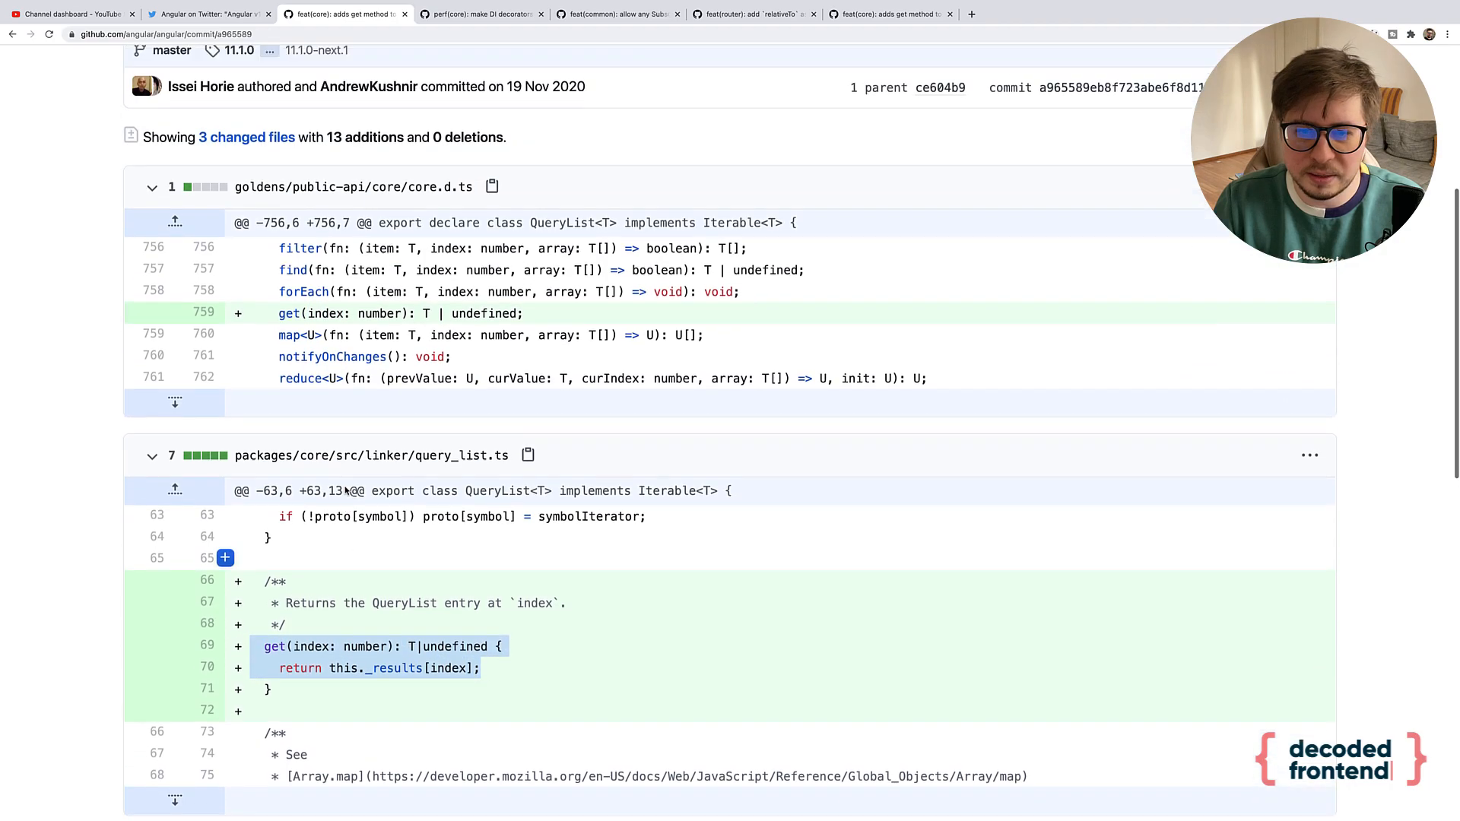
{"action": "scroll", "scroll_direction": "up", "scroll_amount": 3}
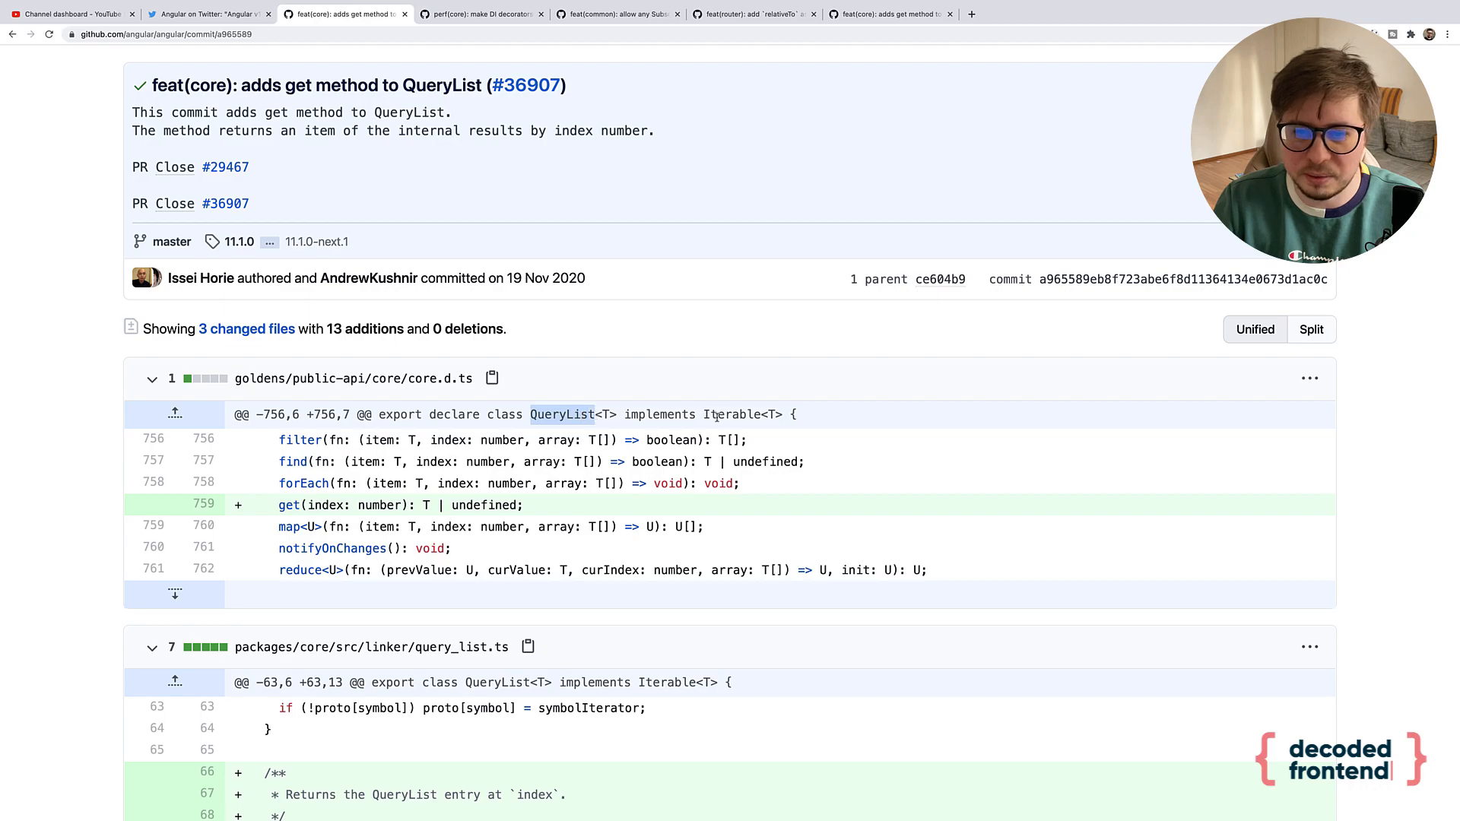
{"action": "double_click", "coordinate": [731, 415]}
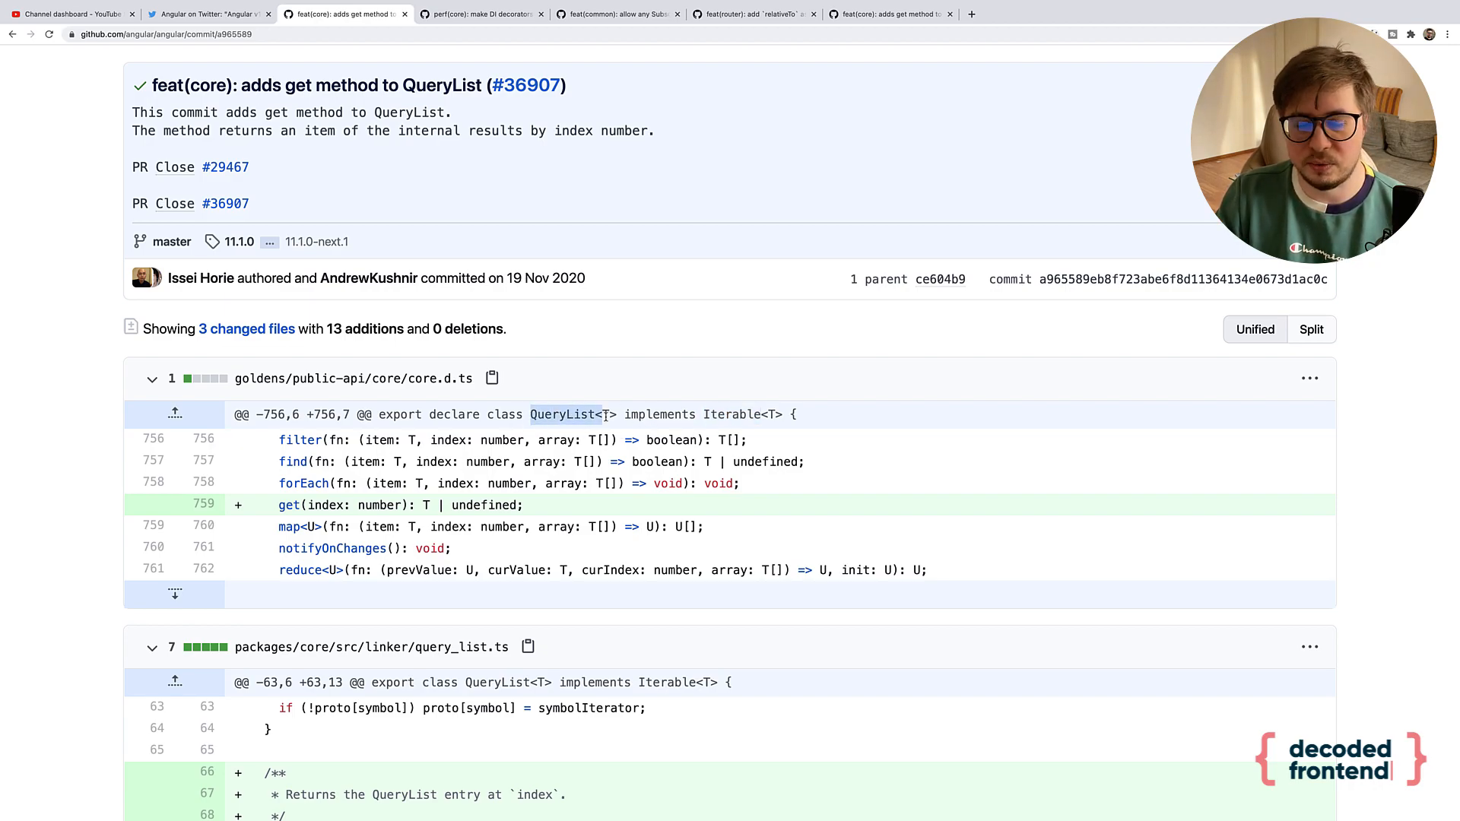
{"action": "scroll", "scroll_direction": "down", "scroll_amount": 3}
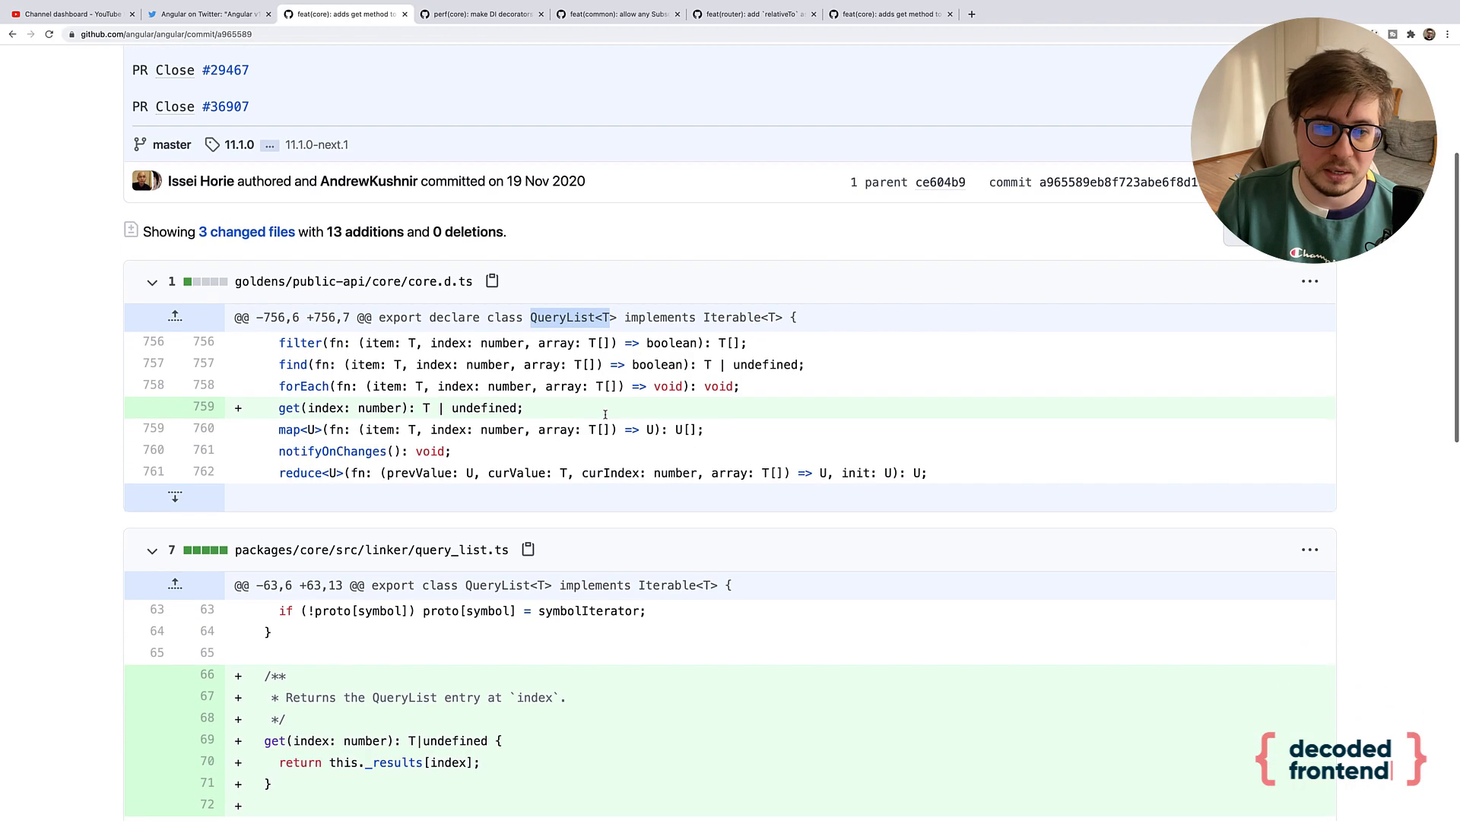
{"action": "scroll", "scroll_direction": "down", "scroll_amount": 3}
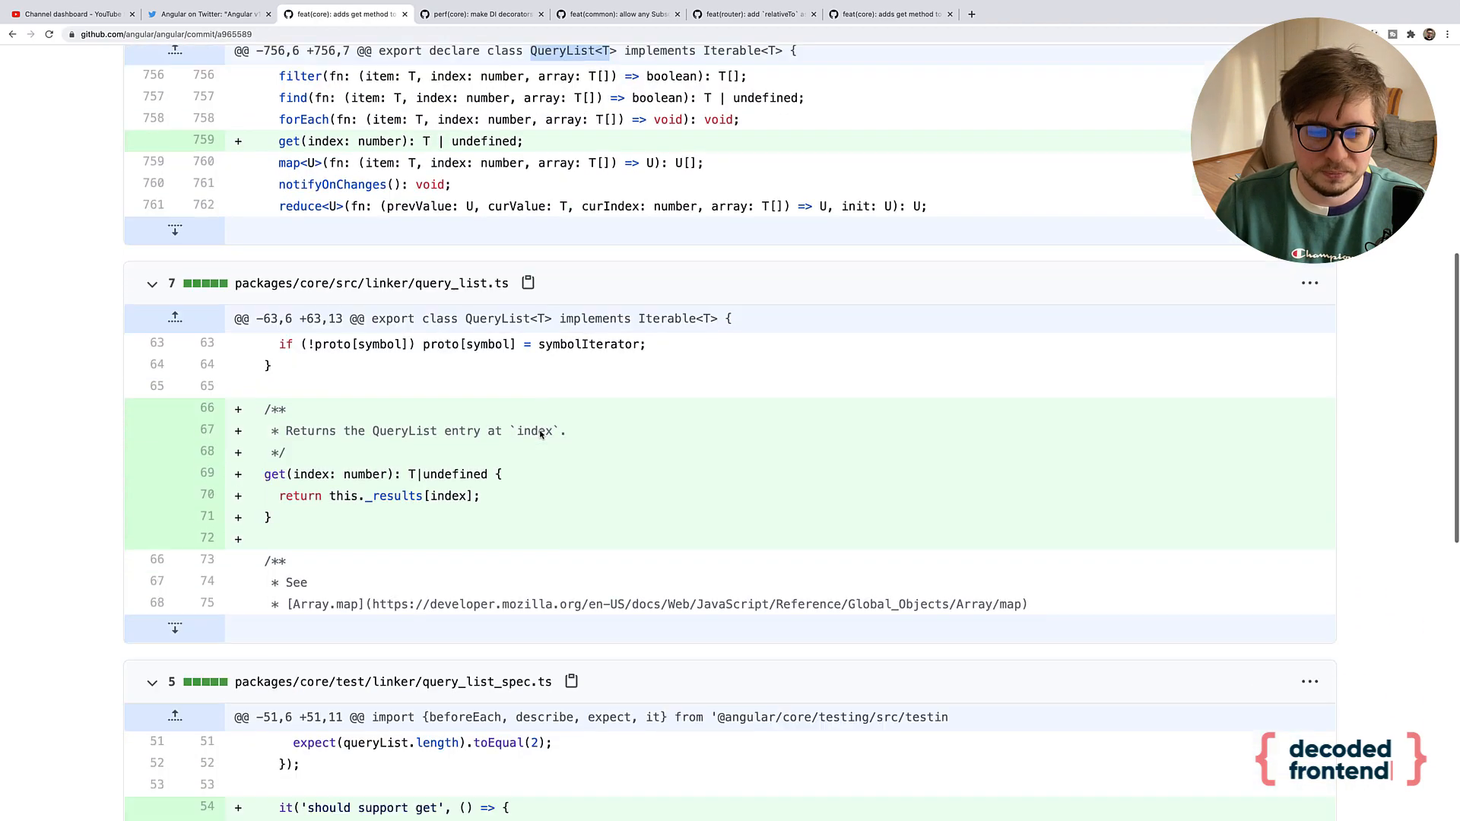
{"action": "scroll", "scroll_direction": "down", "scroll_amount": 3}
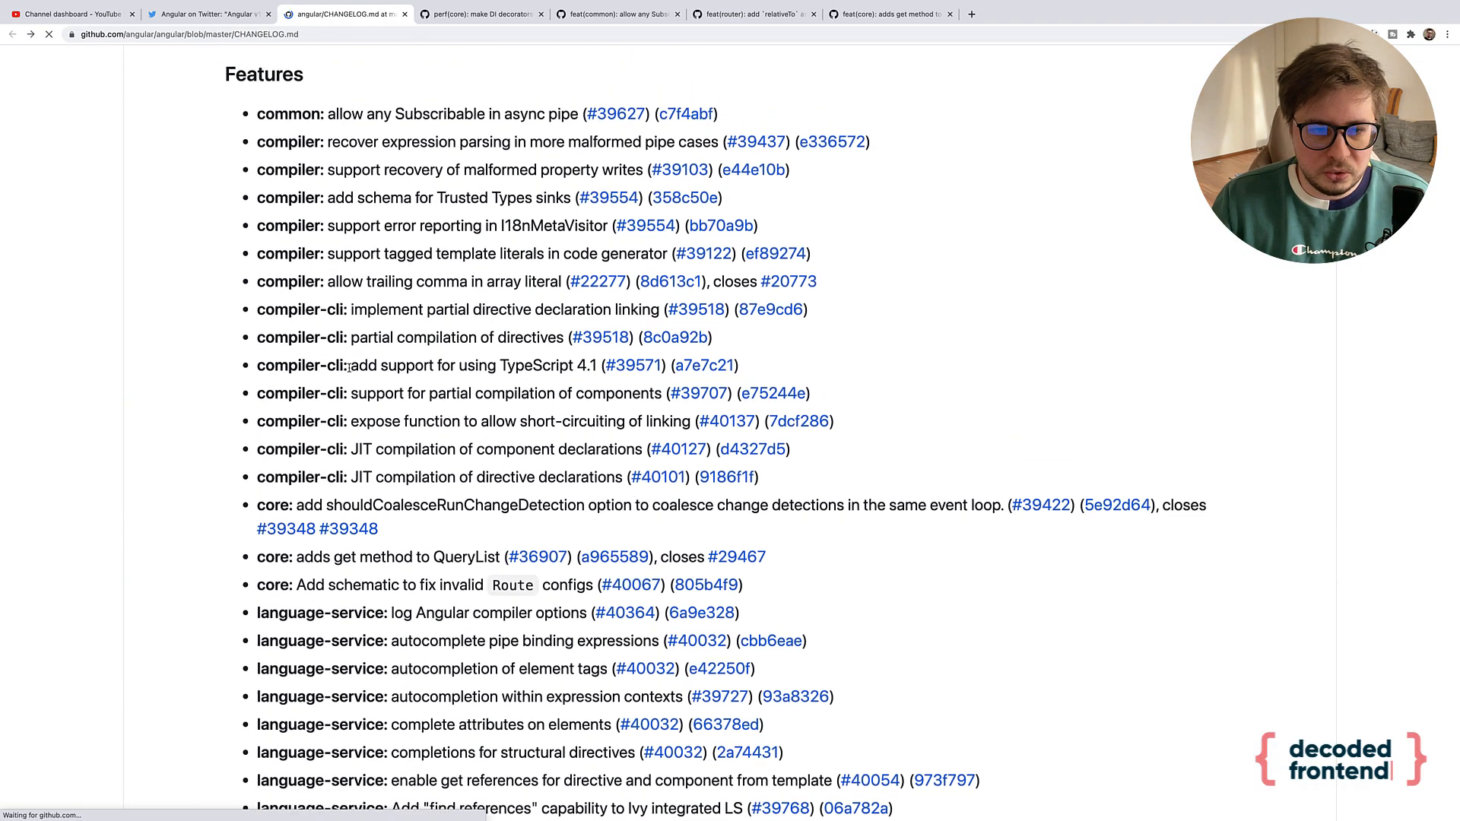
{"action": "scroll", "scroll_direction": "down", "scroll_amount": 3}
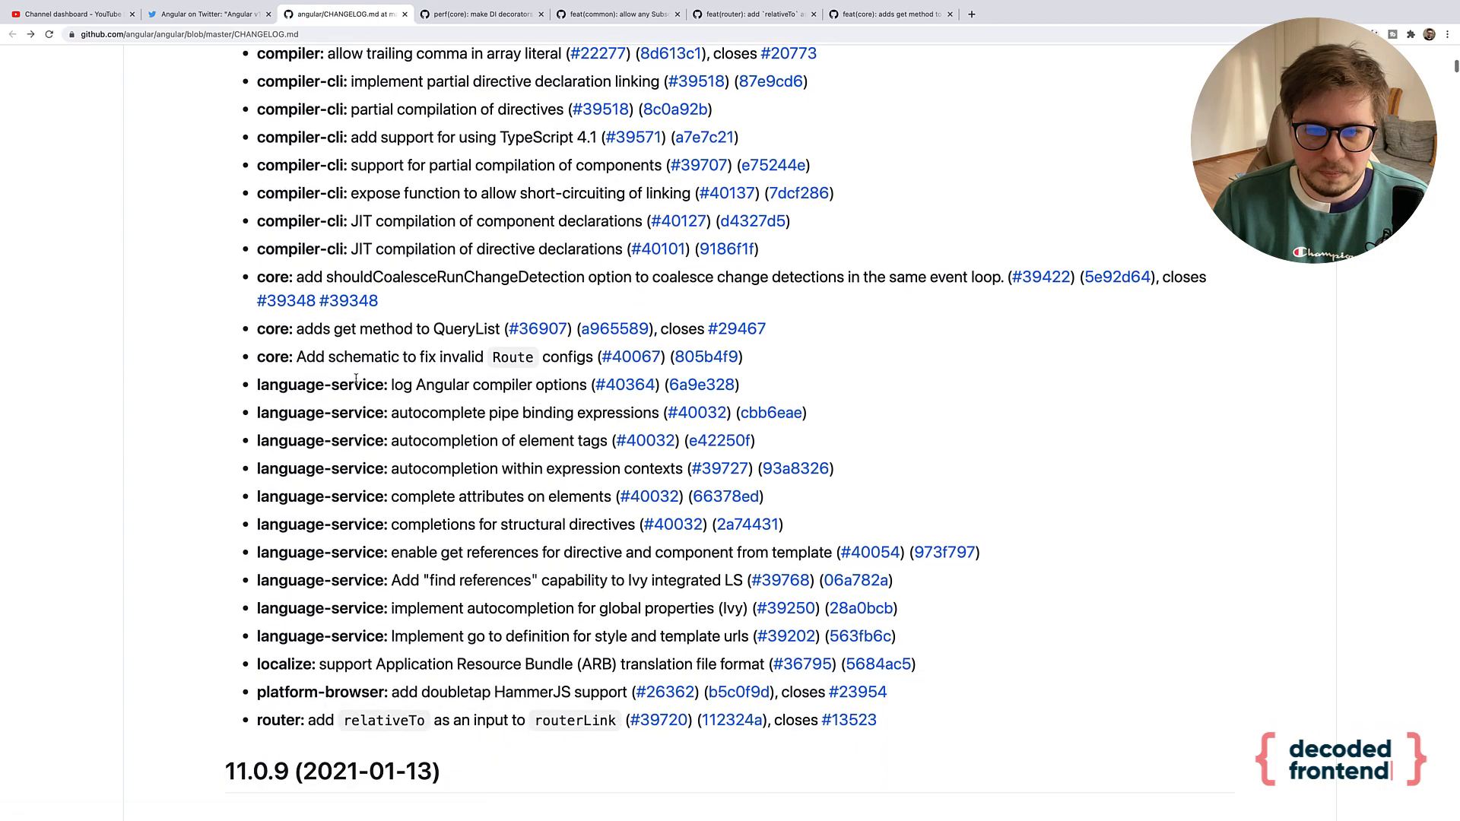
{"action": "scroll", "scroll_direction": "down", "scroll_amount": 3}
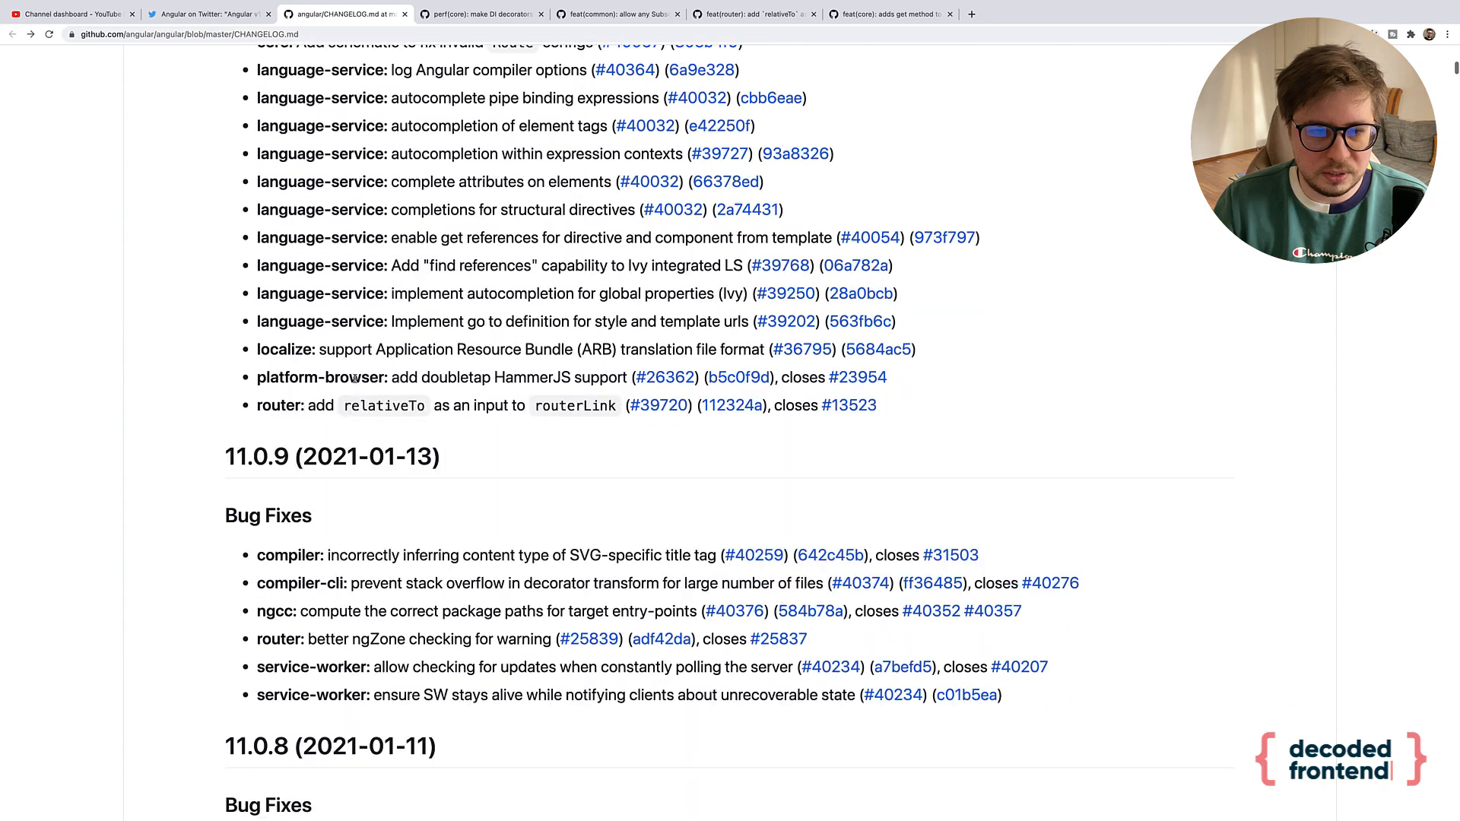
{"action": "scroll", "scroll_direction": "down", "scroll_amount": 3}
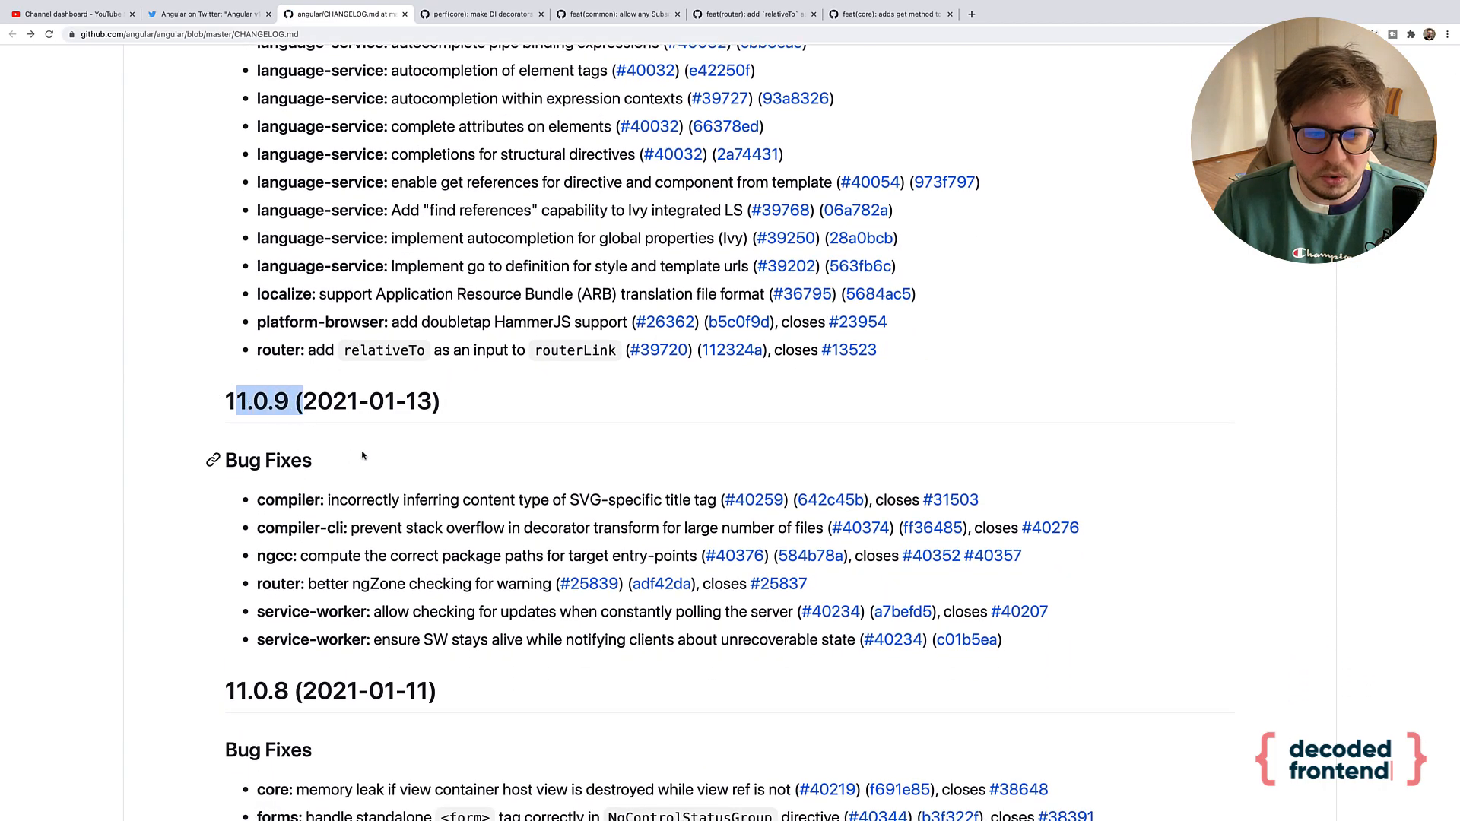
{"action": "scroll", "scroll_direction": "up", "scroll_amount": 3}
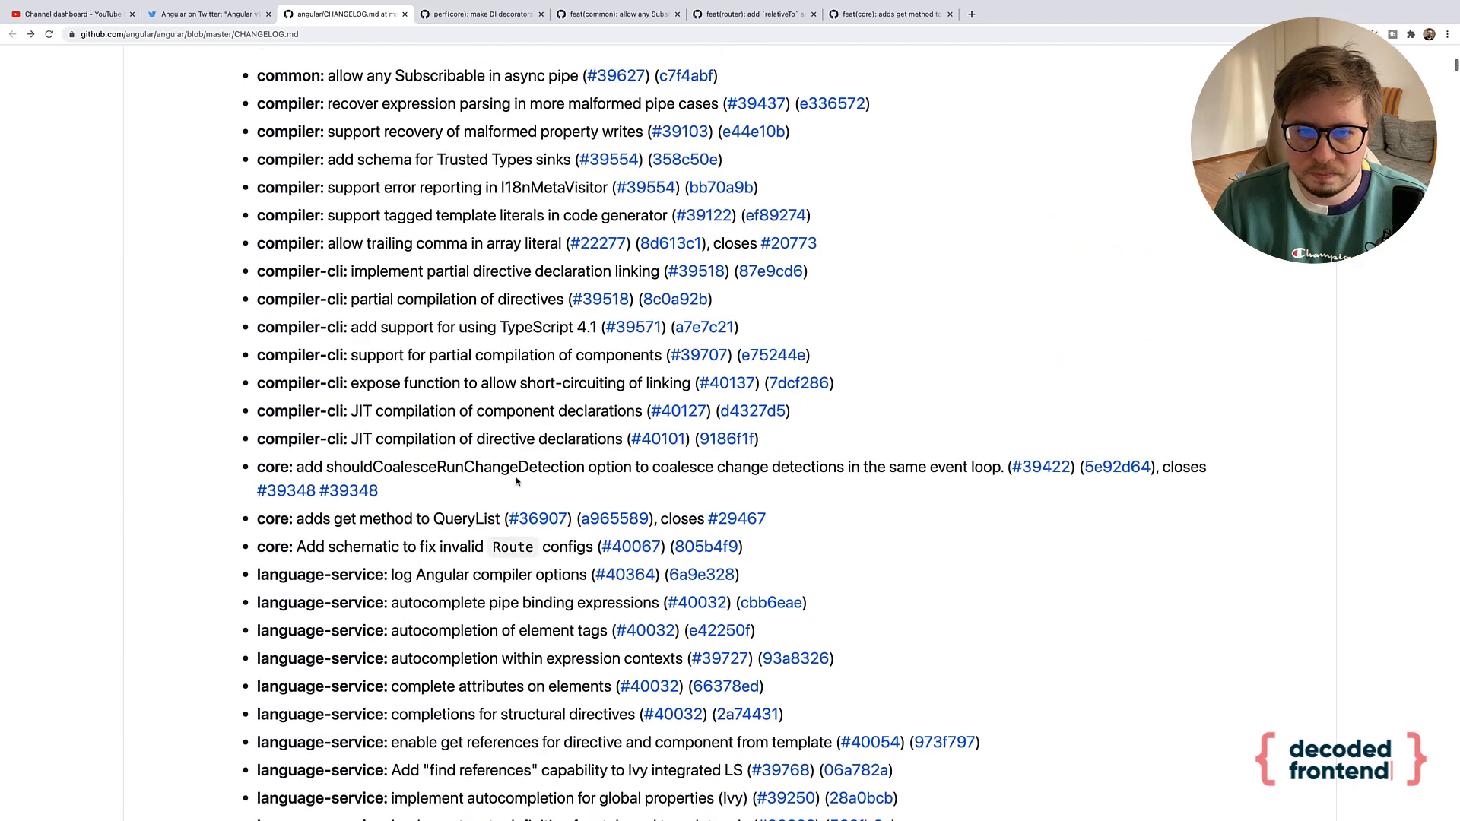
{"action": "scroll", "scroll_direction": "down", "scroll_amount": 3}
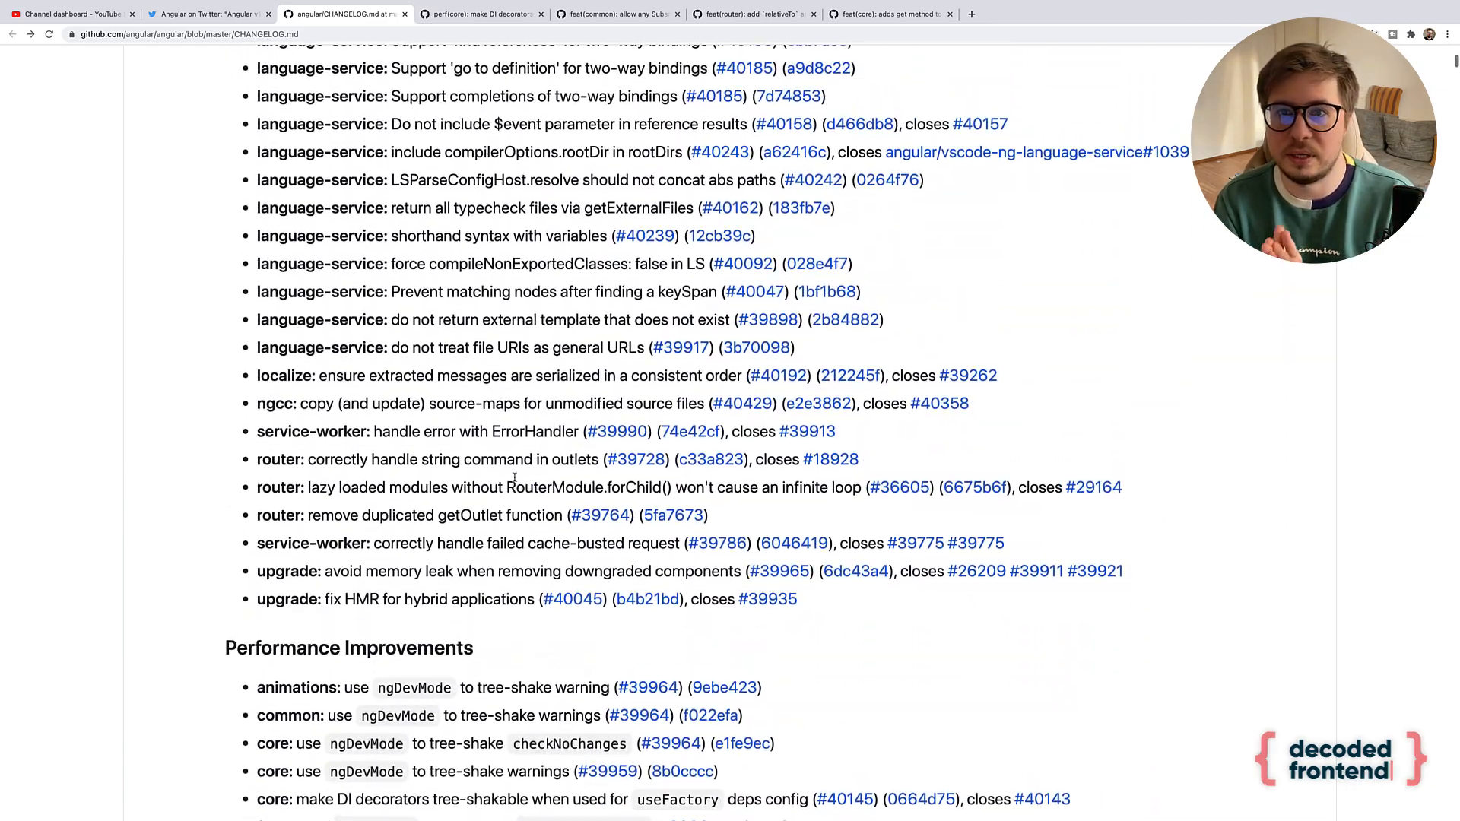